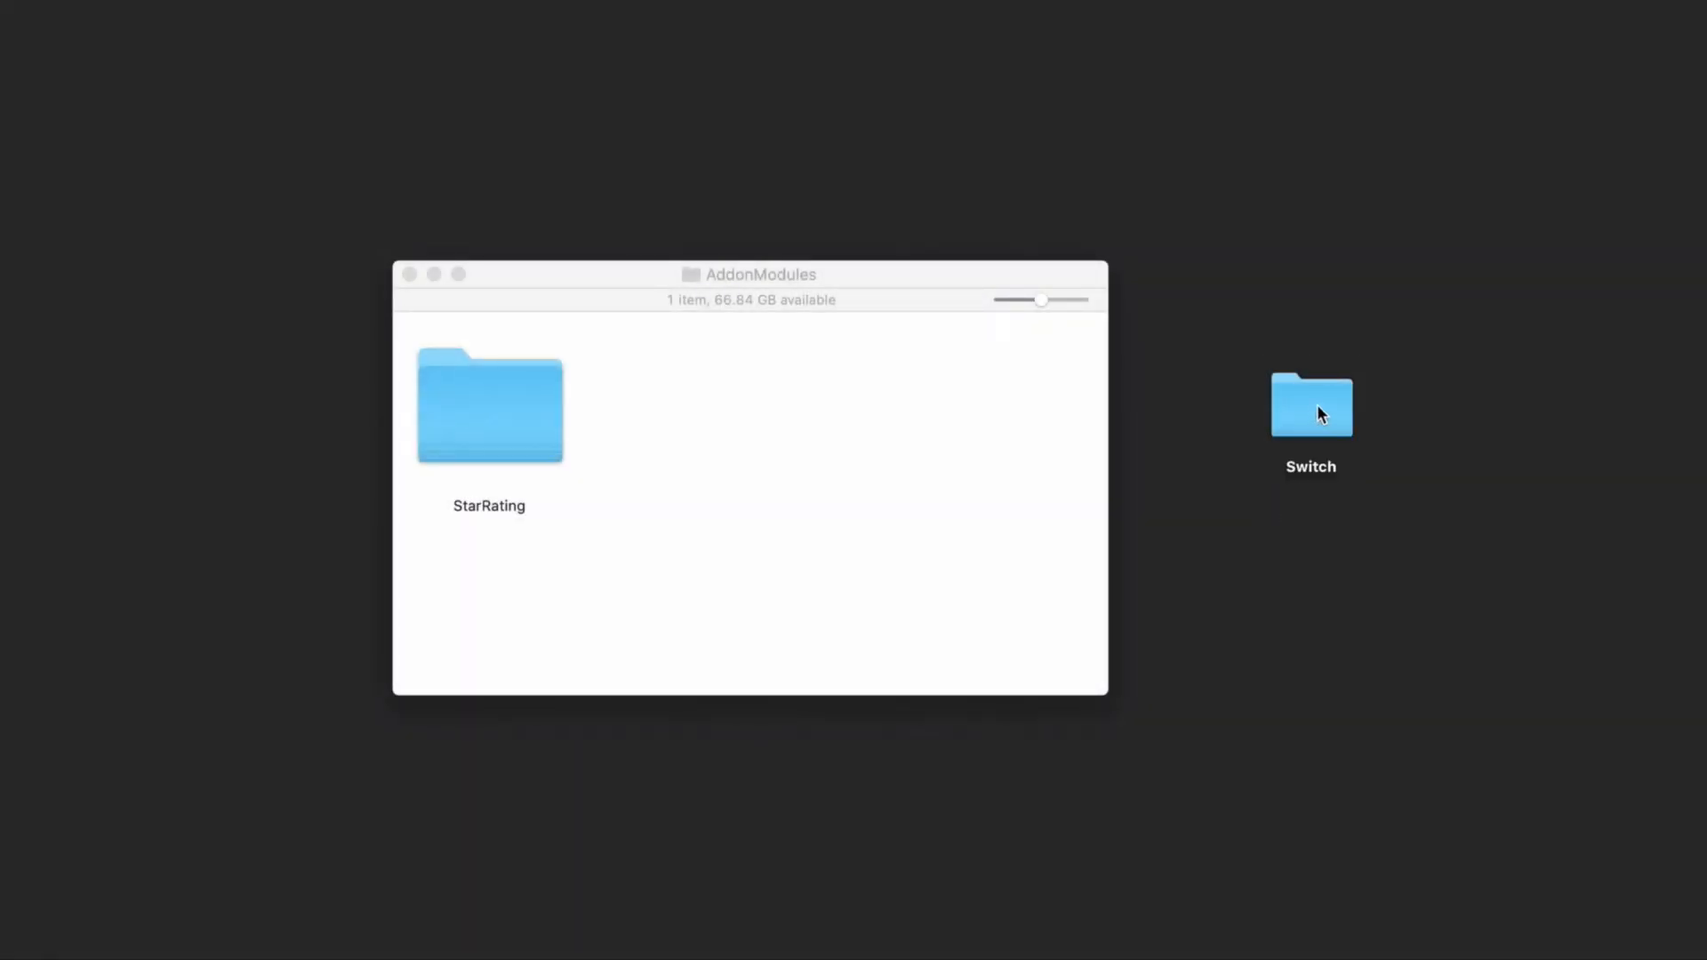
# - Inspect the Switch add-on folder and drag its switch control onto the layout
pyautogui.doubleClick(1310, 406)
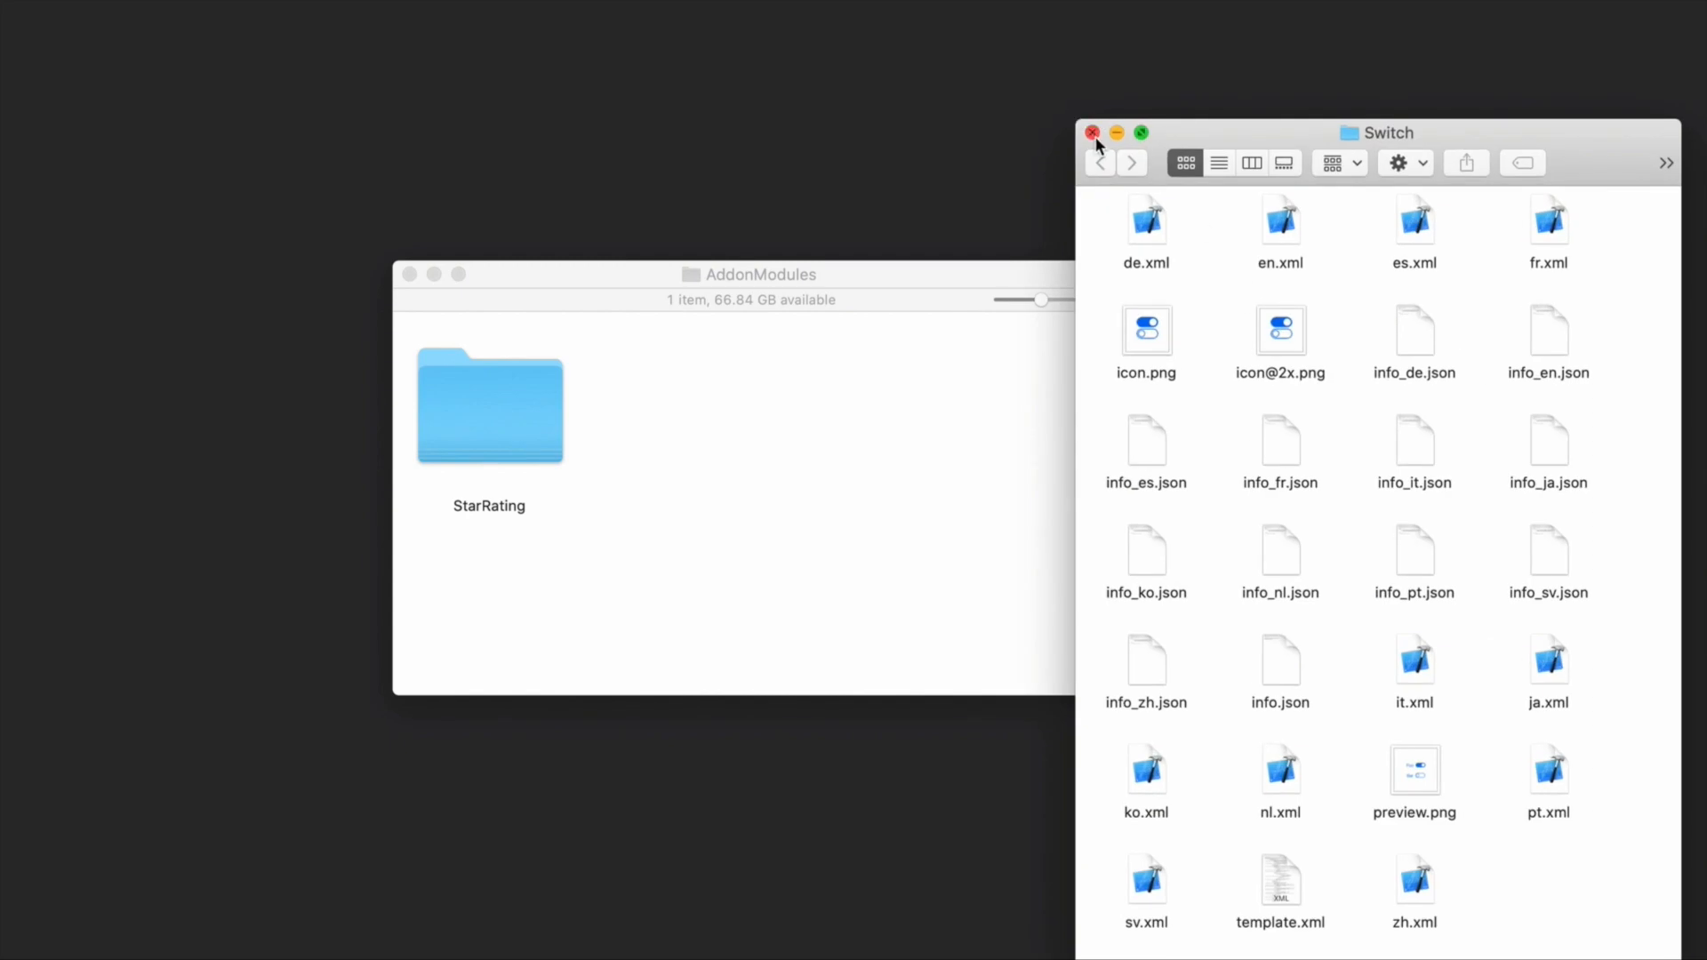
pyautogui.click(1091, 133)
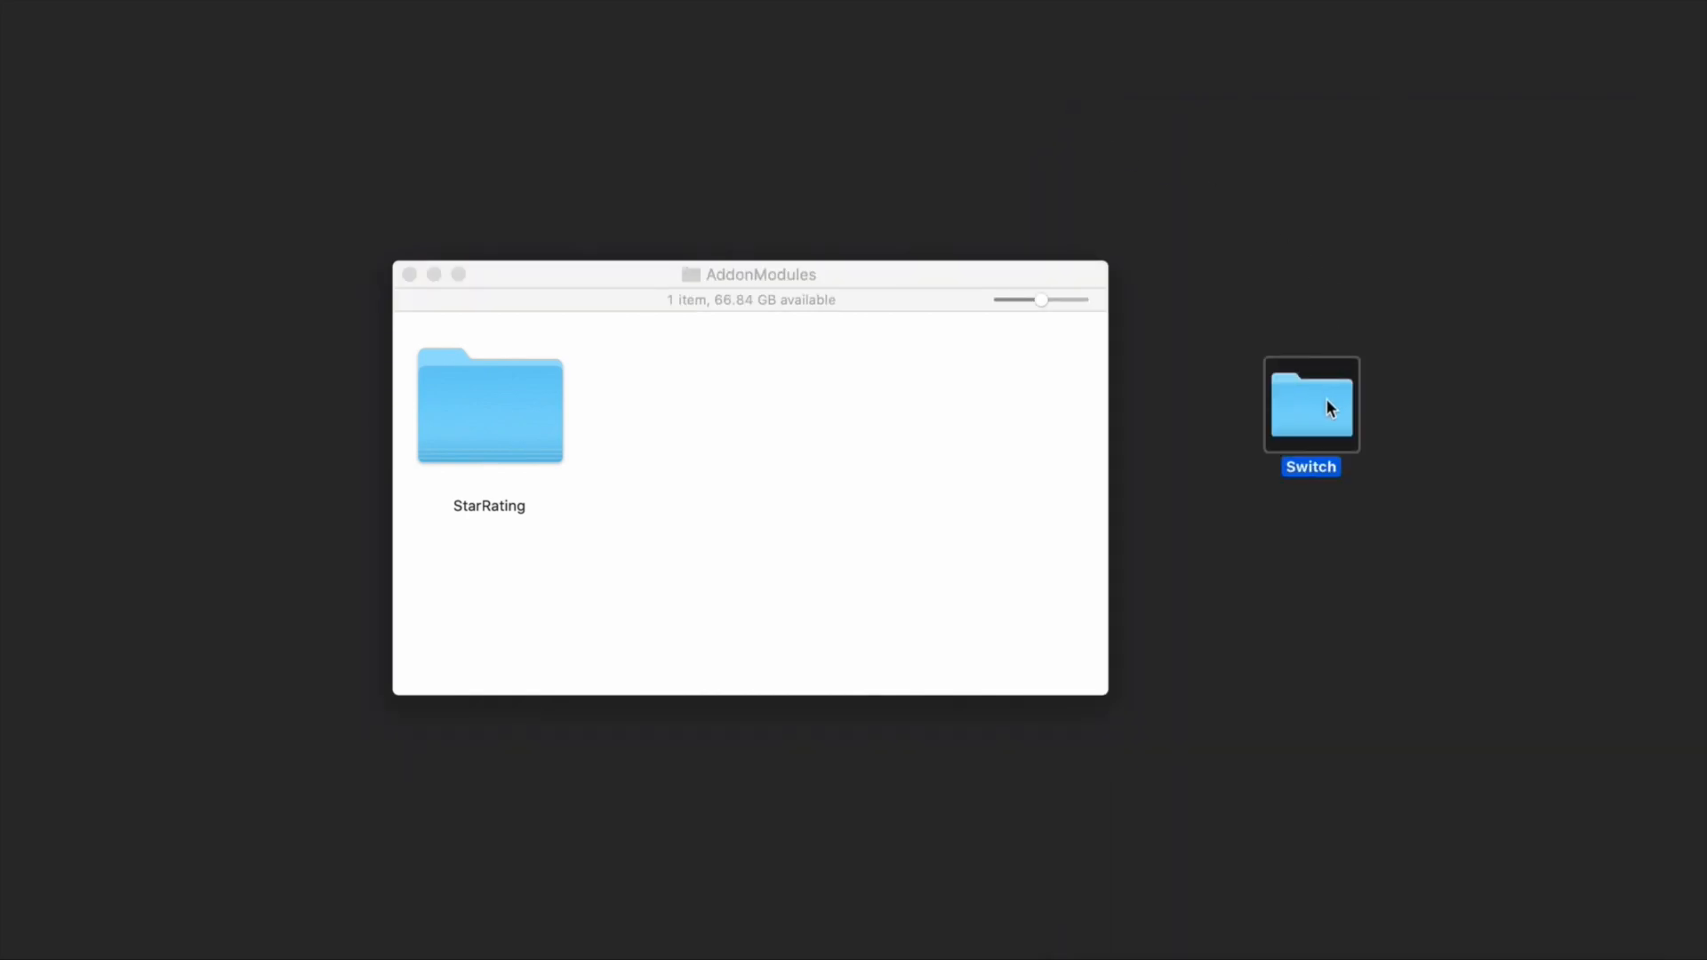
pyautogui.moveTo(1310, 405); pyautogui.dragTo(891, 462)
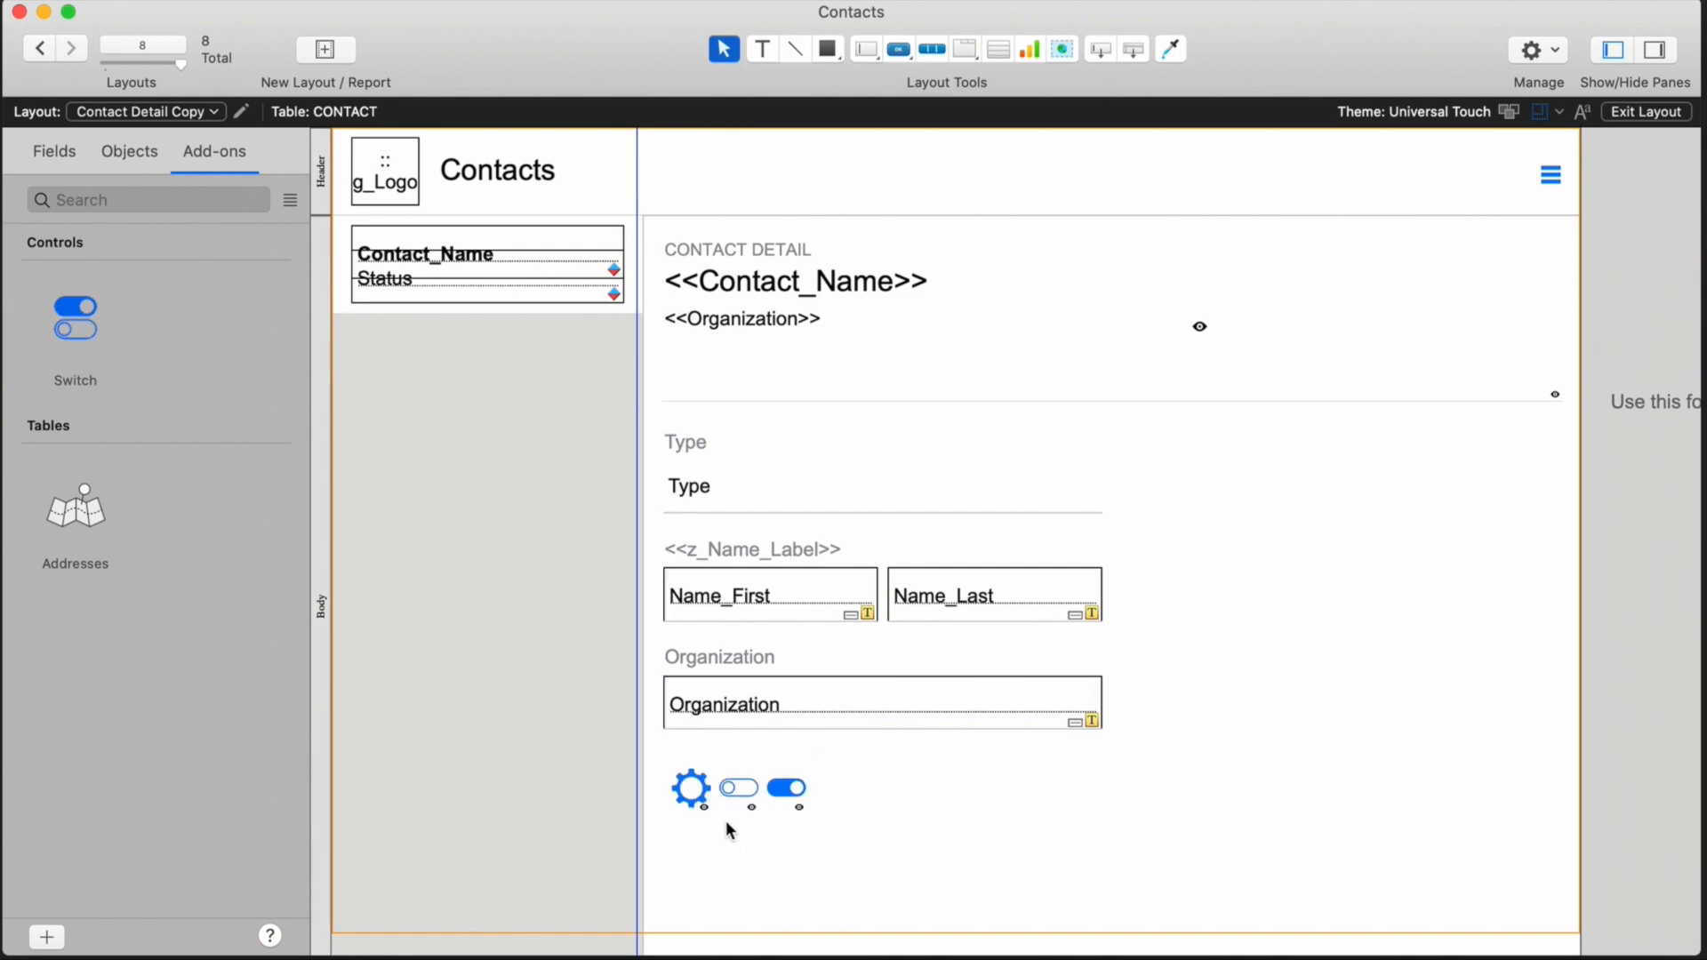
# - Edit the switch calculation to use CONTACT::isActive with an Active on-state label
pyautogui.doubleClick(736, 788)
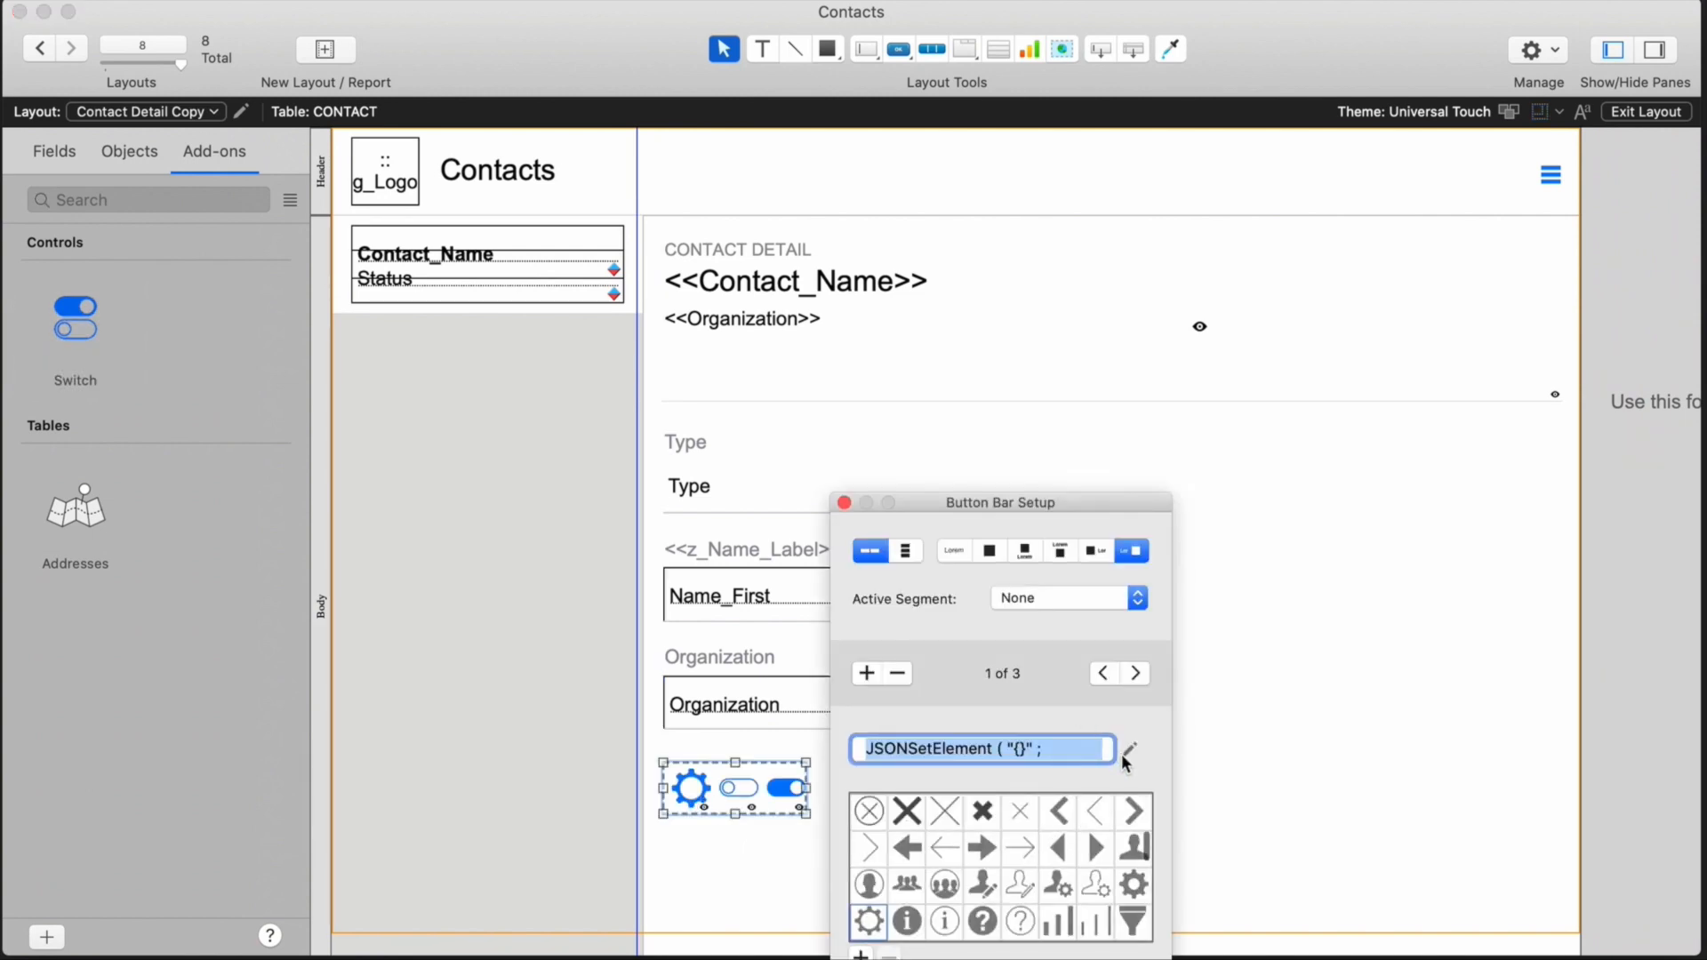
pyautogui.click(1127, 753)
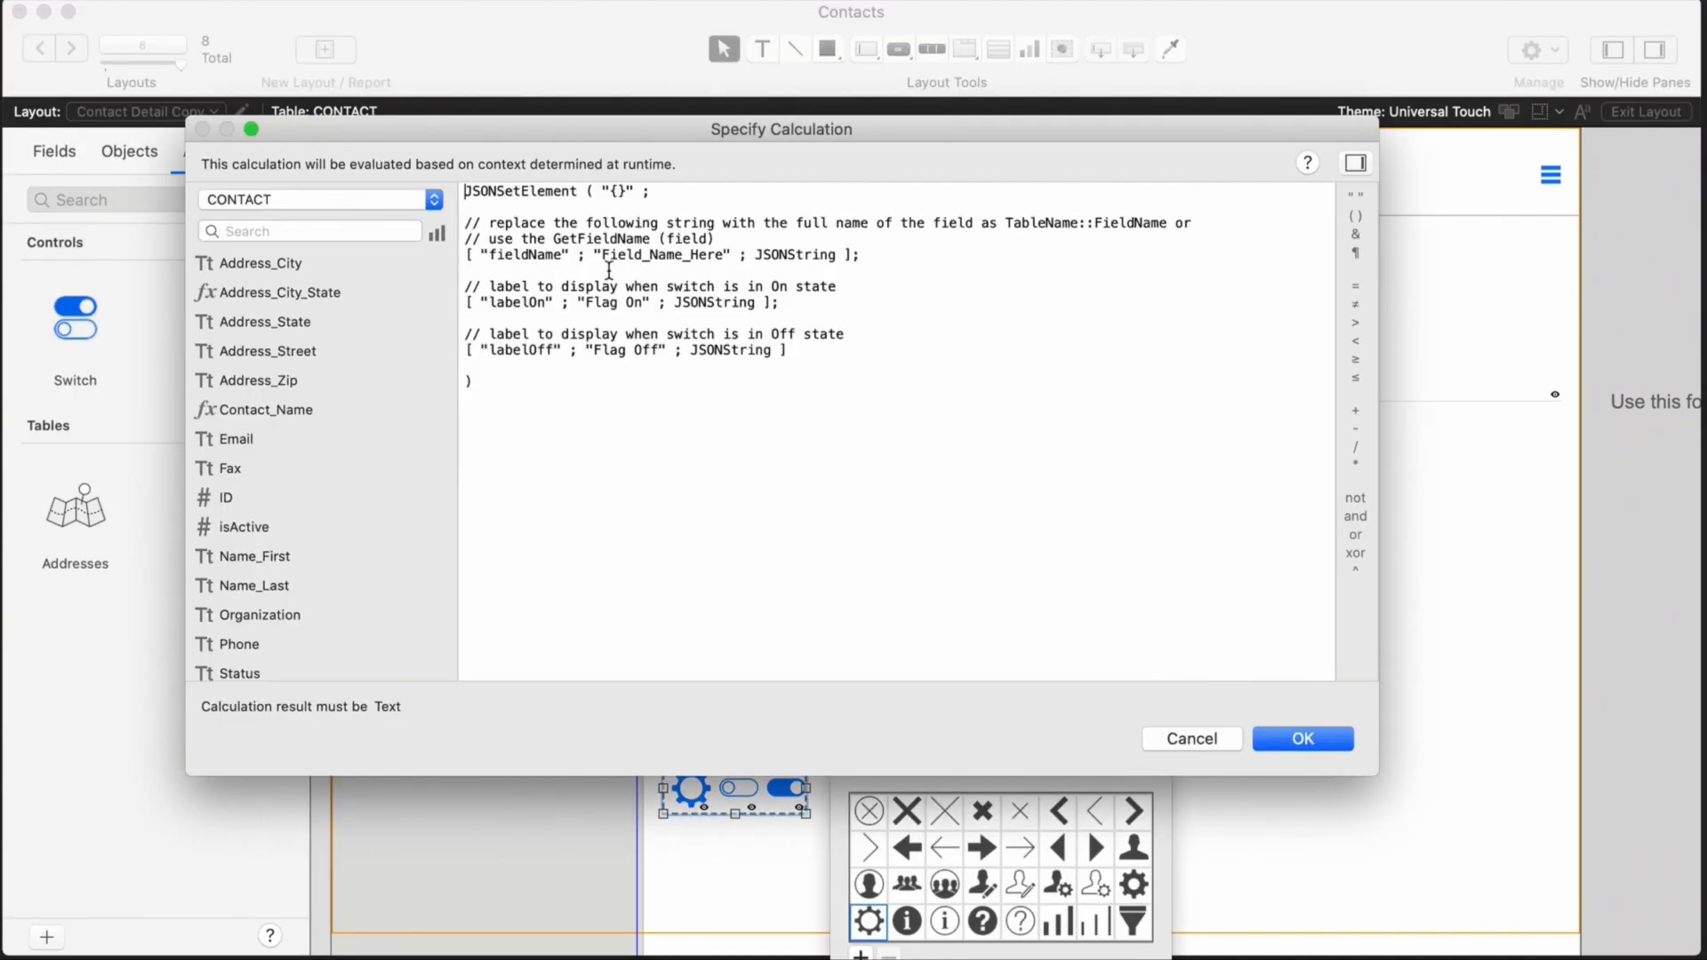
pyautogui.doubleClick(661, 254)
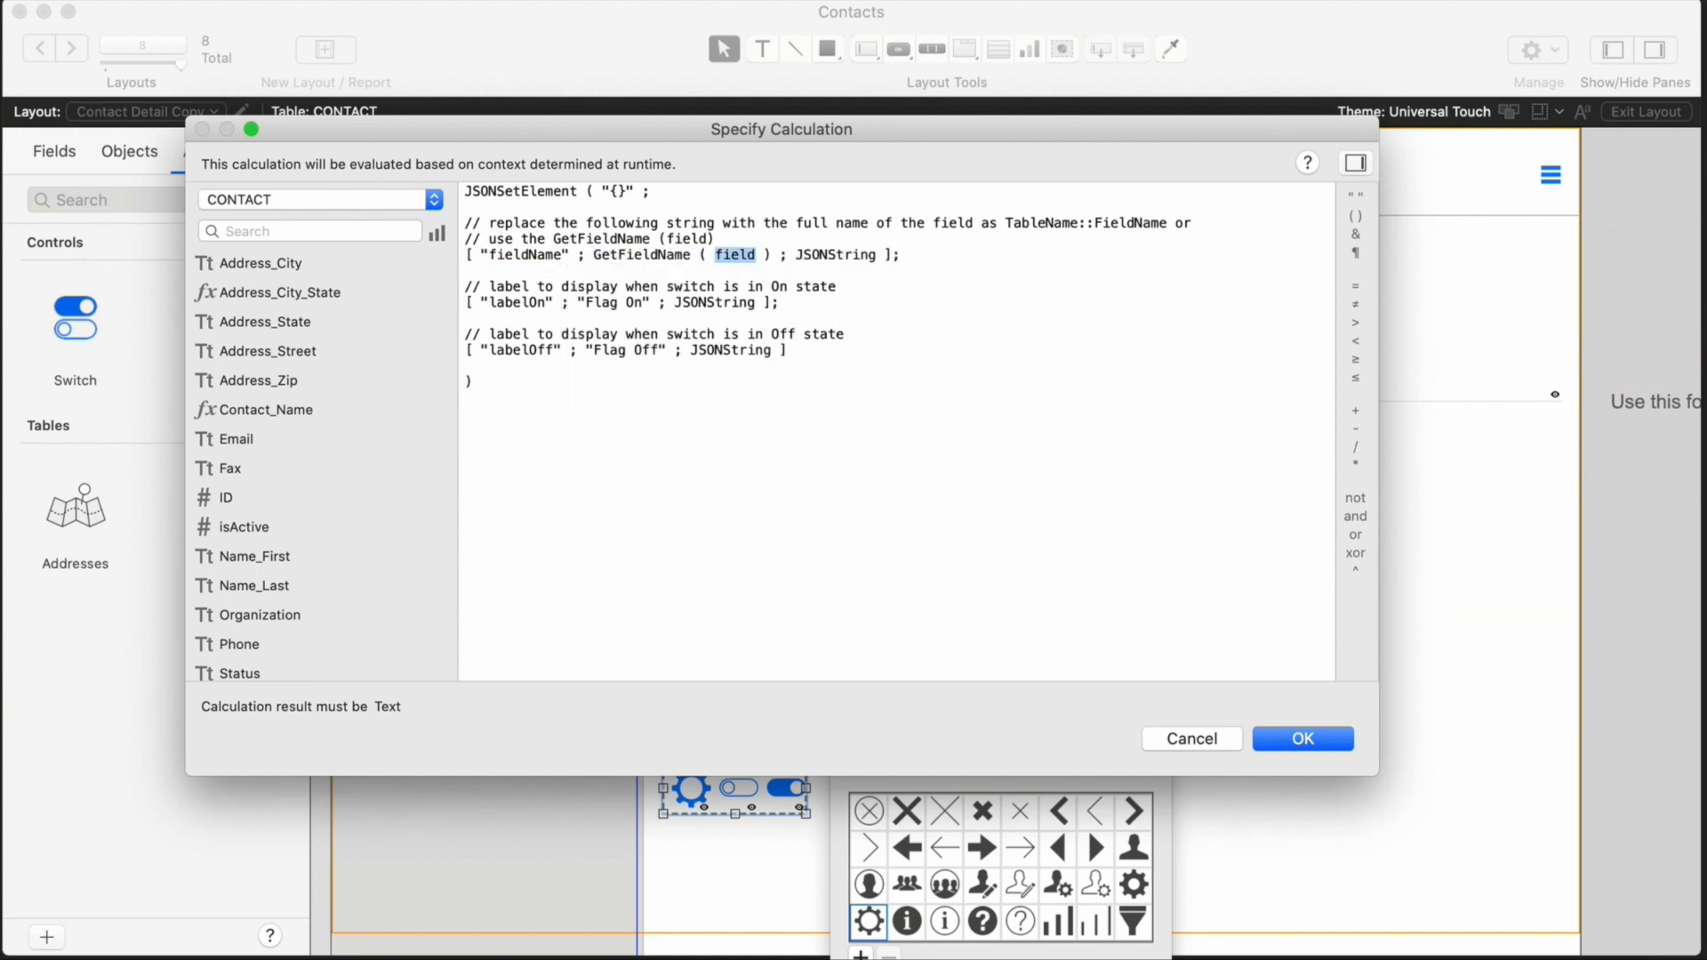
pyautogui.write('CONTACT::isActive')
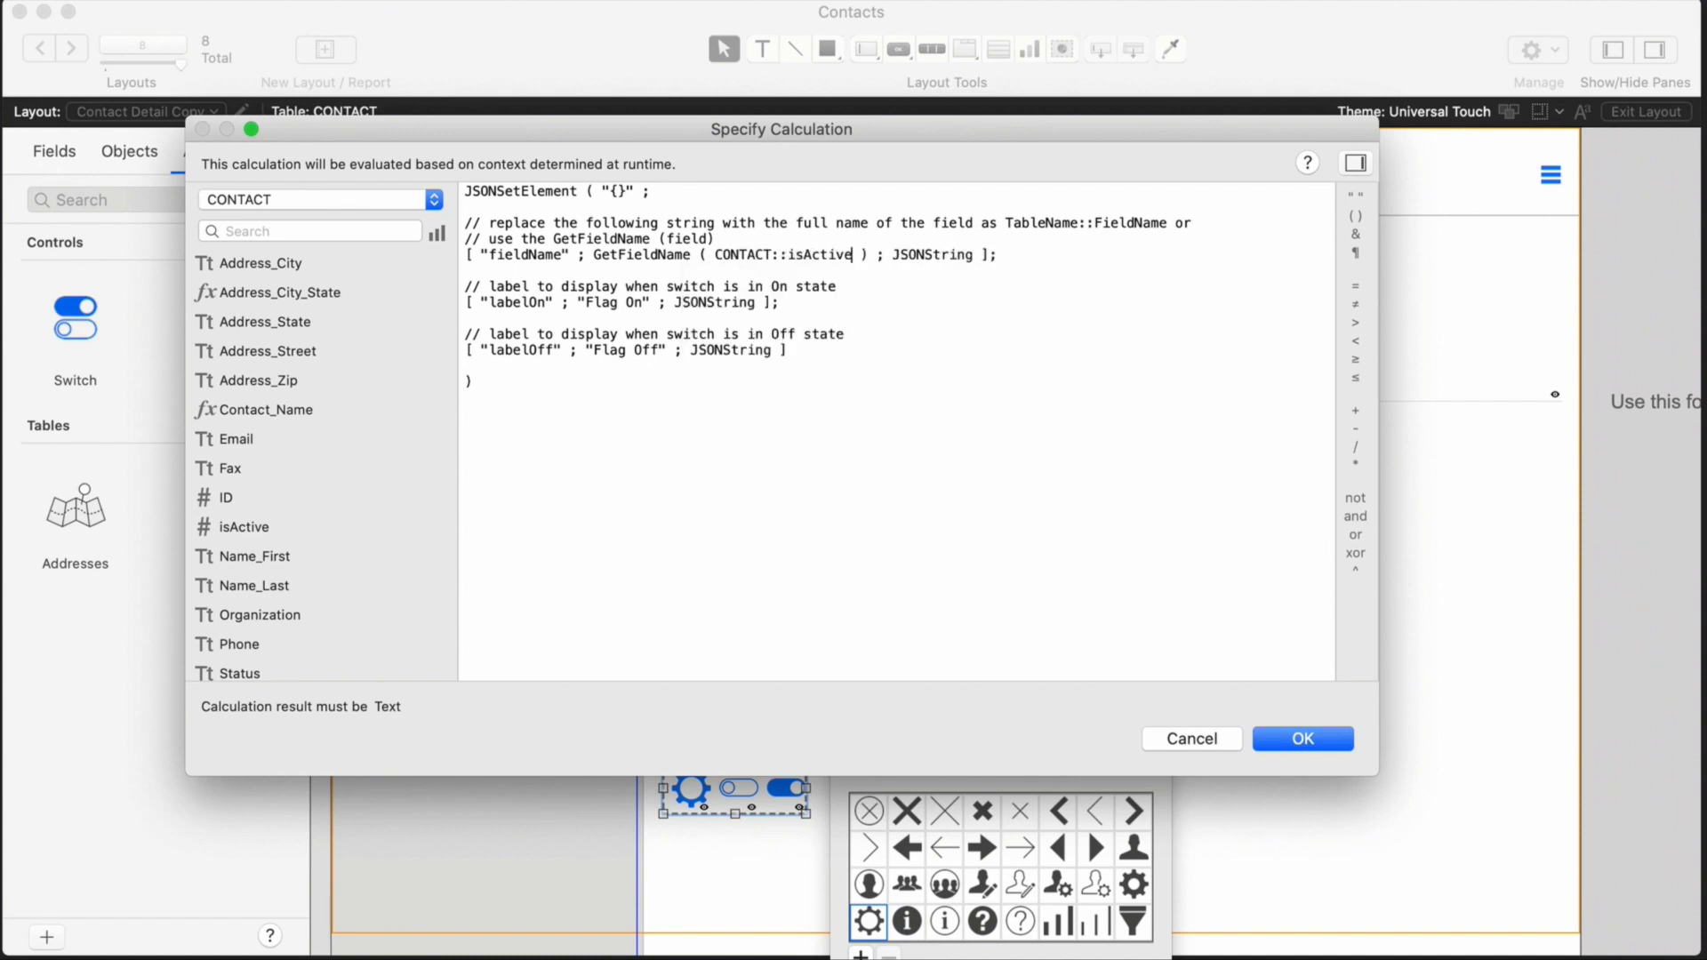
pyautogui.doubleClick(612, 302)
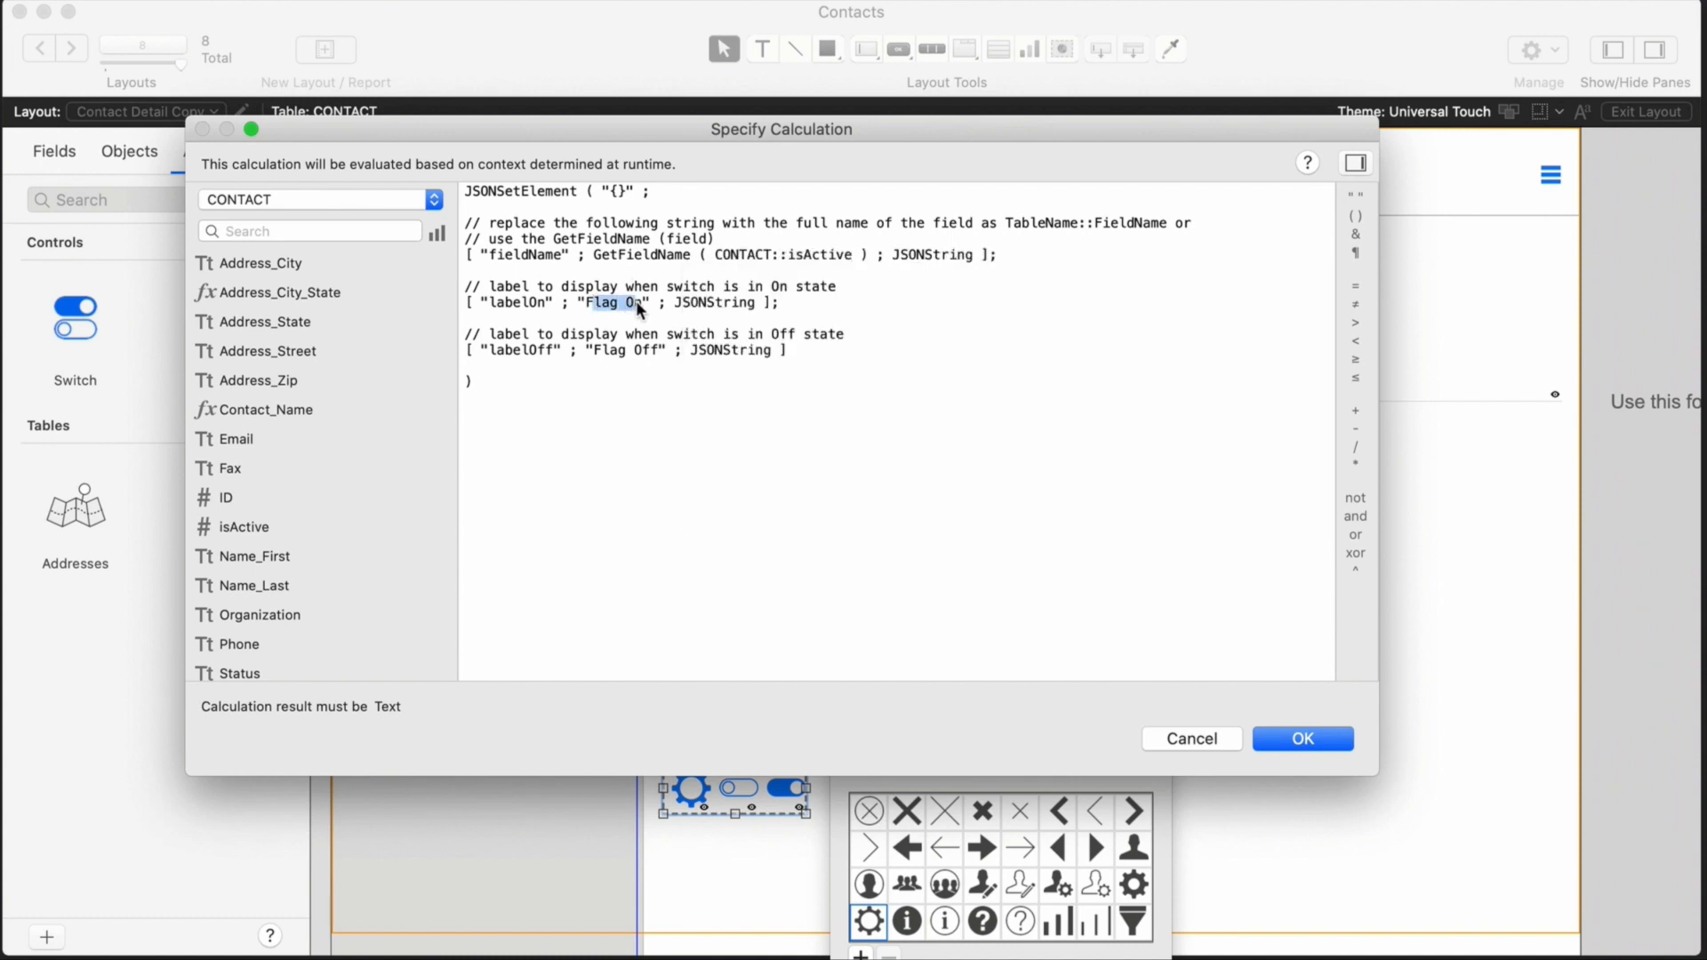
pyautogui.write('Active')
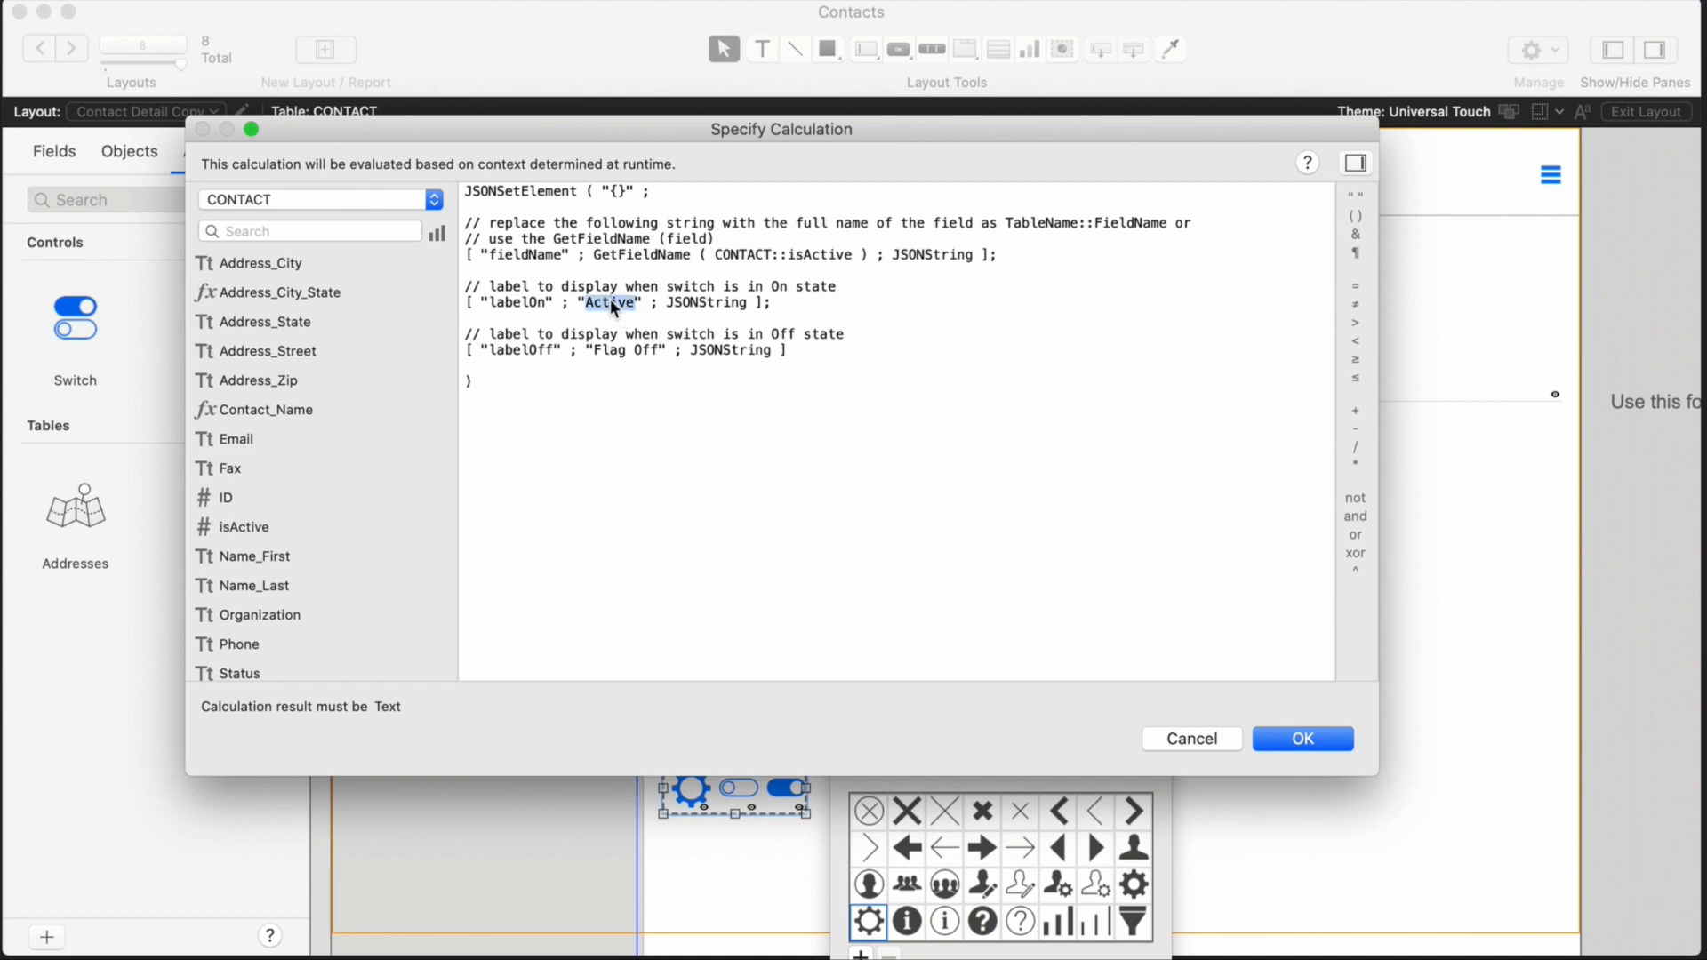
pyautogui.doubleClick(624, 350)
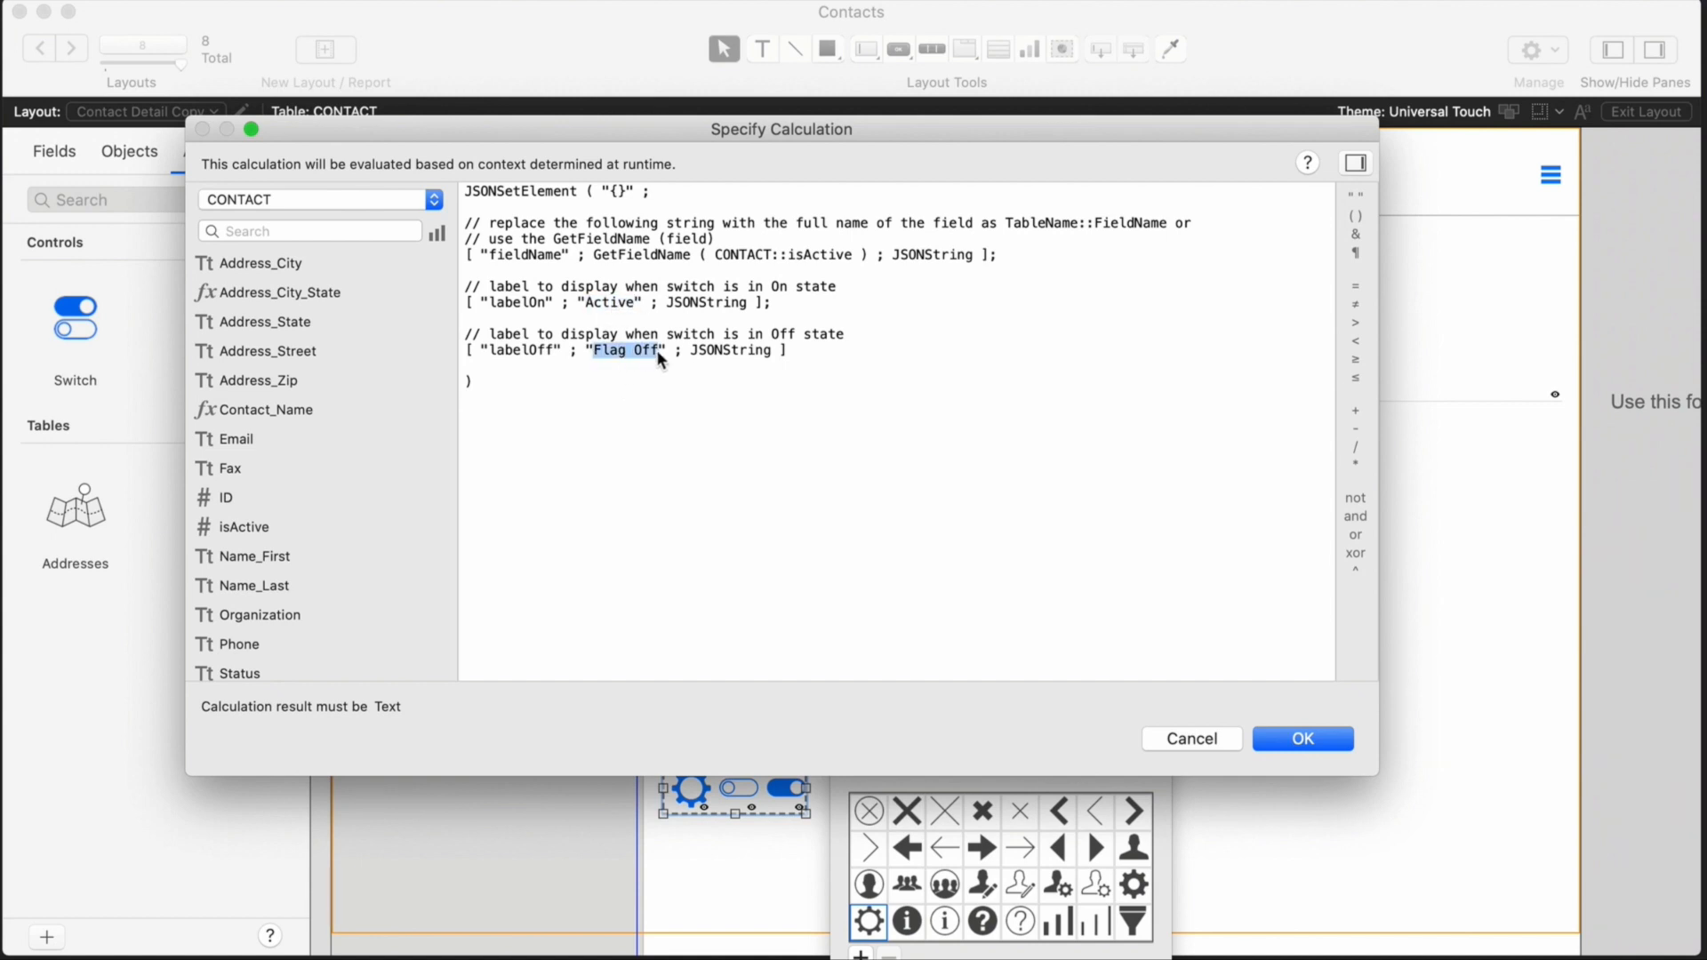
pyautogui.click(1302, 738)
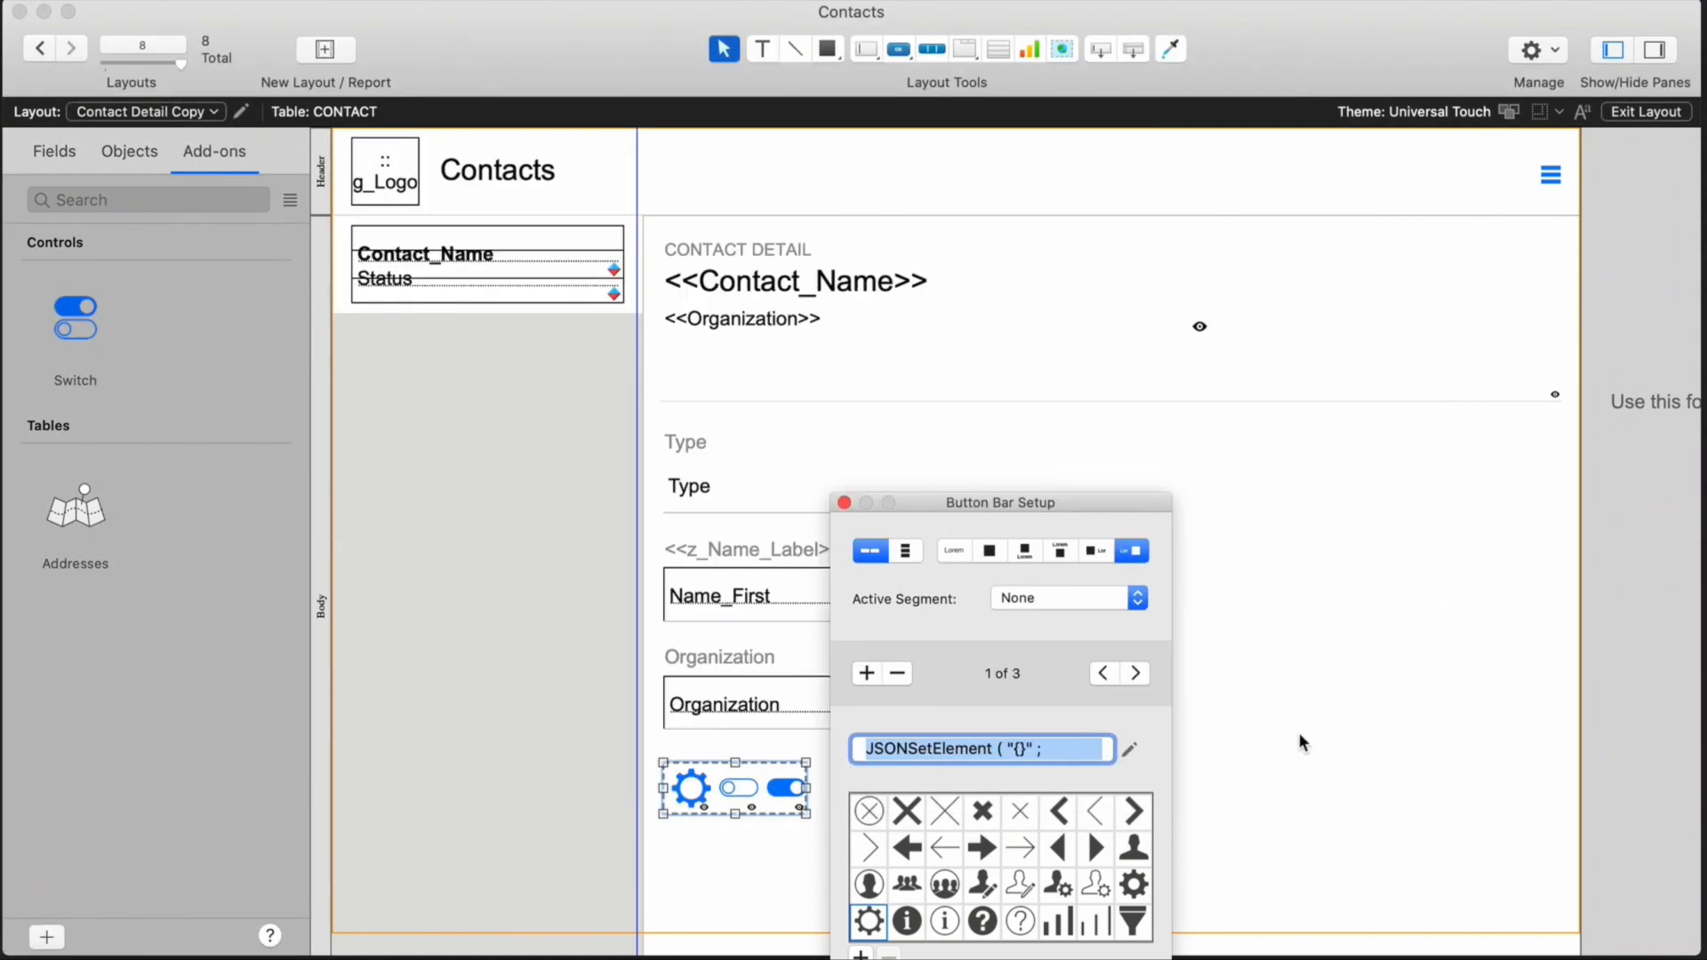
pyautogui.click(1647, 110)
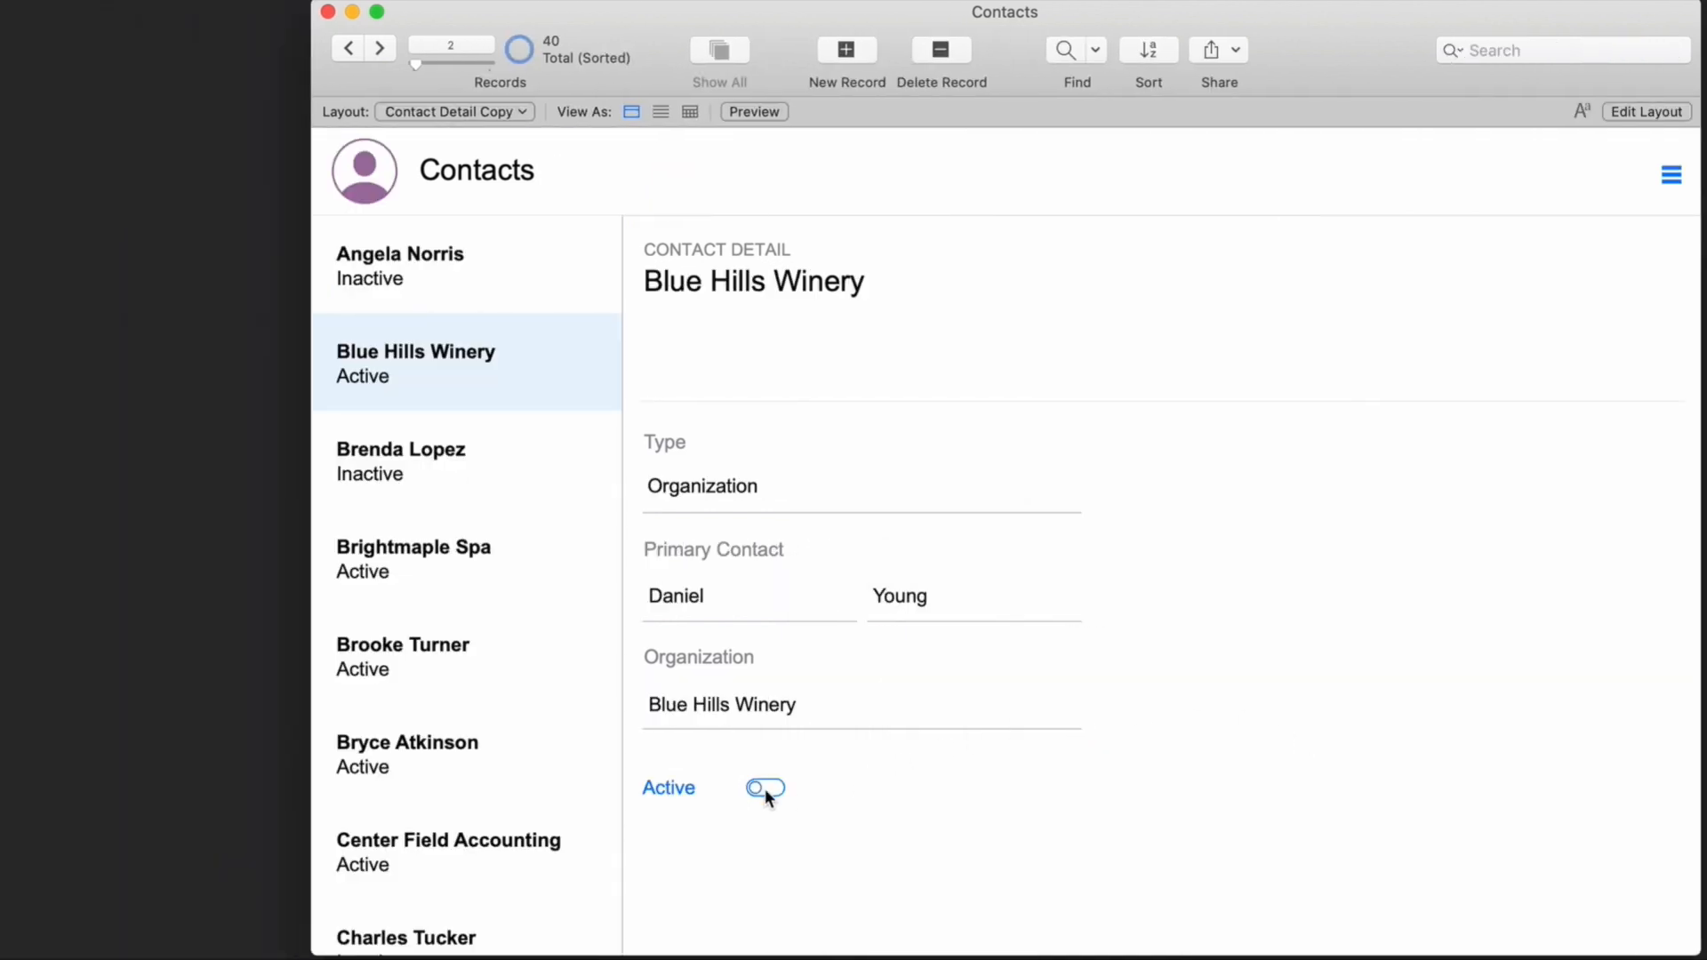
# - Toggle the Active switch on for Blue Hills Winery, then return to layout editing
pyautogui.click(765, 787)
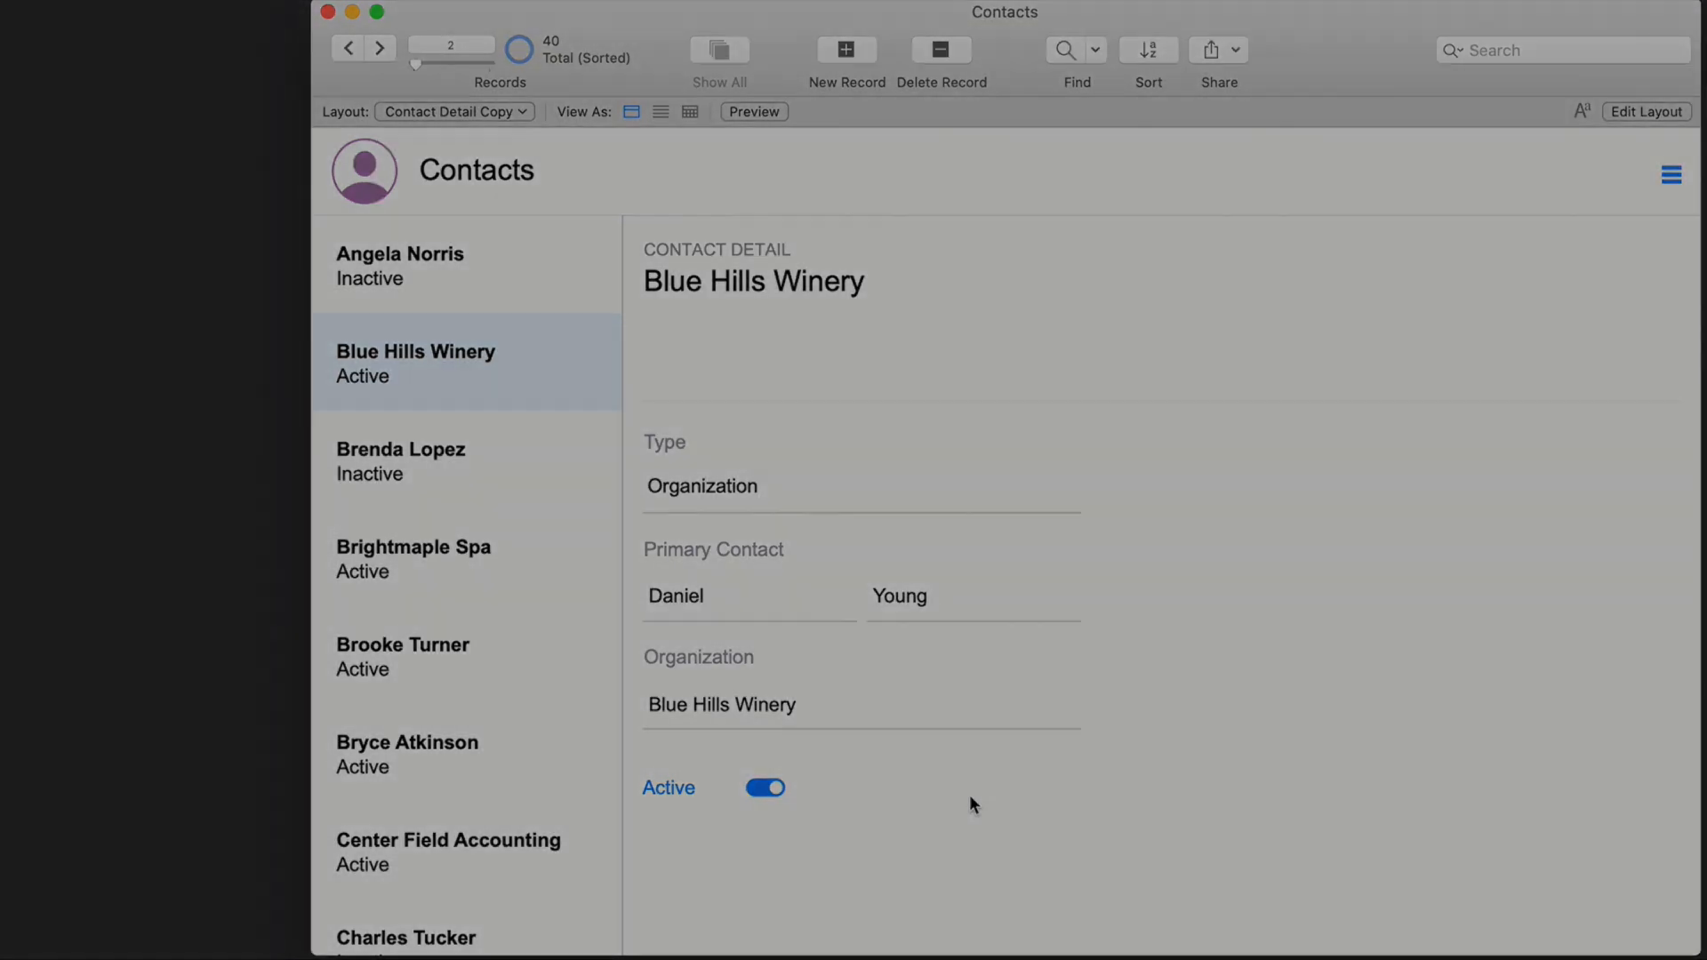
pyautogui.click(1645, 111)
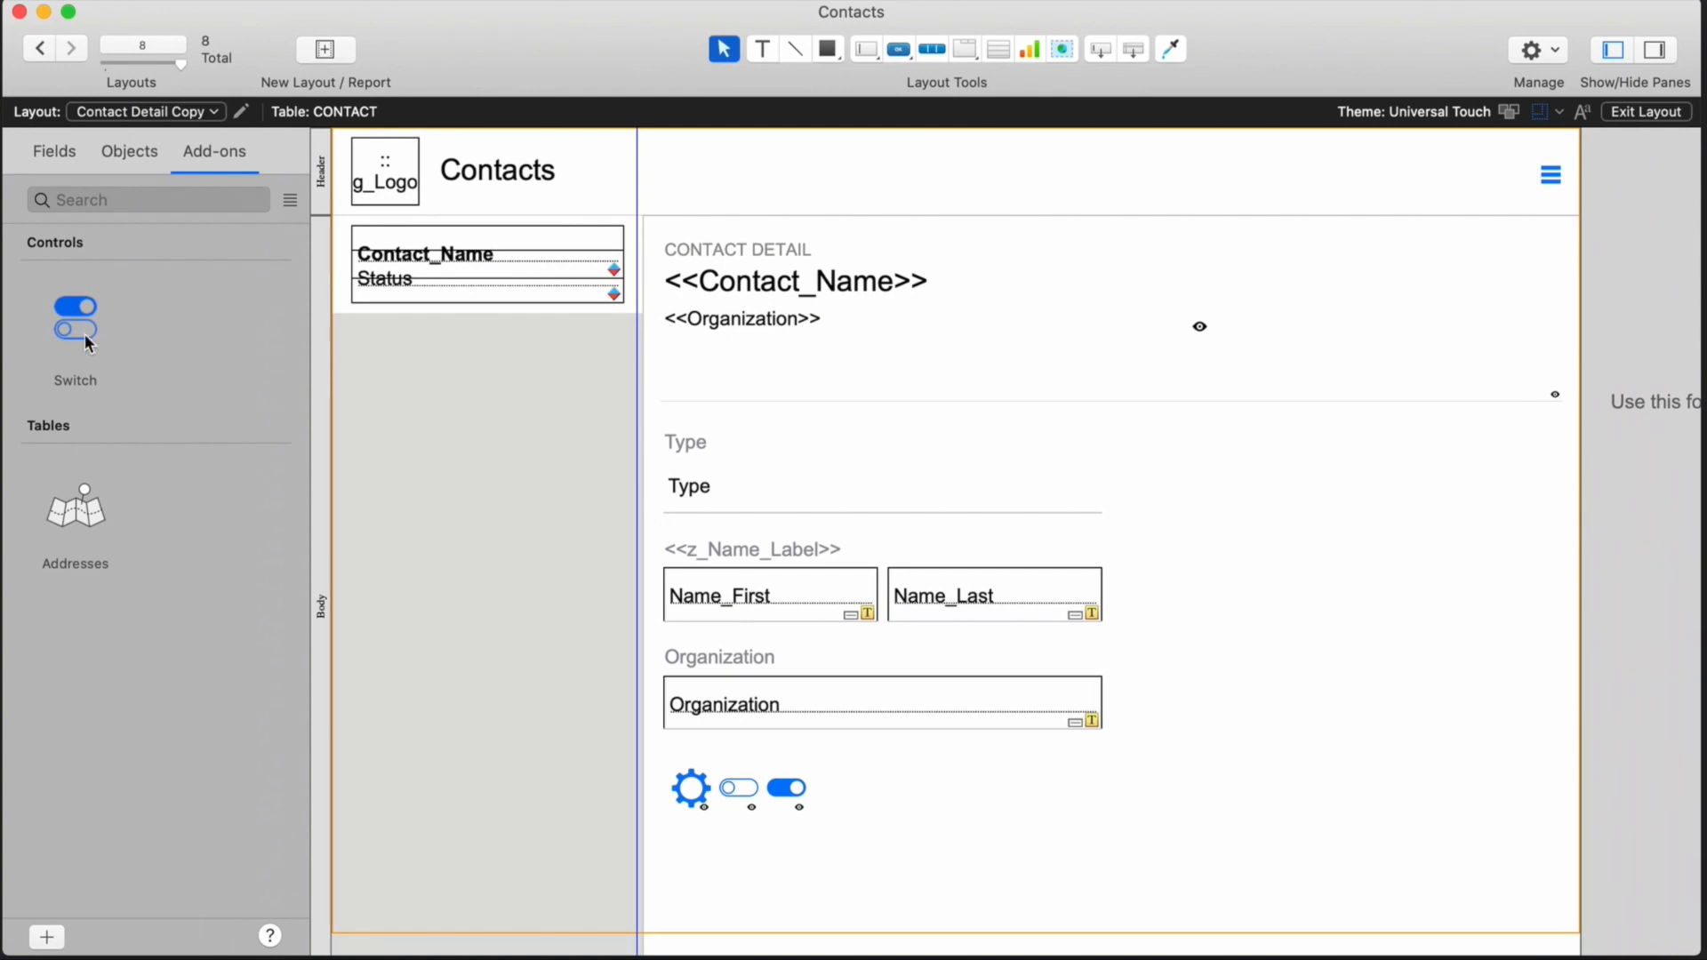
# - Uninstall the Switch add-on, permanently deleting its tables, fields and data
pyautogui.rightClick(74, 316)
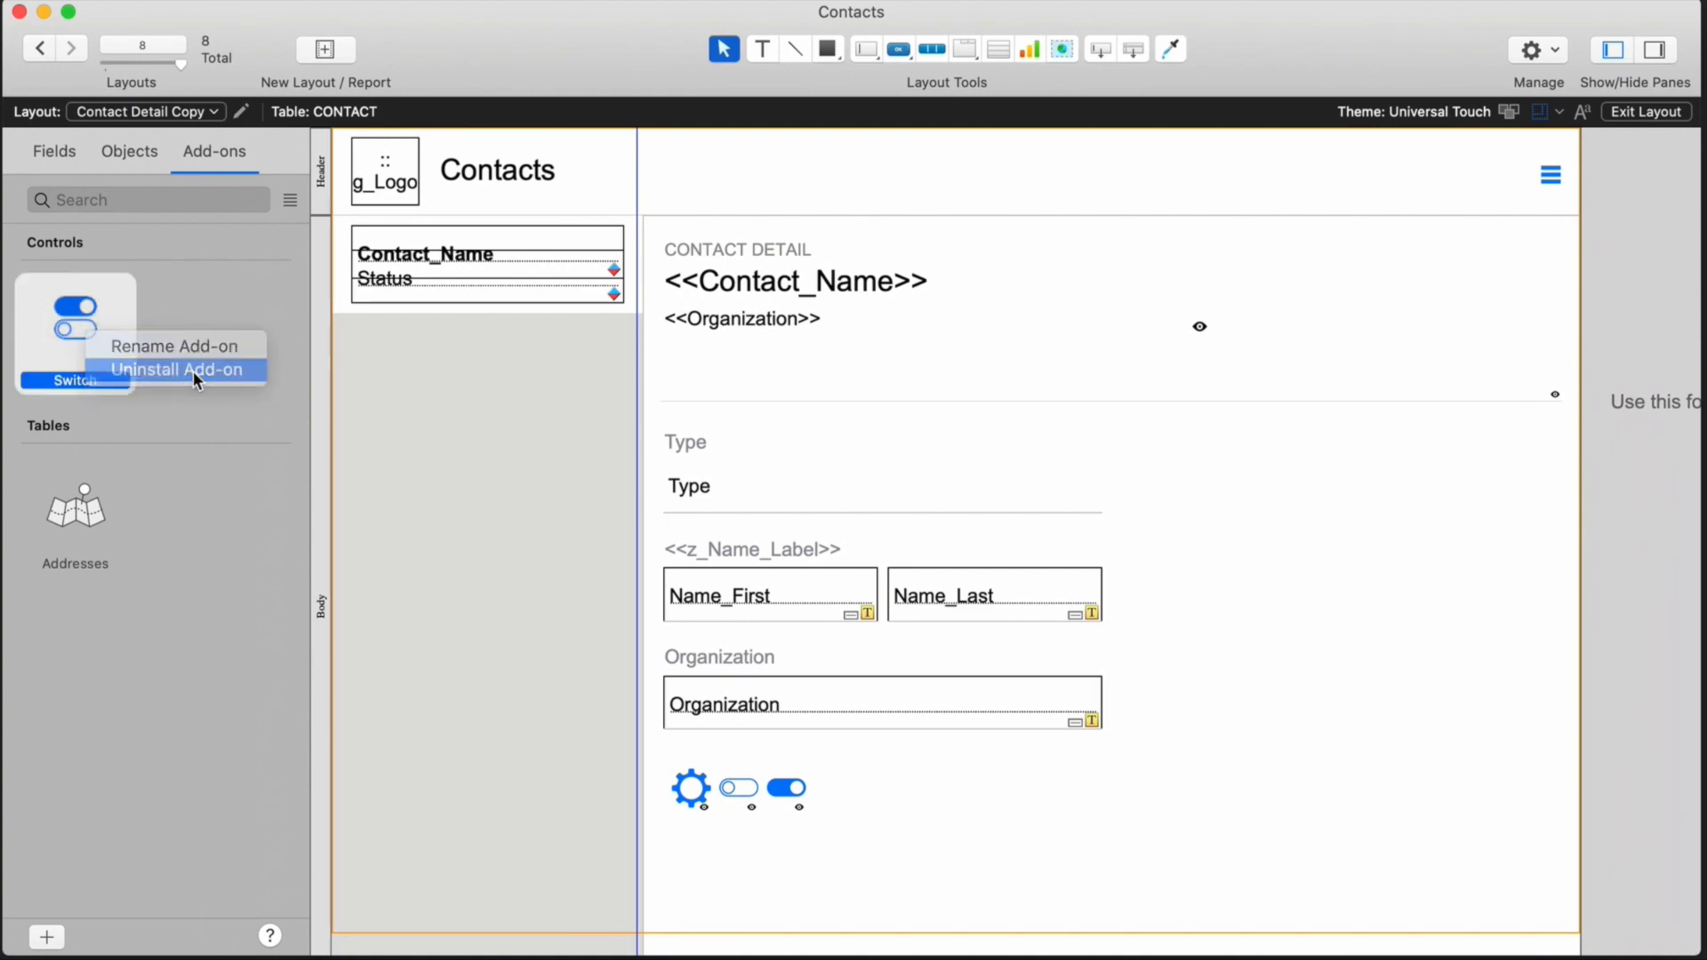
pyautogui.click(176, 370)
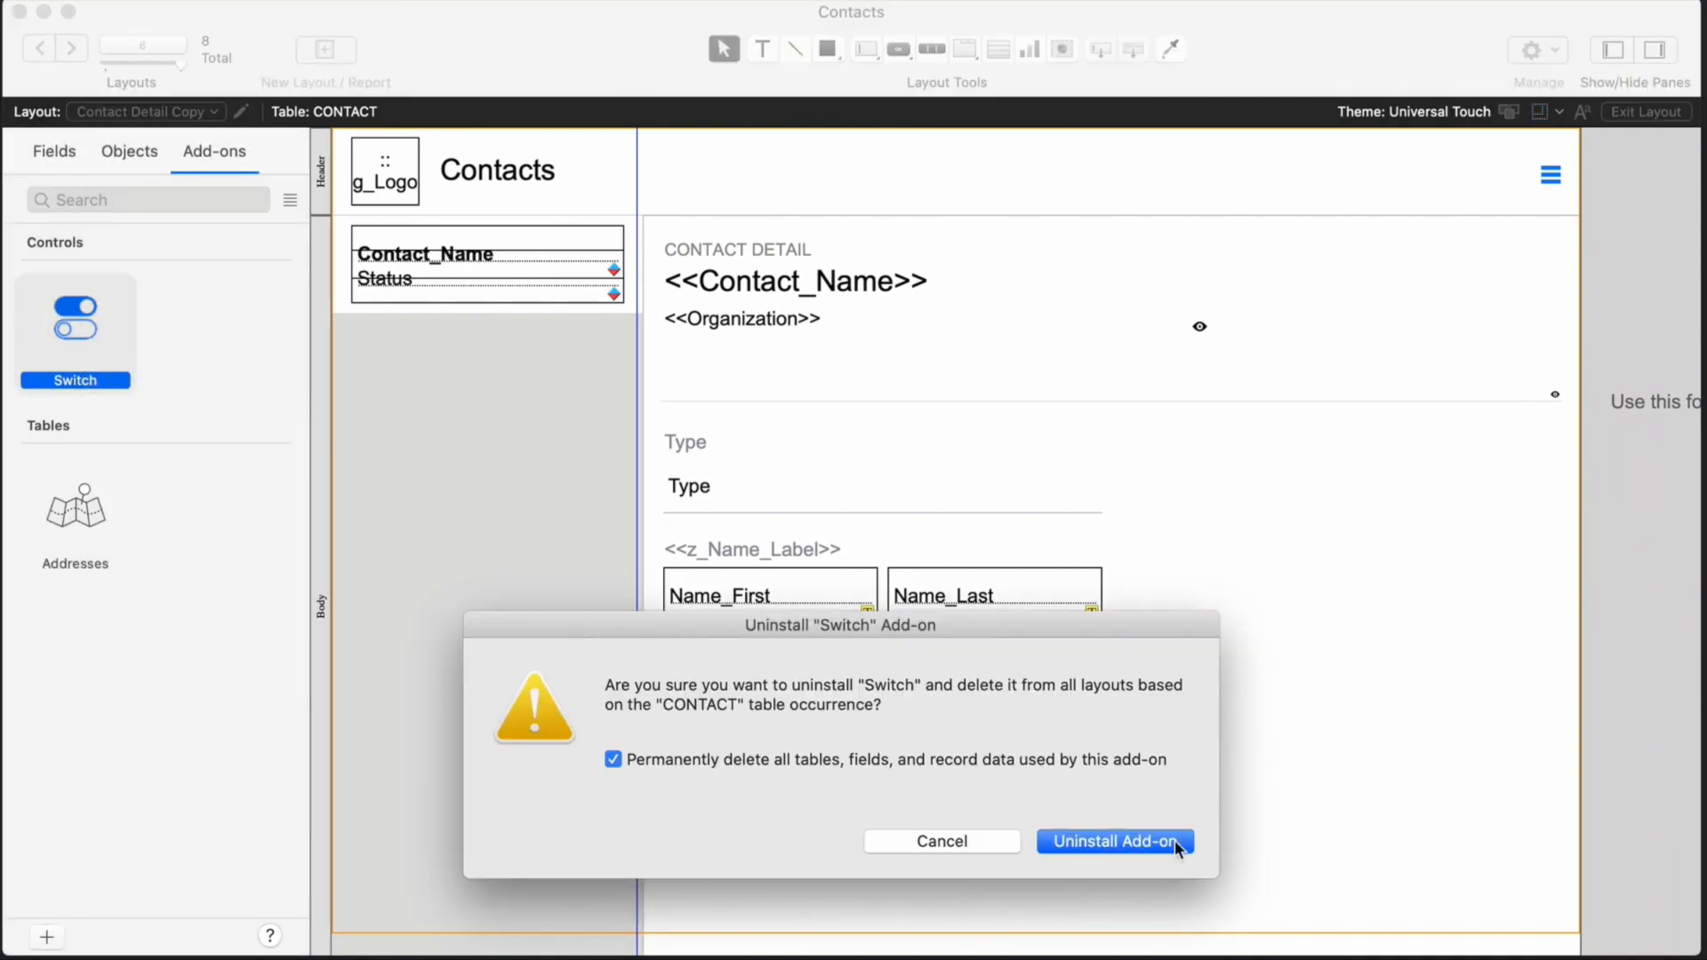
pyautogui.click(1113, 841)
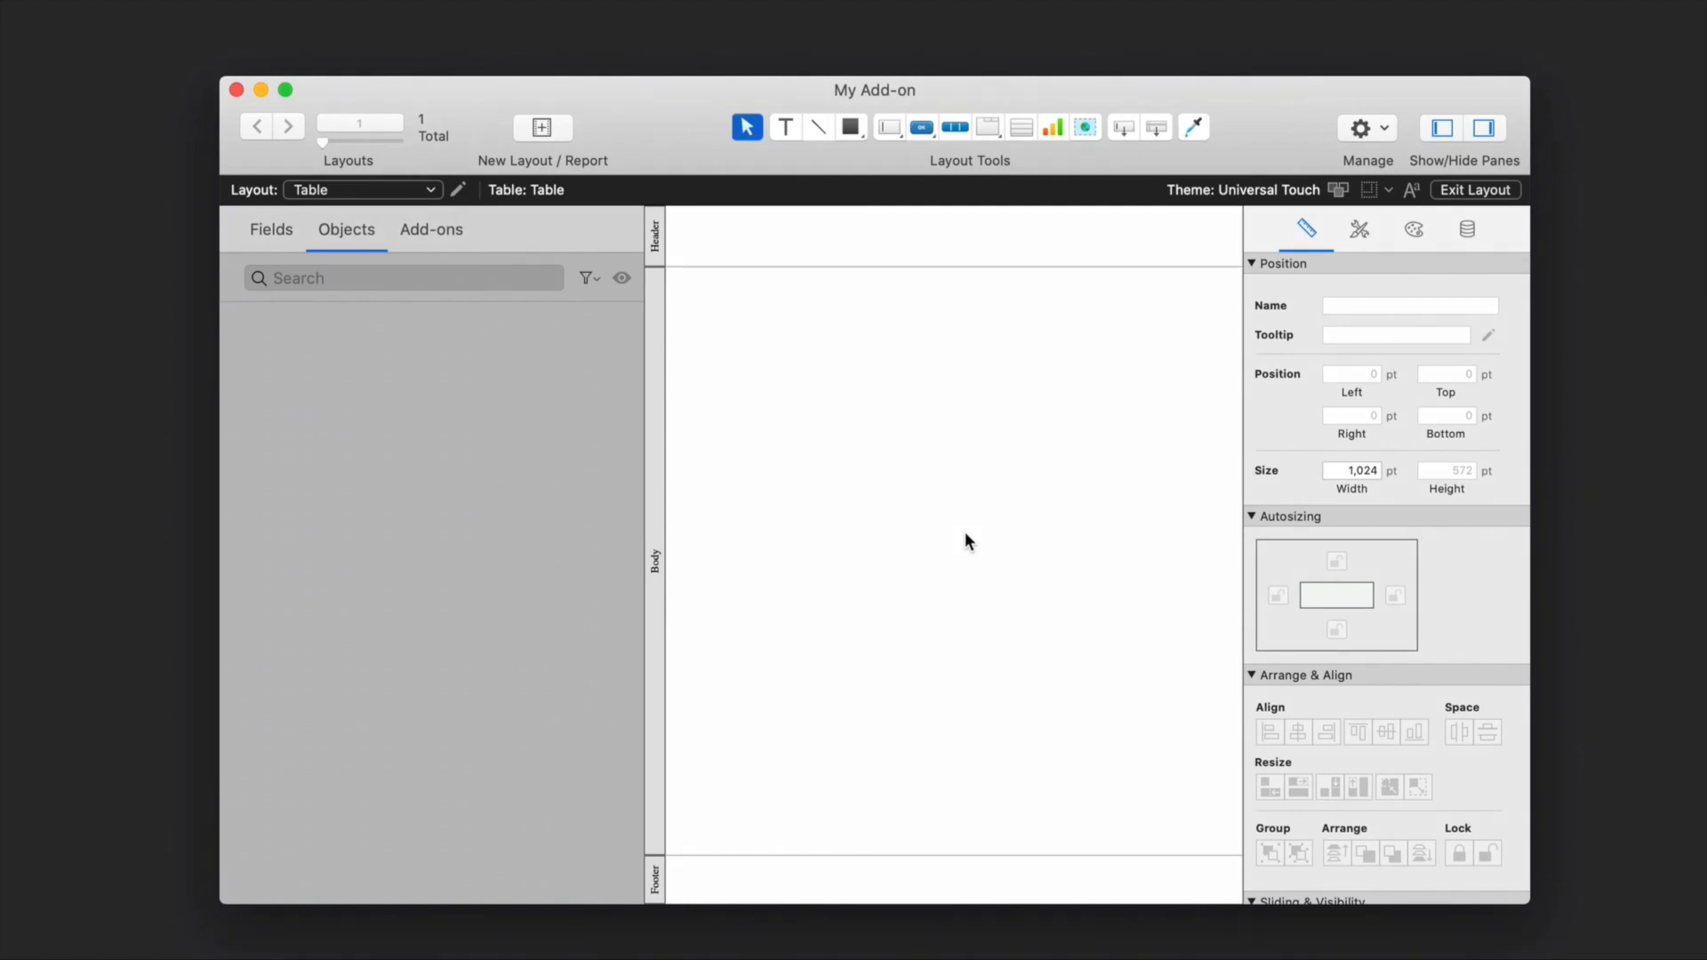
pyautogui.moveTo(649, 187)
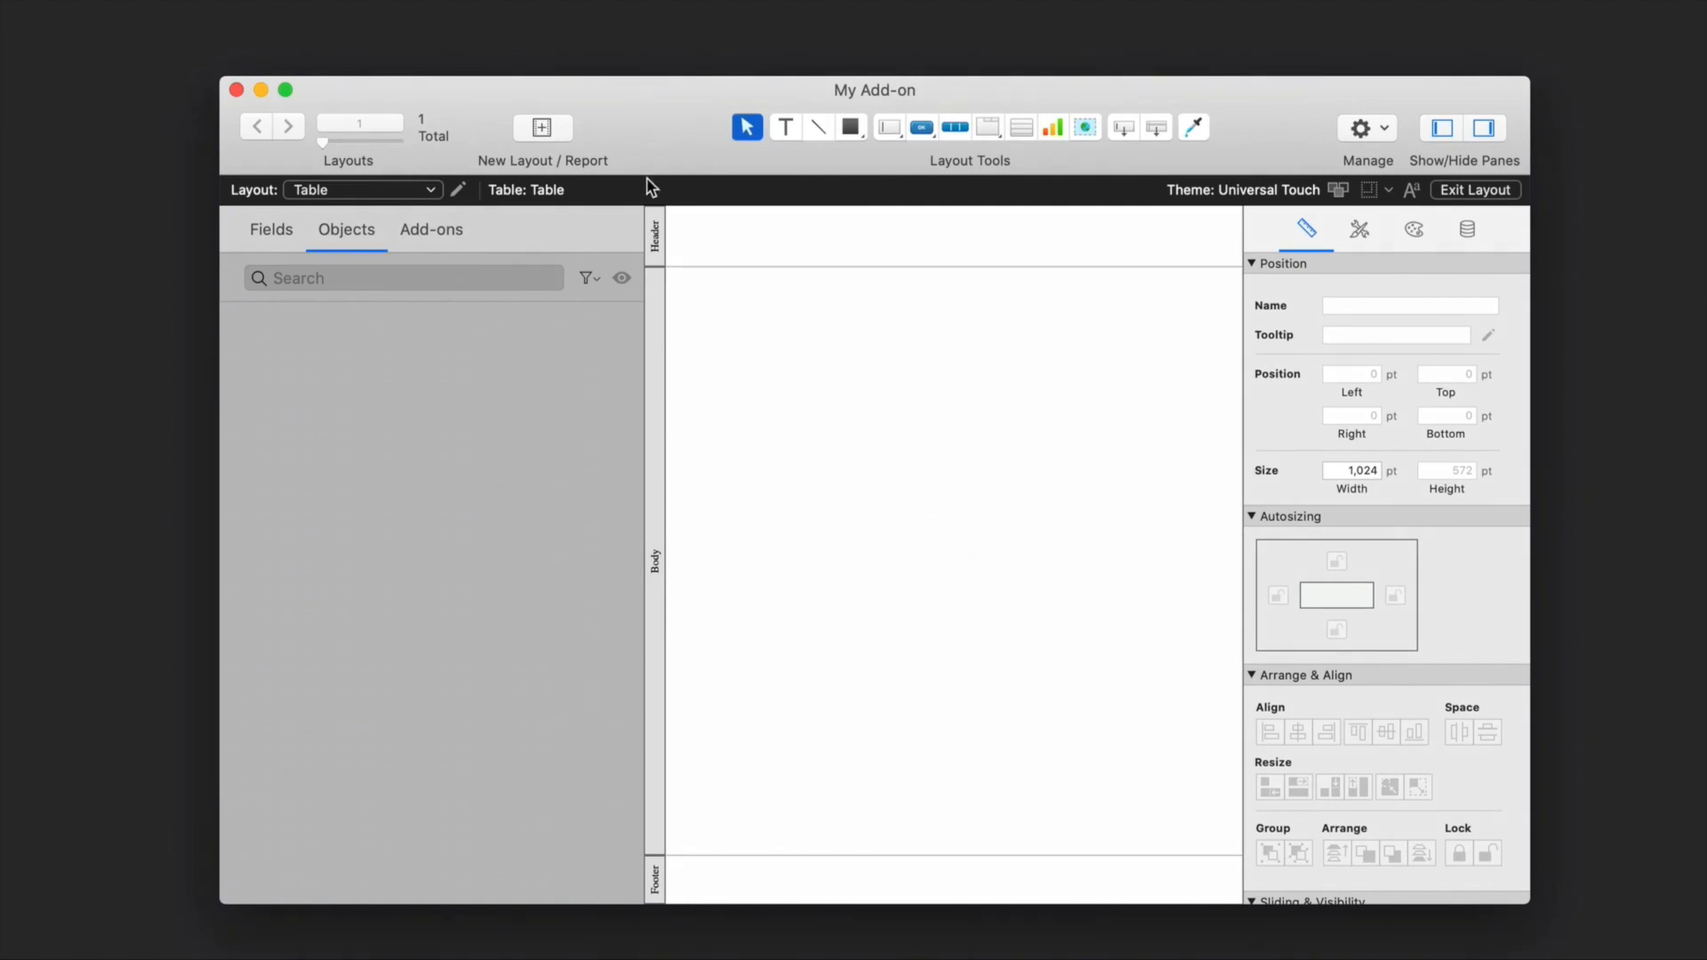
# - Create a Touch Device (iPhone) layout named __FMAddonTemplateDirectives_en
pyautogui.click(540, 128)
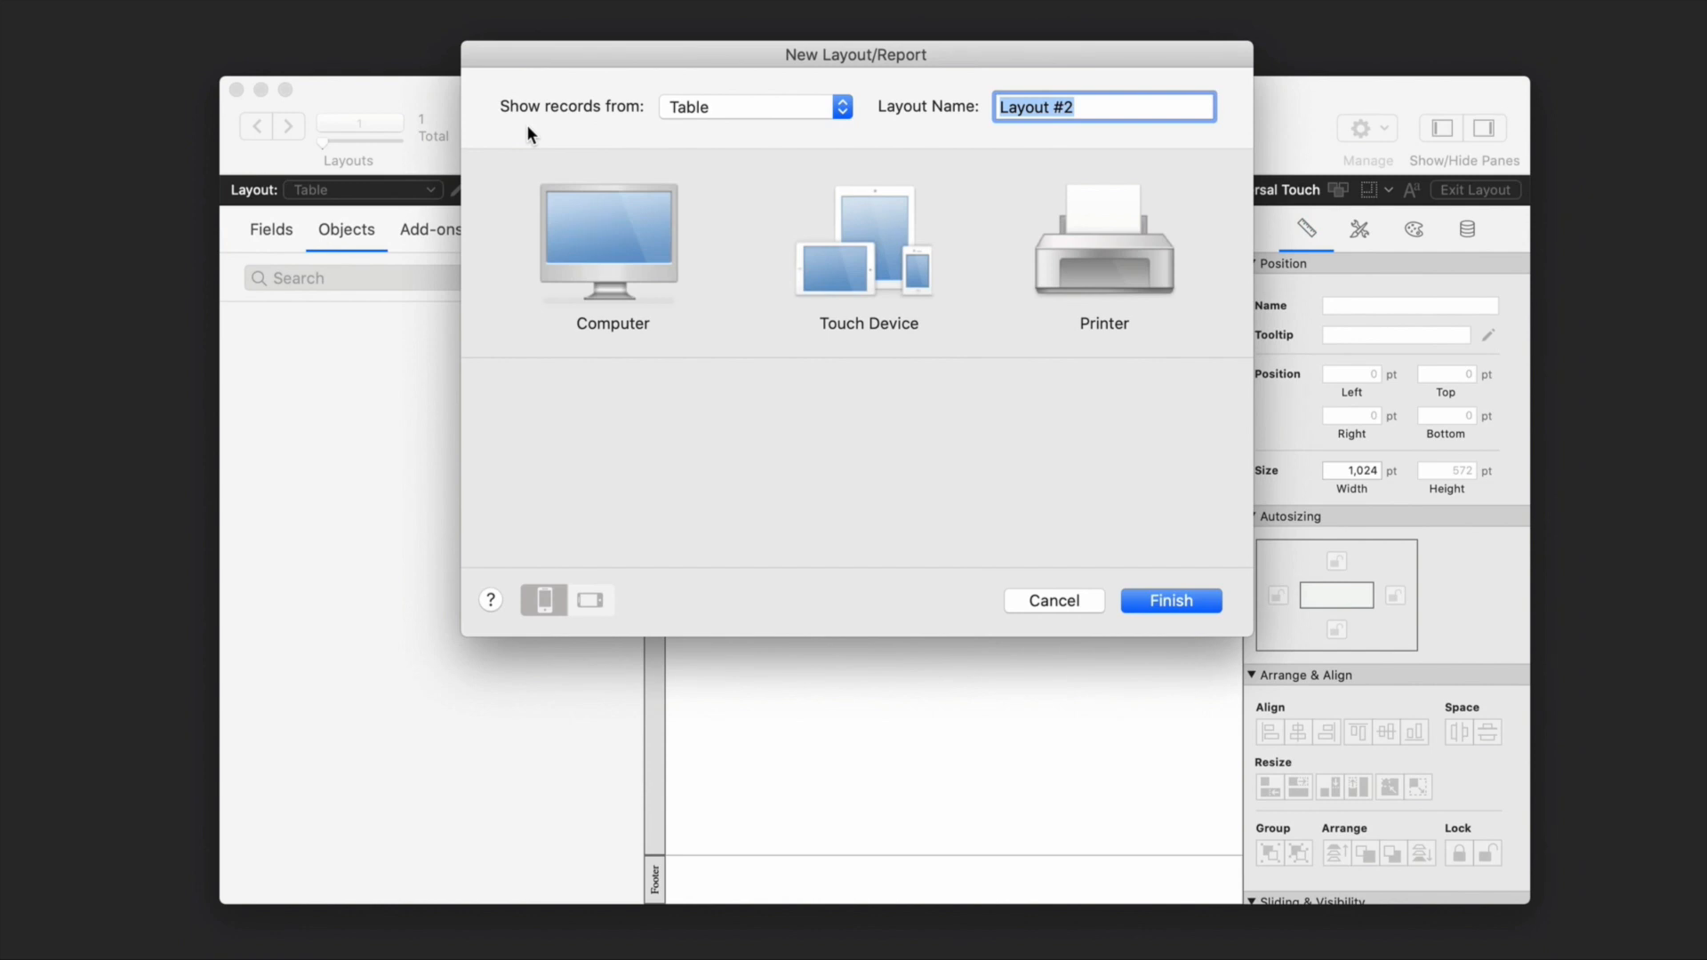
pyautogui.write('__FMAd')
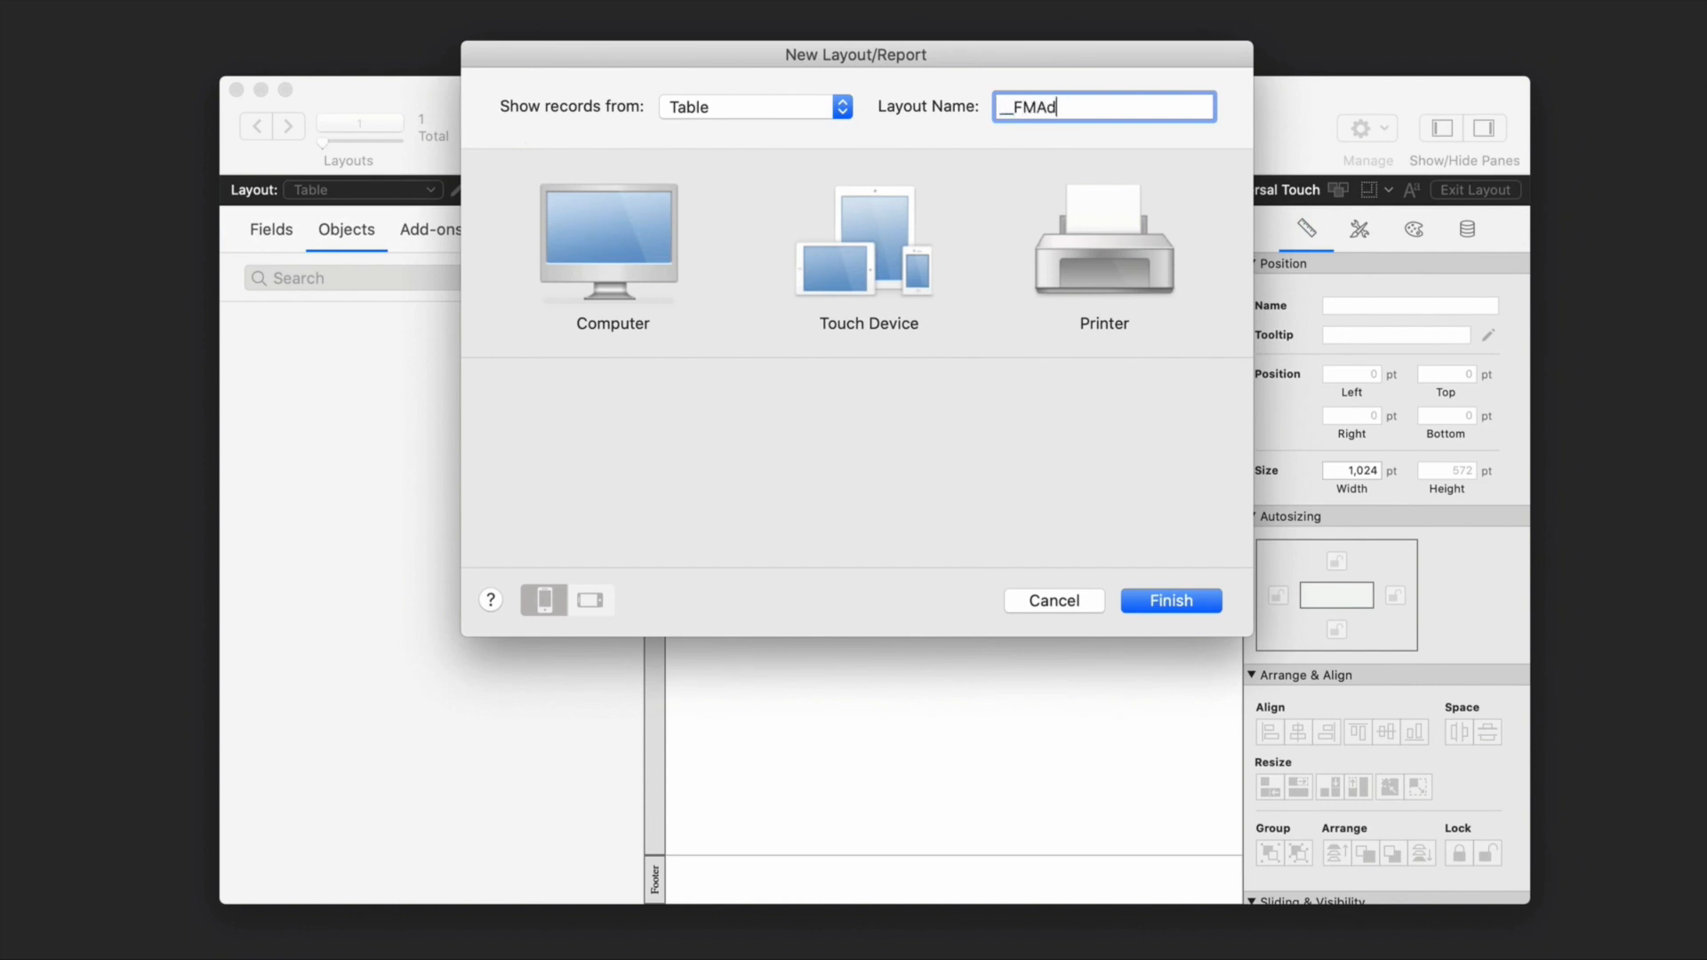
pyautogui.write('don')
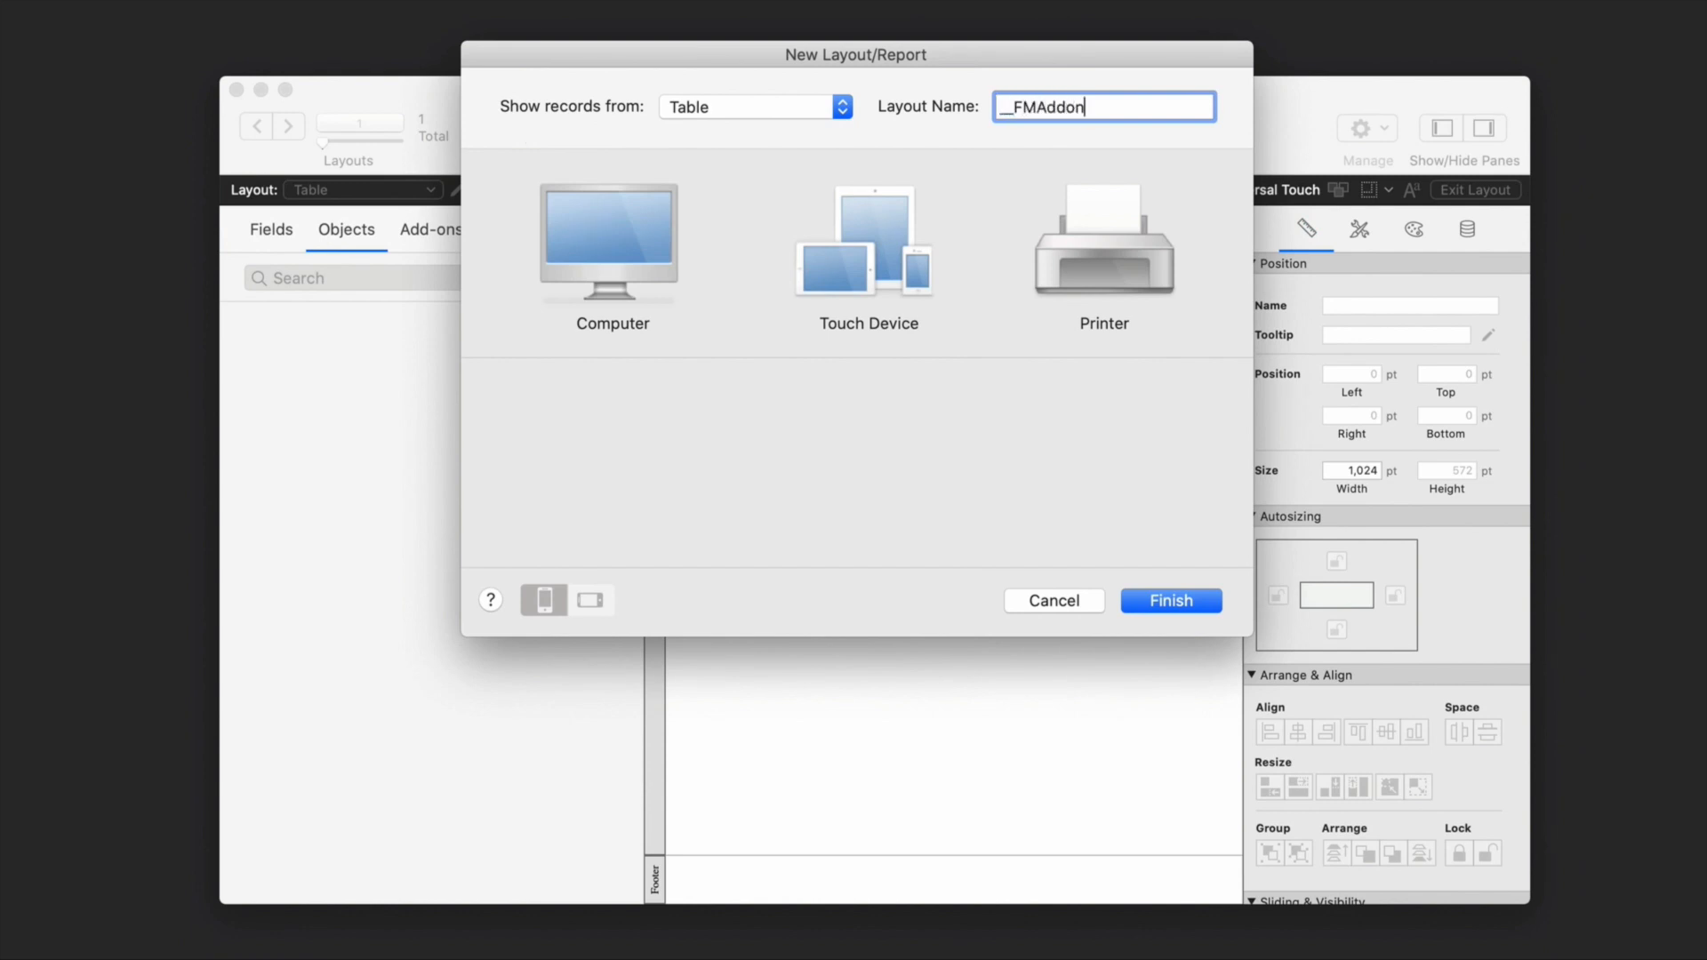
pyautogui.write('TemplateDirectives_en')
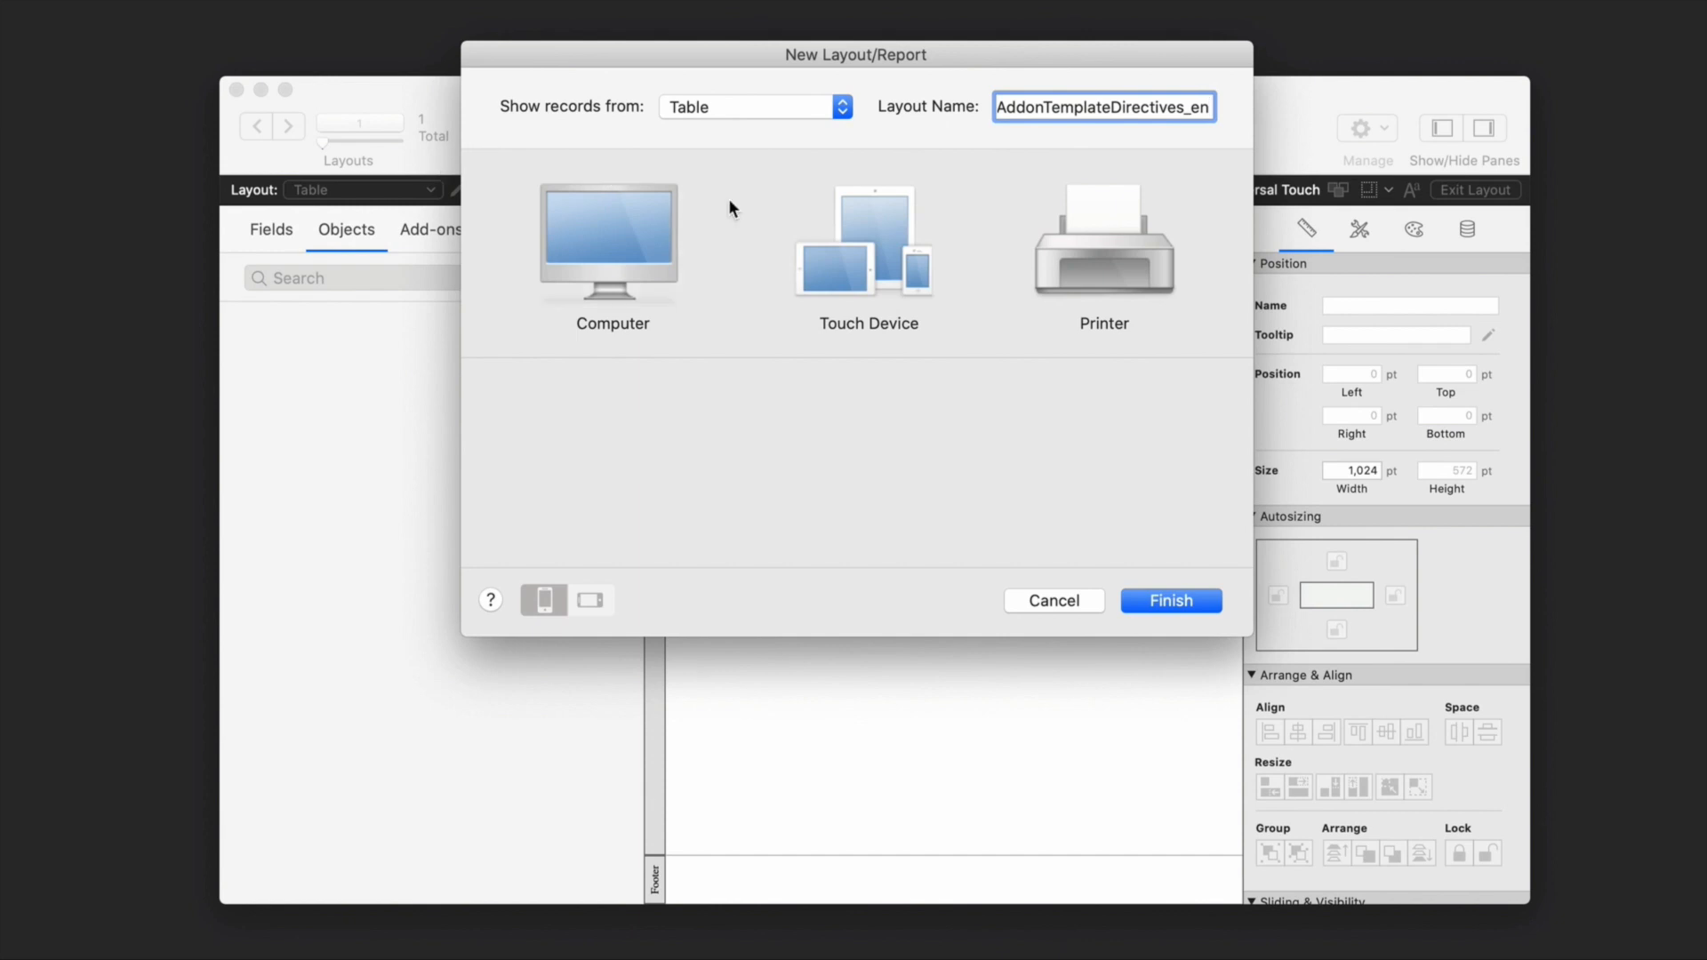
pyautogui.click(868, 236)
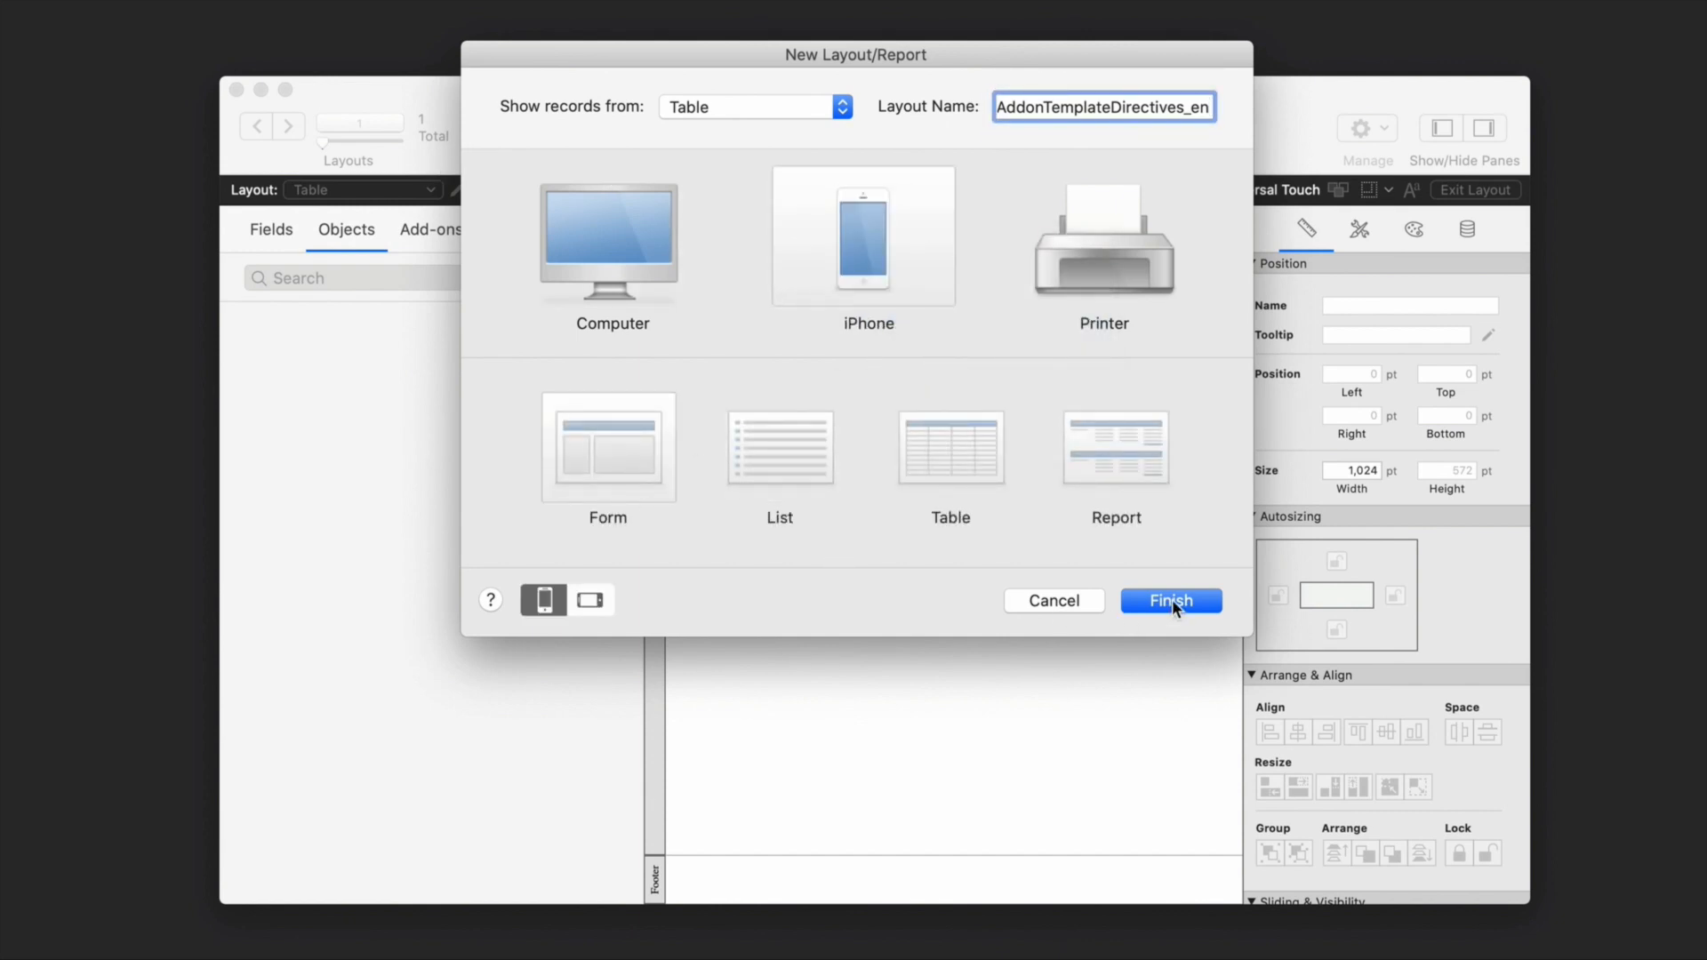
pyautogui.click(1170, 599)
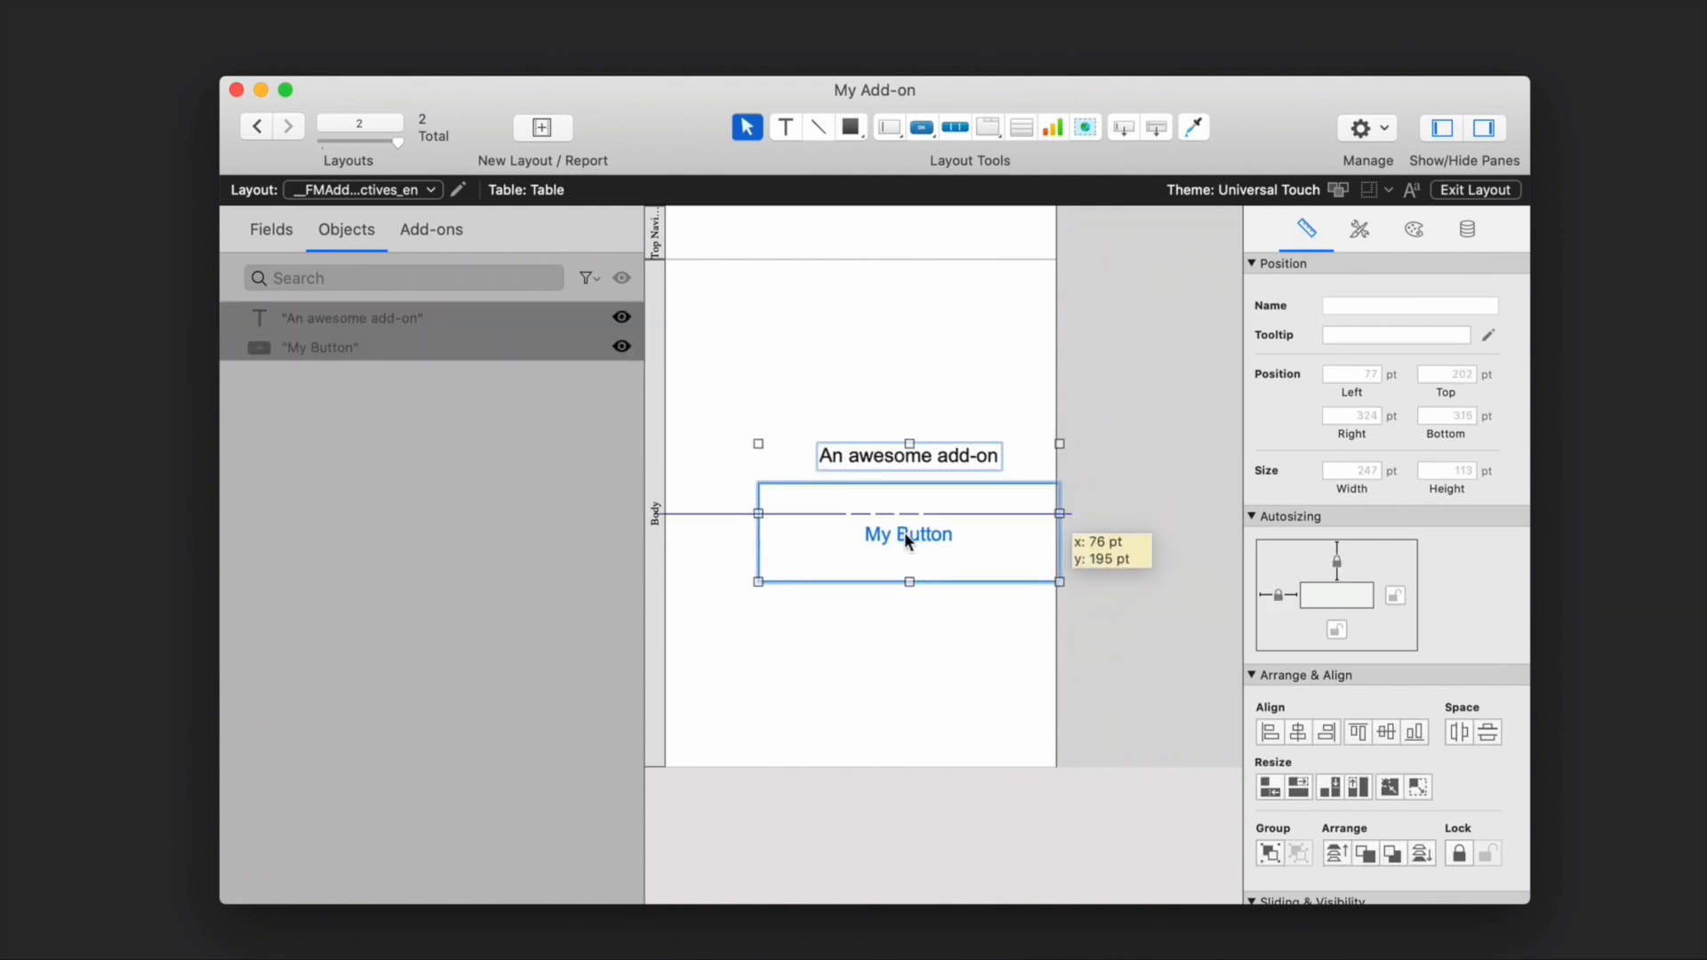
# - Position My Button below the An awesome add-on title text
pyautogui.moveTo(906, 533); pyautogui.dragTo(859, 534)
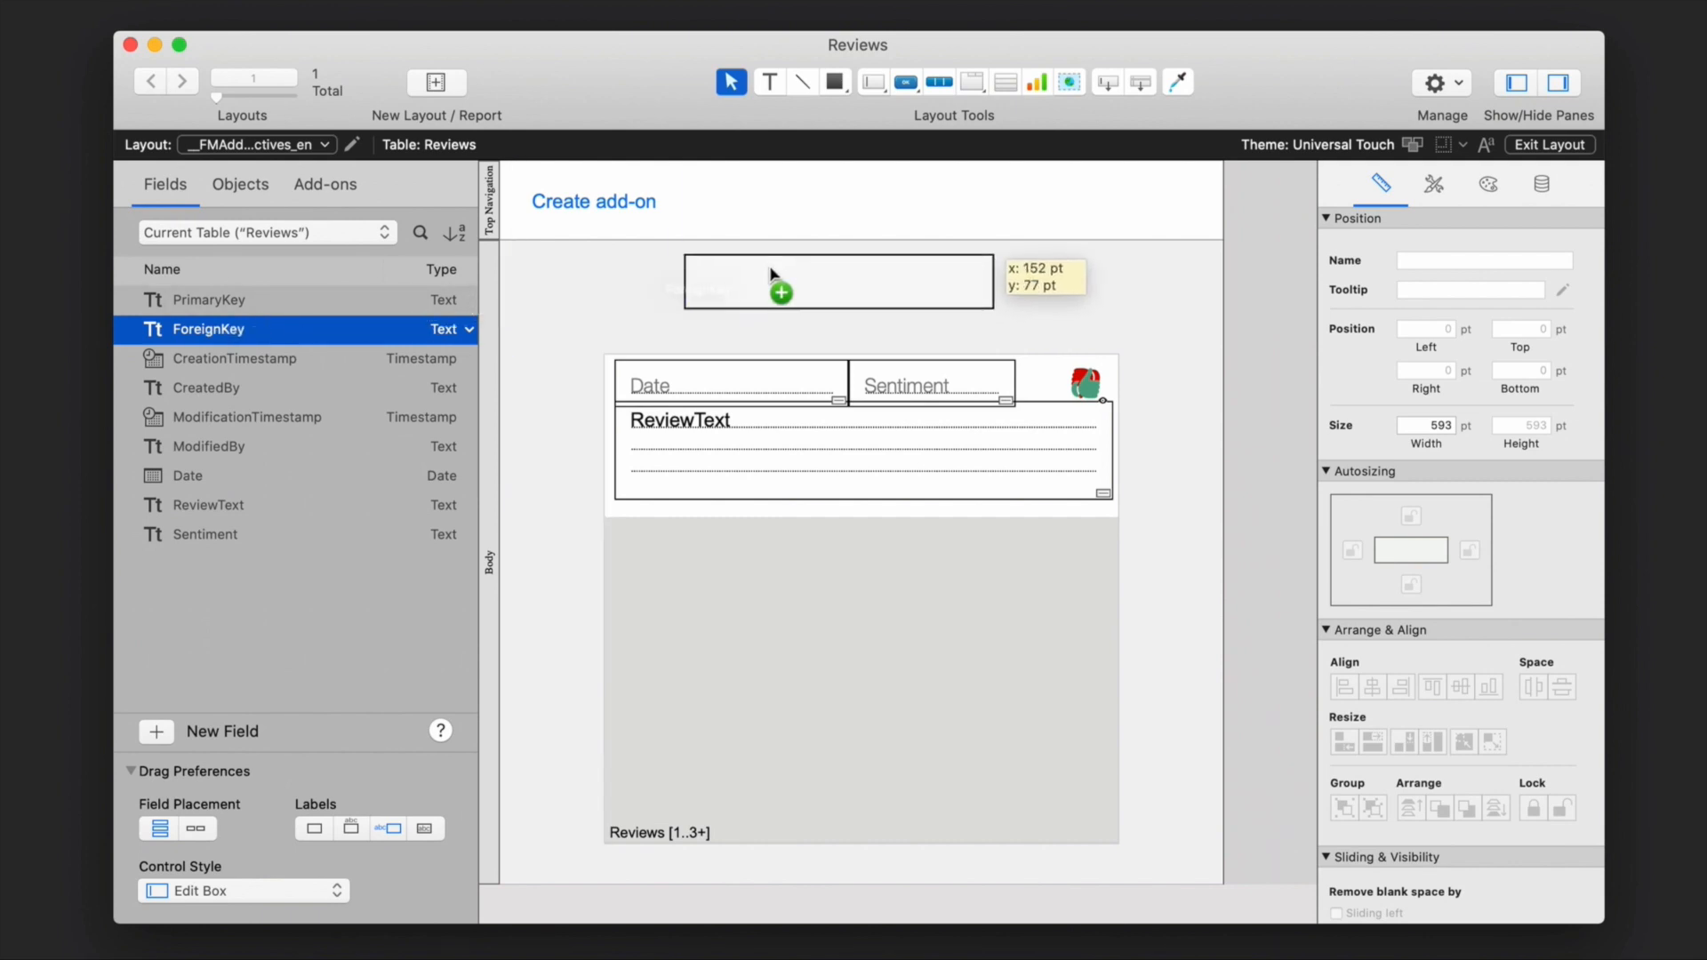
# - Place the labelled ForeignKey field and name its edit box review|RightTable
pyautogui.moveTo(206, 329); pyautogui.dragTo(837, 281)
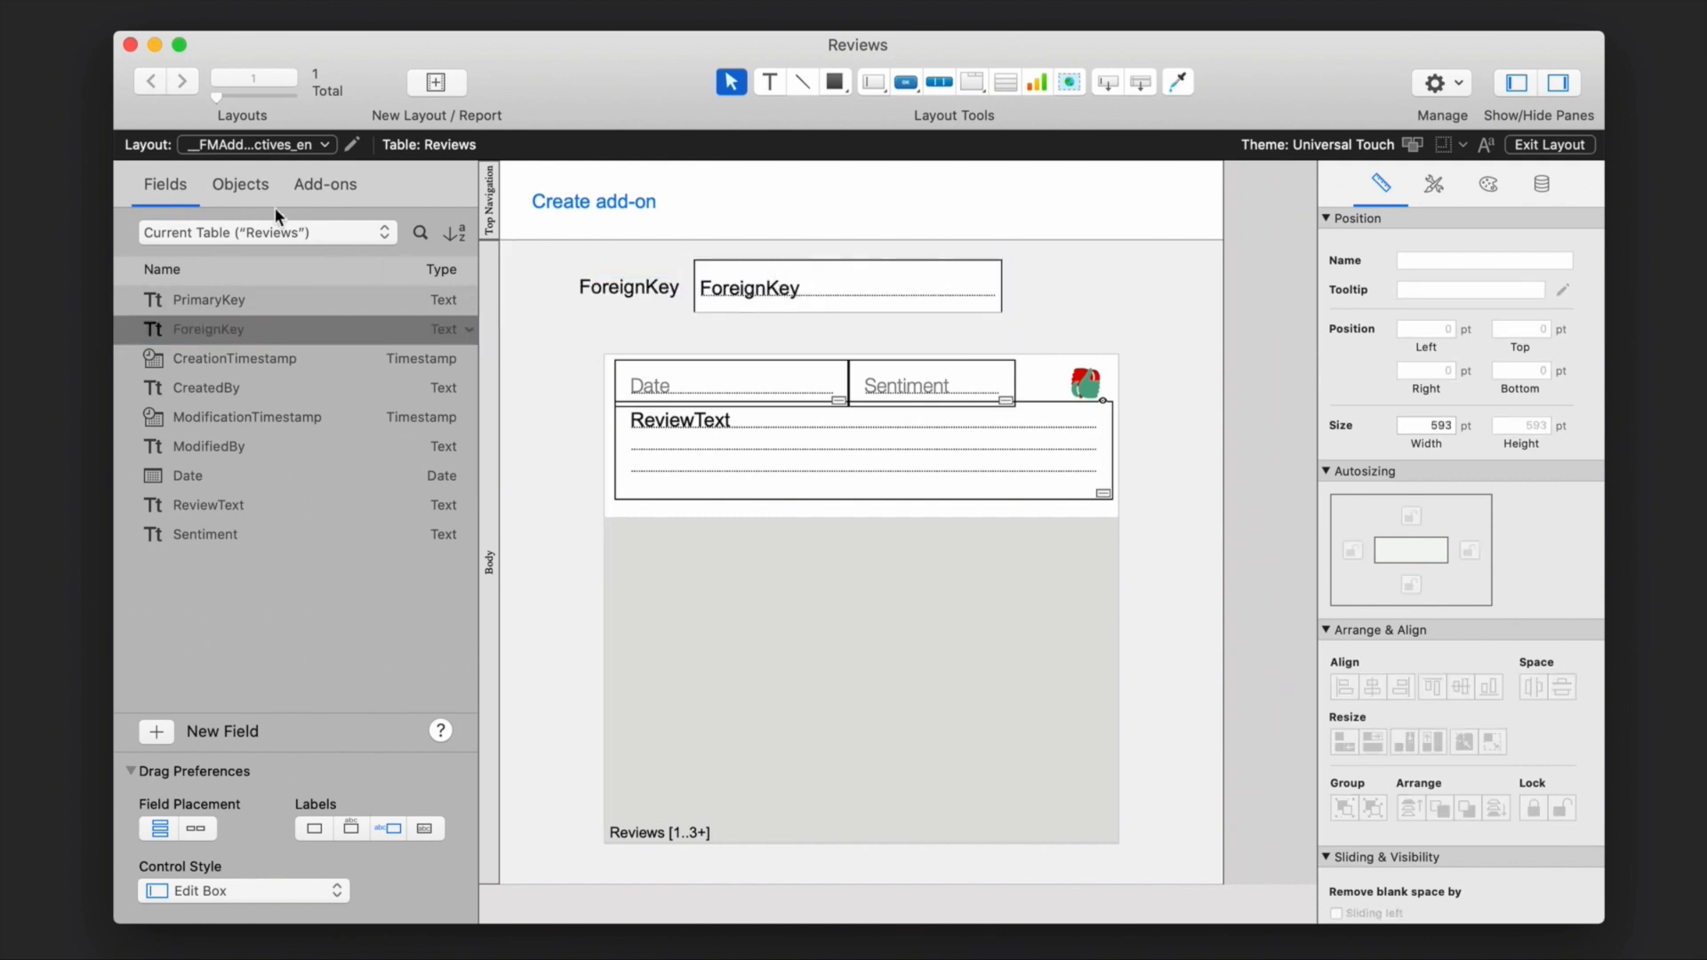
pyautogui.click(240, 184)
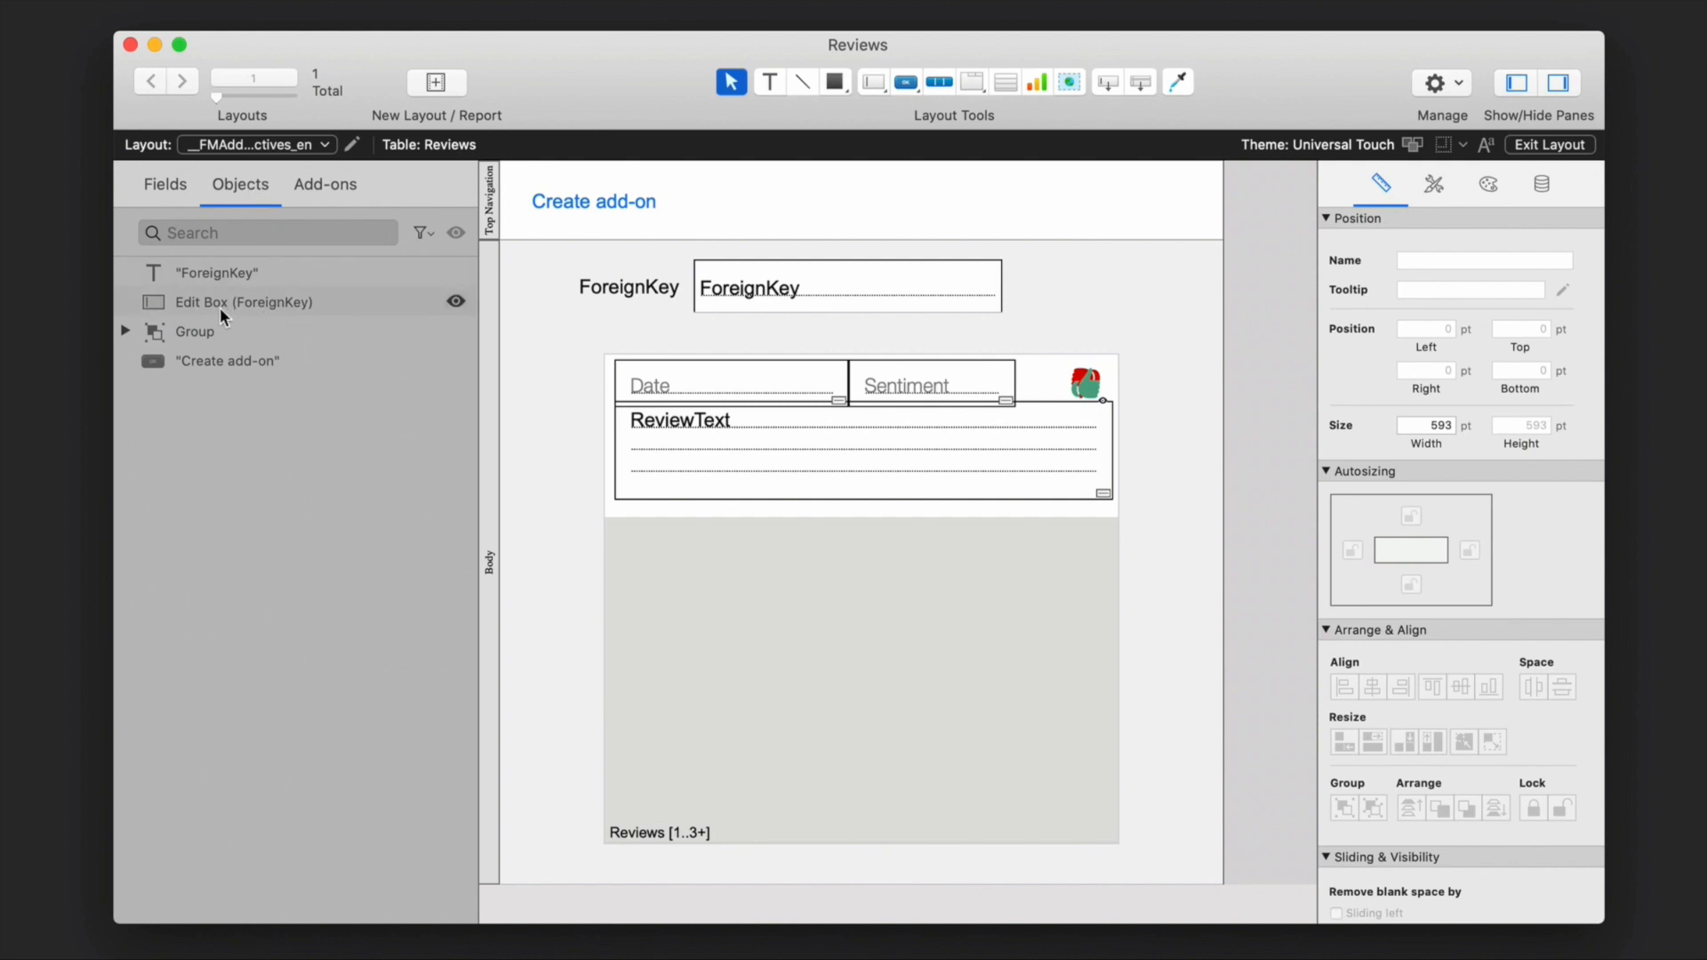
pyautogui.rightClick(242, 302)
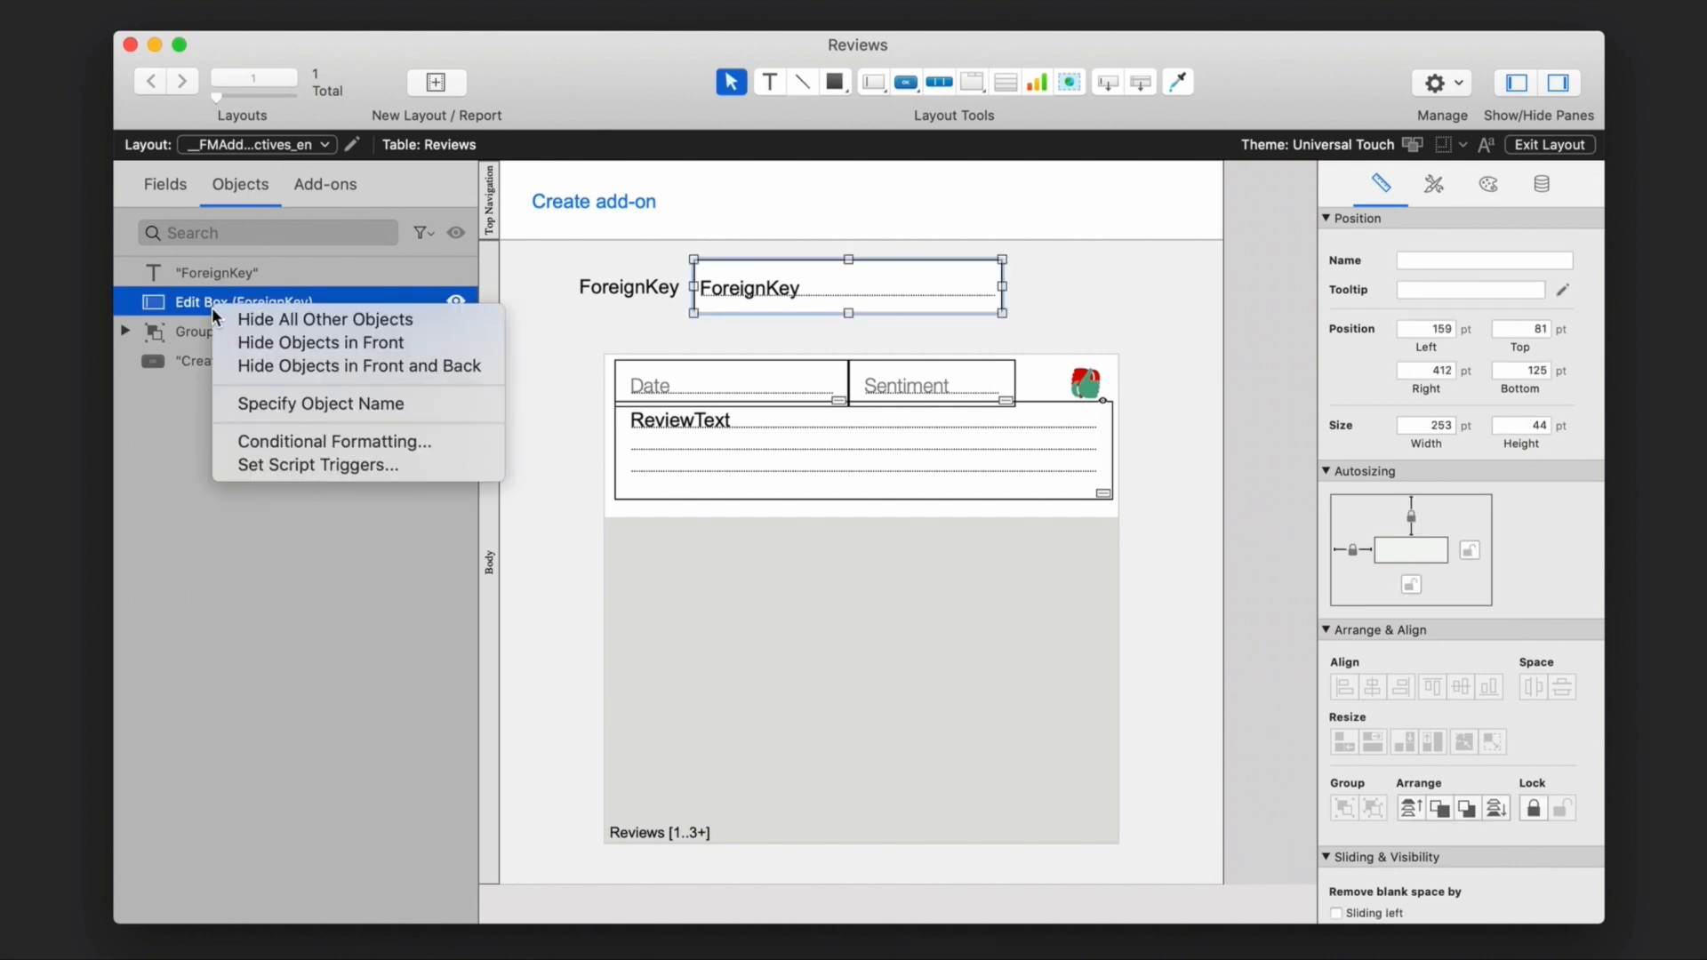
pyautogui.click(320, 403)
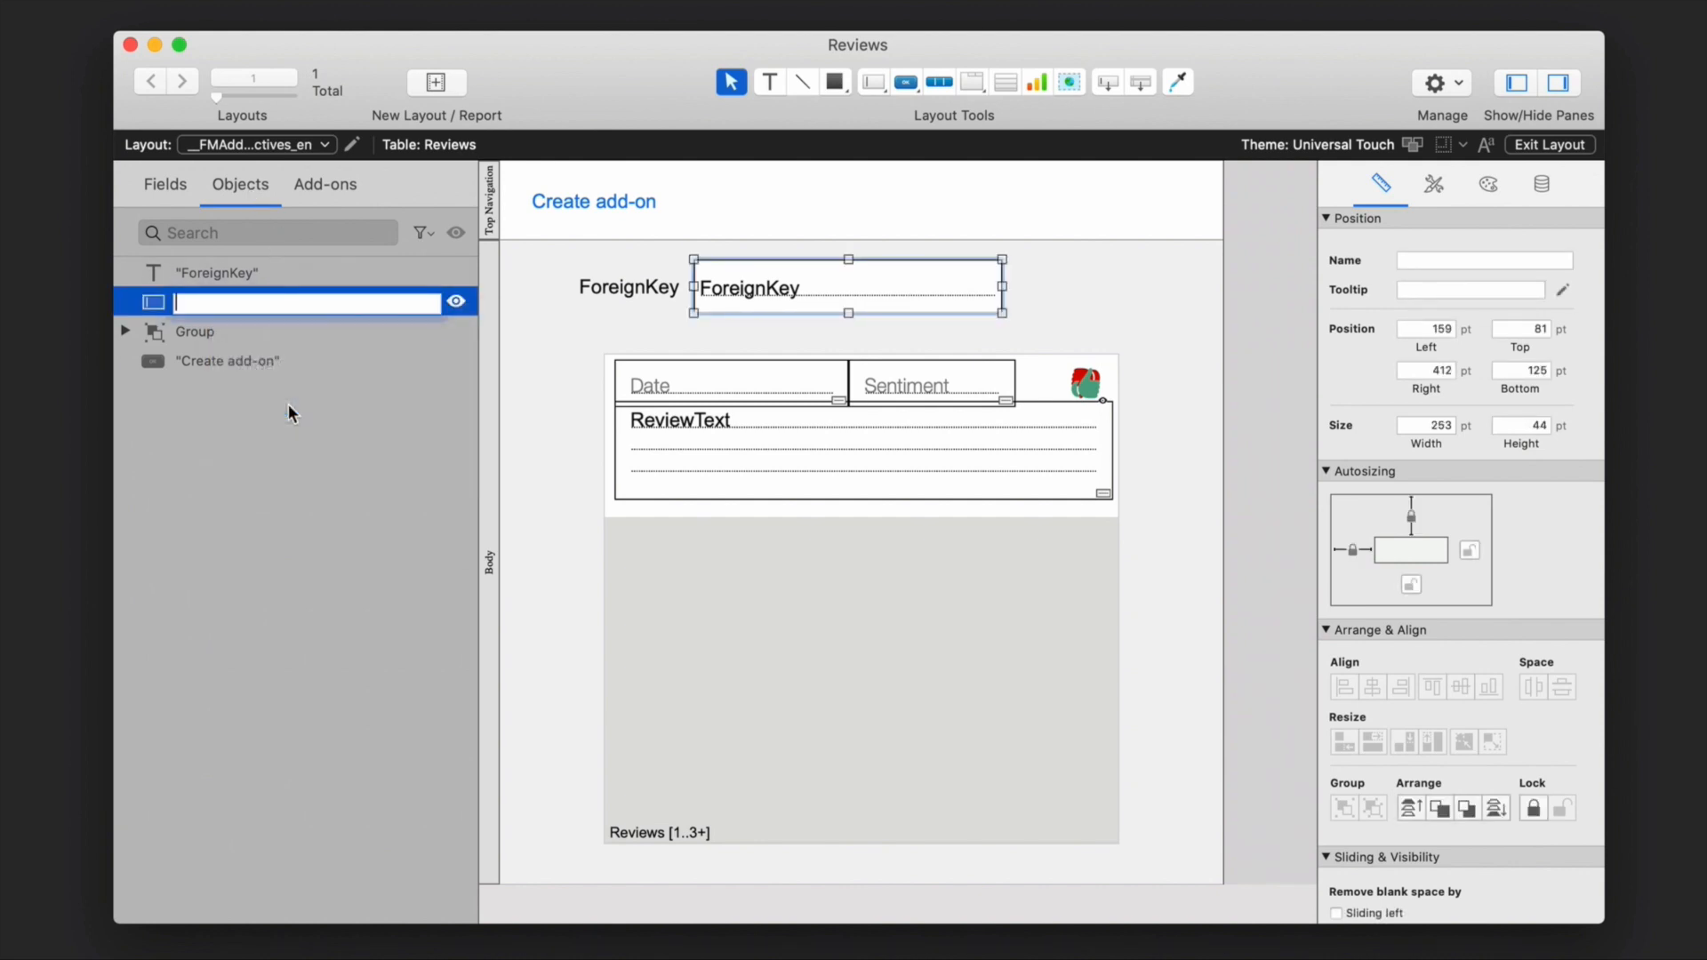
pyautogui.write('review')
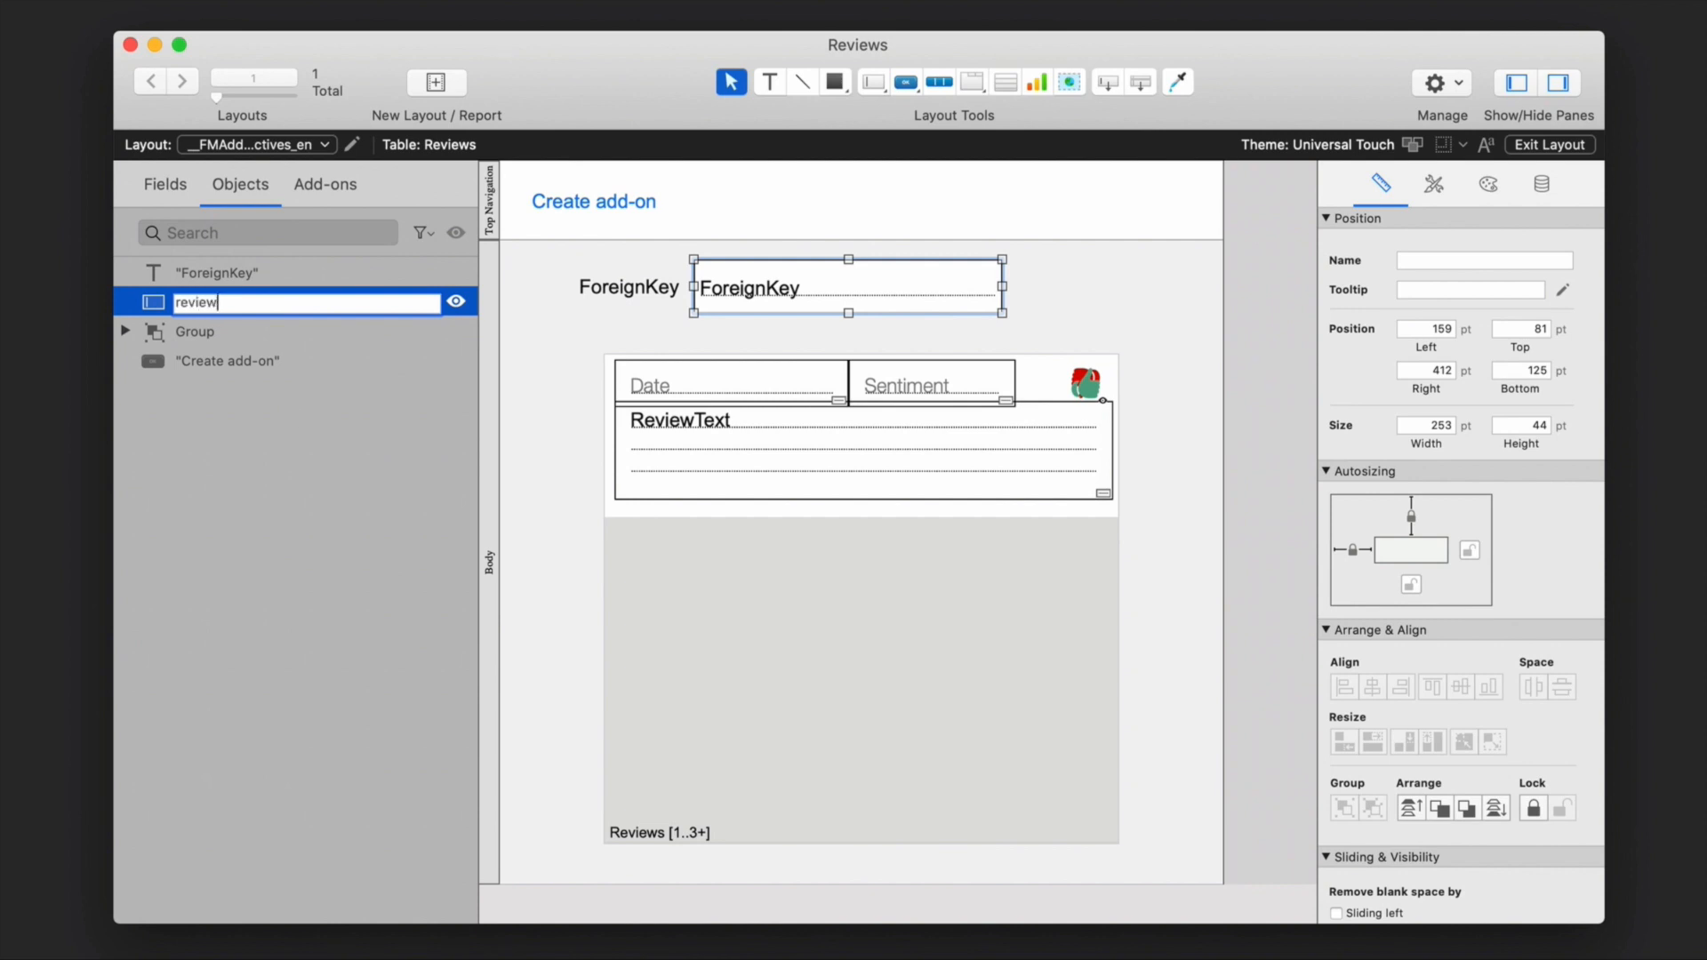
pyautogui.write('R')
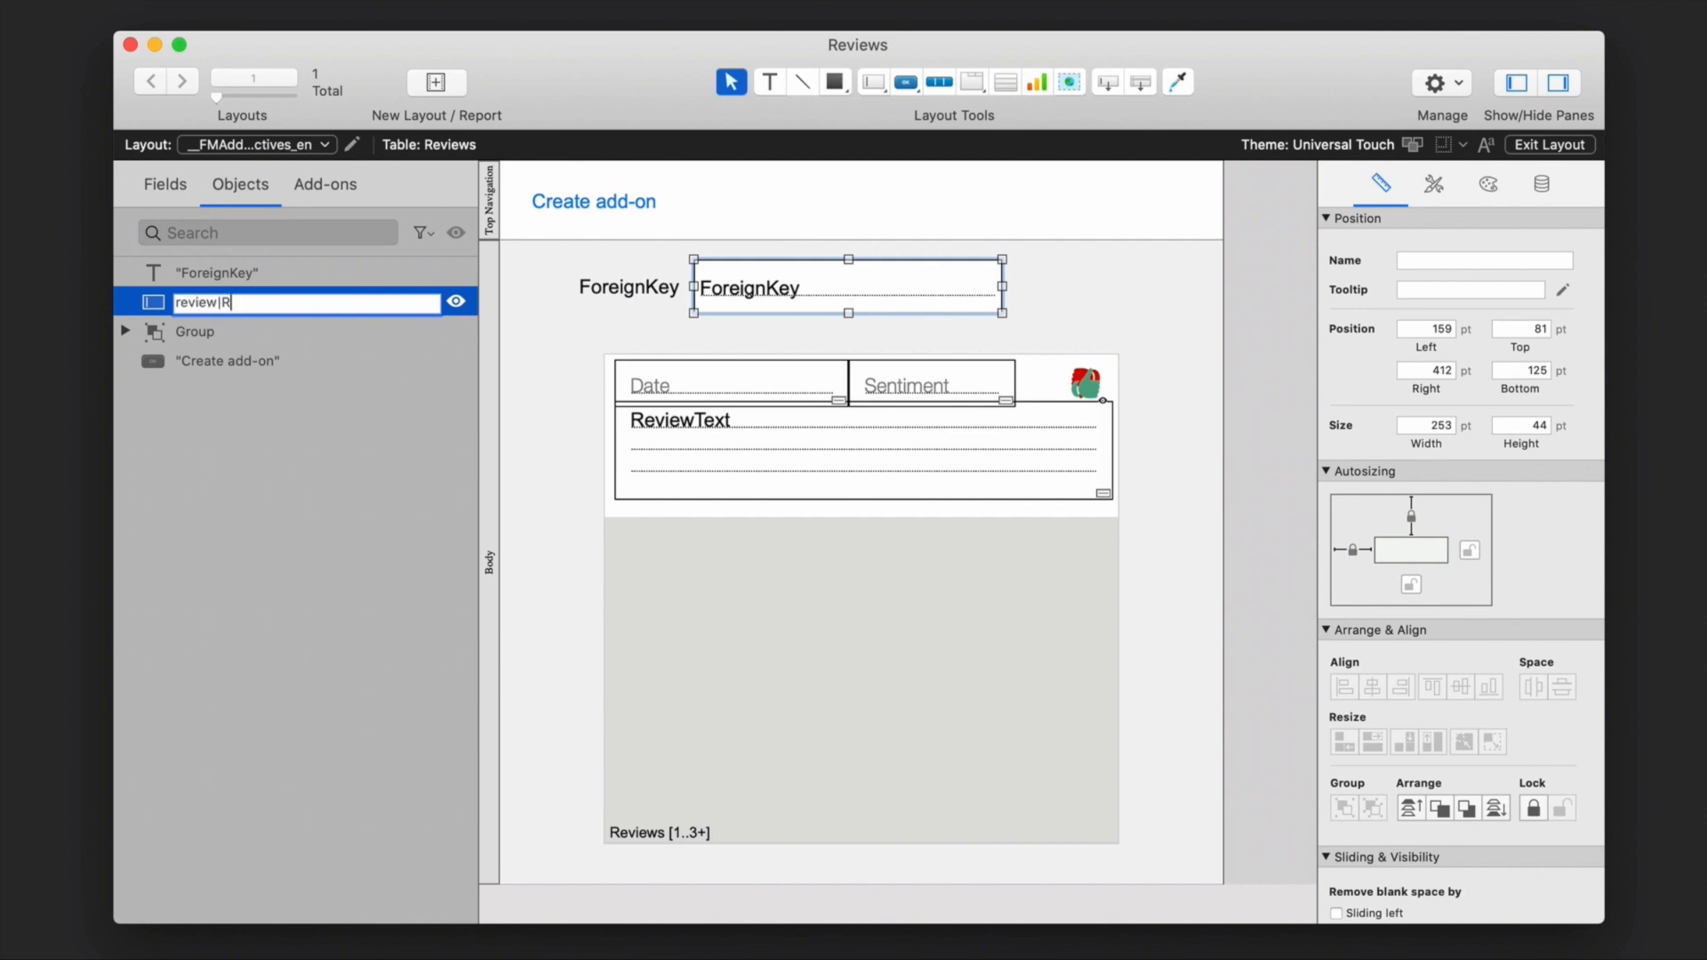
pyautogui.write('ightTable')
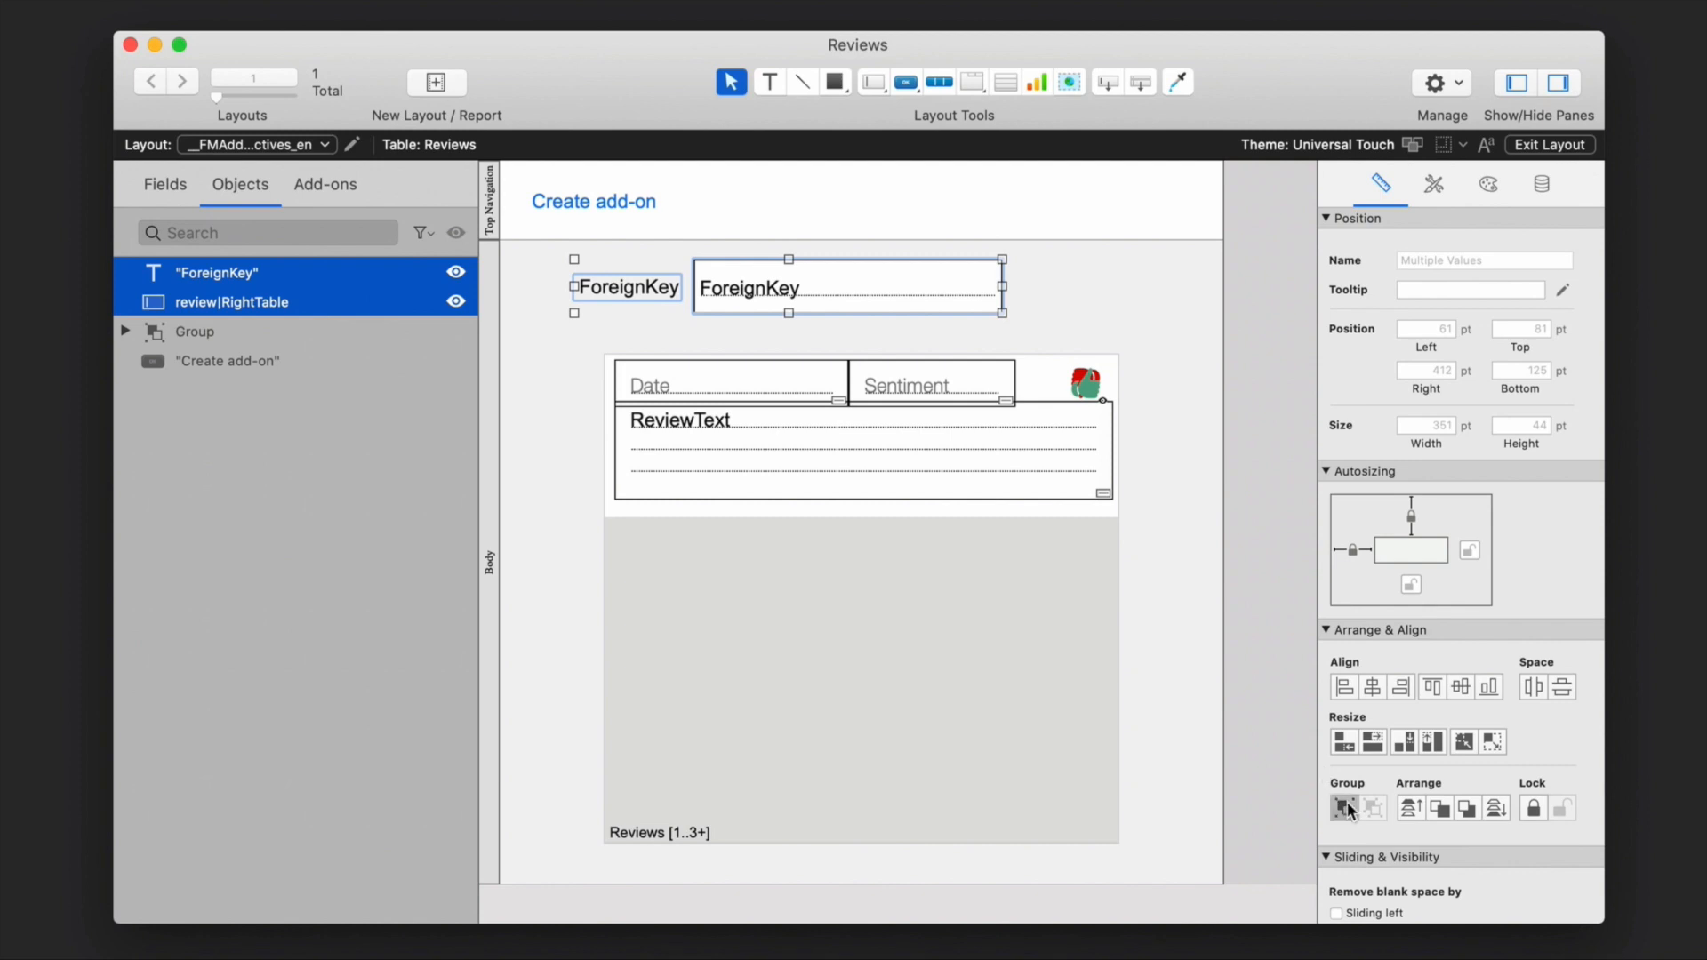
# - Group the ForeignKey label and field and name the group with the __FMAddonDynamicRela… object name
pyautogui.click(1342, 807)
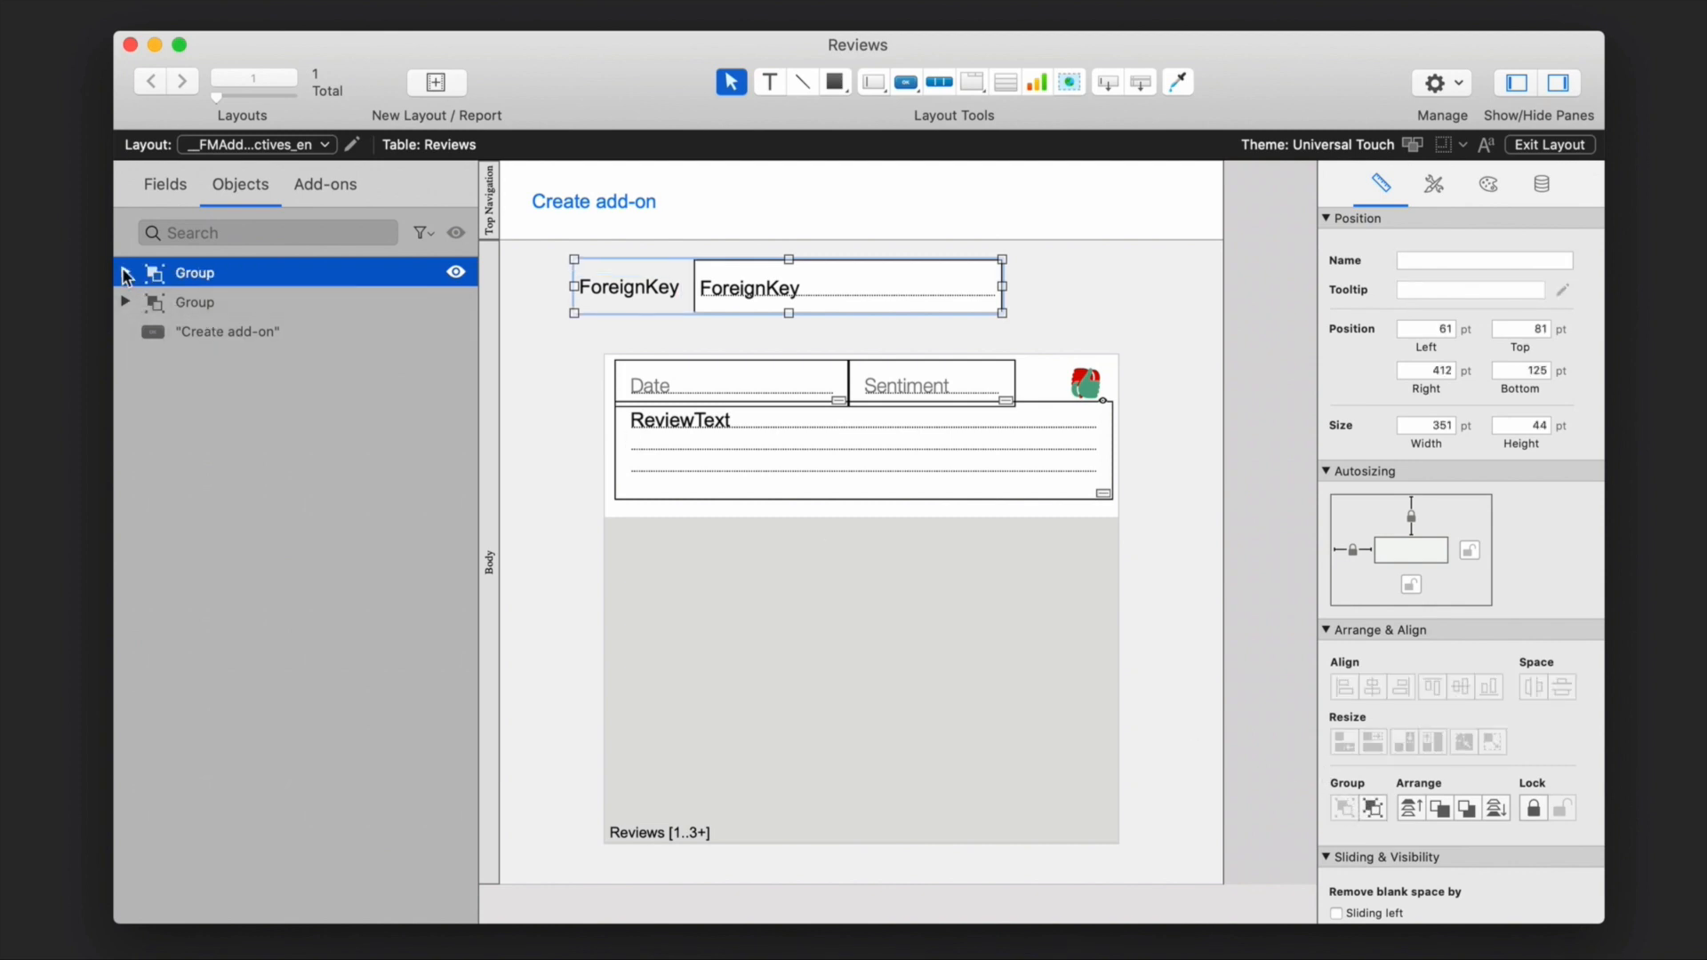
pyautogui.click(125, 272)
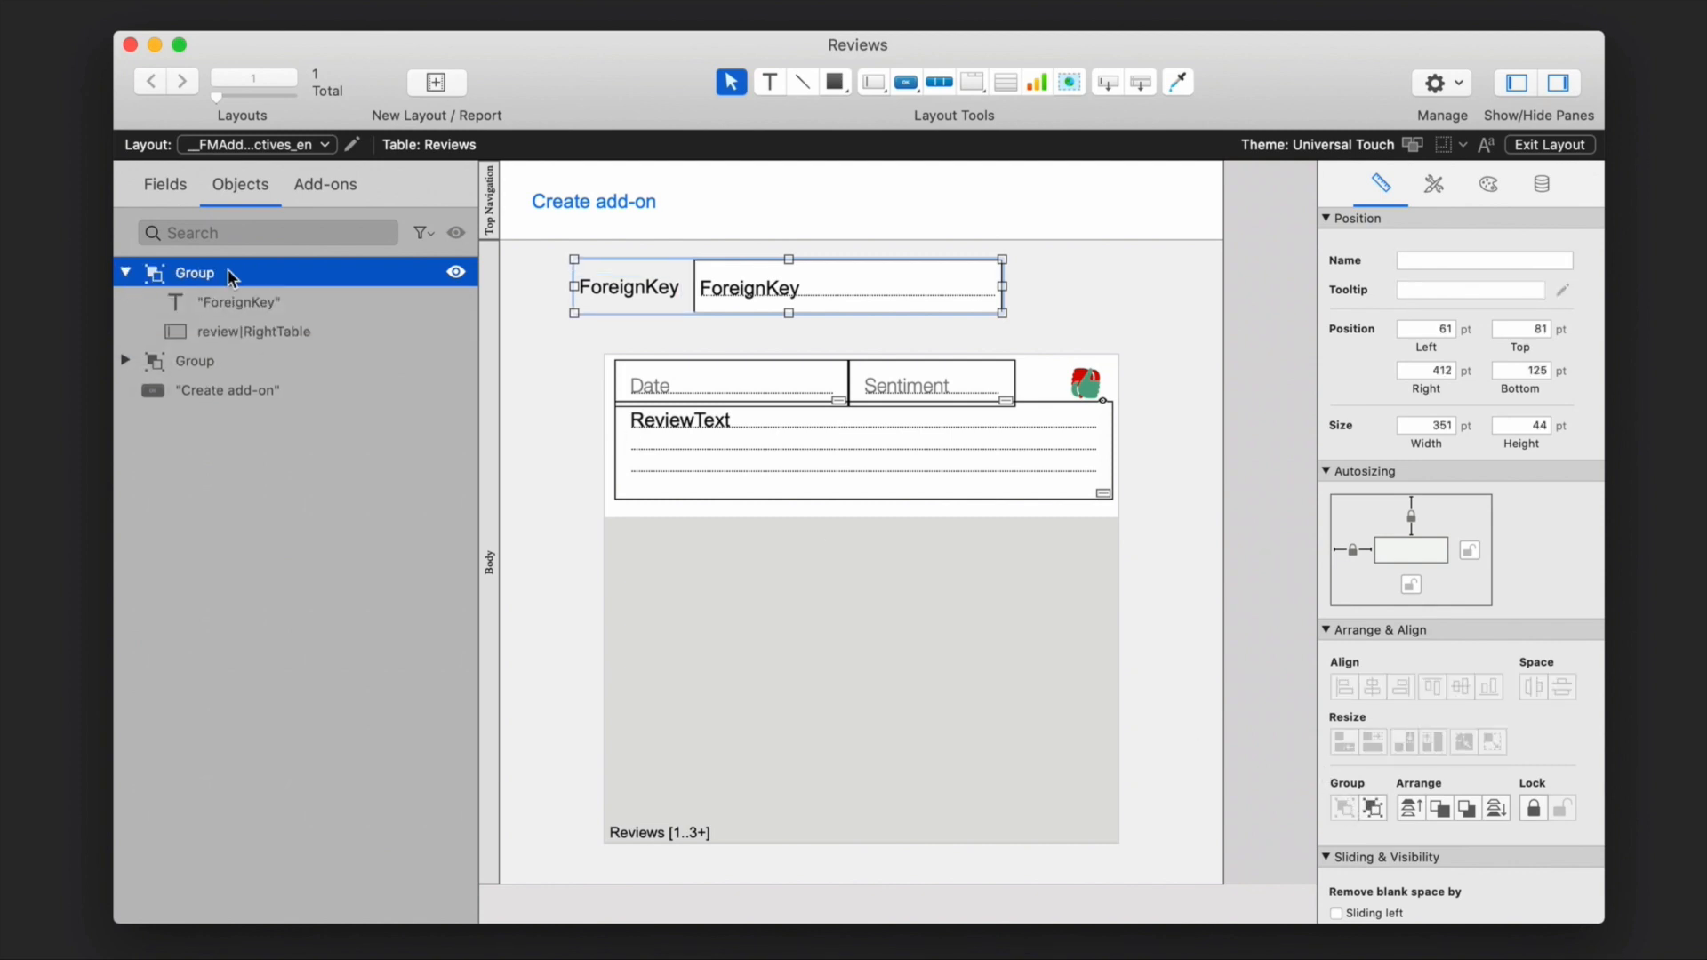
pyautogui.rightClick(196, 272)
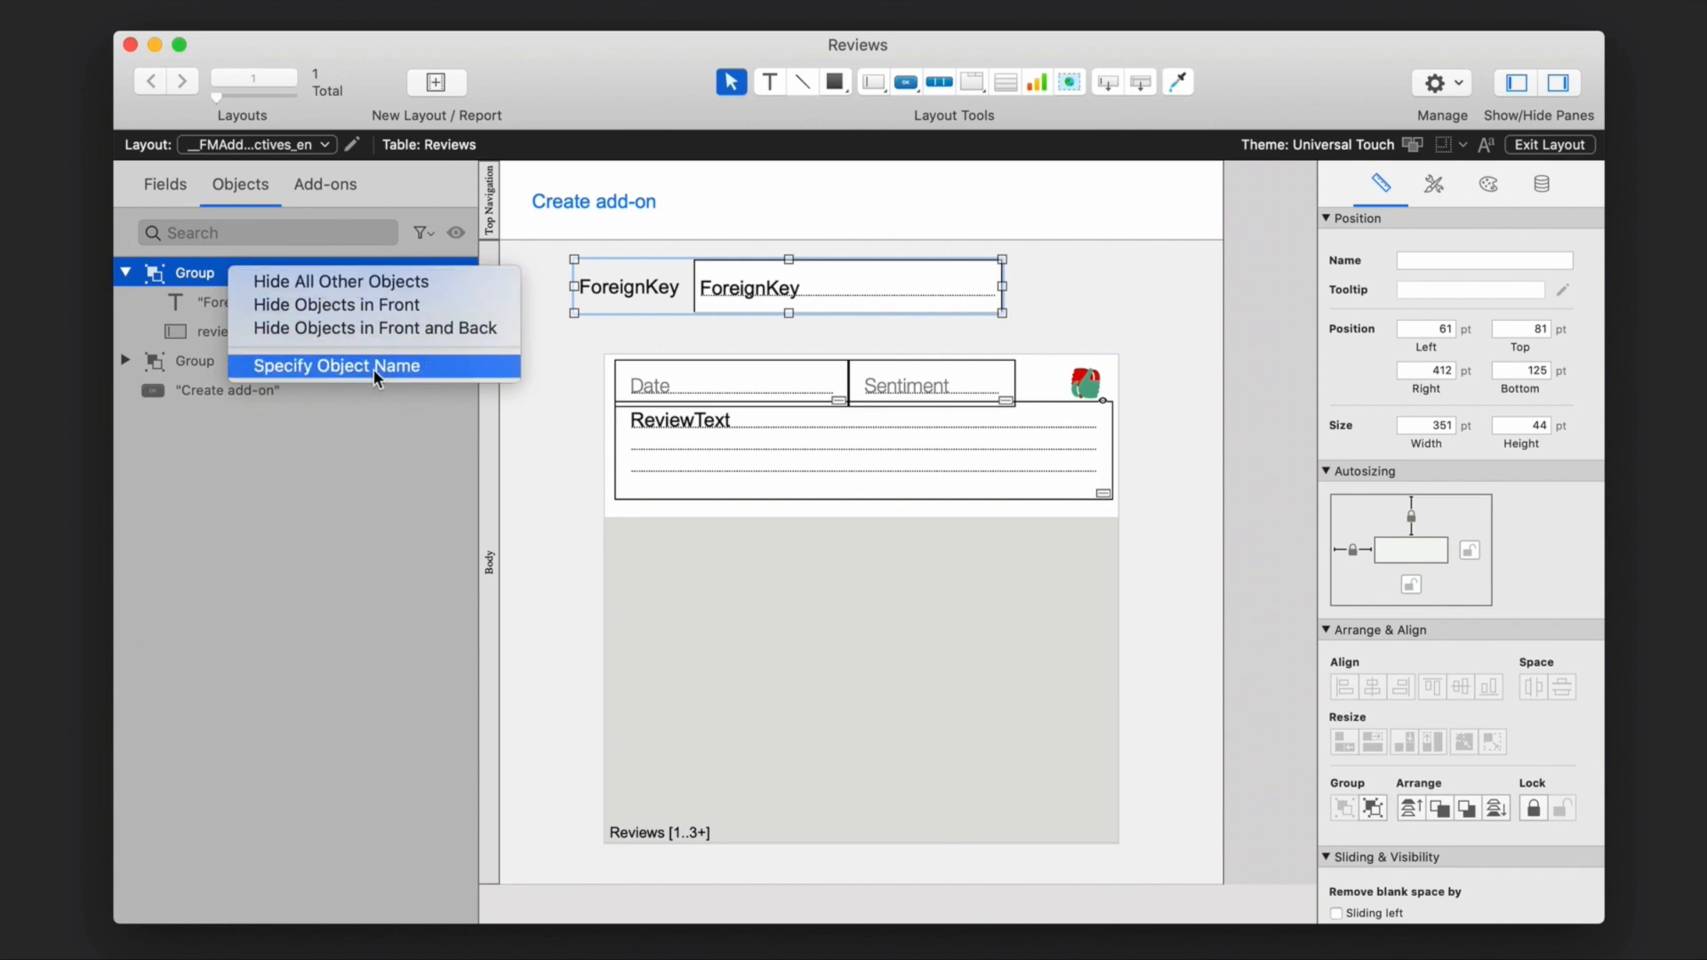
pyautogui.click(336, 366)
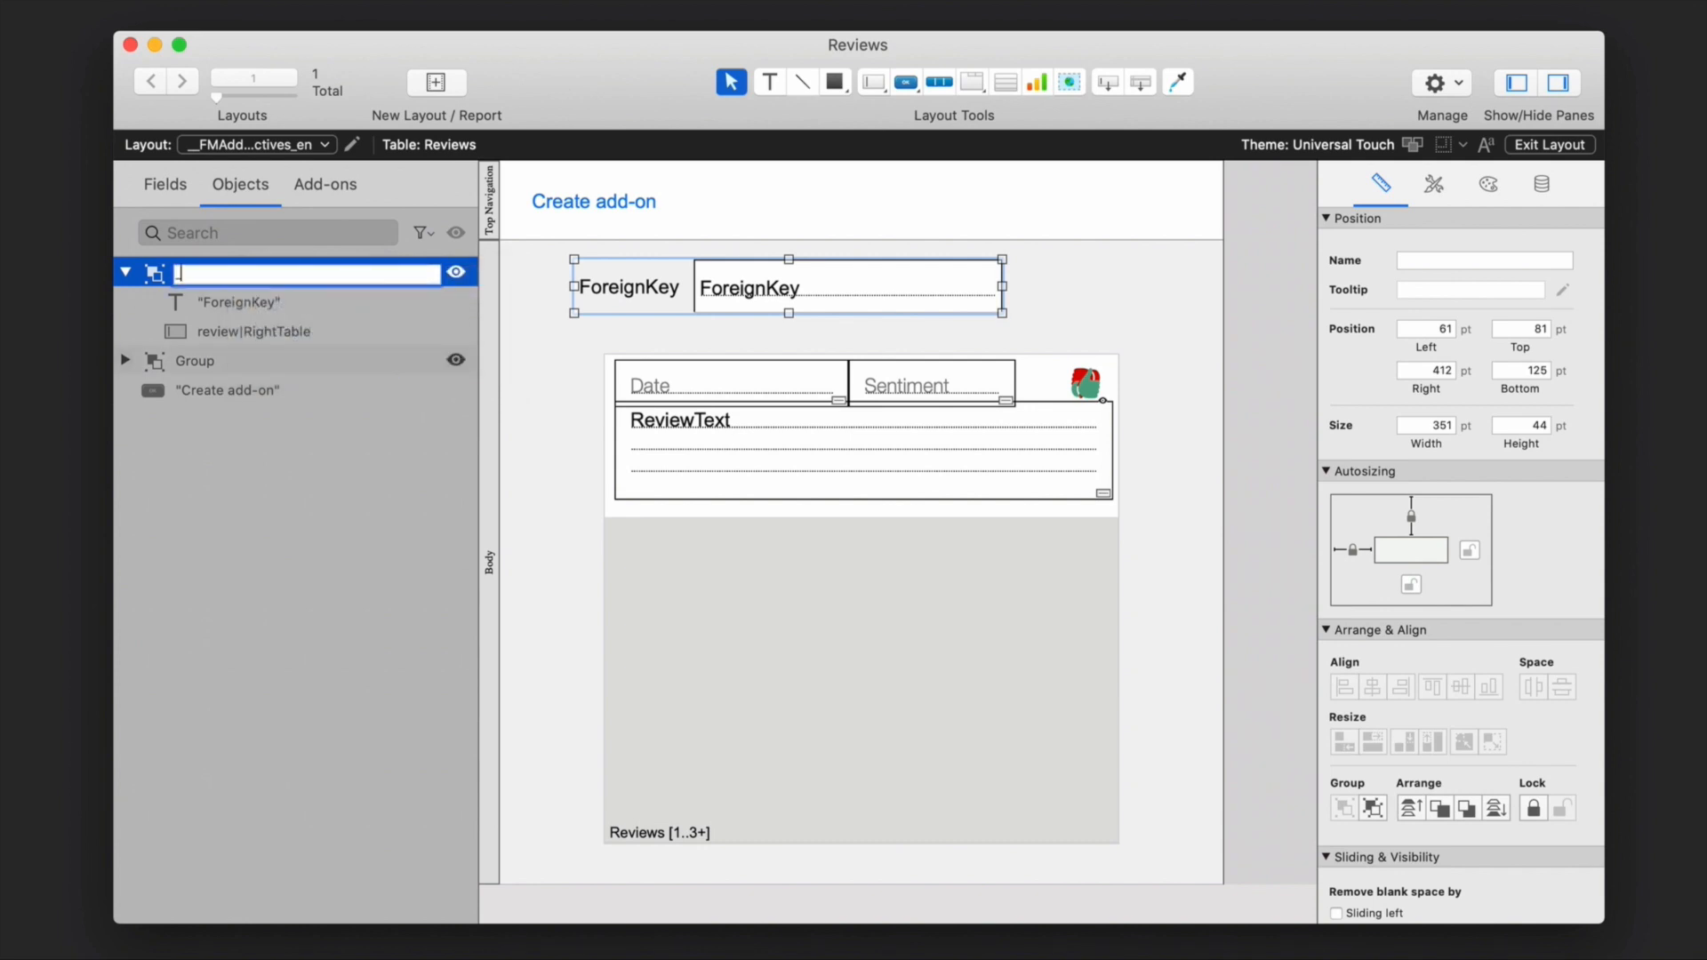
pyautogui.write('_FMAddonDyn')
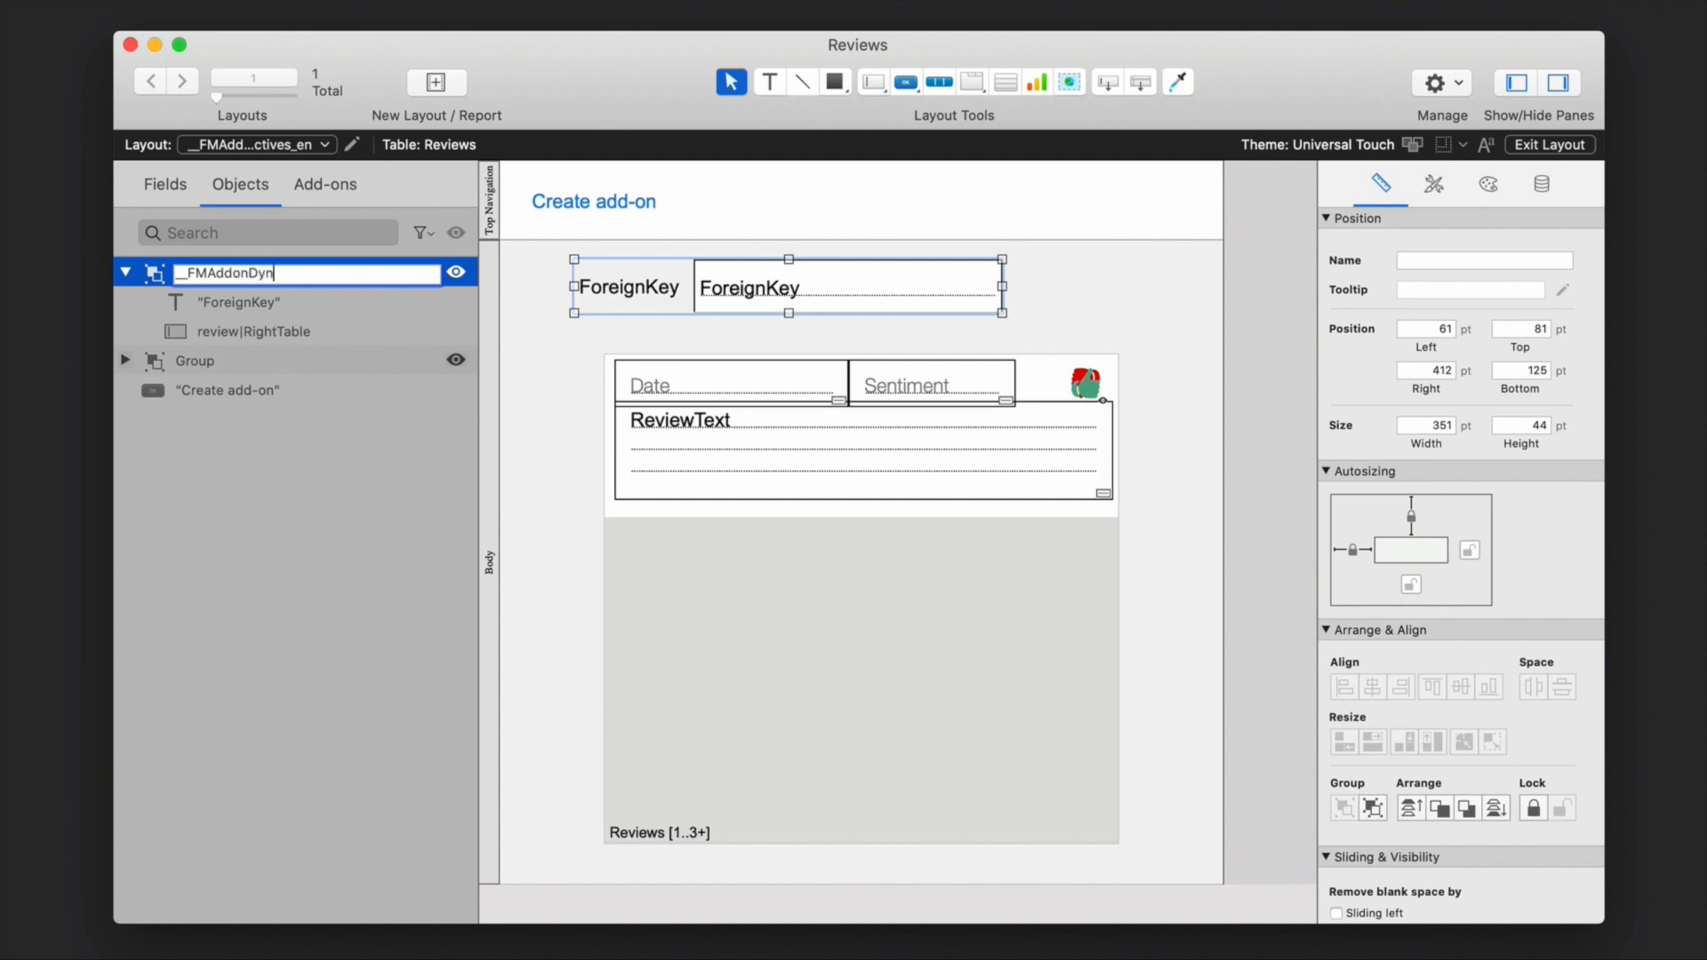
pyautogui.write('amicRela')
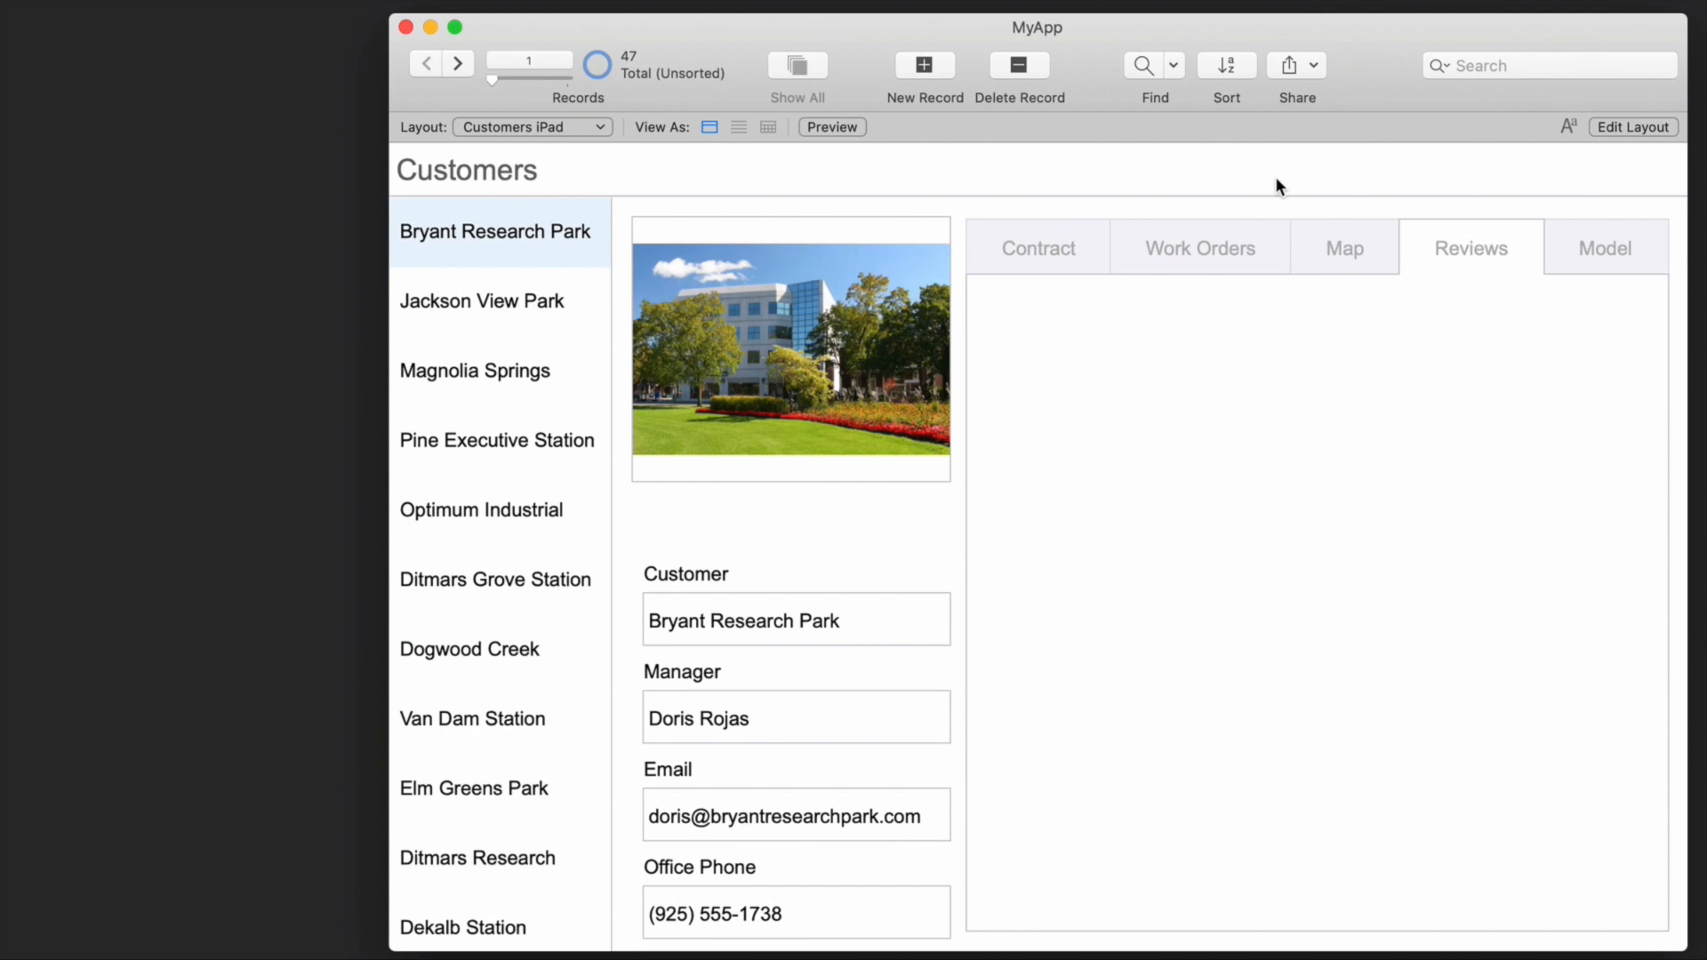
pyautogui.moveTo(1655, 156)
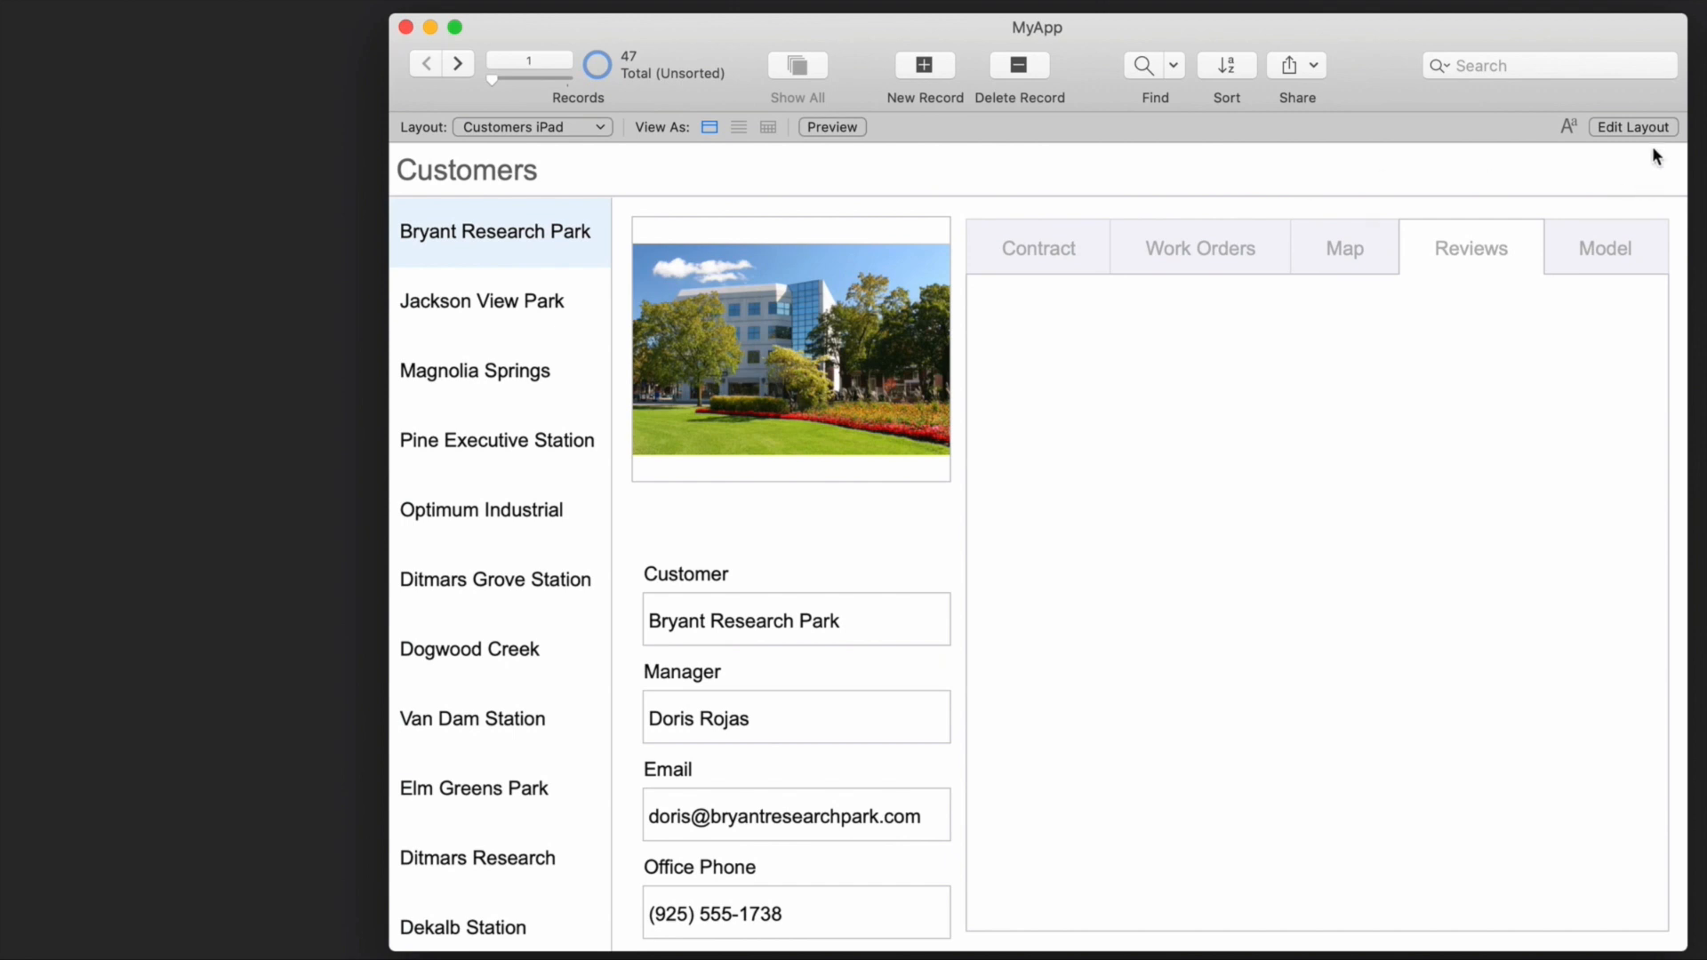
# - Enter layout editing on Customers and review the database relationships
pyautogui.click(1633, 126)
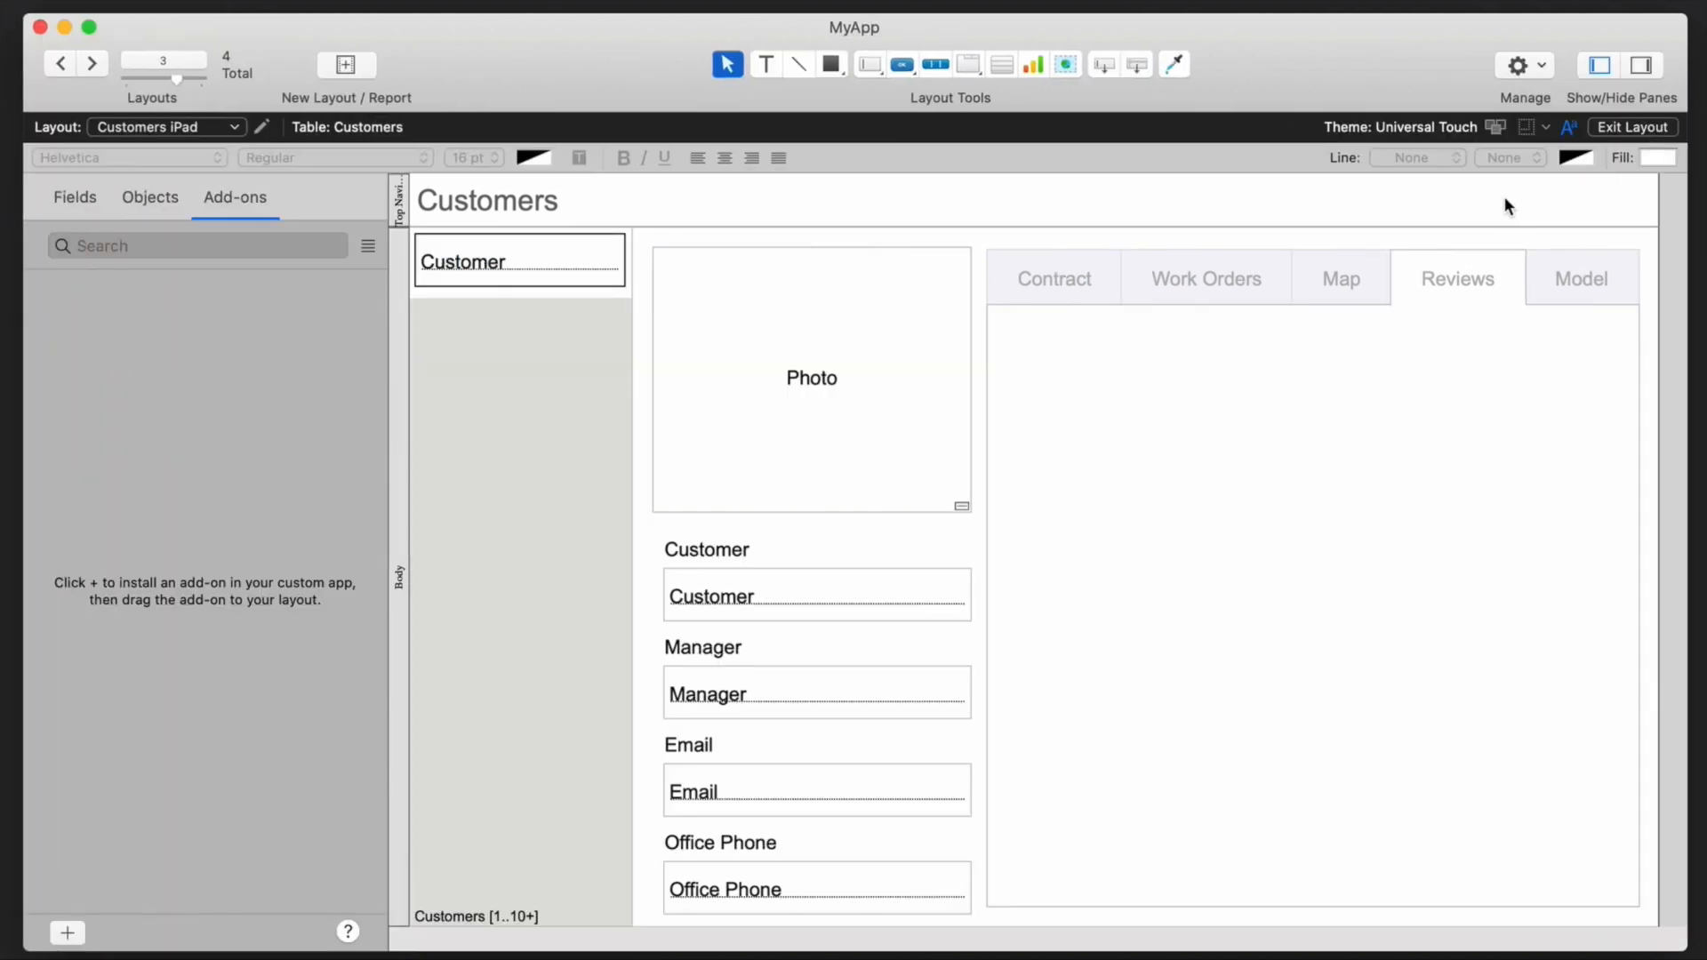
pyautogui.click(1522, 64)
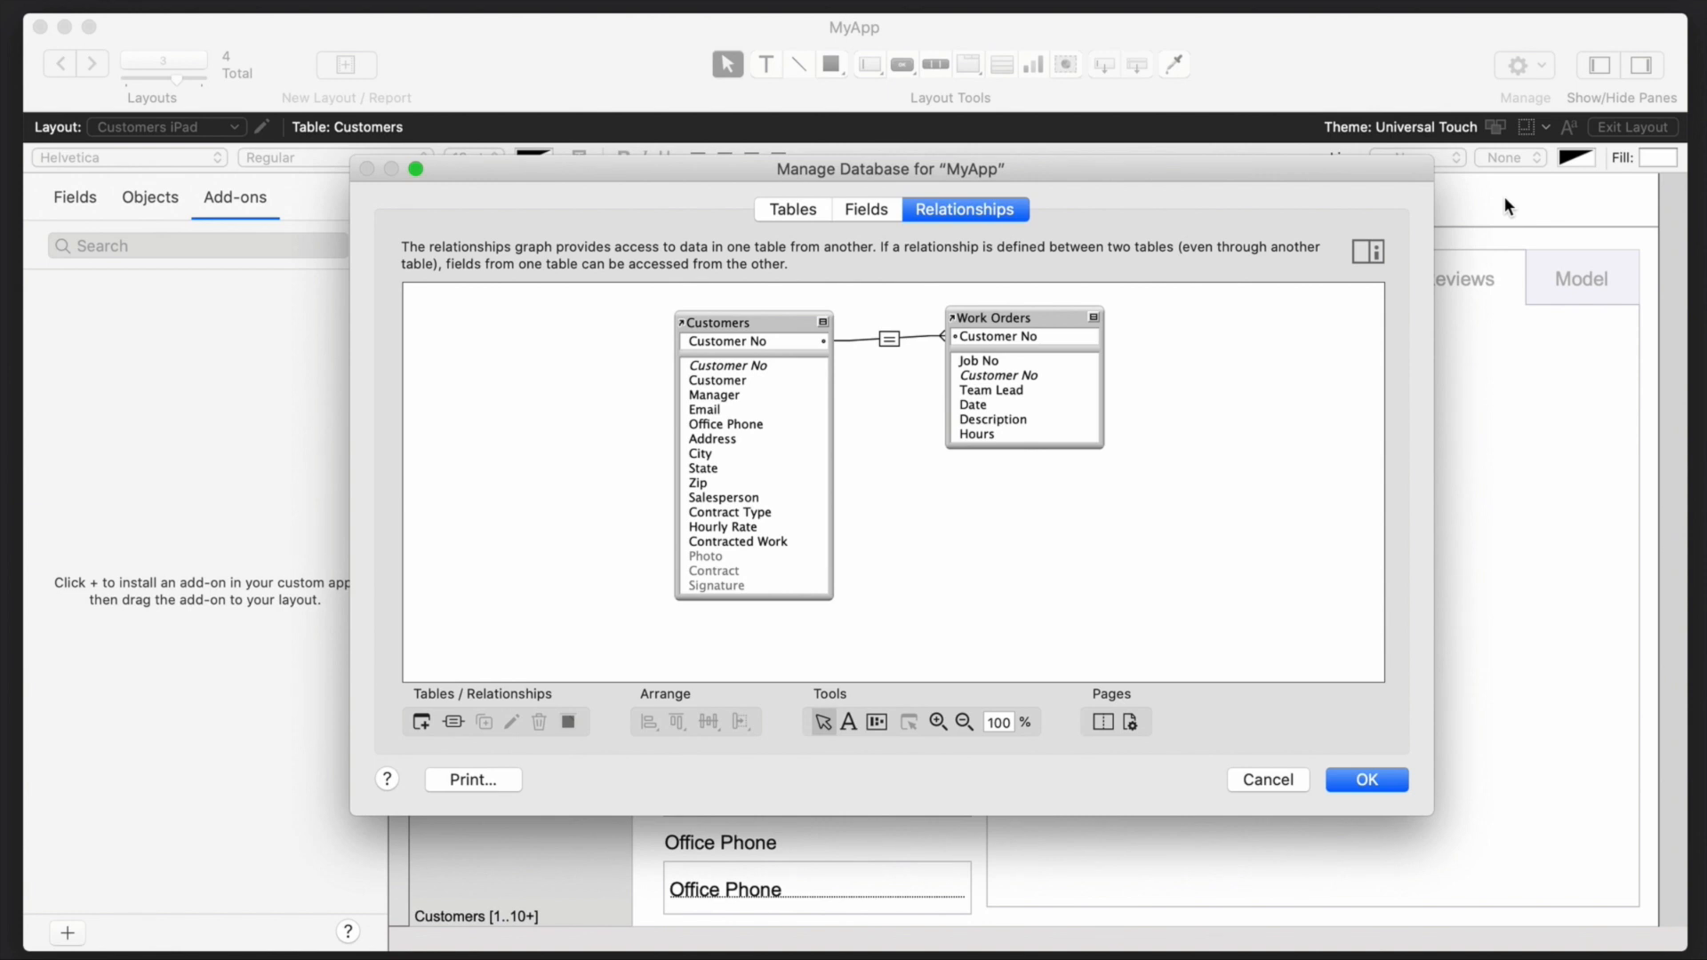
pyautogui.click(1365, 778)
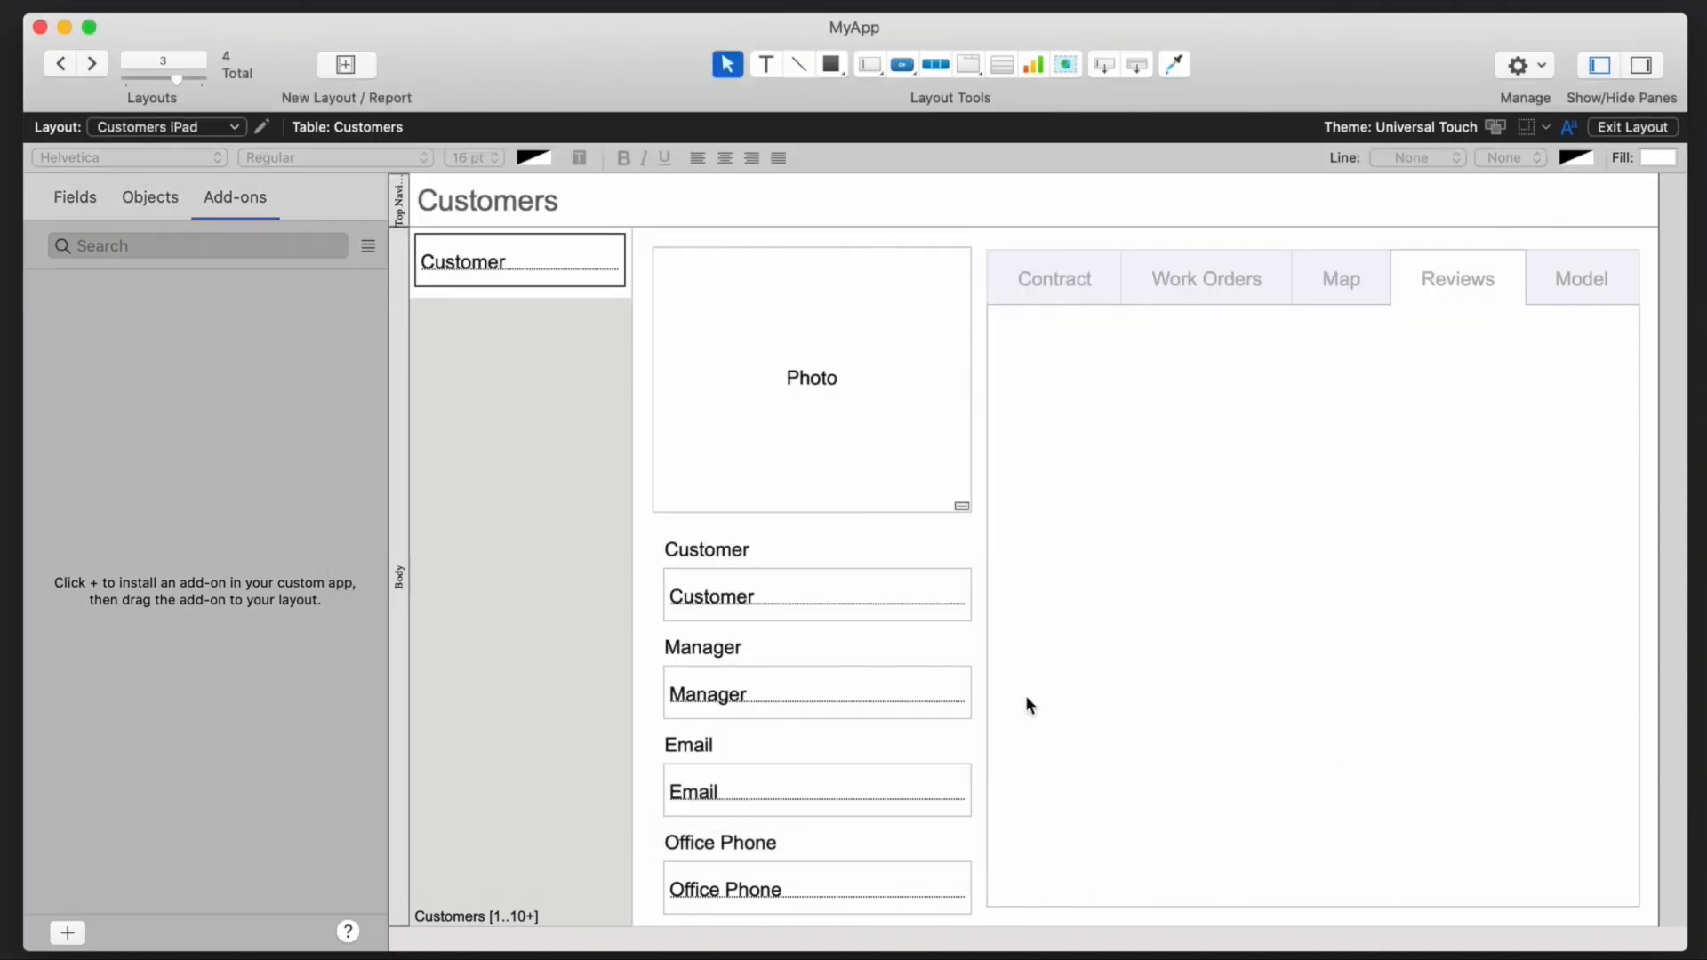
# - Install the Reviews add-on related to Customers and return to browsing records
pyautogui.click(66, 934)
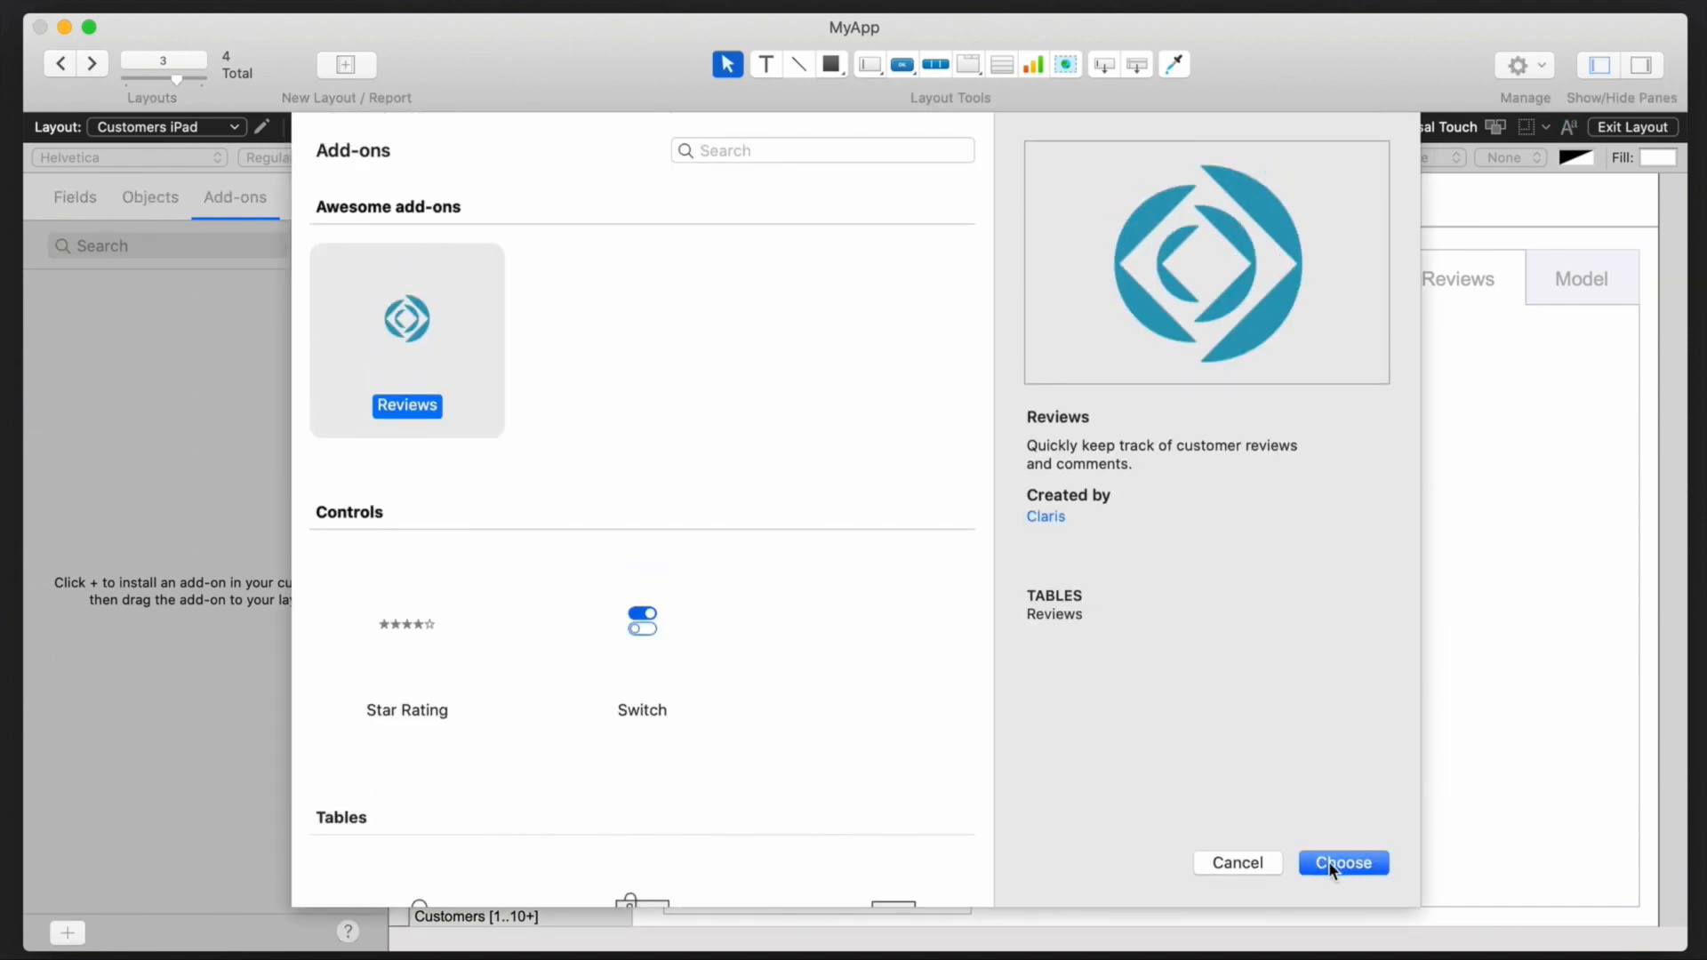
pyautogui.click(1342, 862)
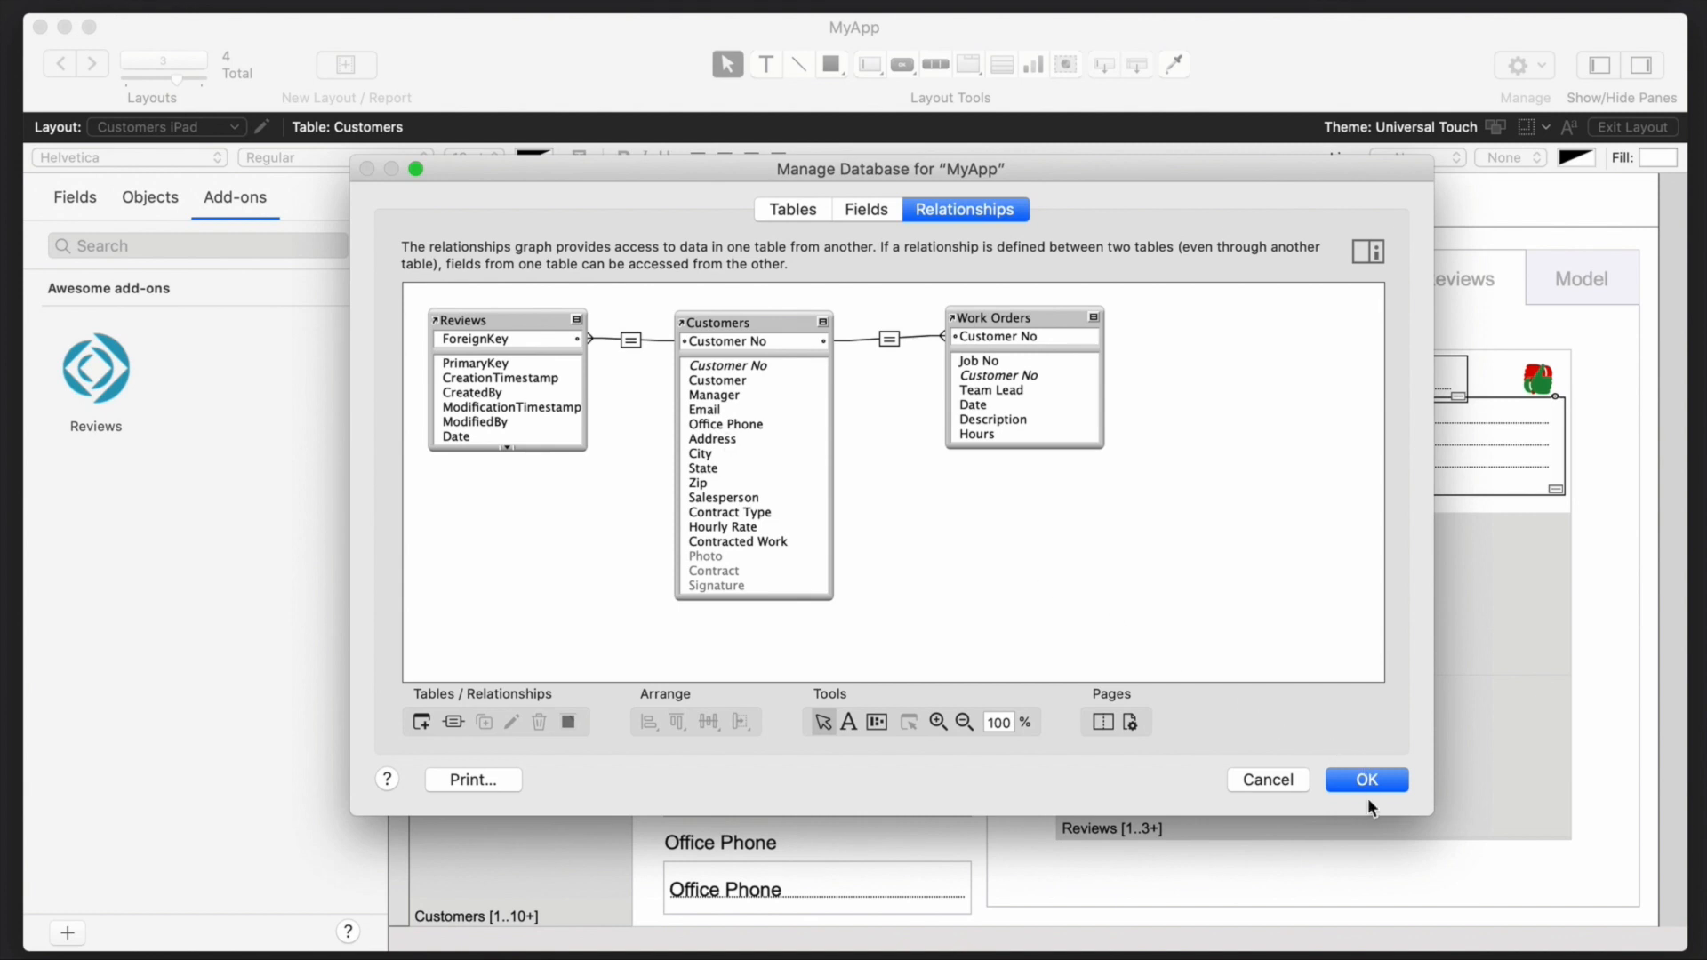
pyautogui.click(1366, 779)
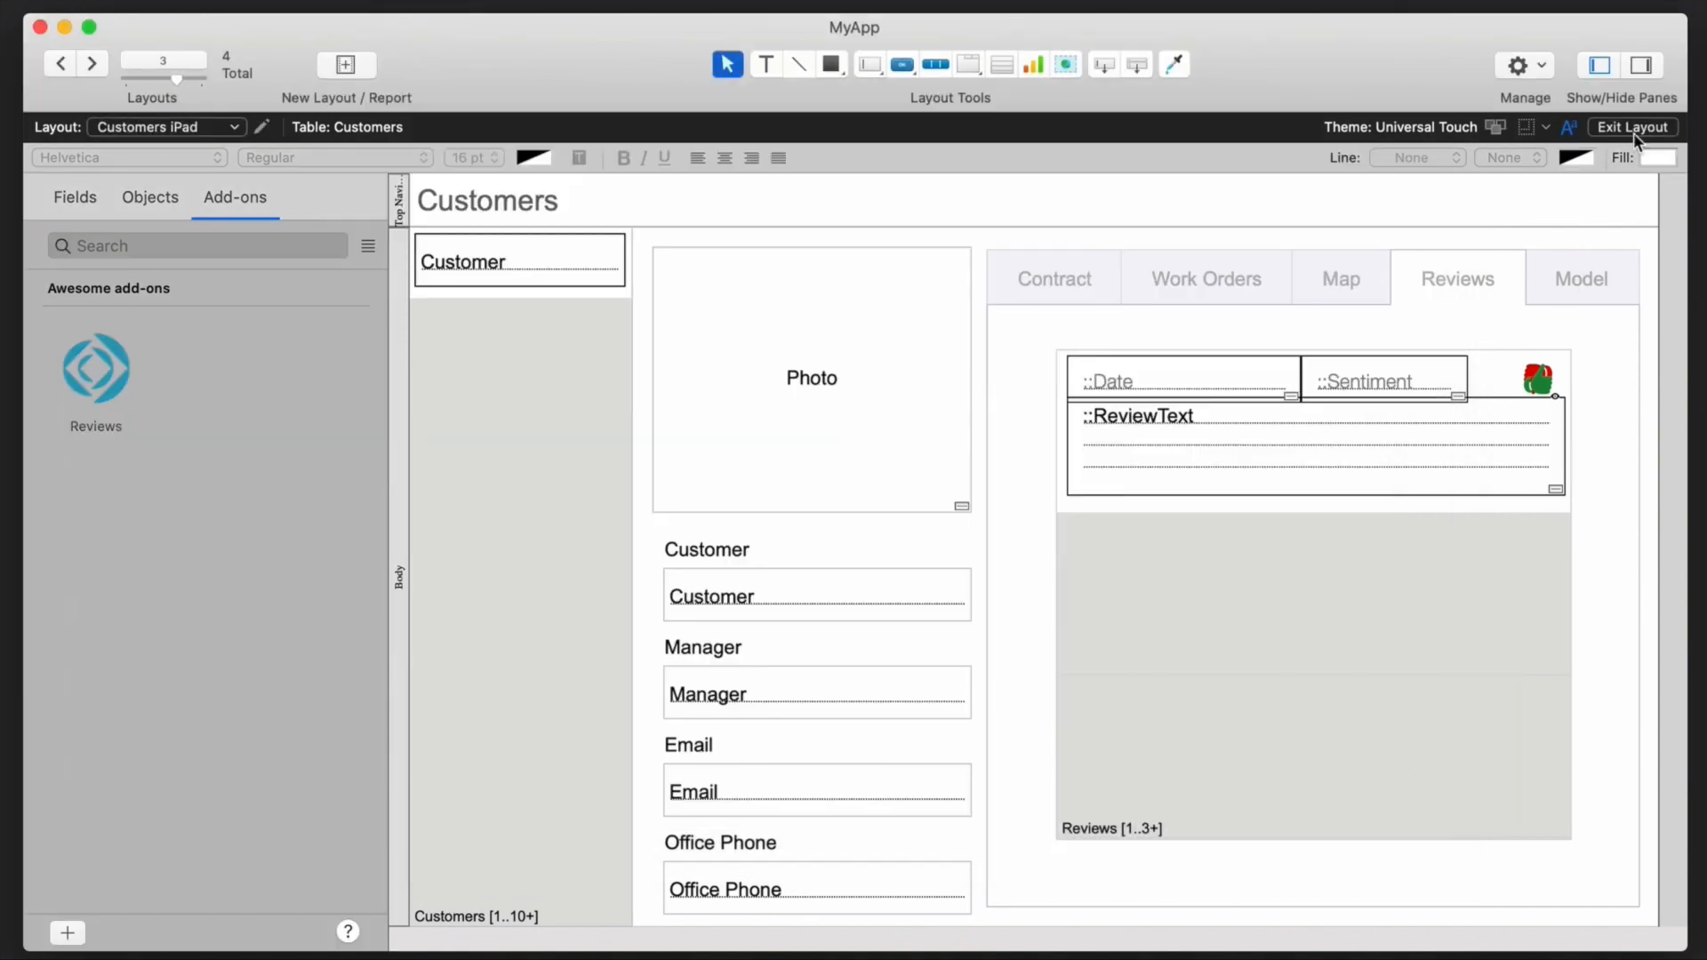
pyautogui.click(1632, 127)
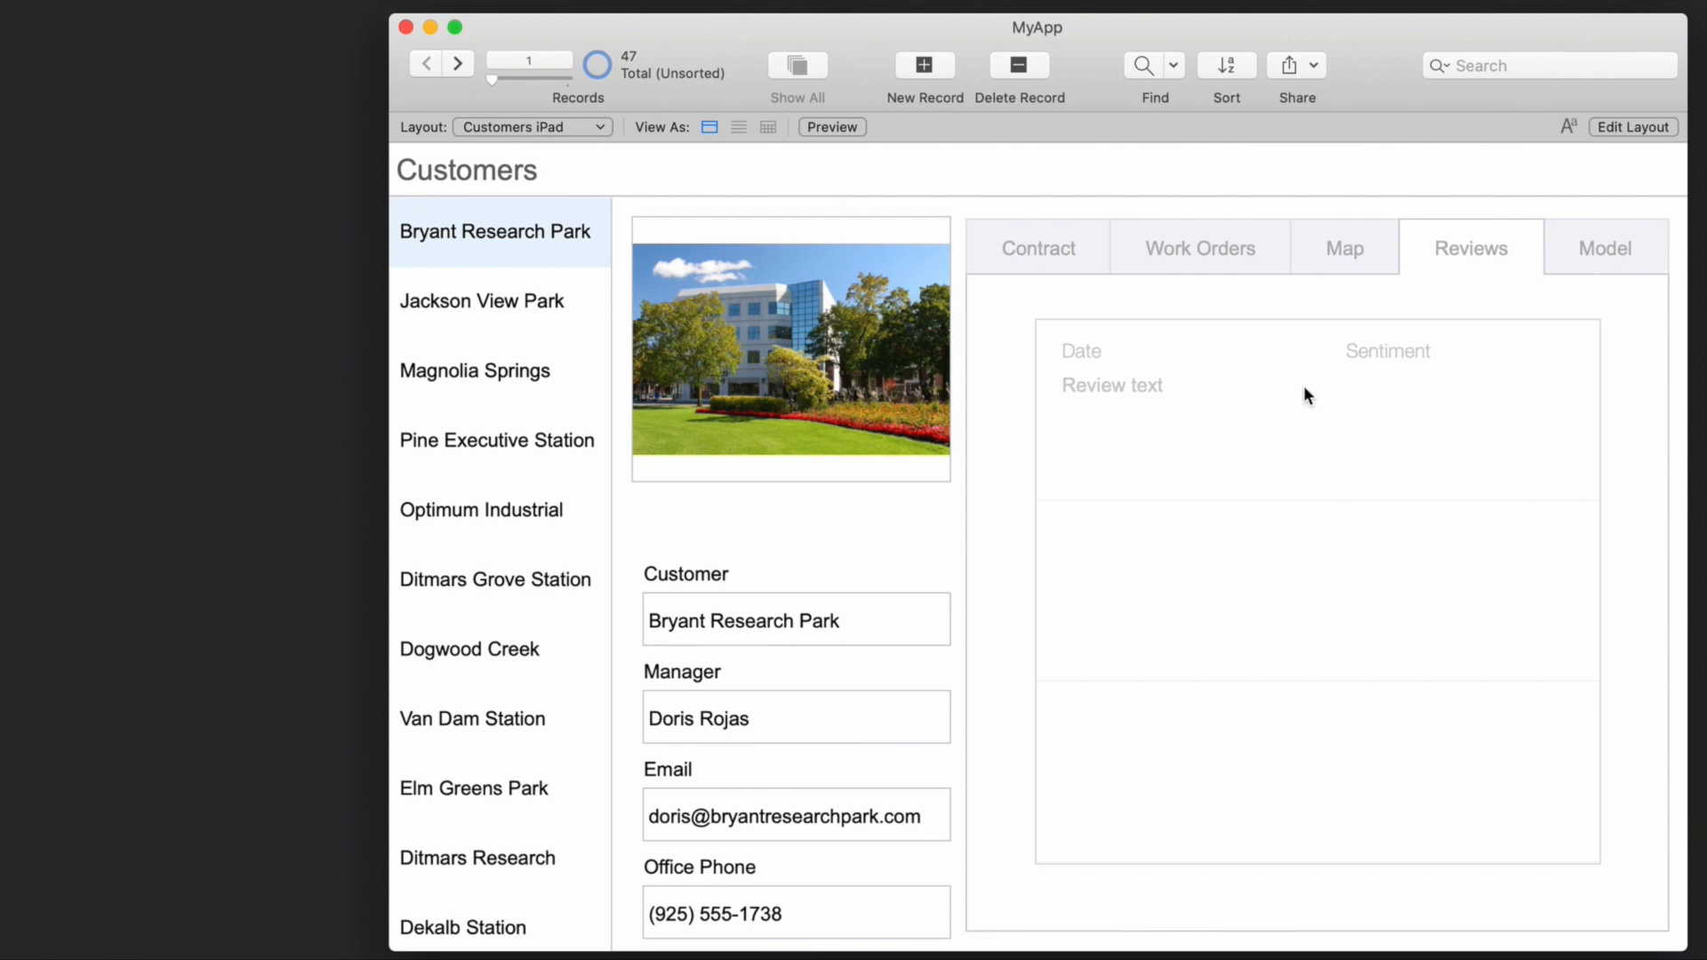
# - Enter Positive as the review sentiment for Bryant Research Park
pyautogui.write('P')
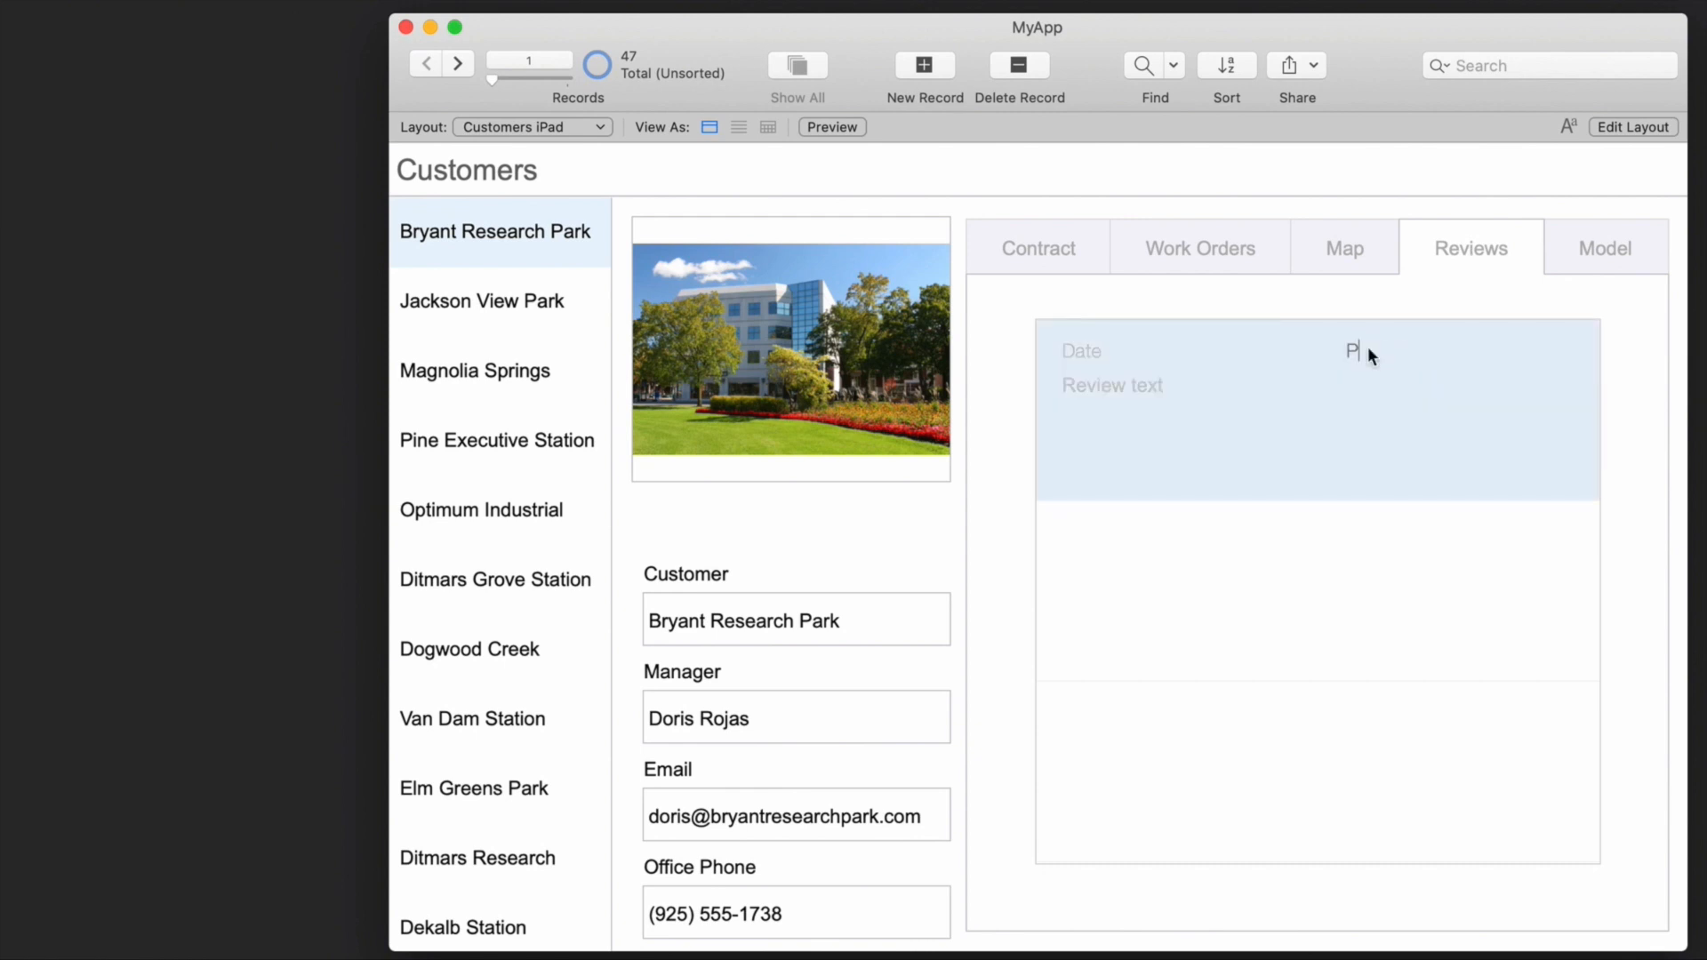
pyautogui.write('ositive')
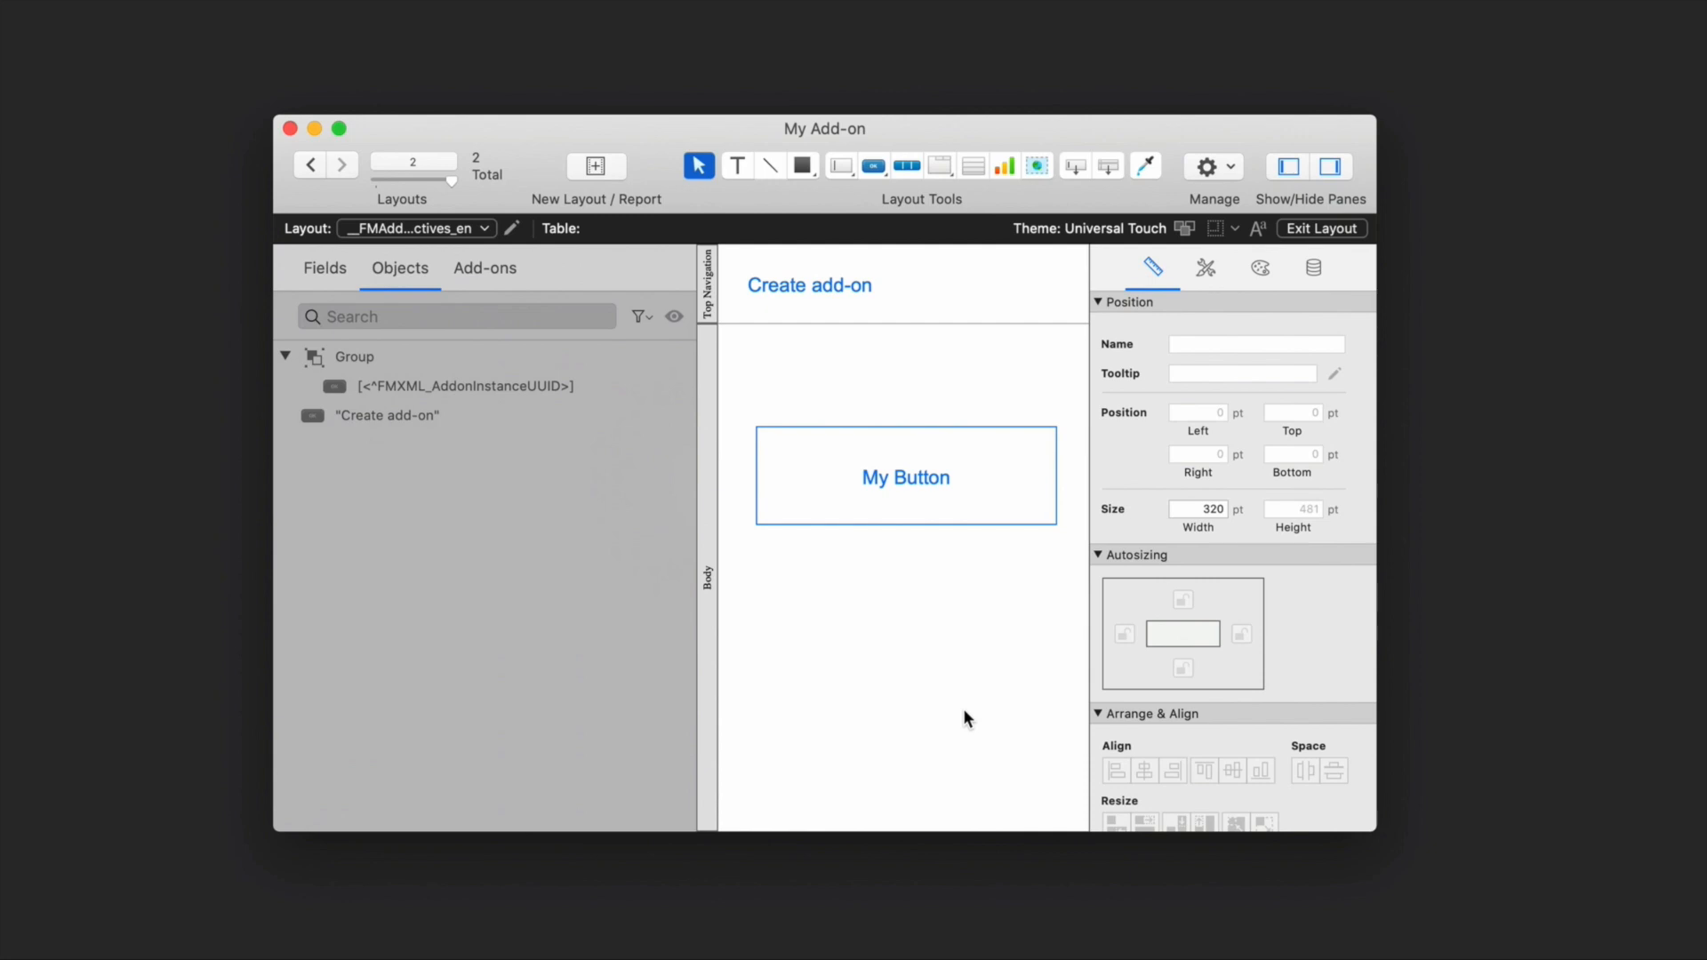
pyautogui.moveTo(806, 490)
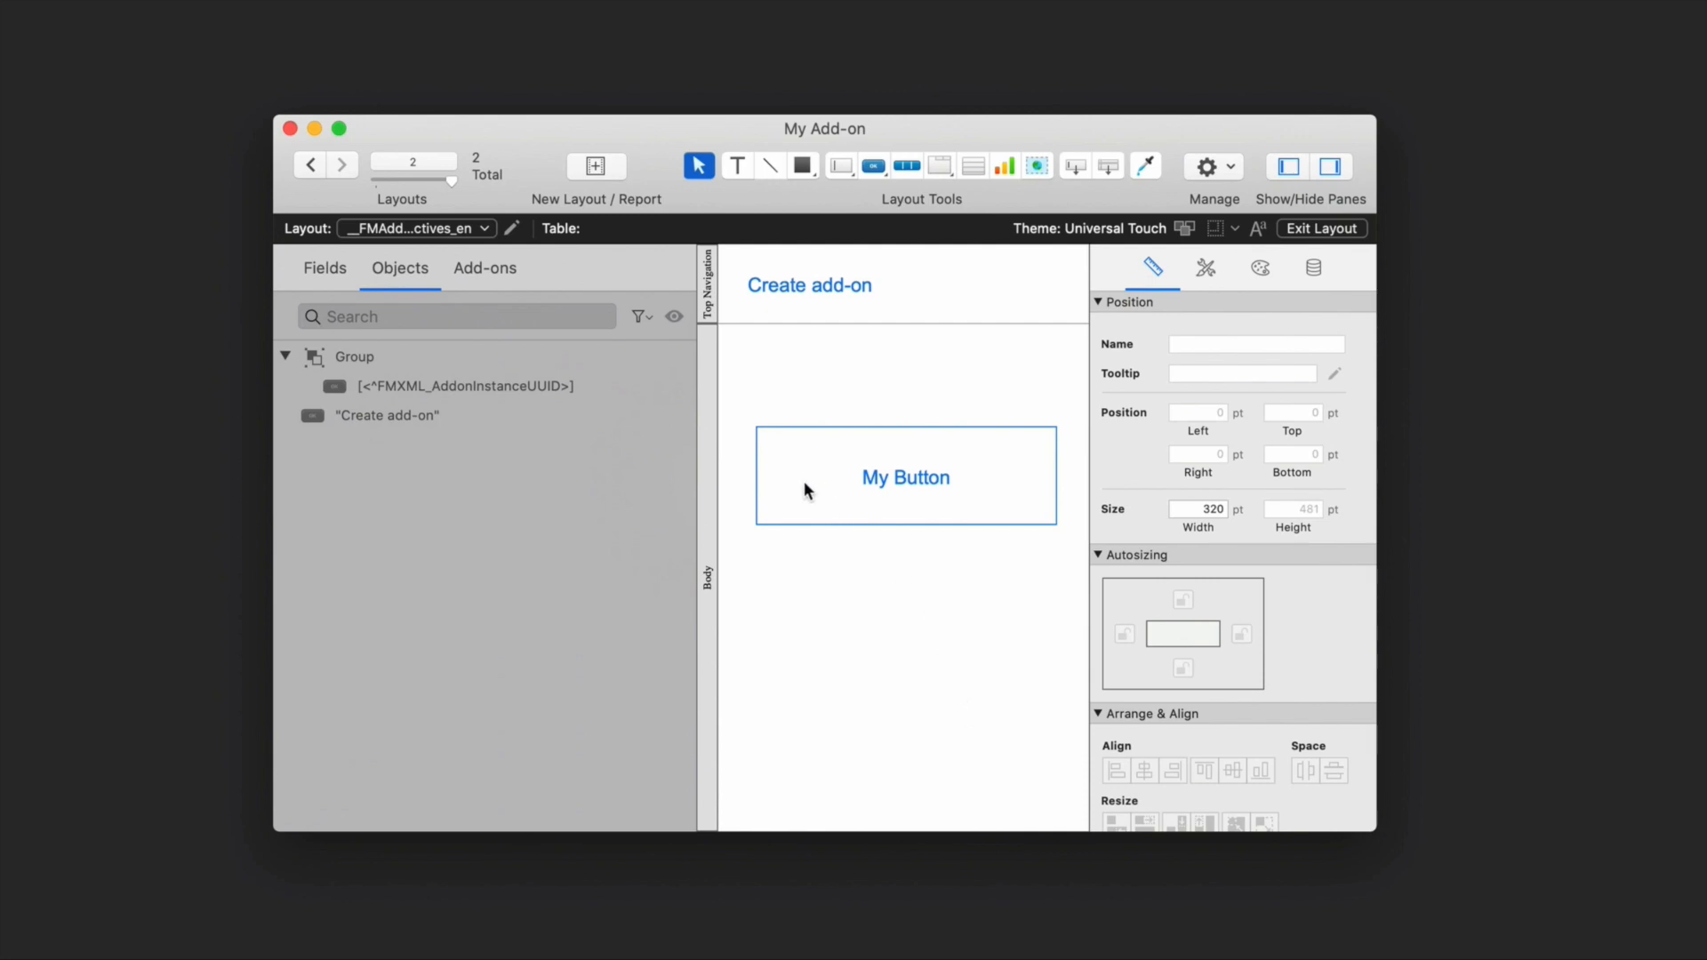
pyautogui.click(464, 386)
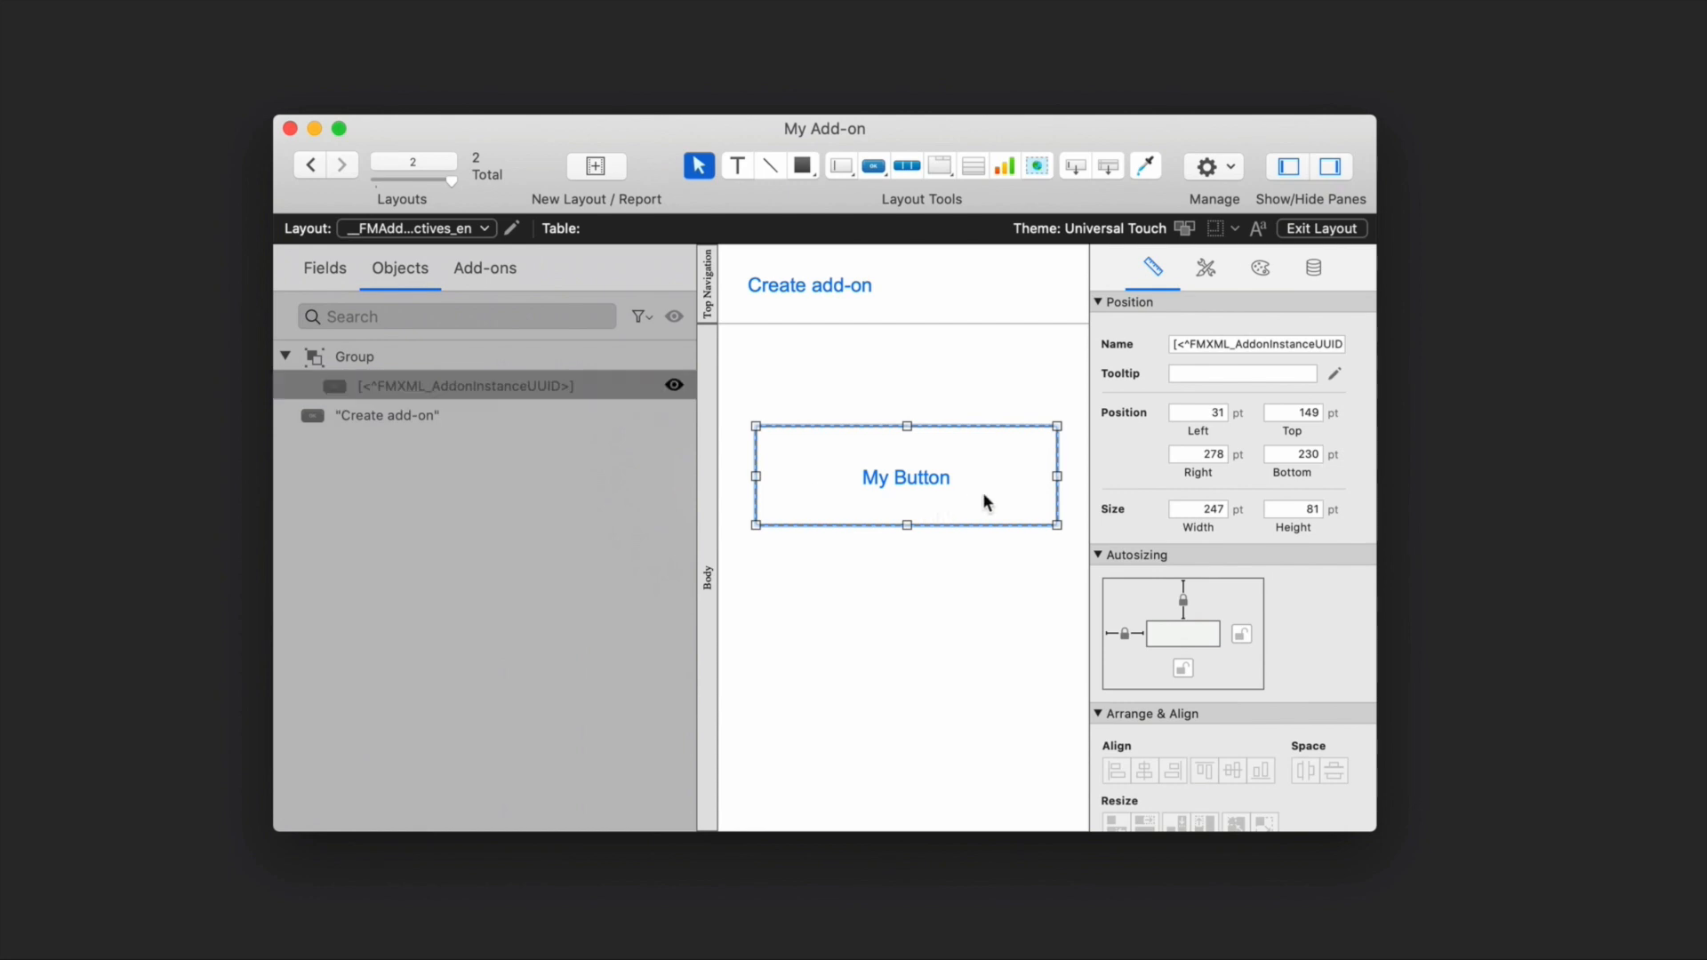
pyautogui.doubleClick(905, 476)
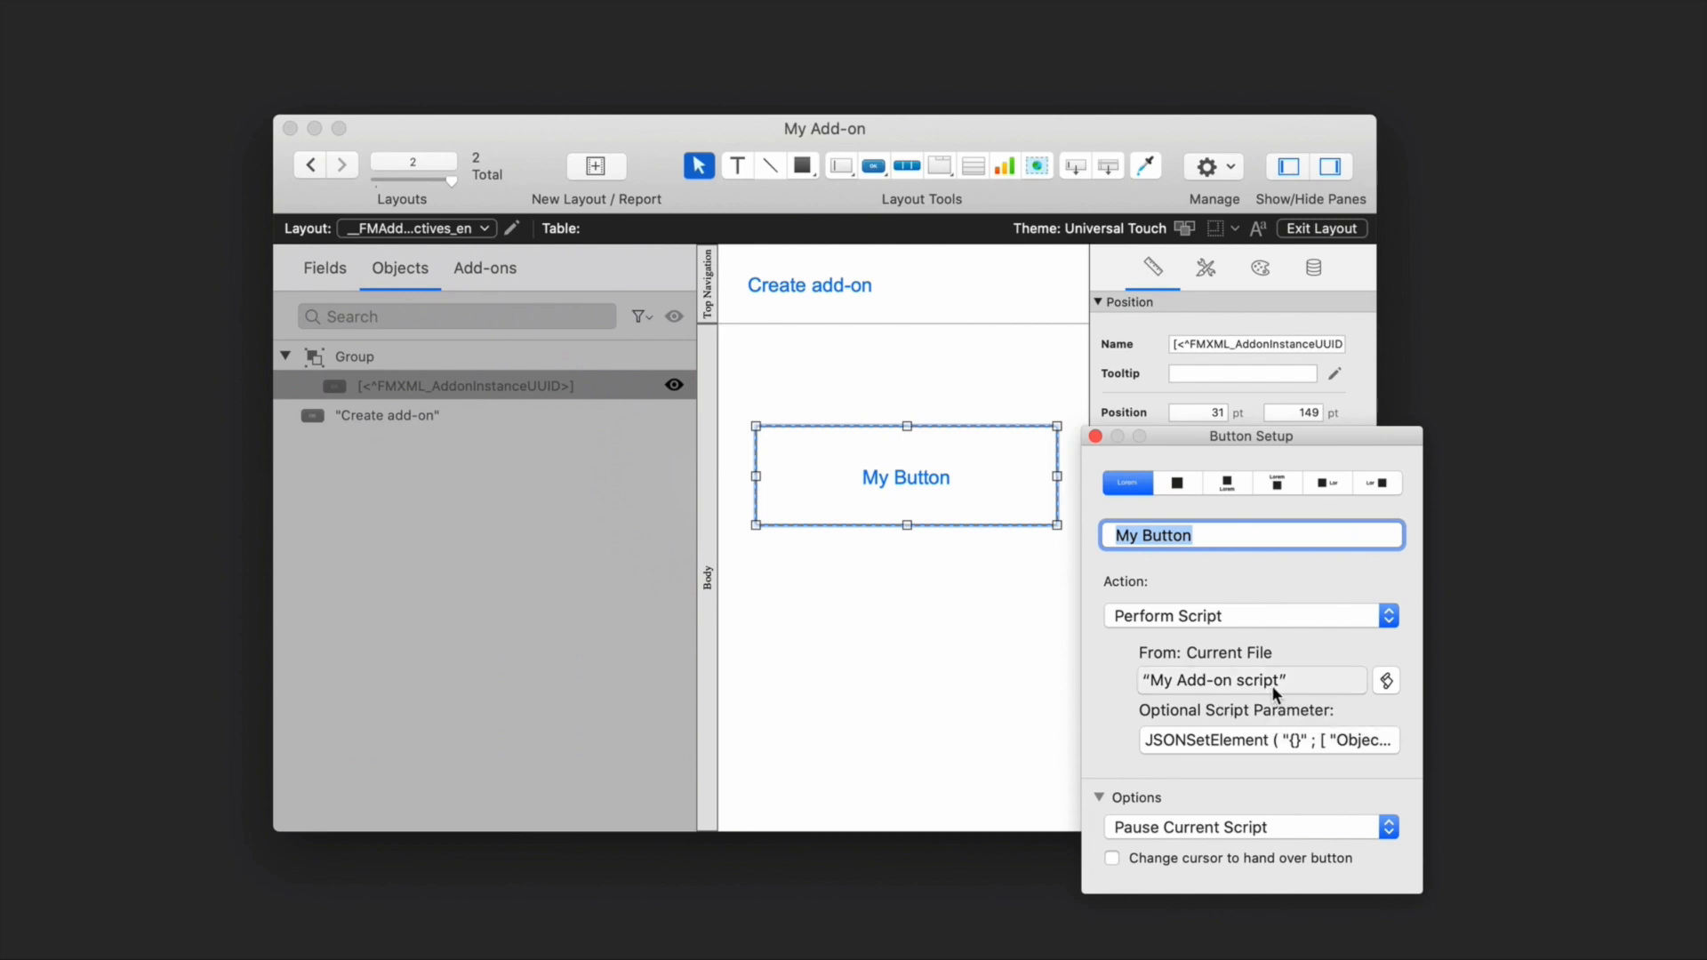
pyautogui.click(1385, 681)
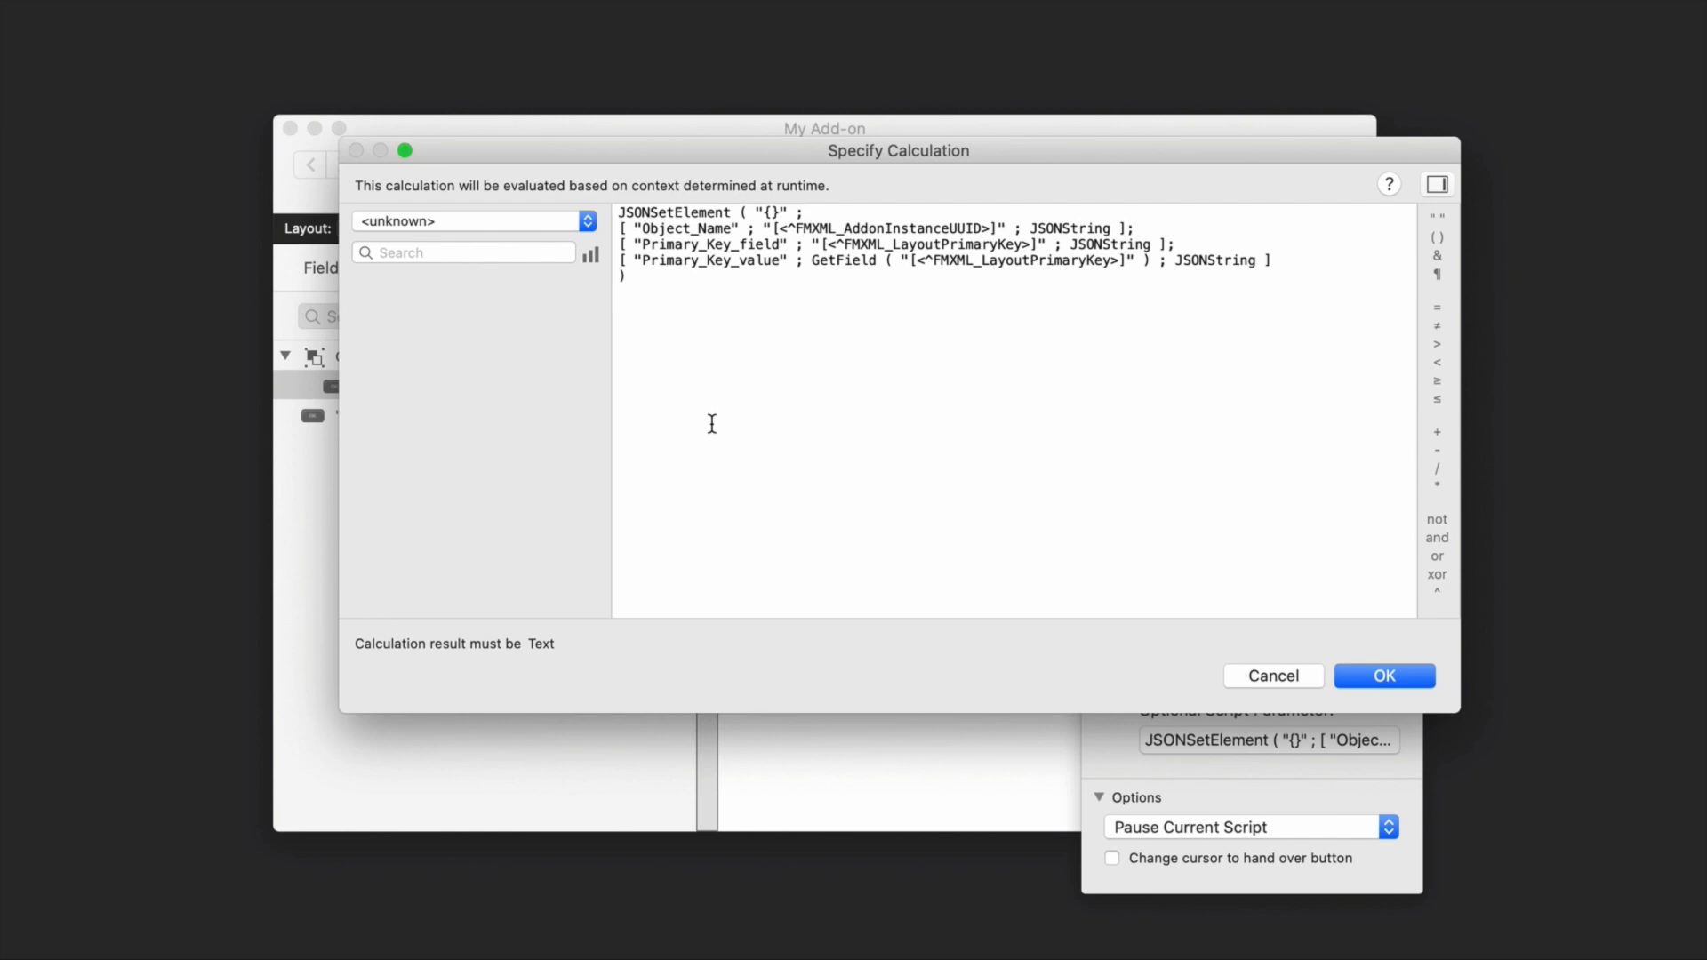
pyautogui.moveTo(726, 337)
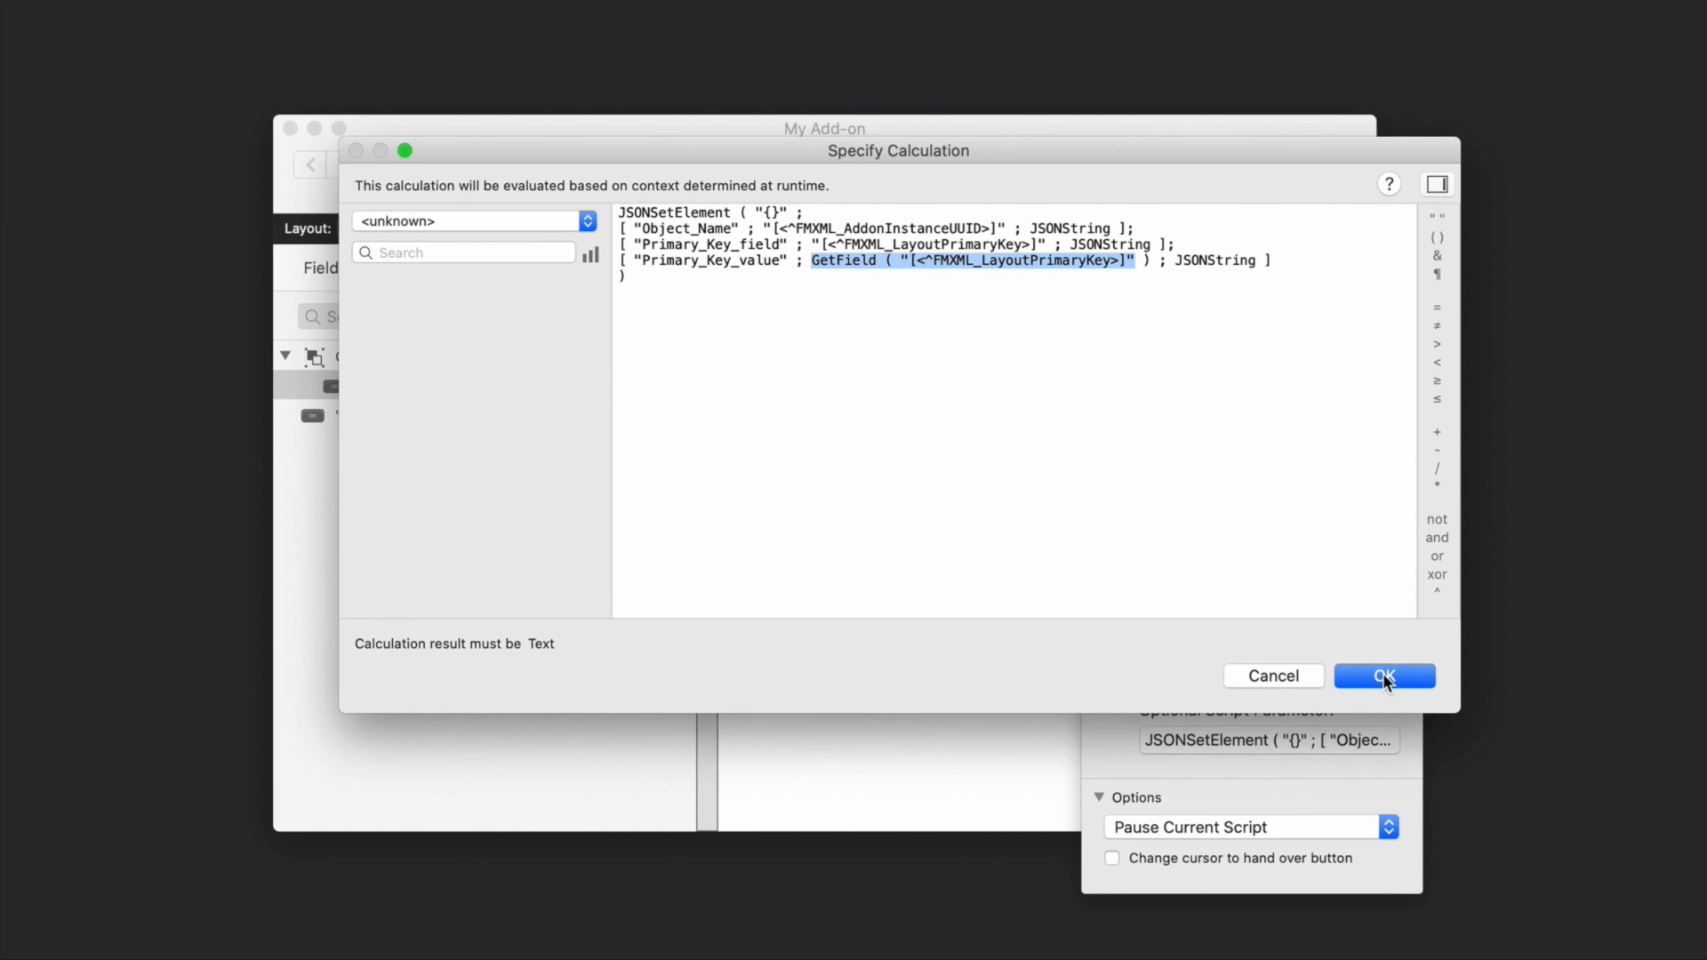
pyautogui.click(1384, 676)
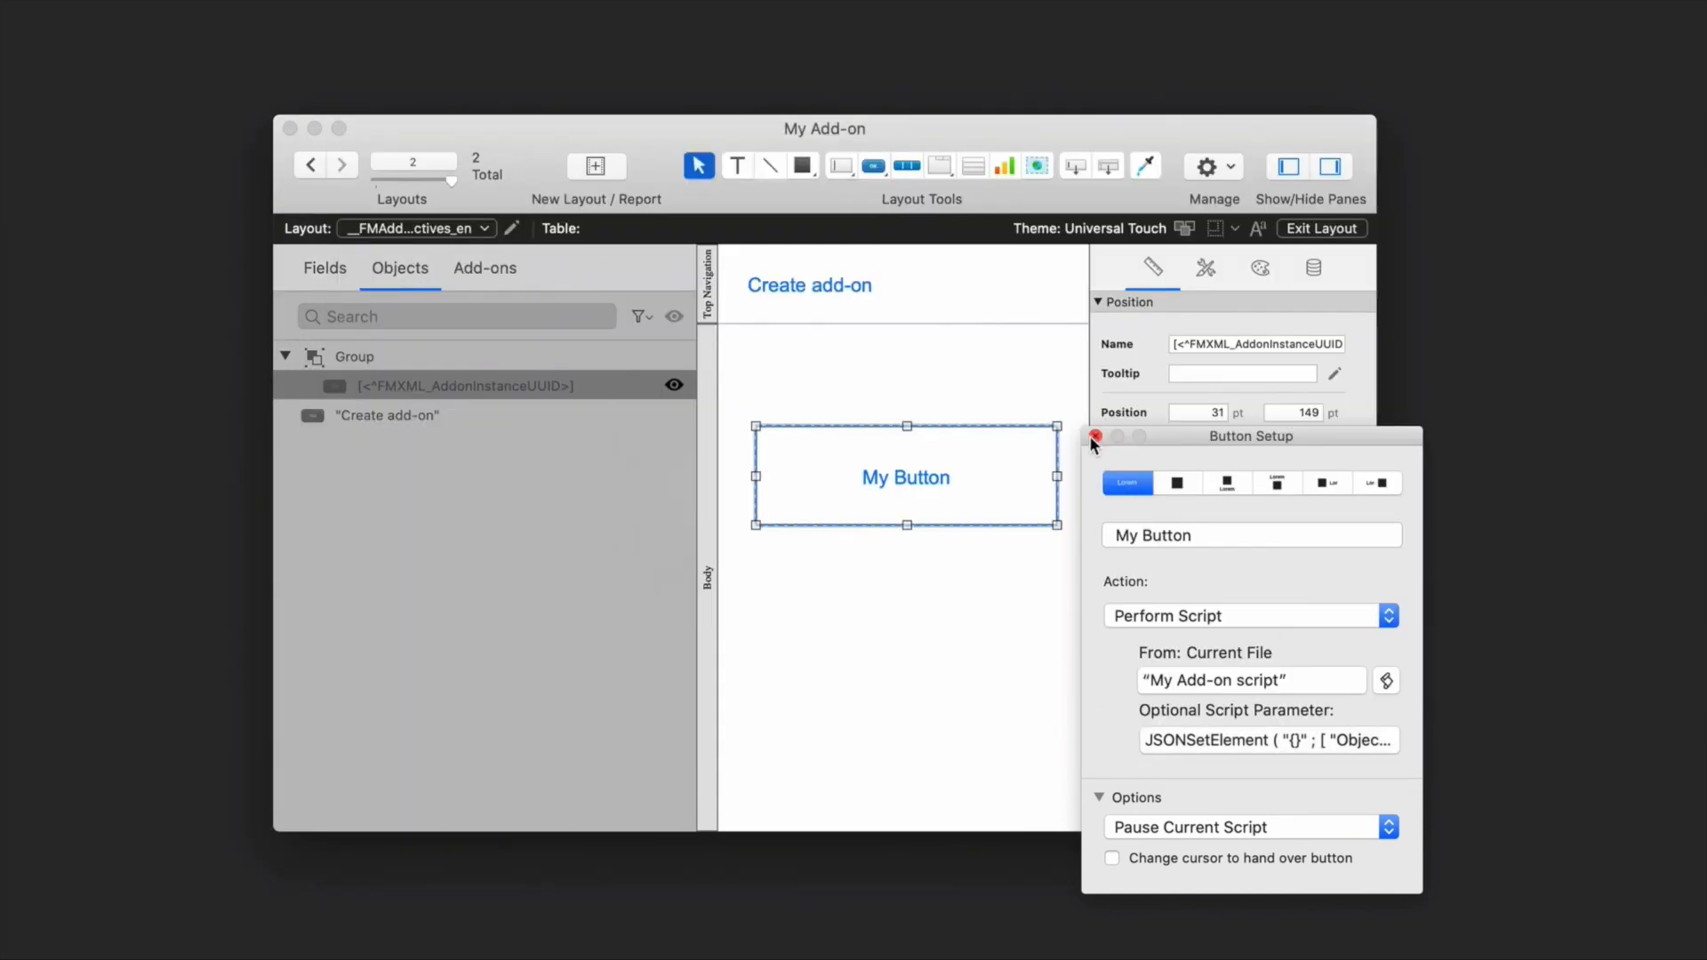
pyautogui.click(1095, 435)
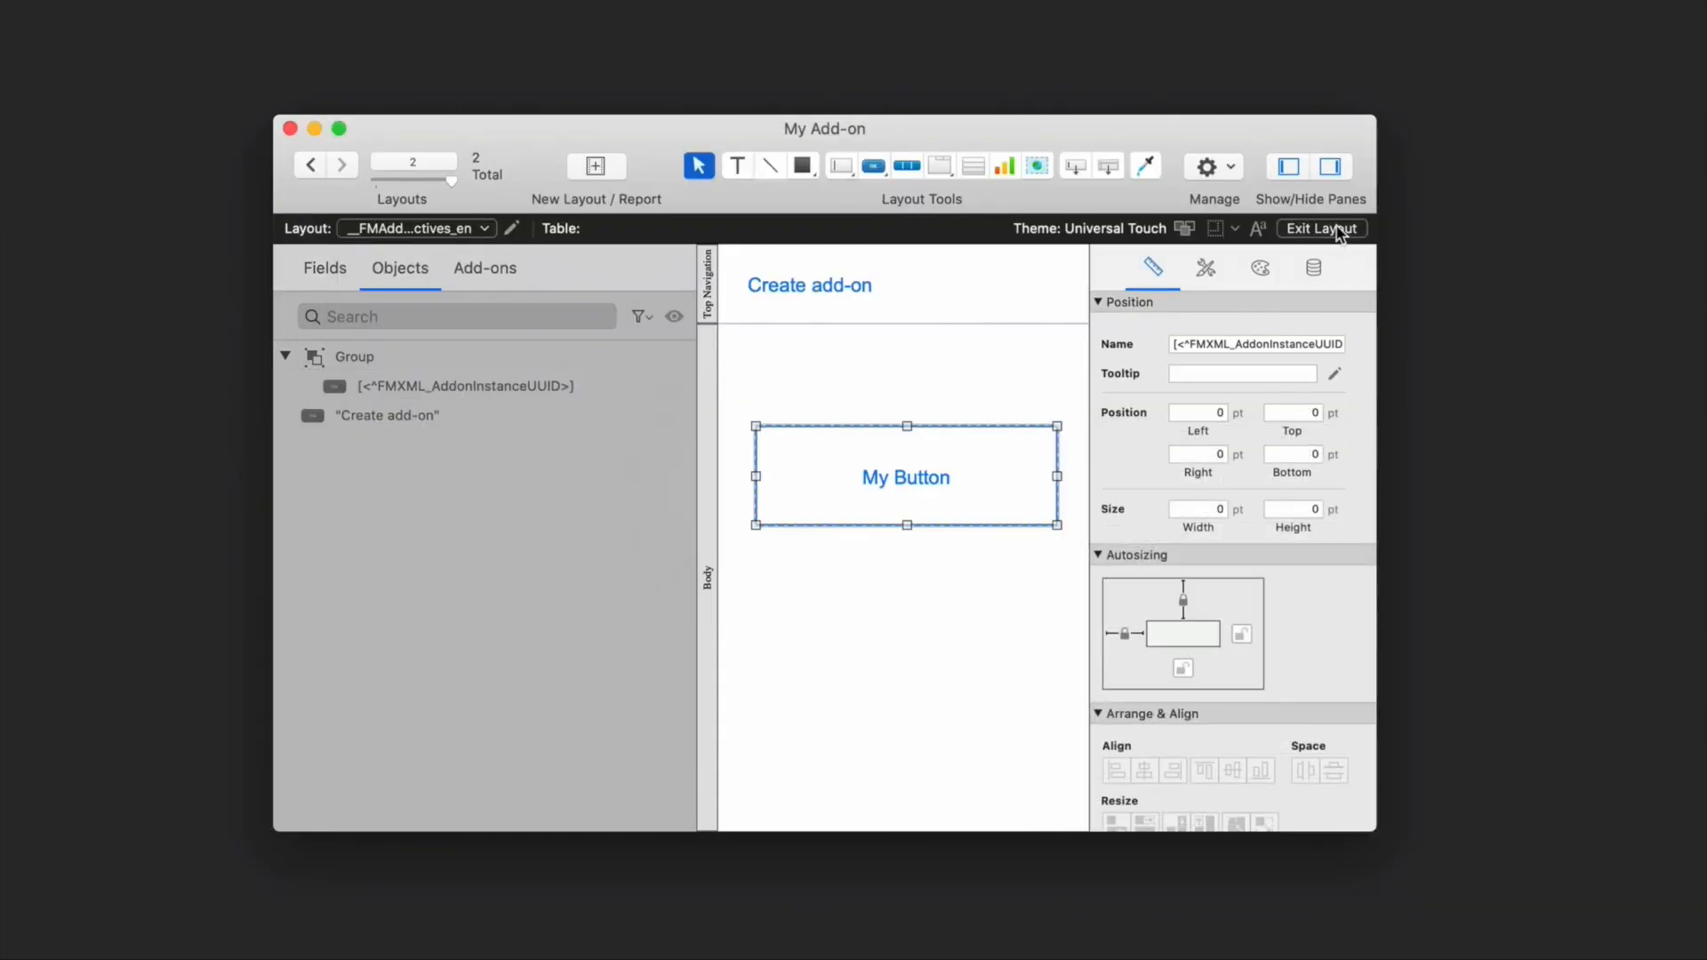
# - Exit layout editing, run My Button and dismiss the placeholder script parameter message
pyautogui.click(1321, 229)
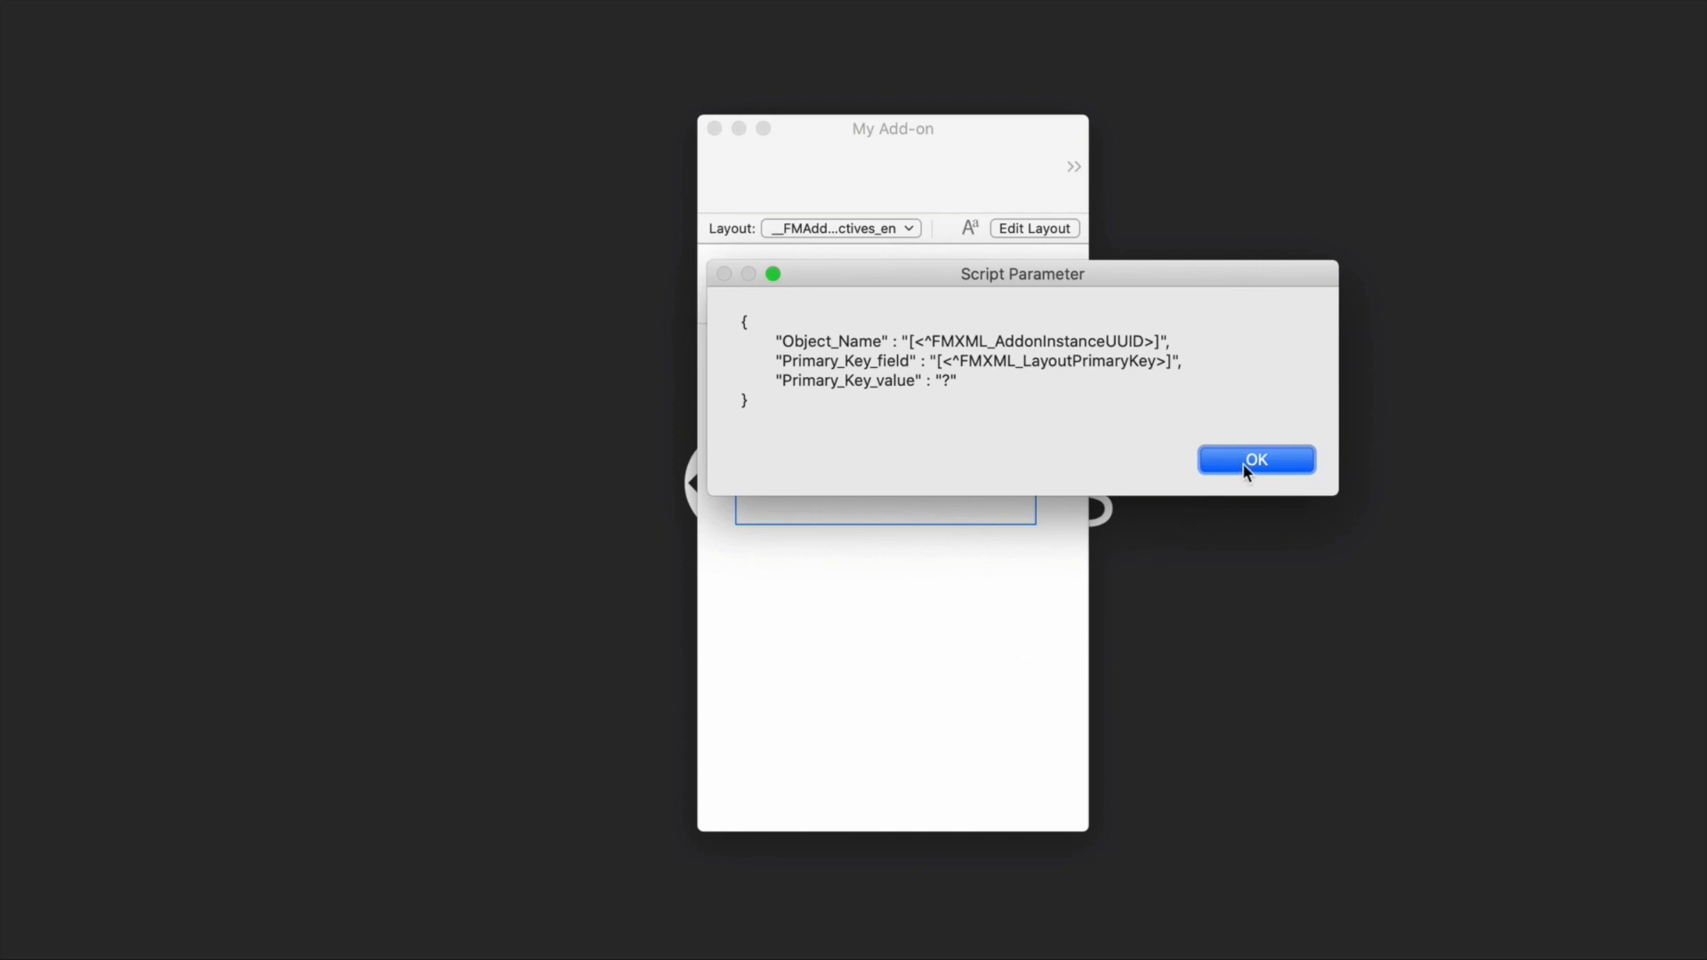
pyautogui.click(1256, 458)
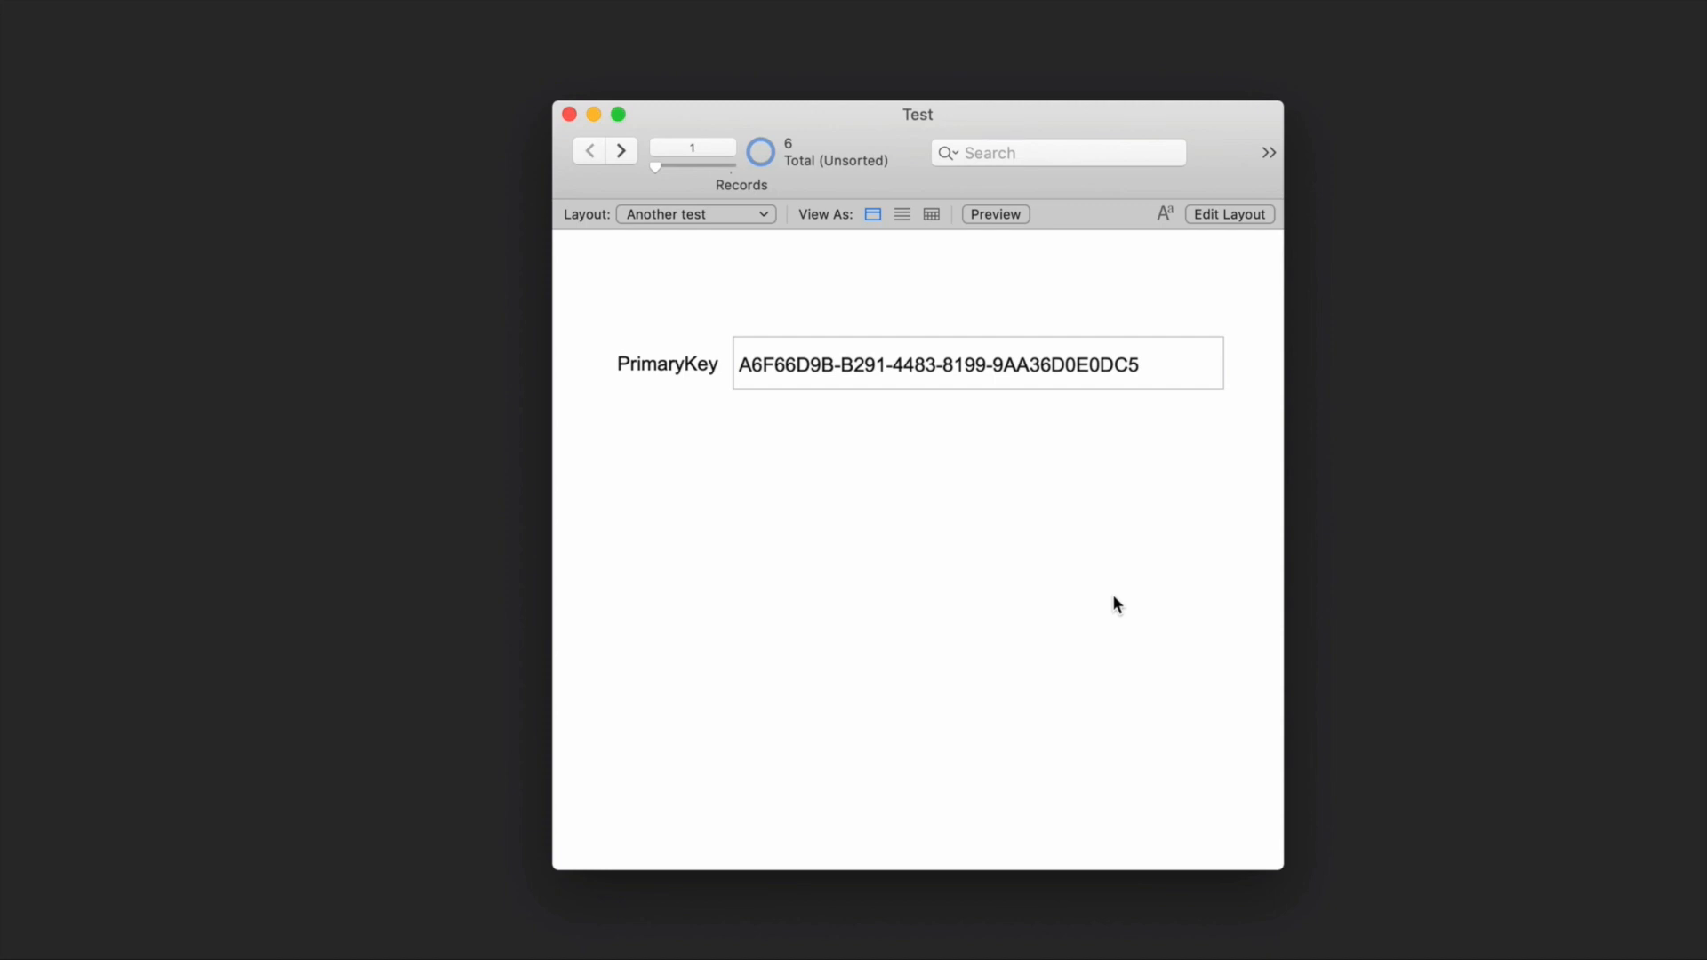
pyautogui.moveTo(1232, 220)
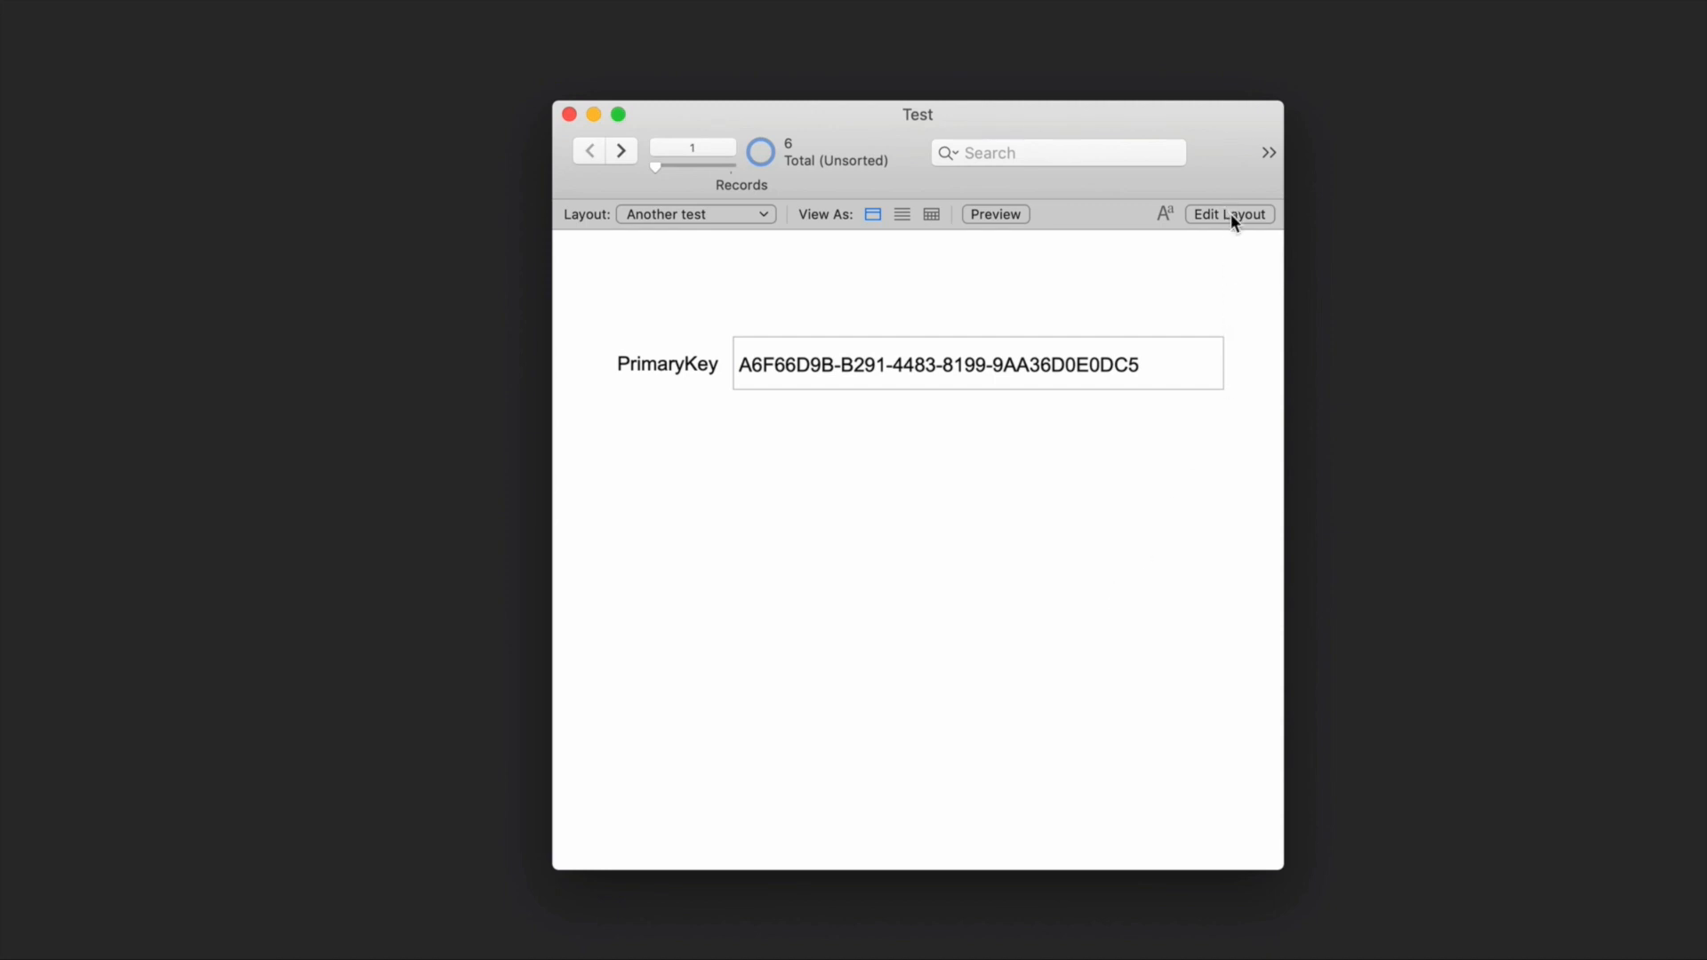
# - Install My Add-on into the Test file and place its button on the Another test layout body
pyautogui.click(1228, 214)
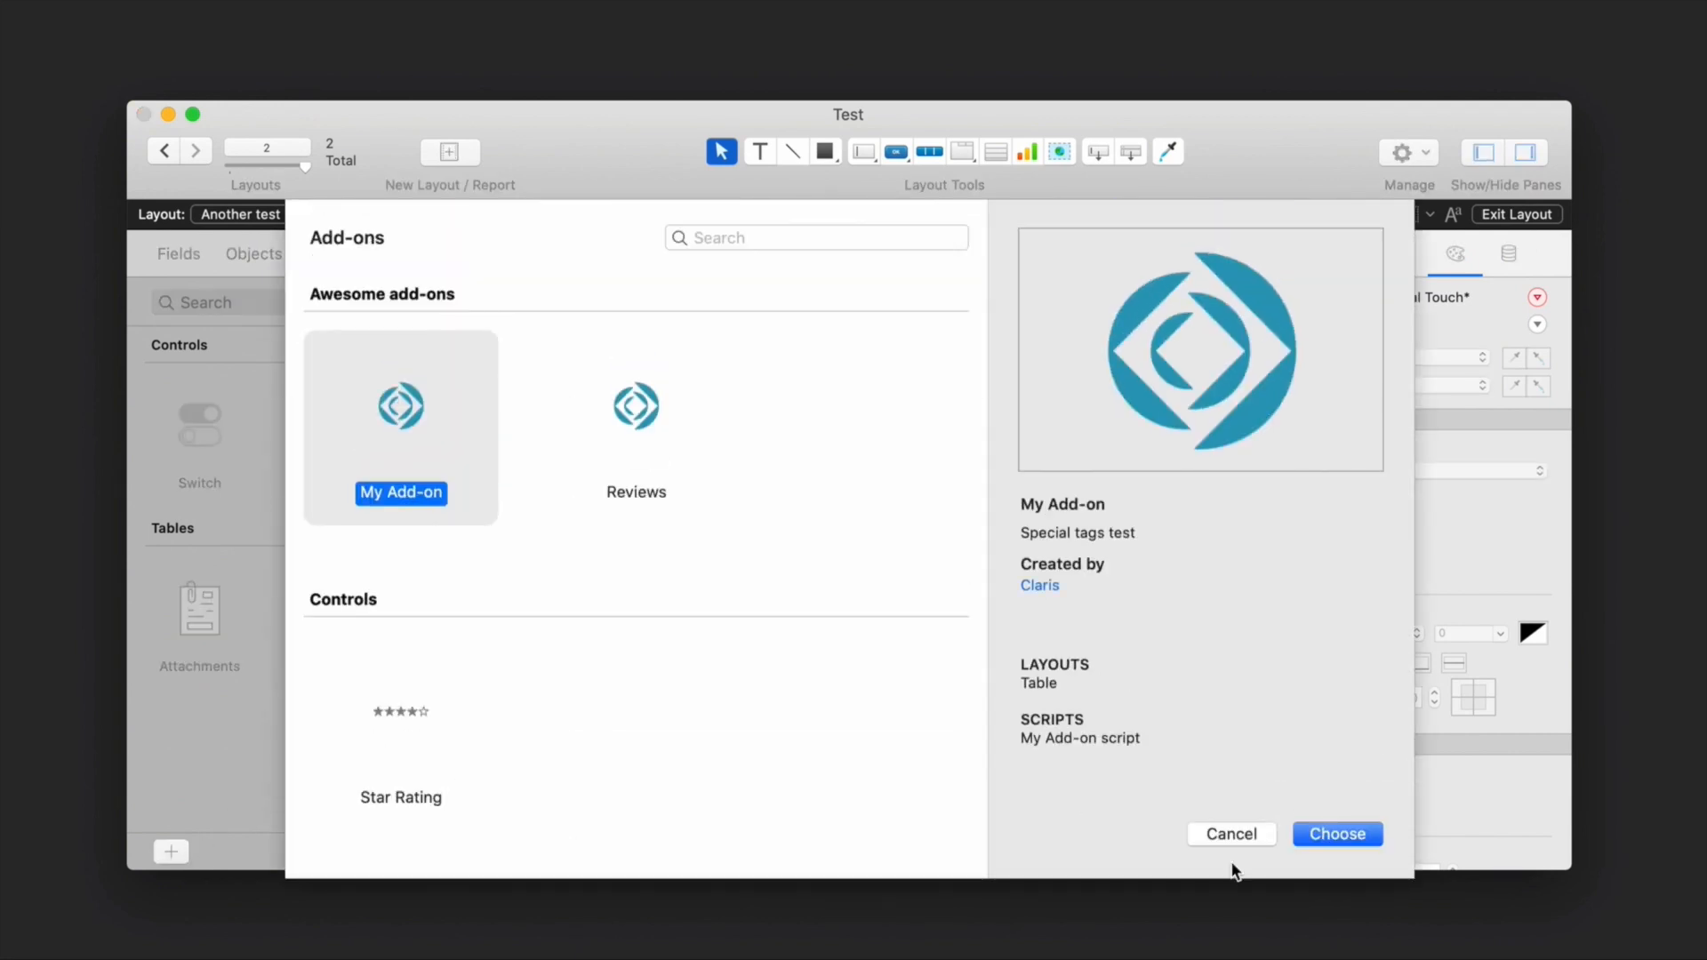
pyautogui.click(1337, 834)
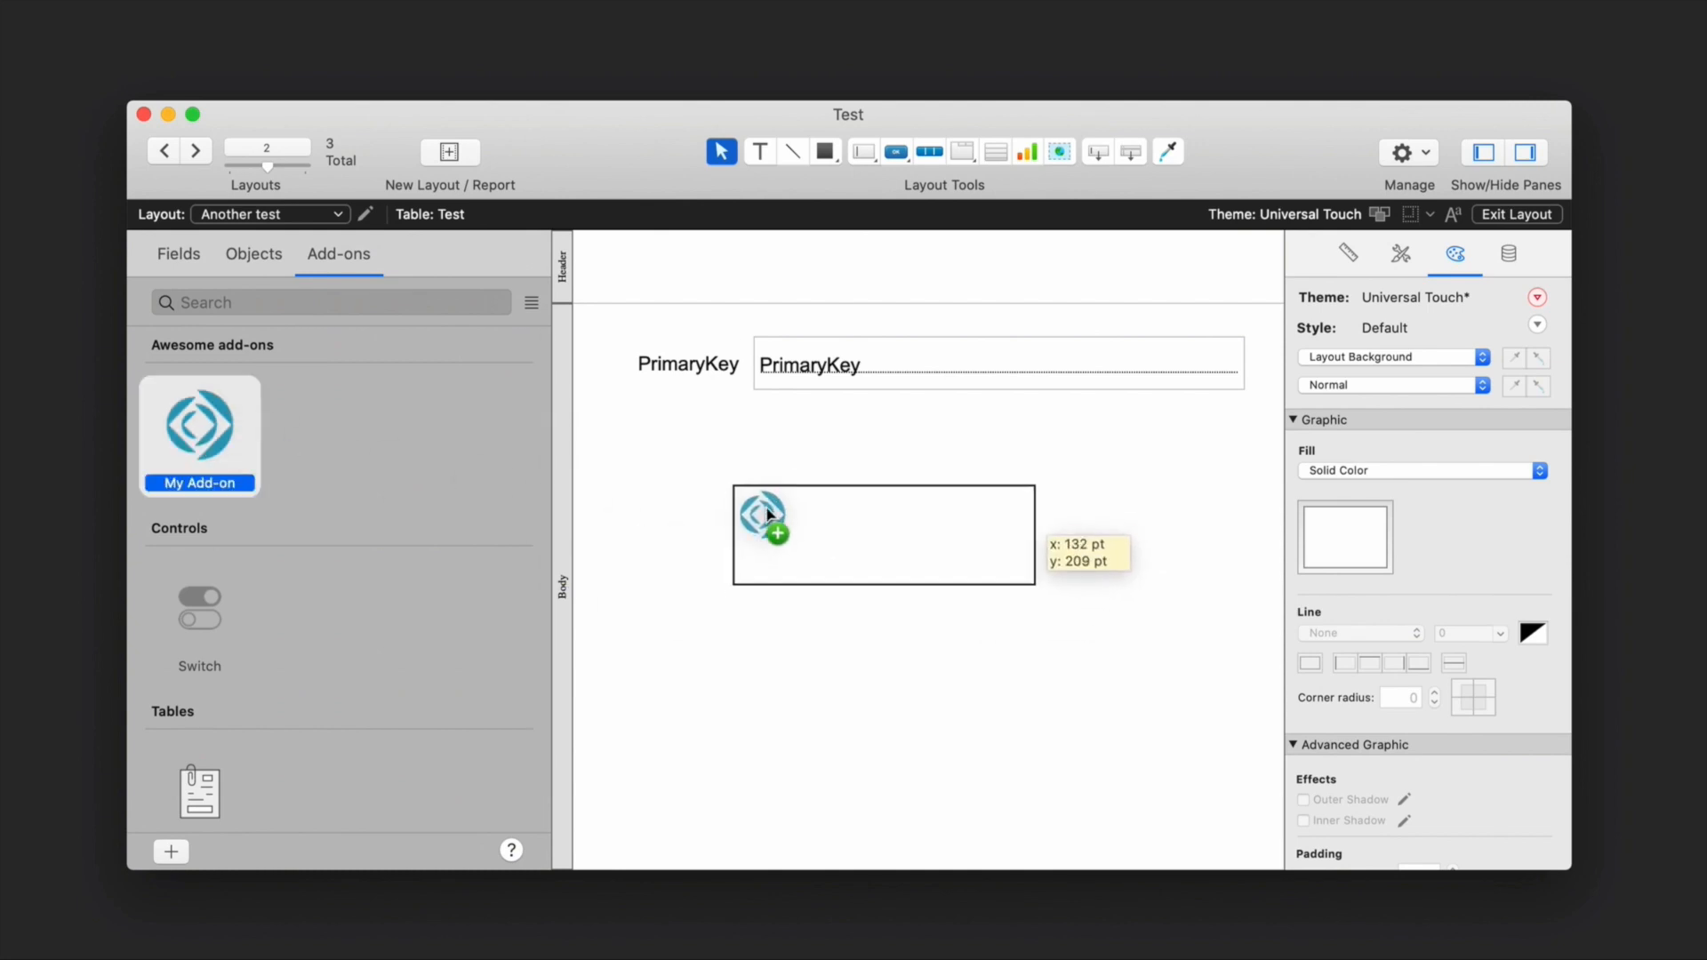
pyautogui.moveTo(199, 425); pyautogui.dragTo(884, 534)
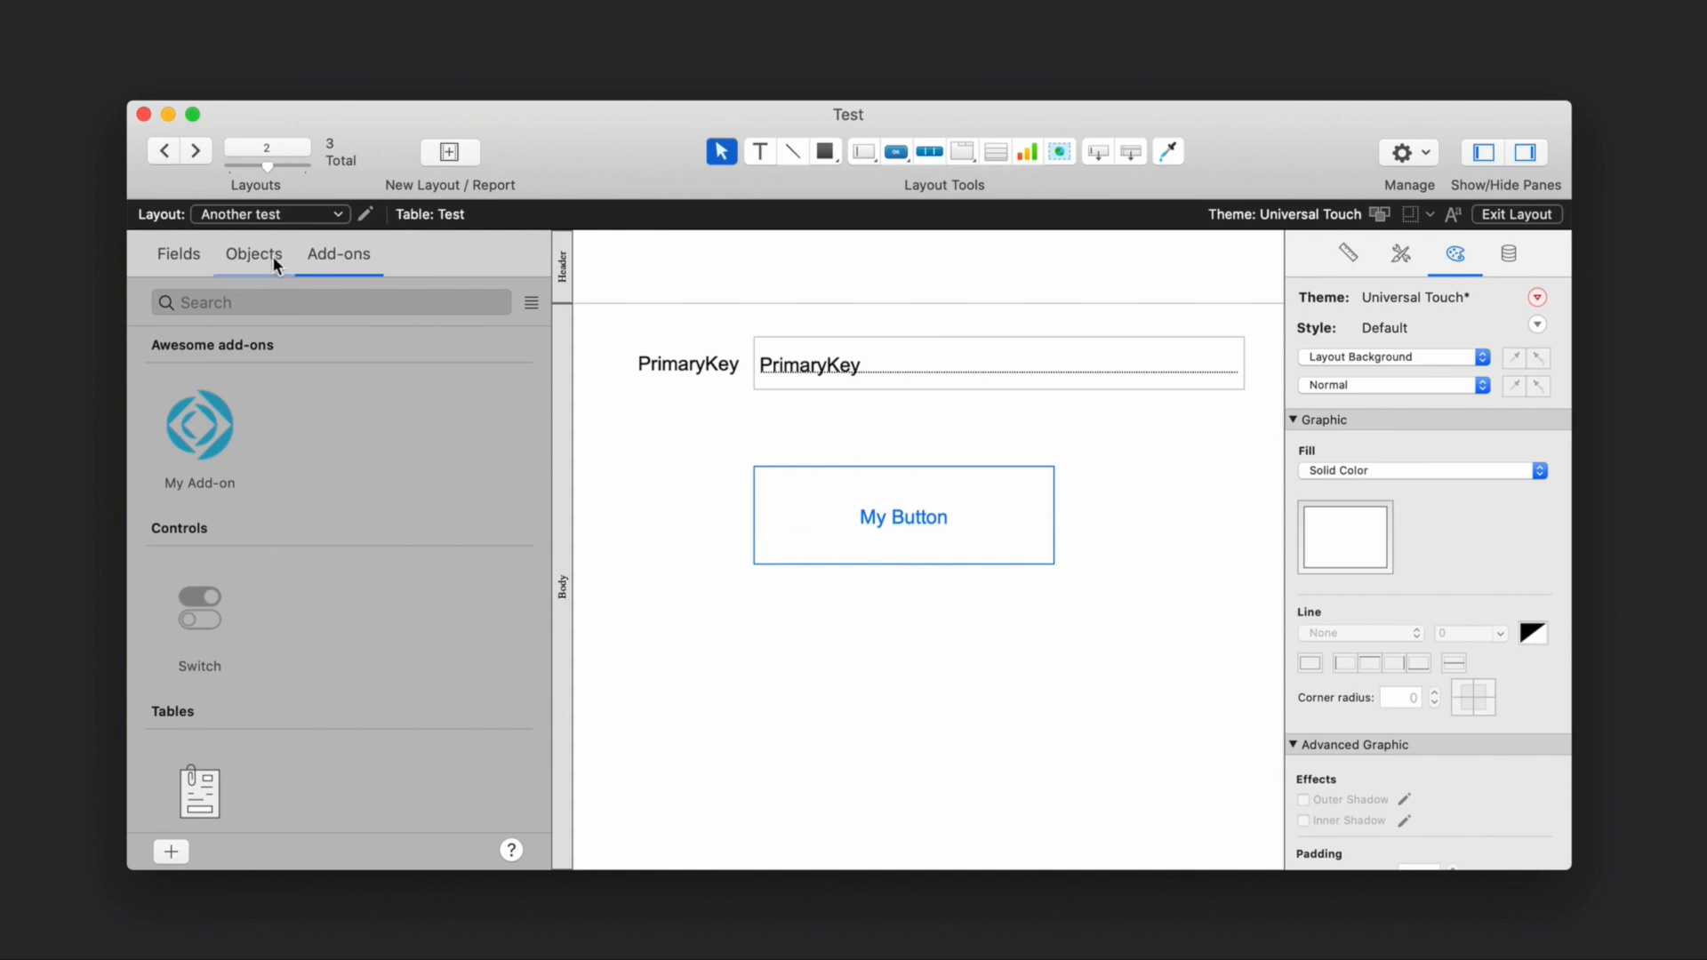
pyautogui.click(254, 254)
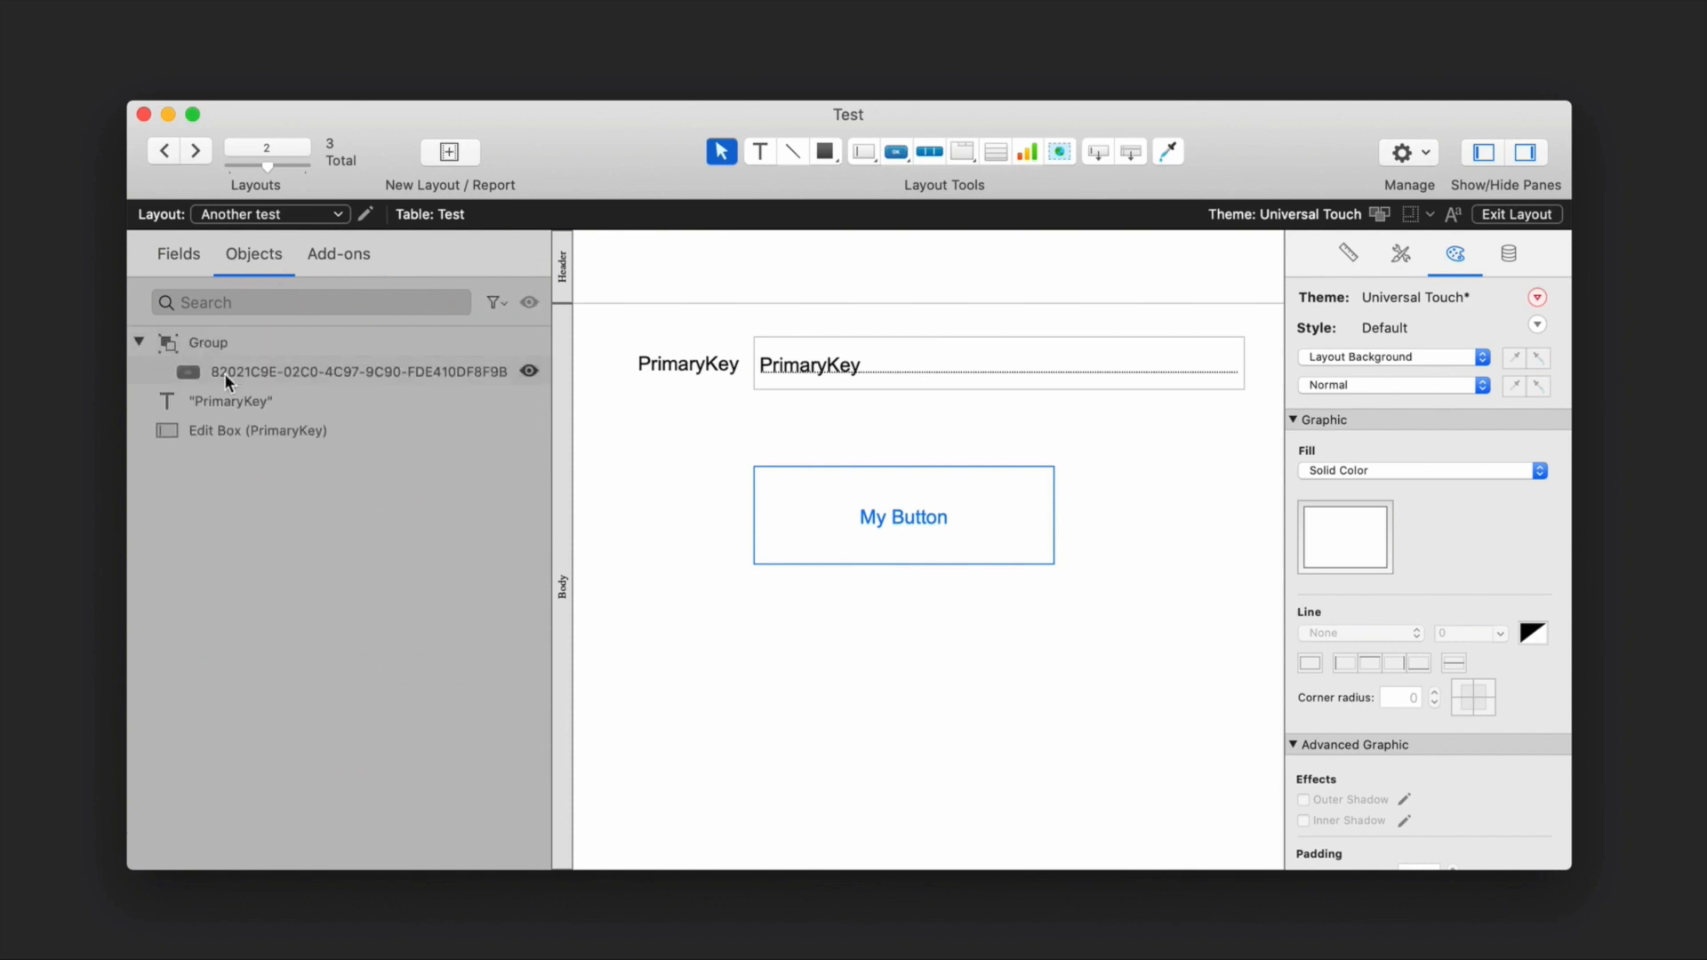
pyautogui.click(370, 370)
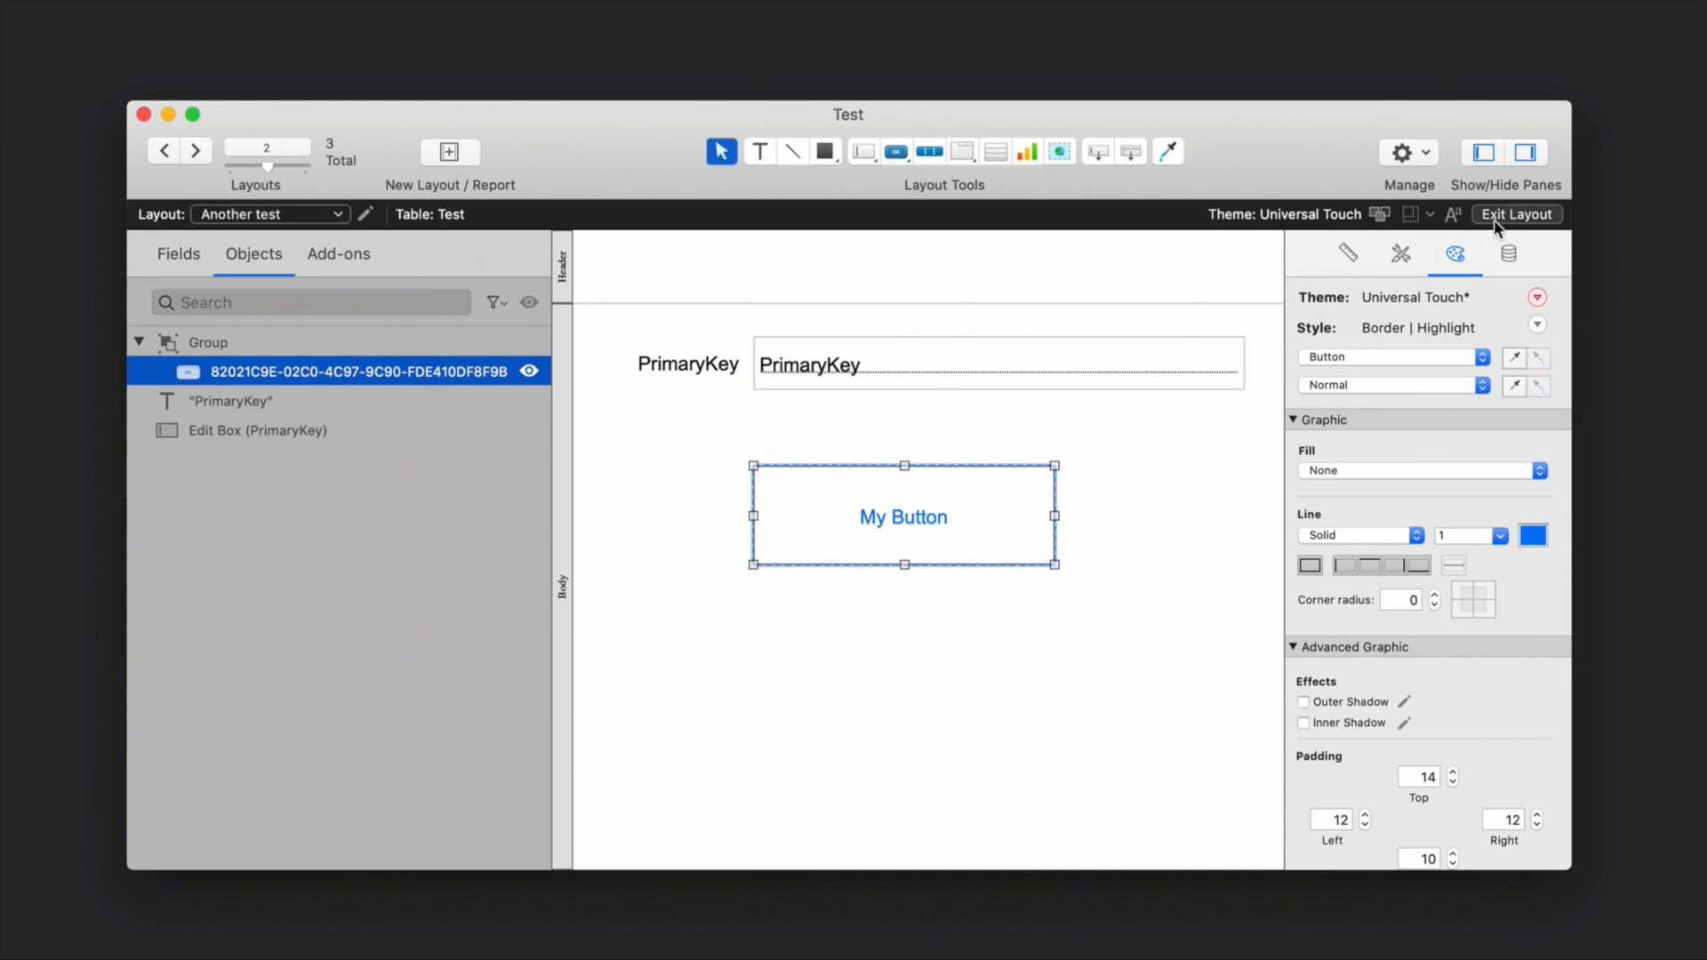
# - Run My Button on records 1 and 2, confirming the parameter carries each primary key
pyautogui.click(1517, 213)
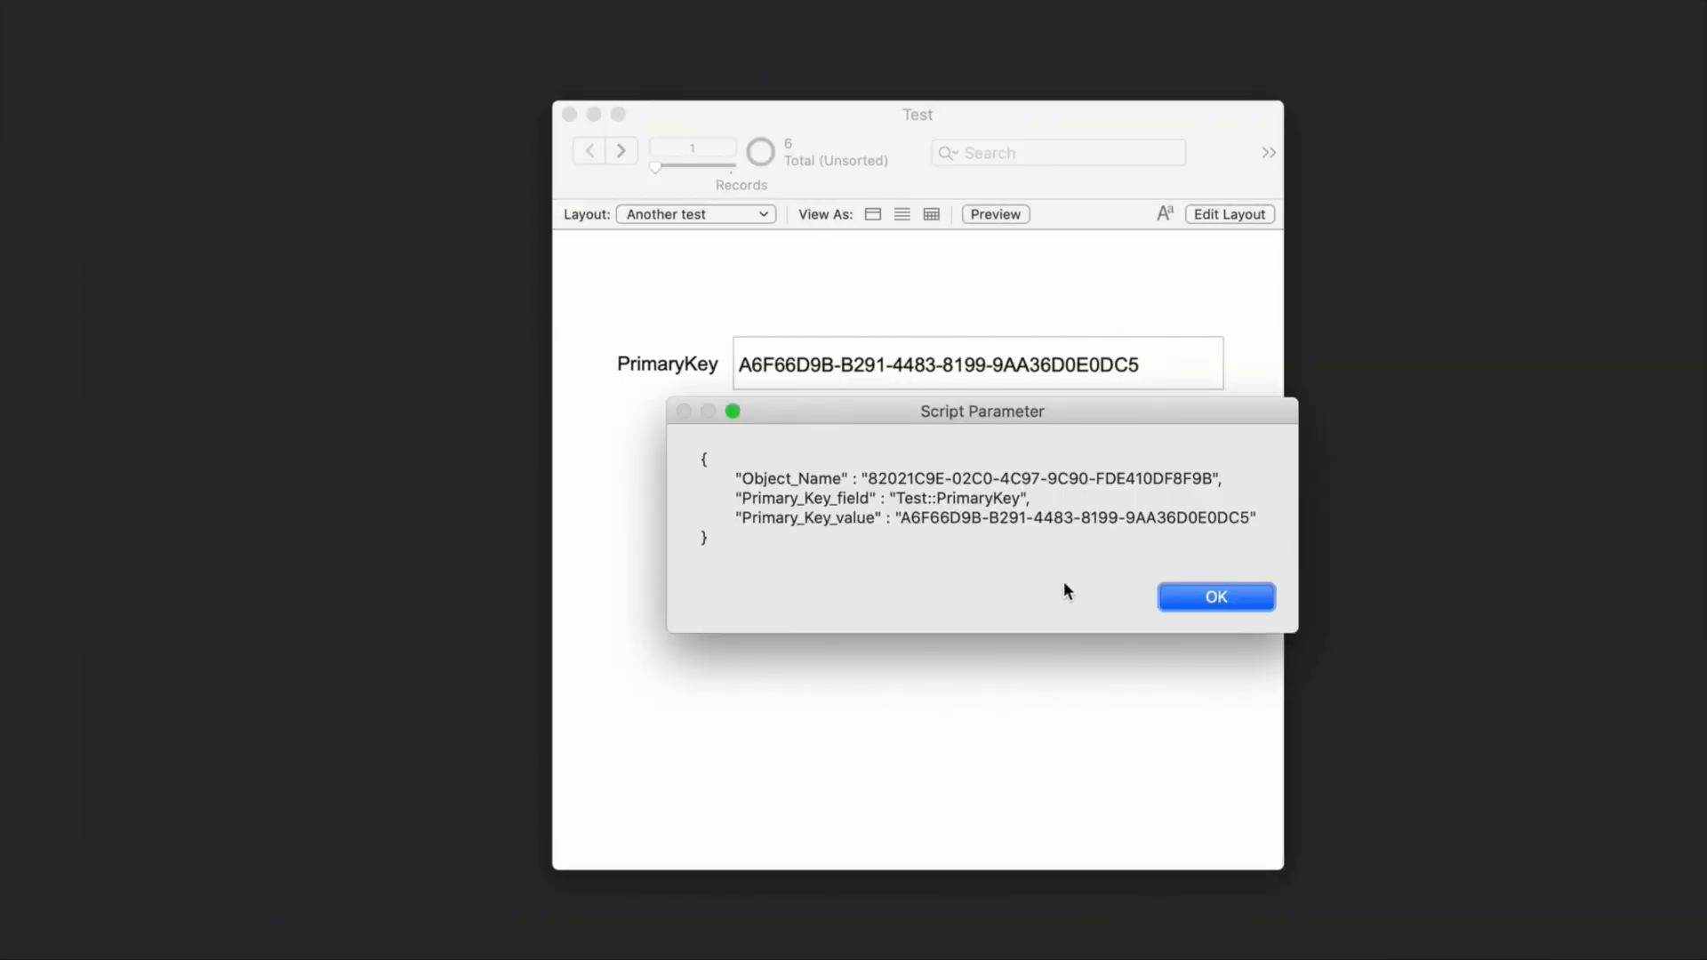
pyautogui.moveTo(1081, 597)
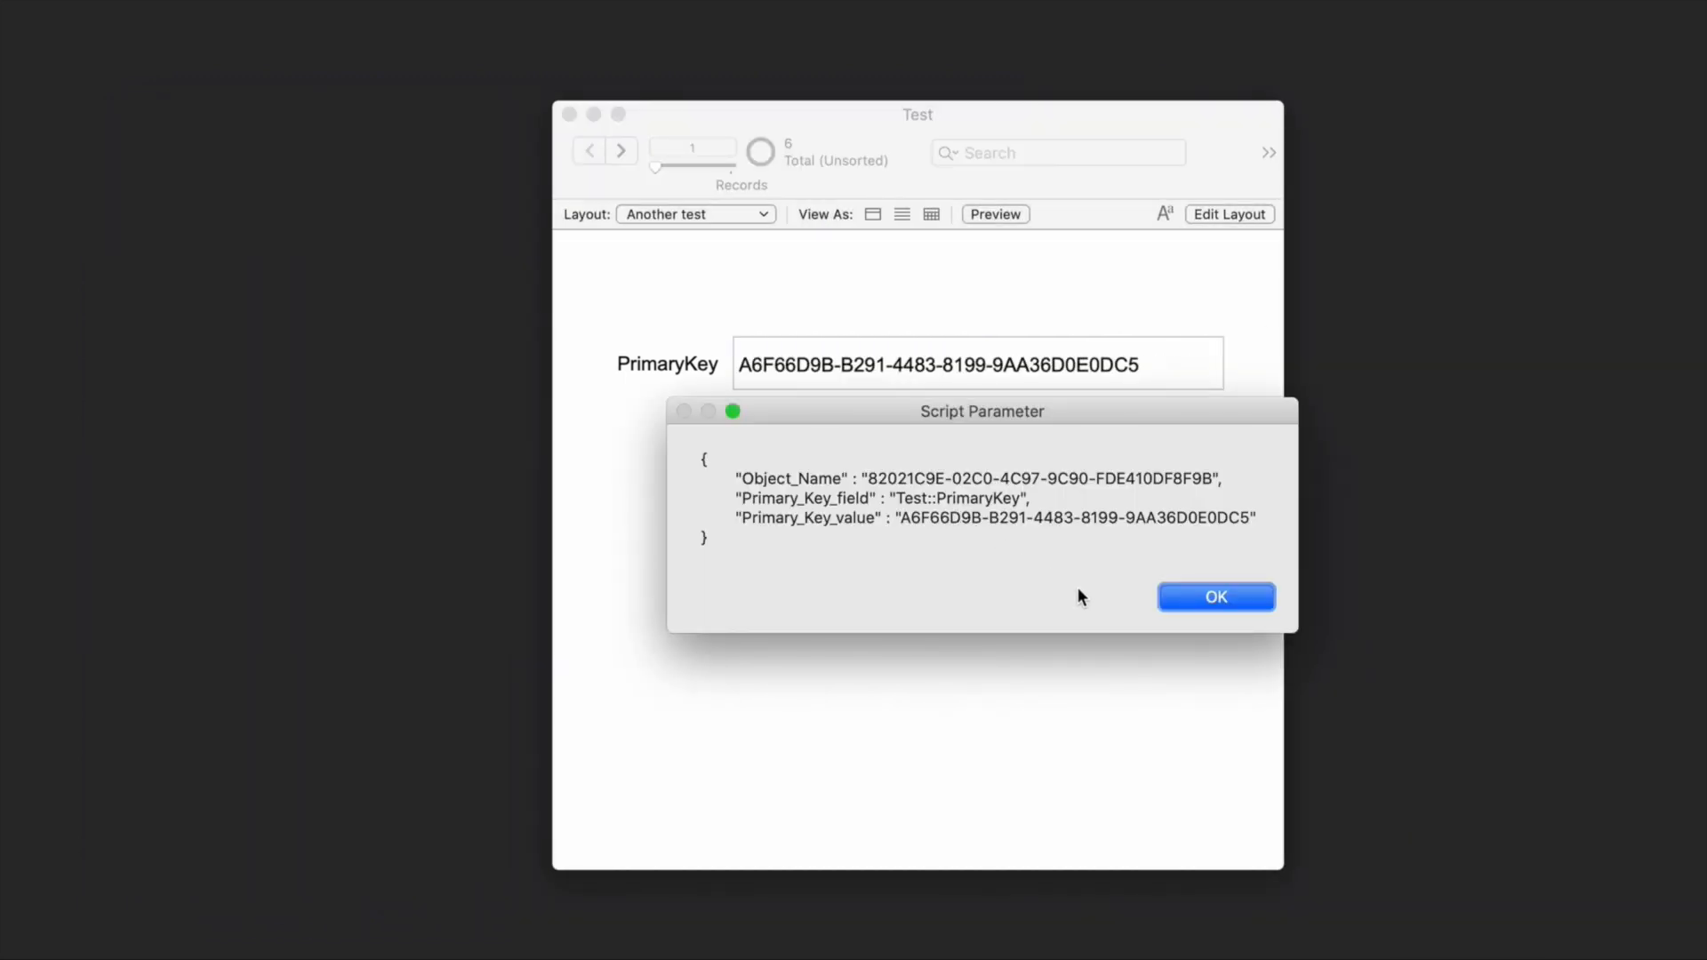
pyautogui.click(1217, 598)
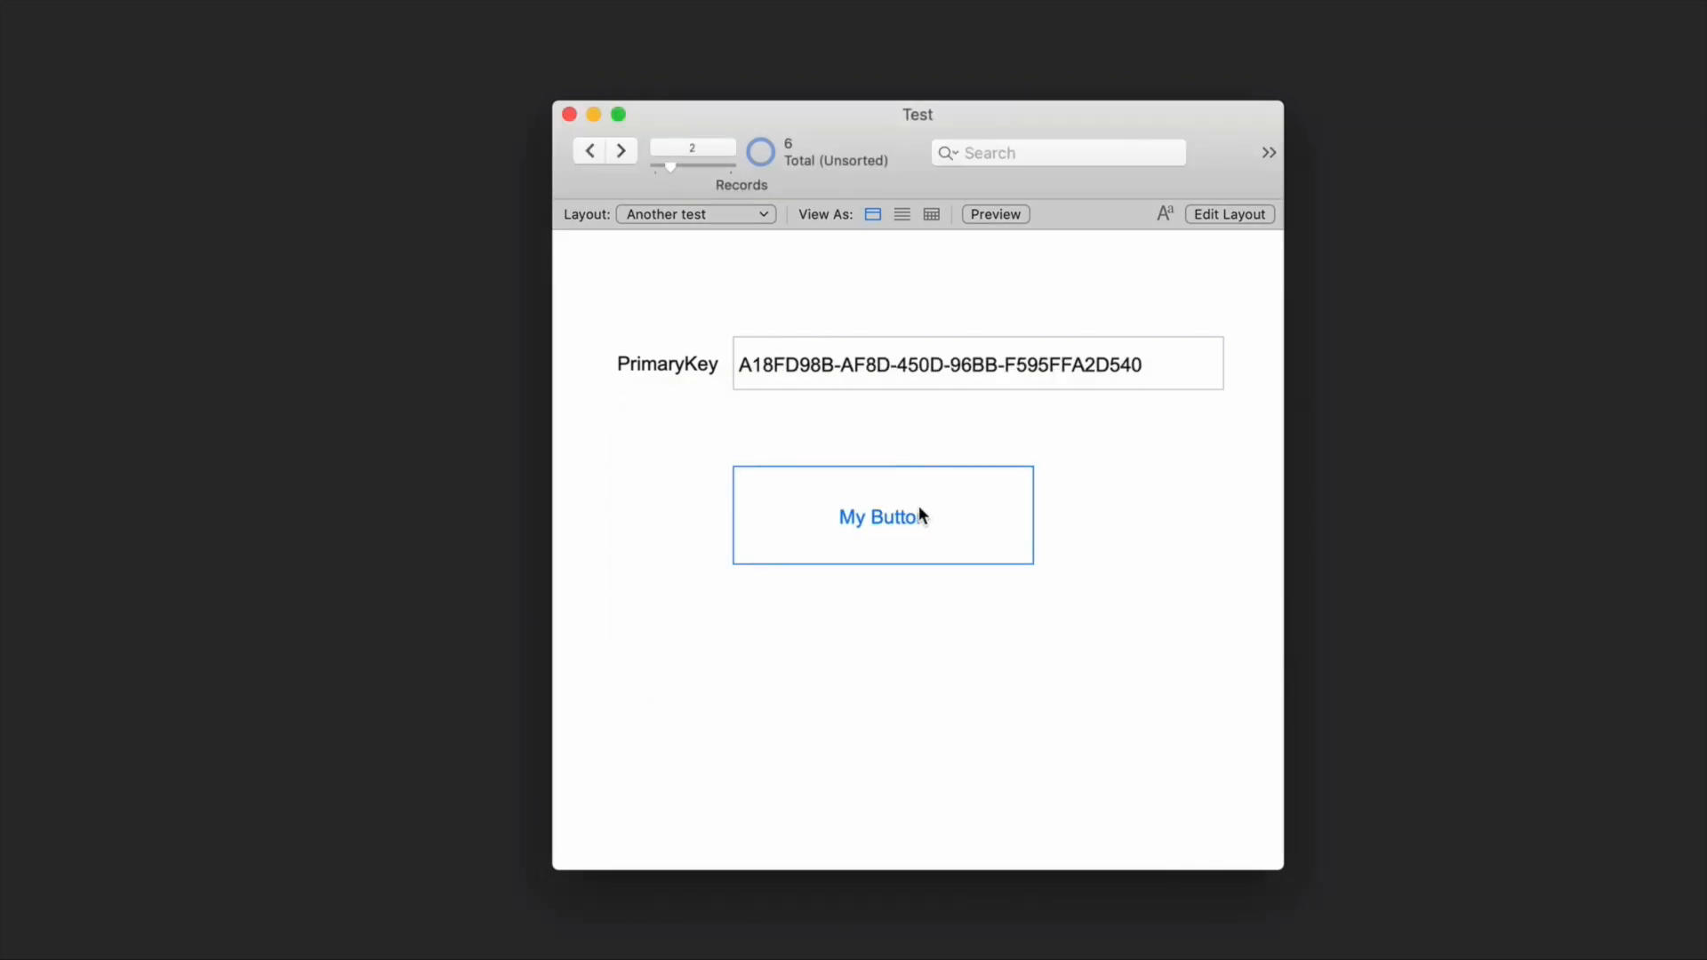
pyautogui.click(882, 515)
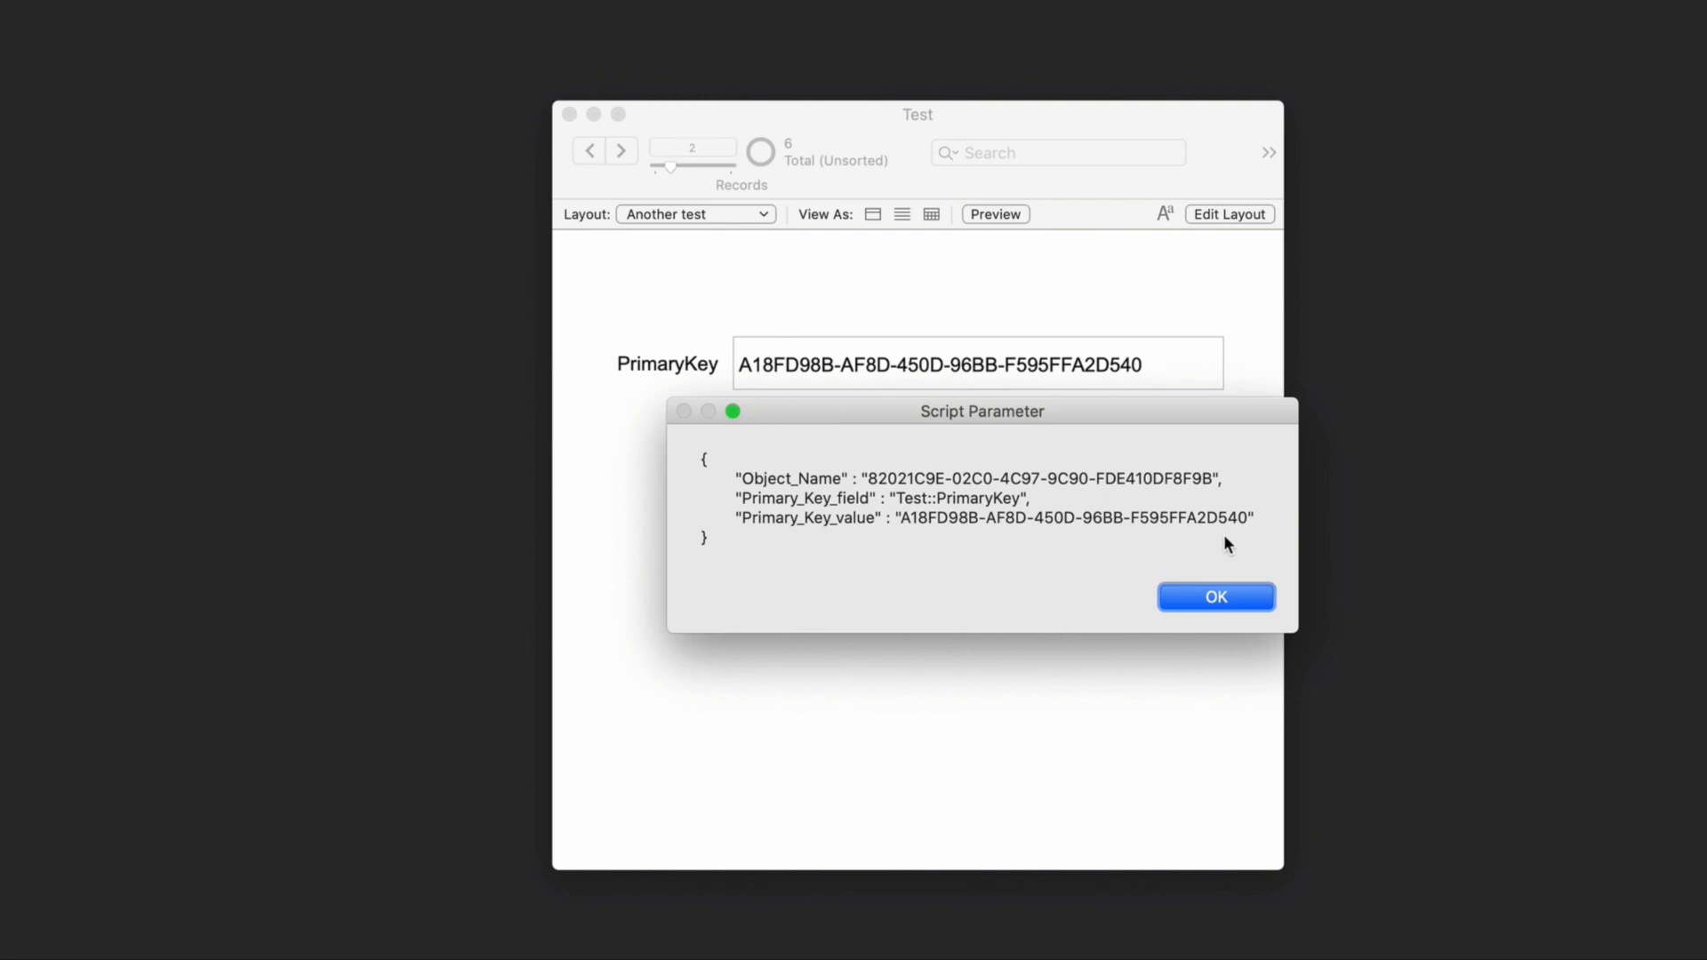
pyautogui.click(1214, 598)
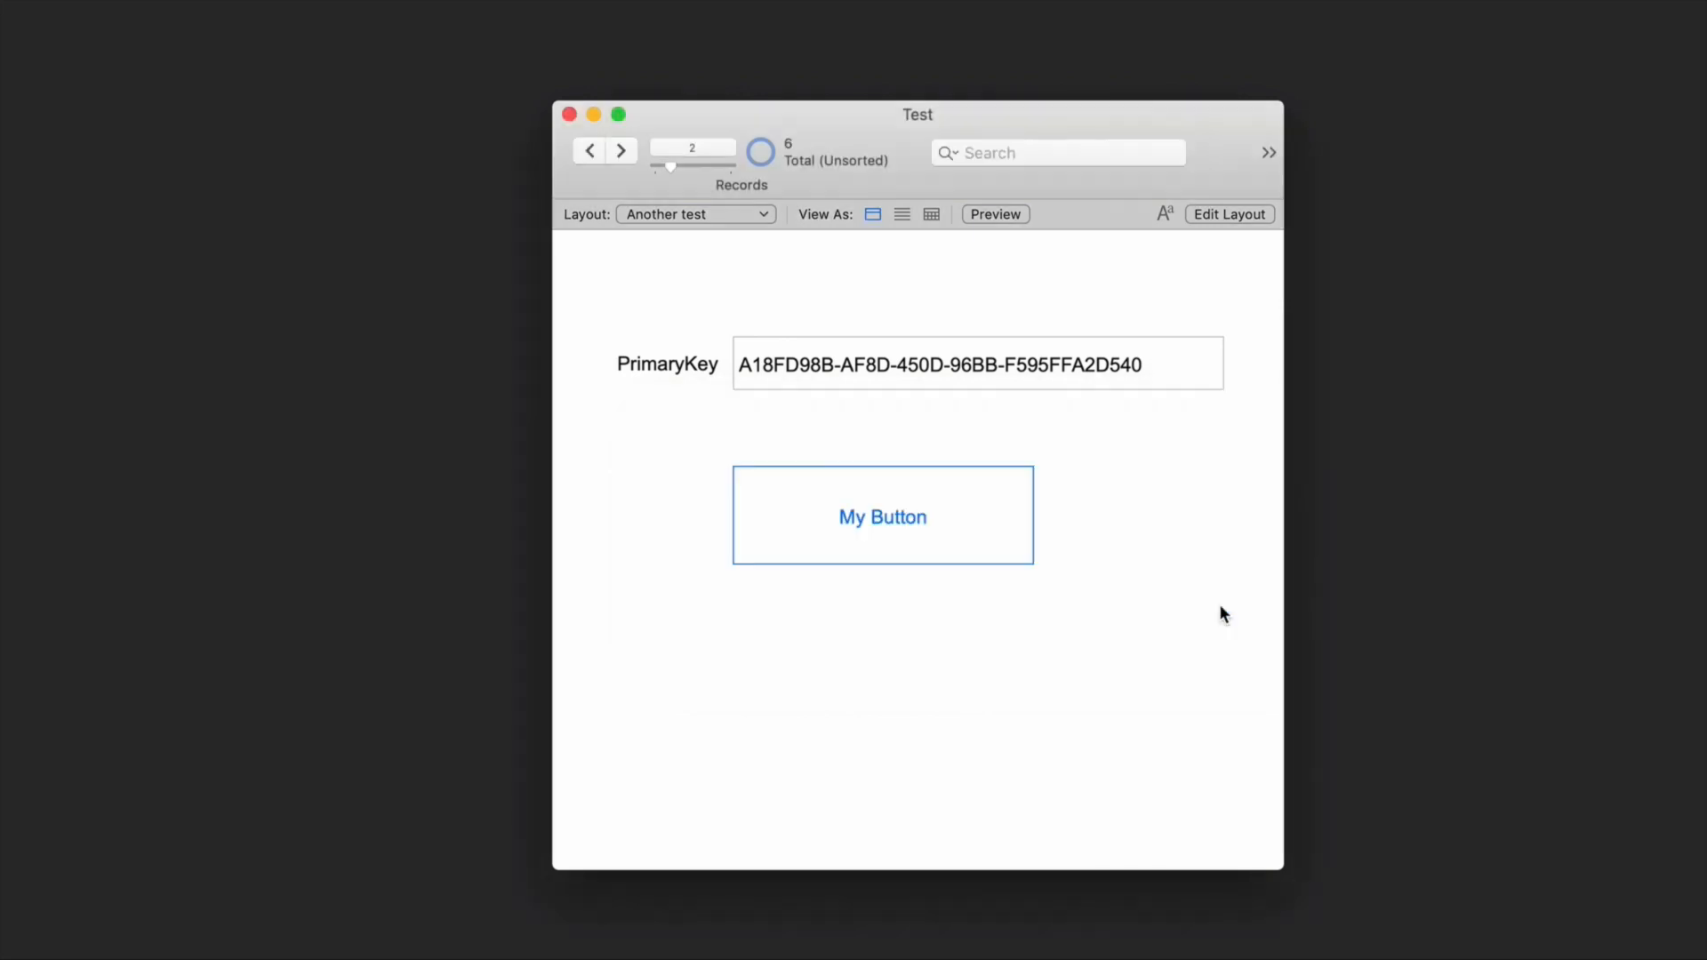
pyautogui.click(1228, 214)
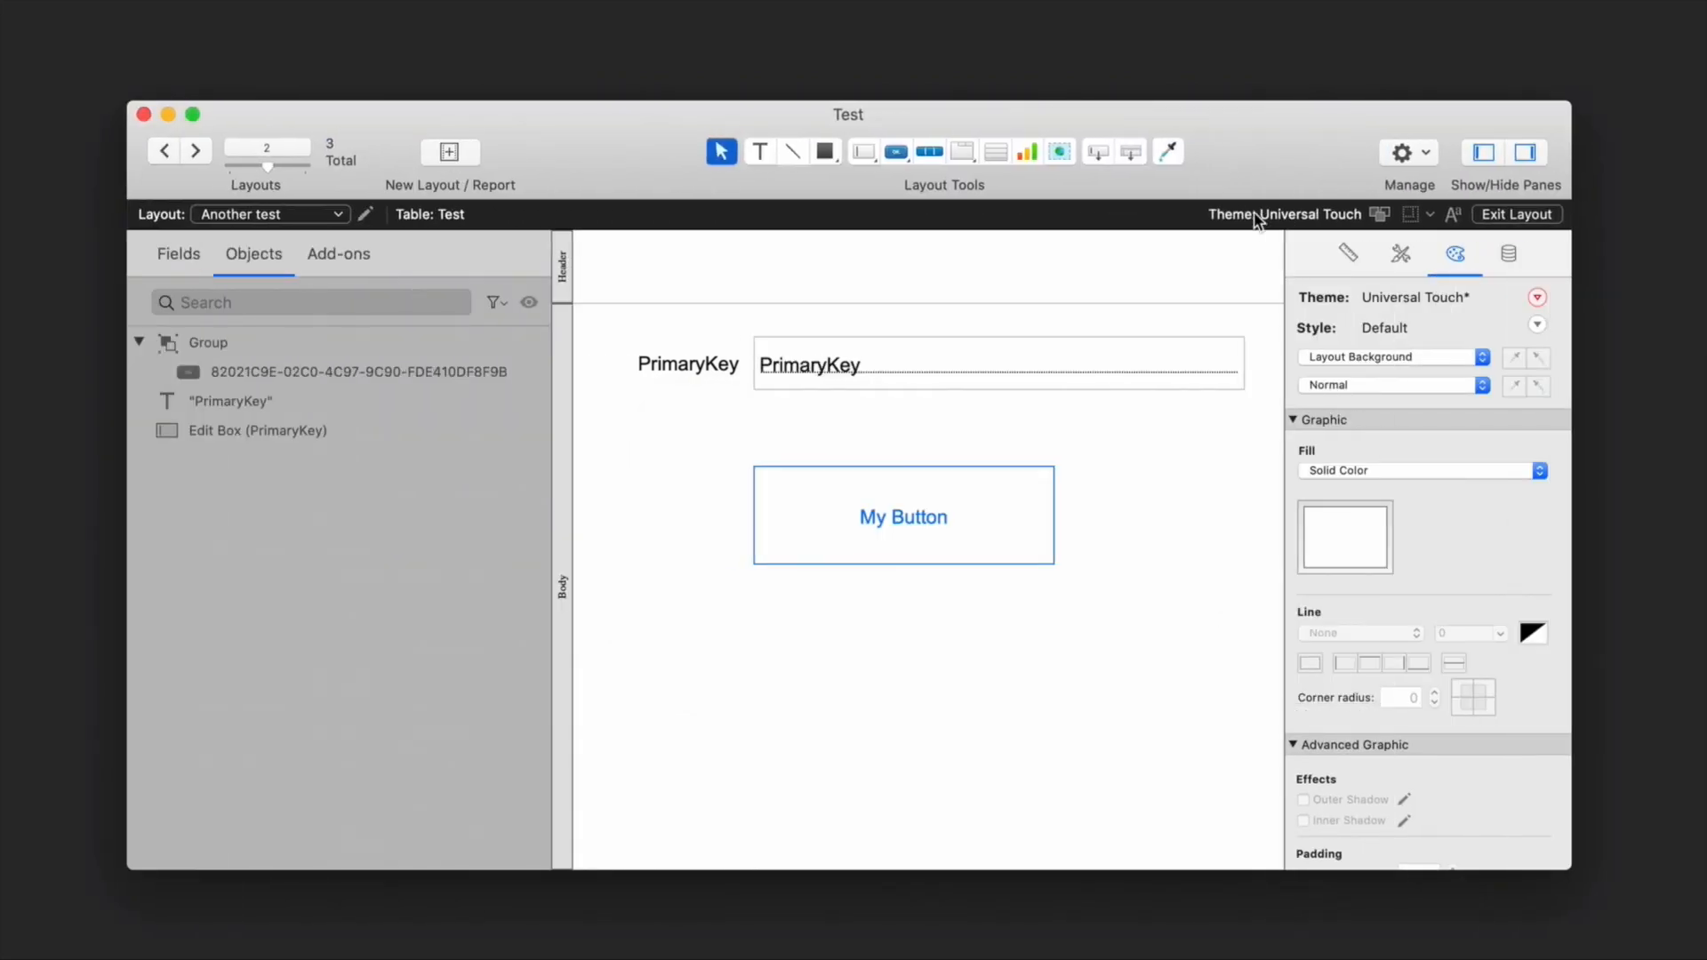
# - Drag a second My Add-on button below the first and run it in browse mode
pyautogui.click(338, 255)
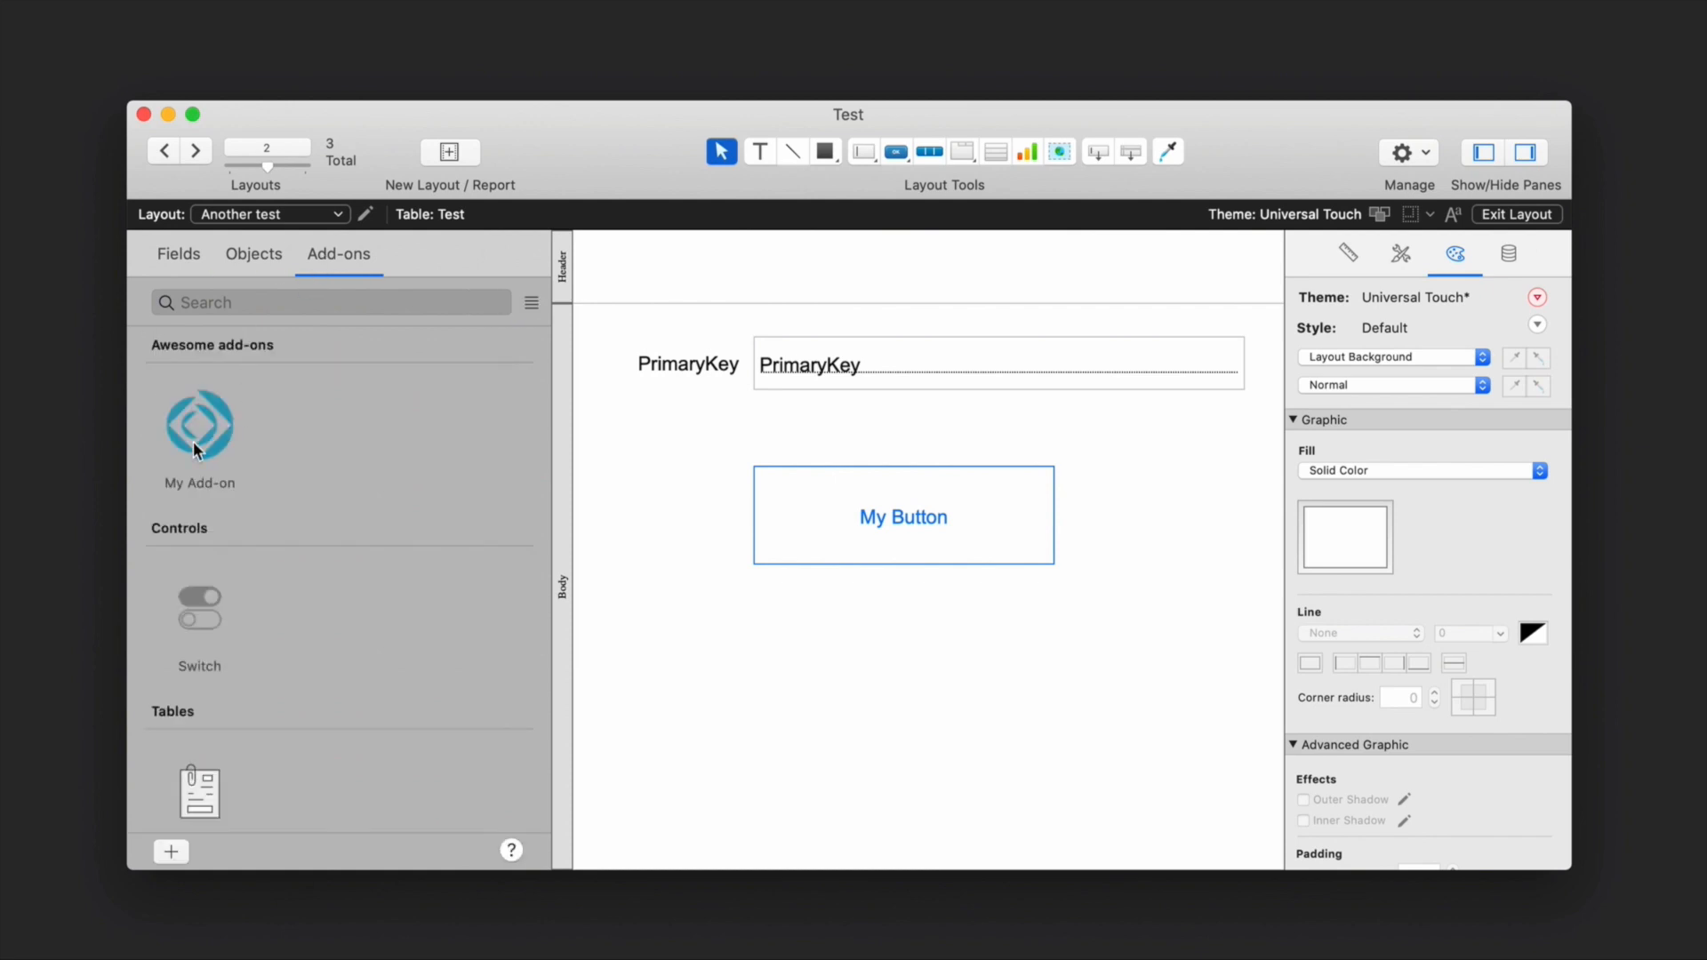
pyautogui.moveTo(201, 423); pyautogui.dragTo(786, 658)
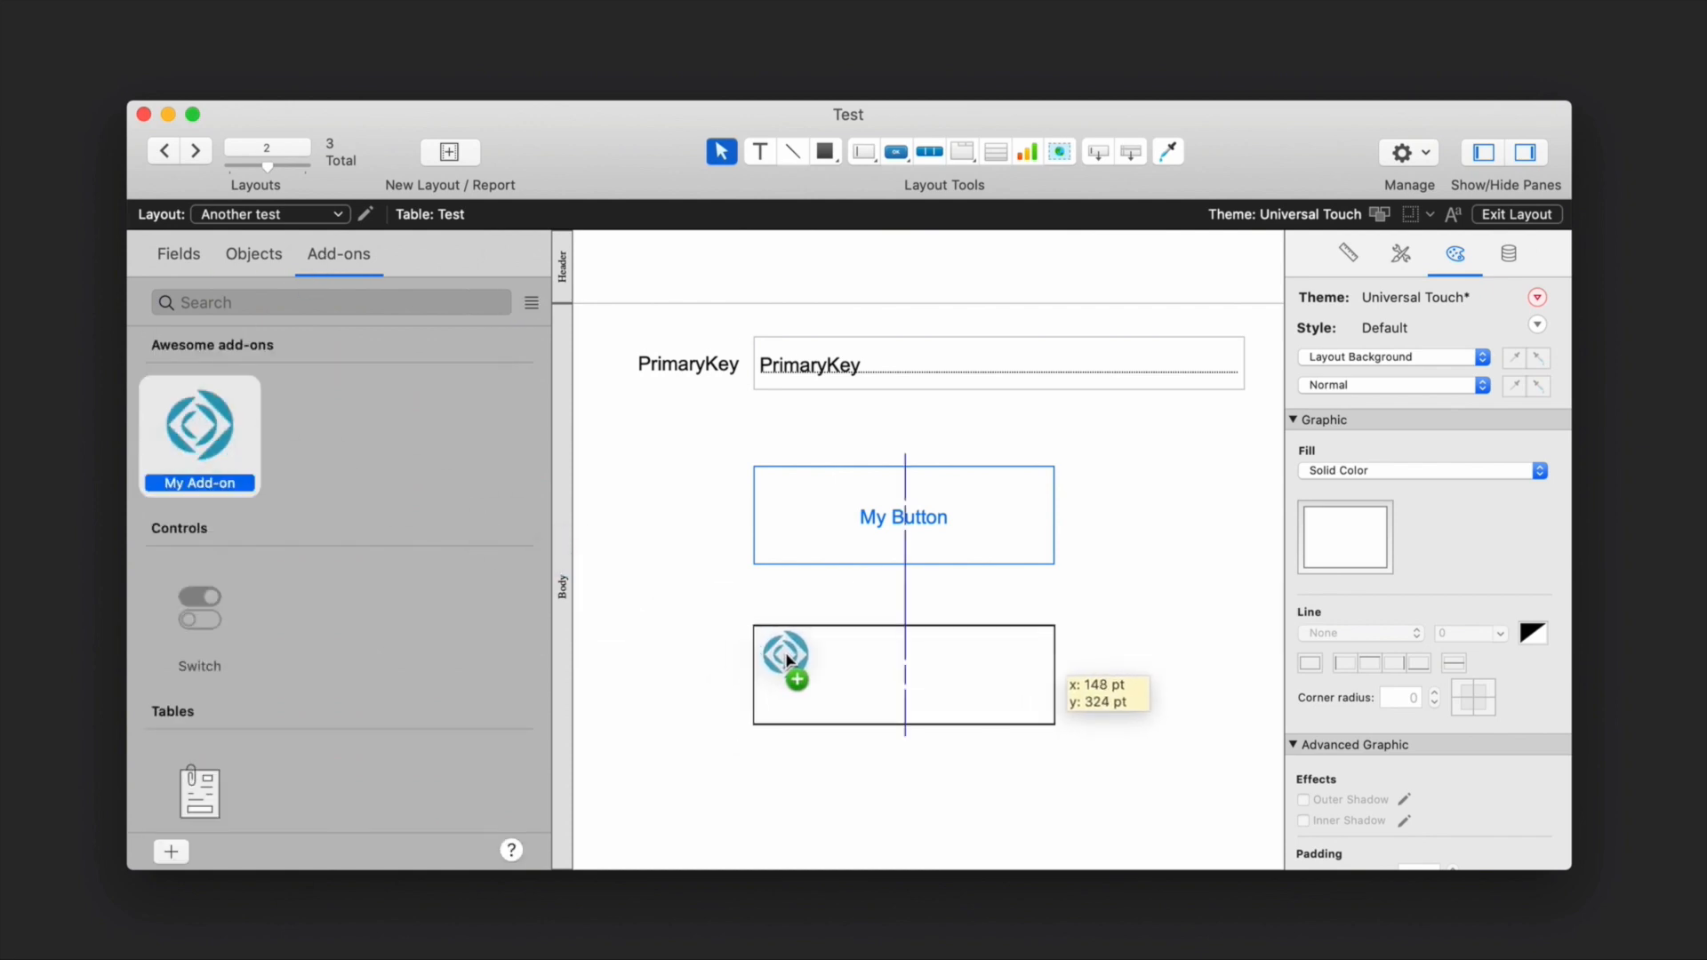
pyautogui.click(1514, 214)
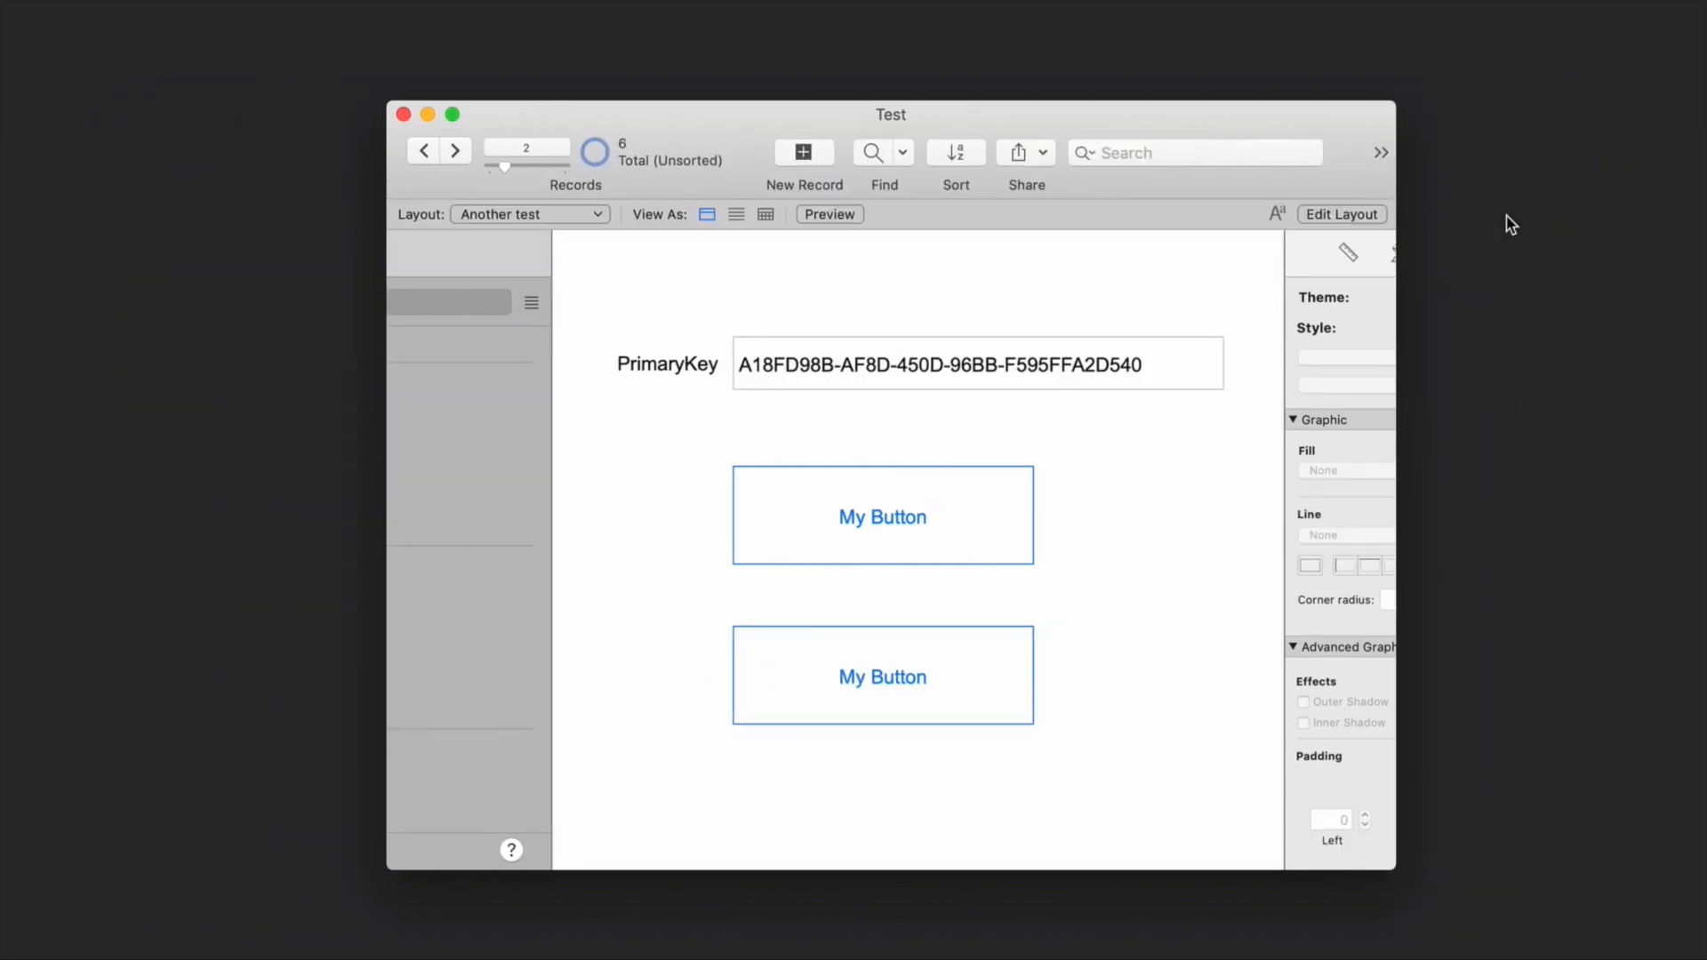
pyautogui.click(883, 515)
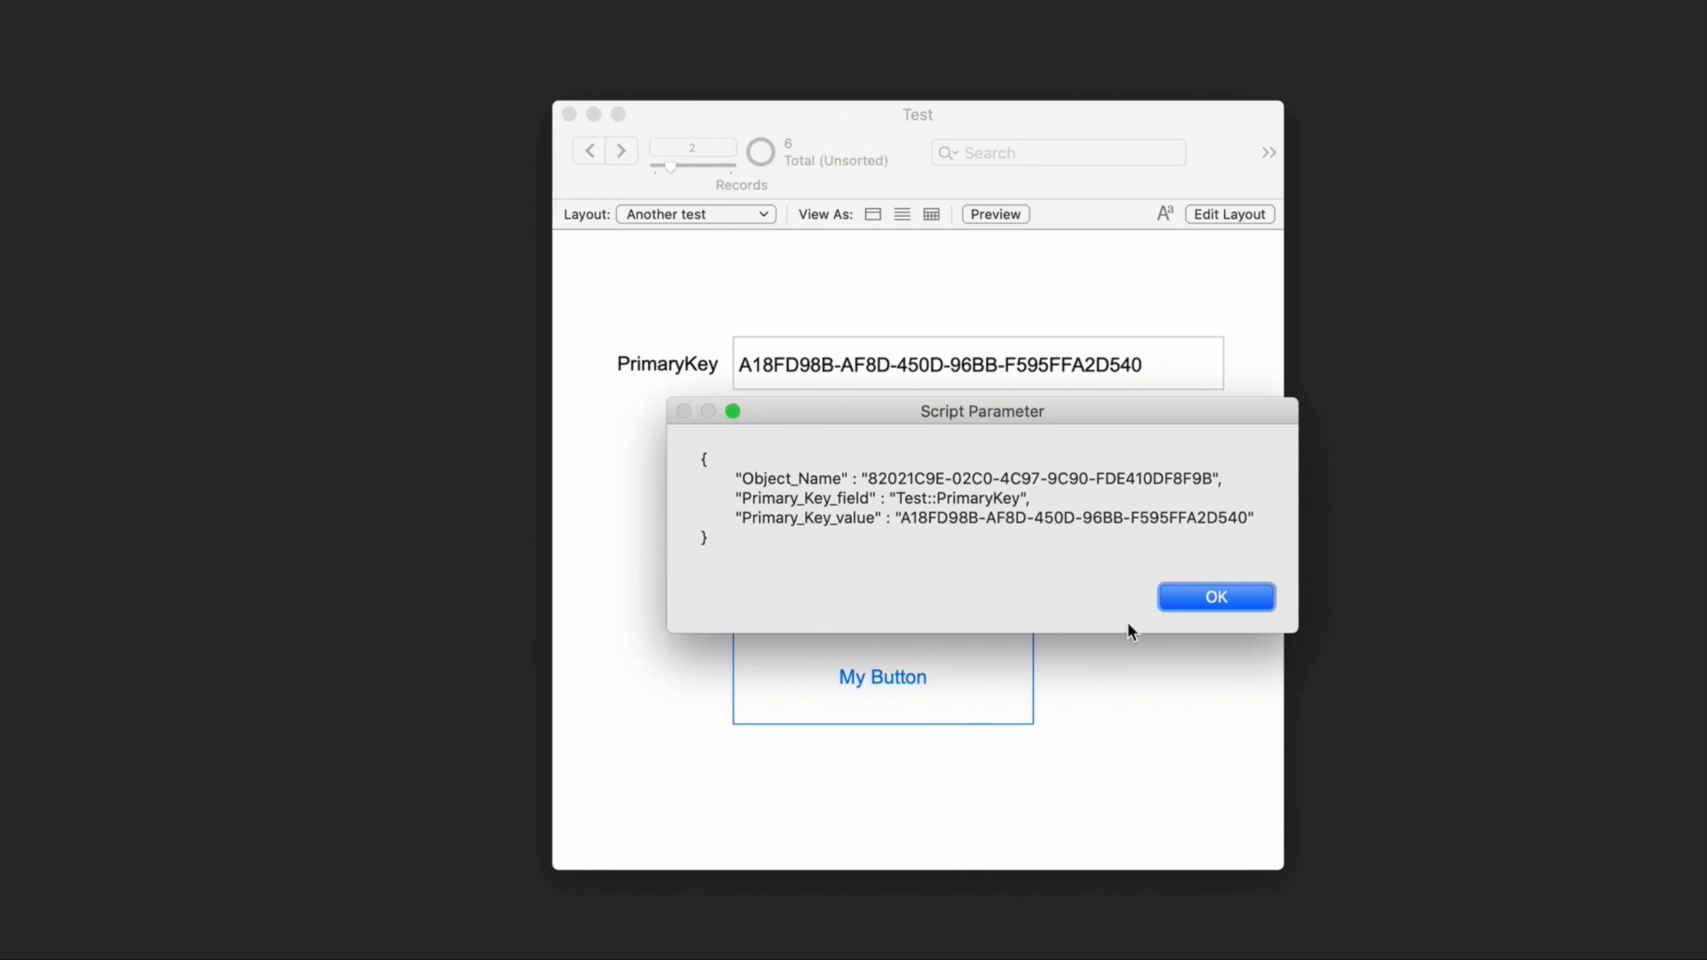
pyautogui.moveTo(1190, 621)
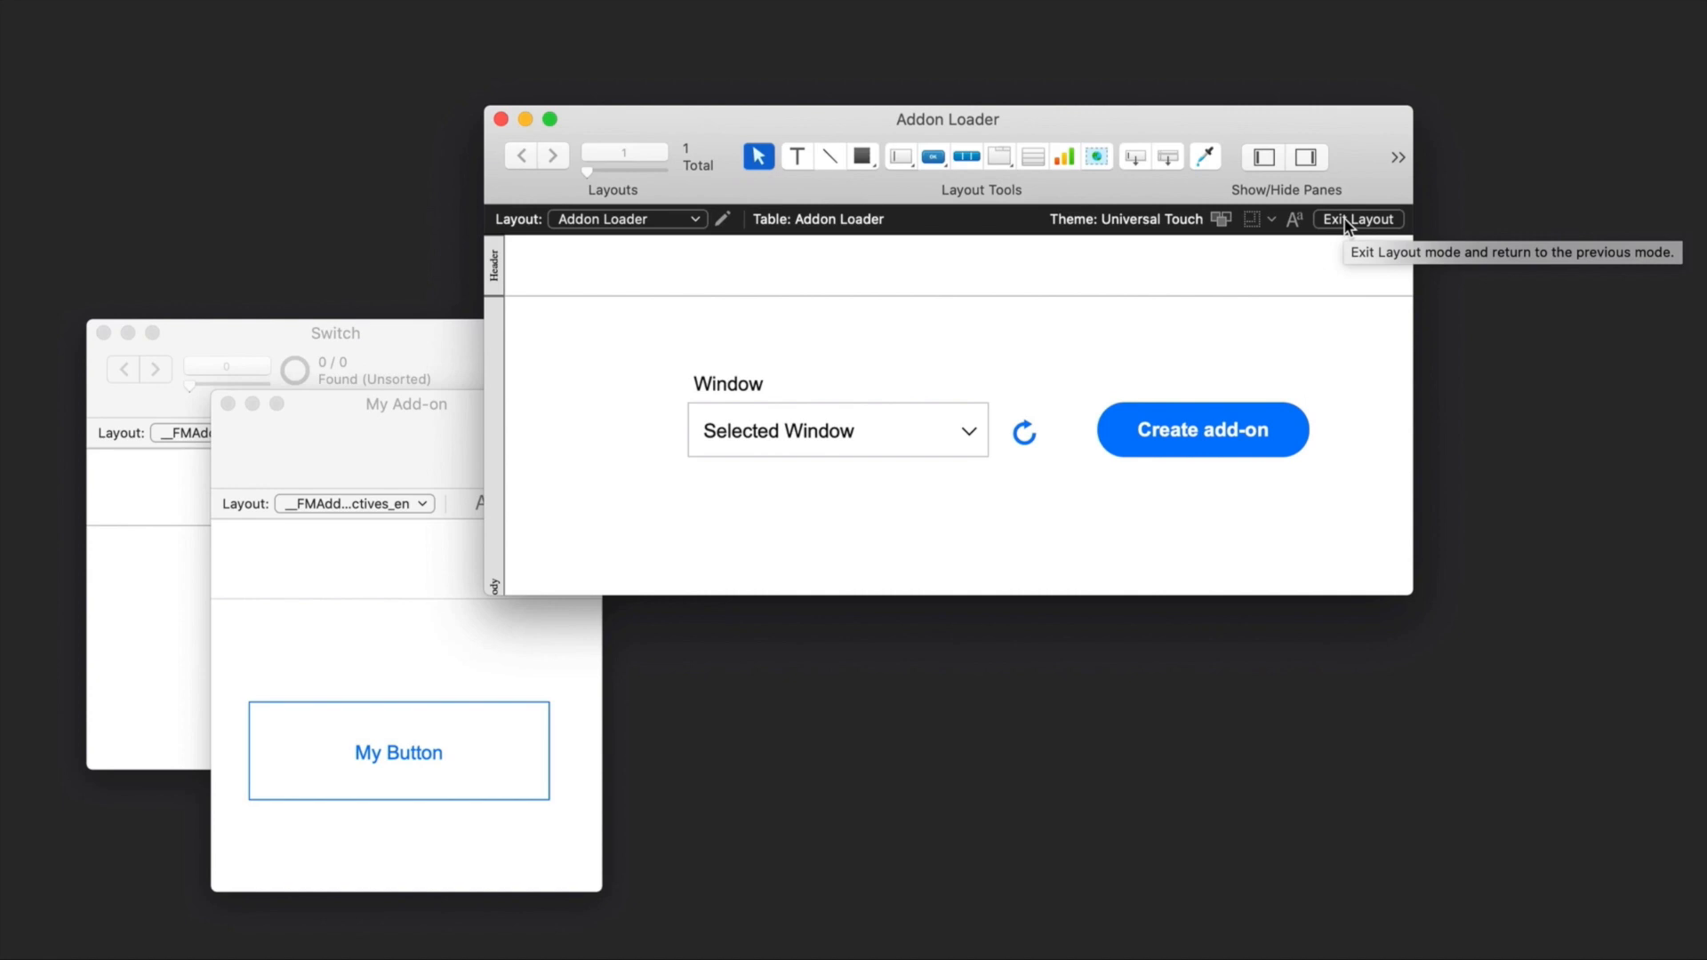
pyautogui.moveTo(1358, 347)
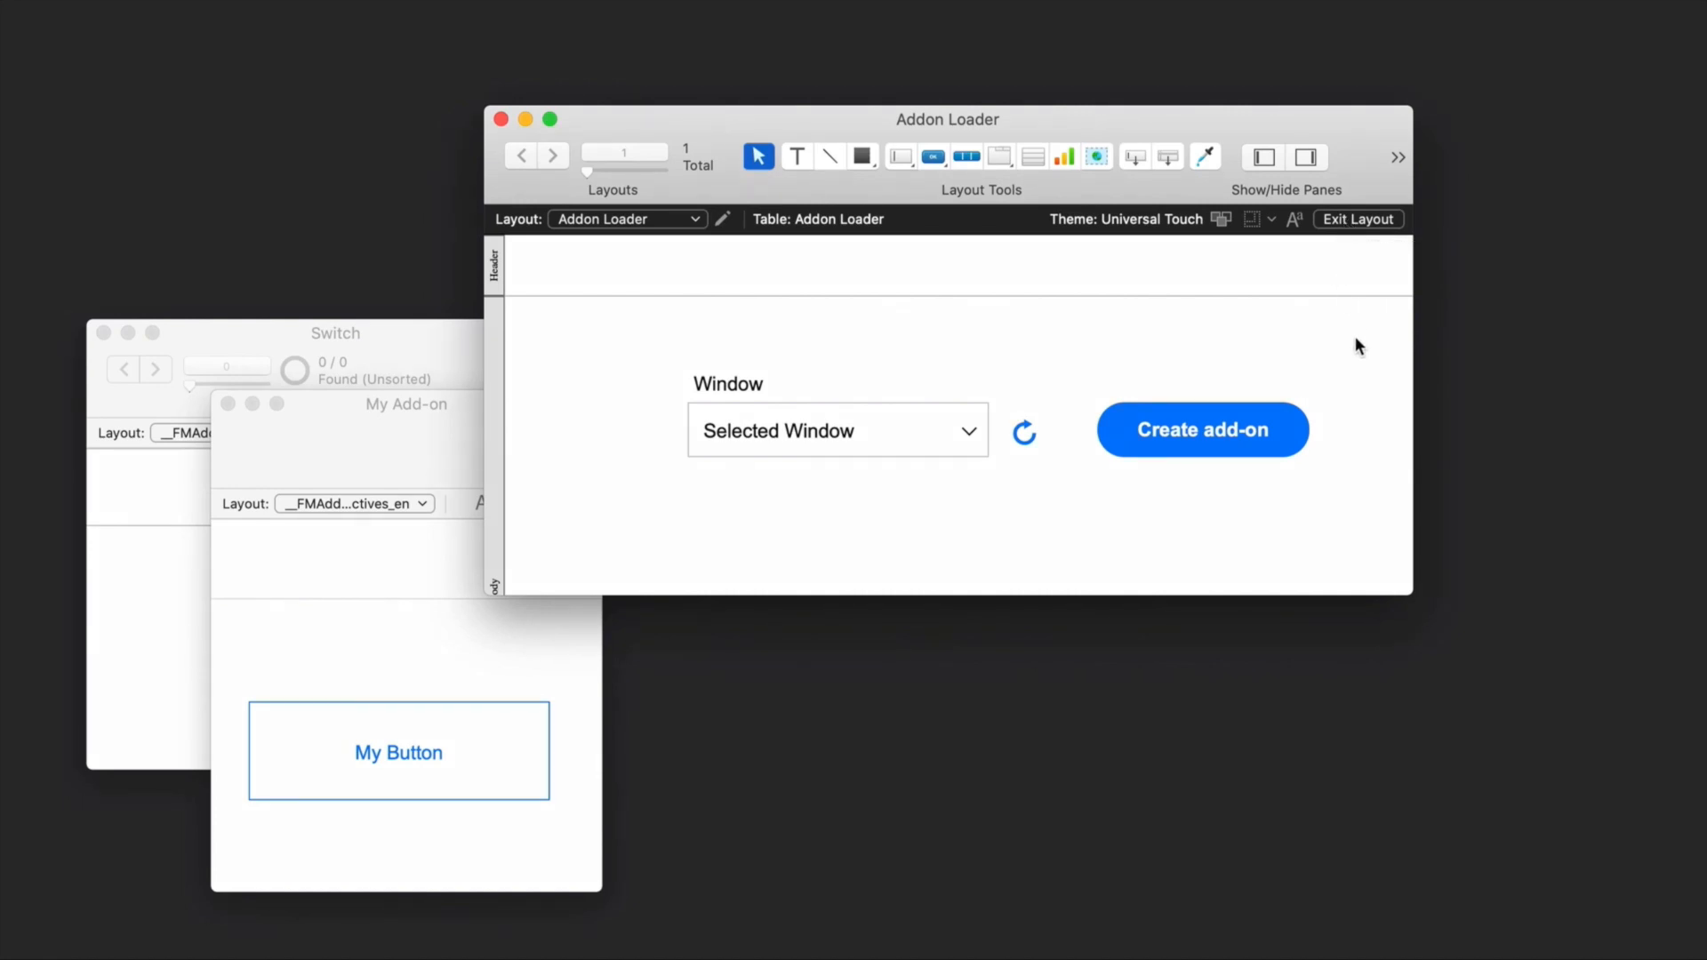
# - Review the loader's Create add-on button and accept its Save a Copy as Add-on Package step unchanged
pyautogui.click(1202, 428)
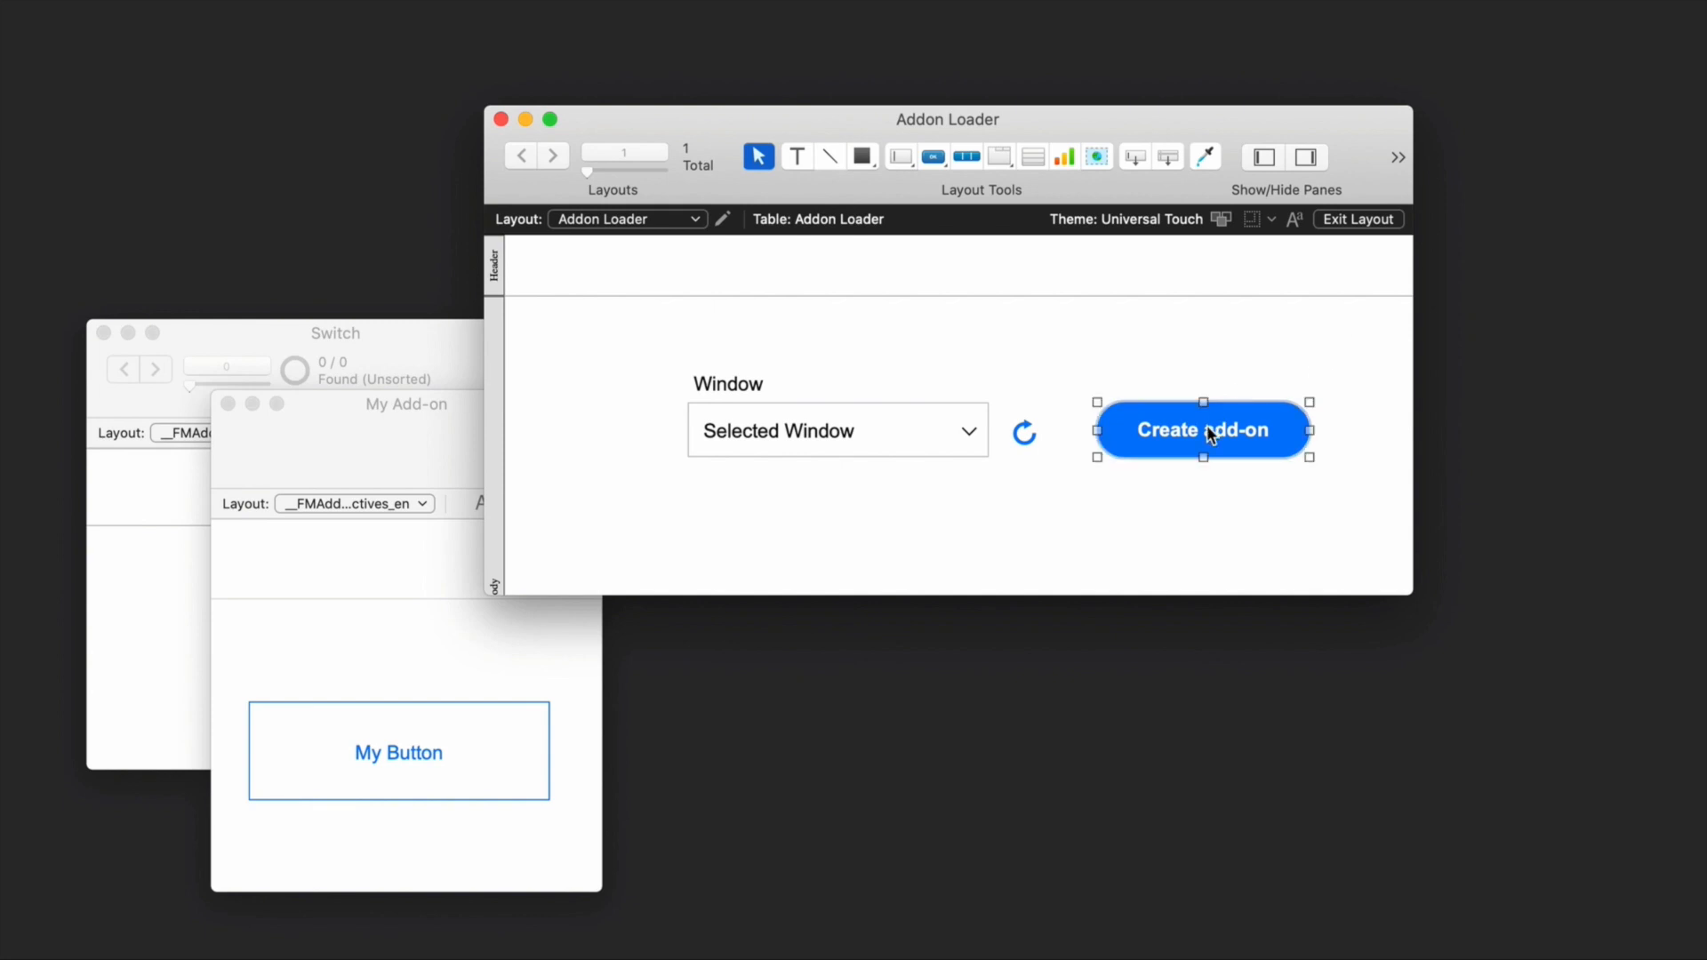
pyautogui.doubleClick(1202, 429)
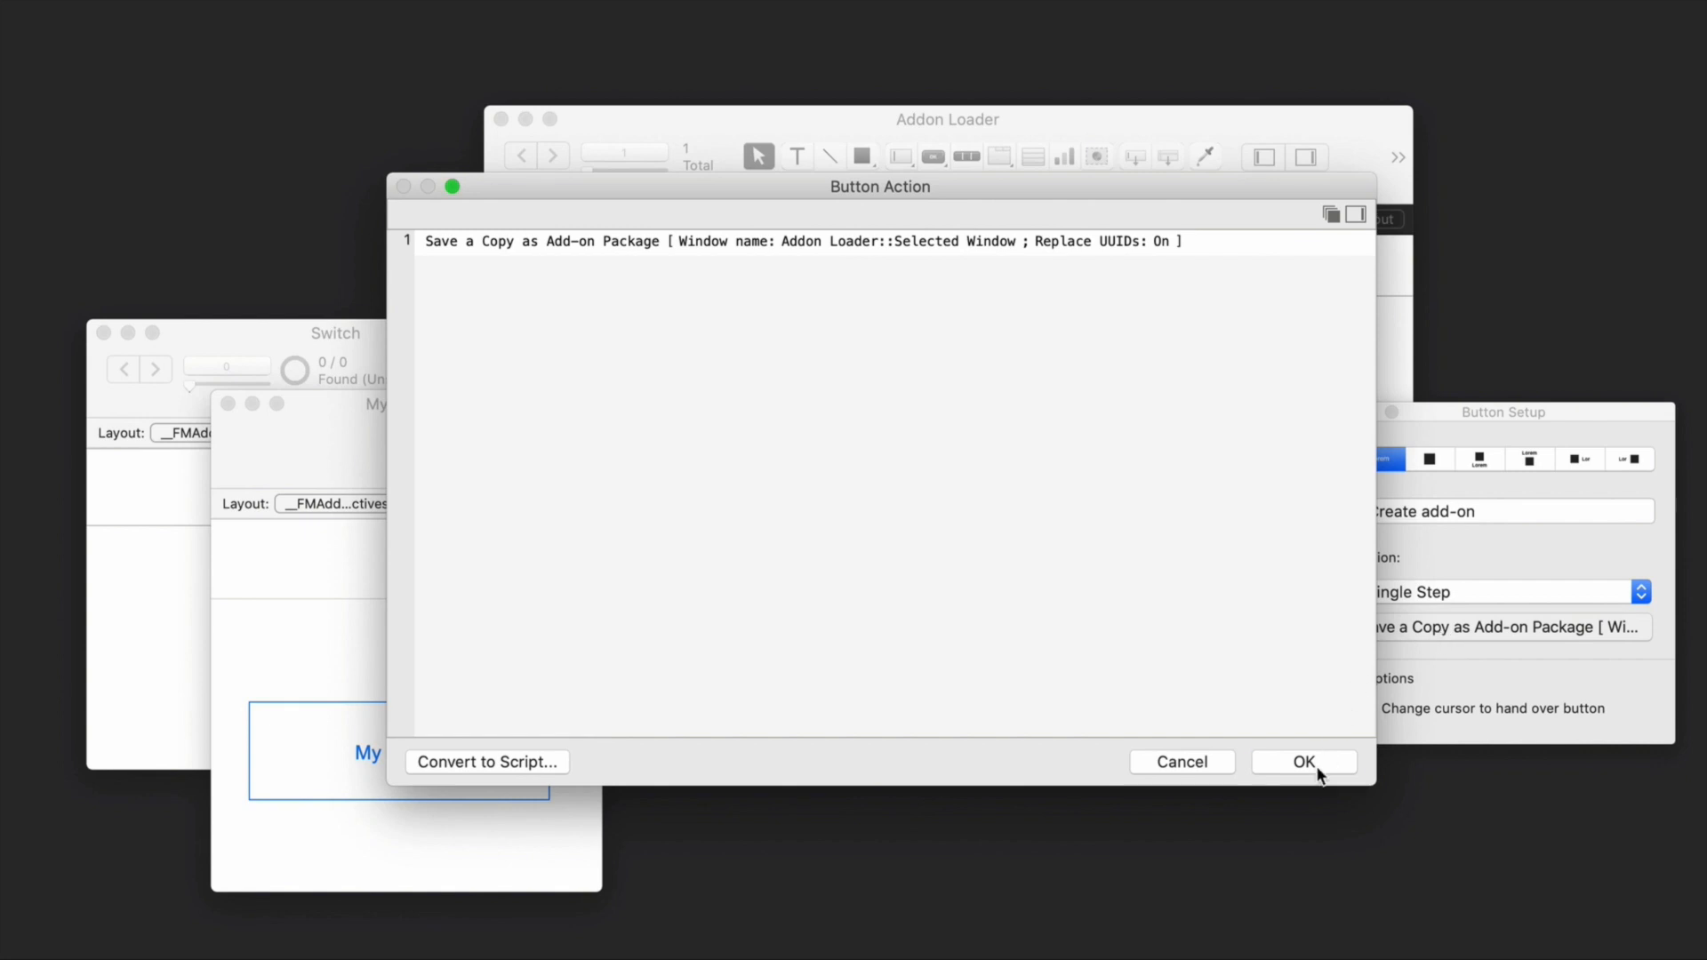
pyautogui.click(1304, 761)
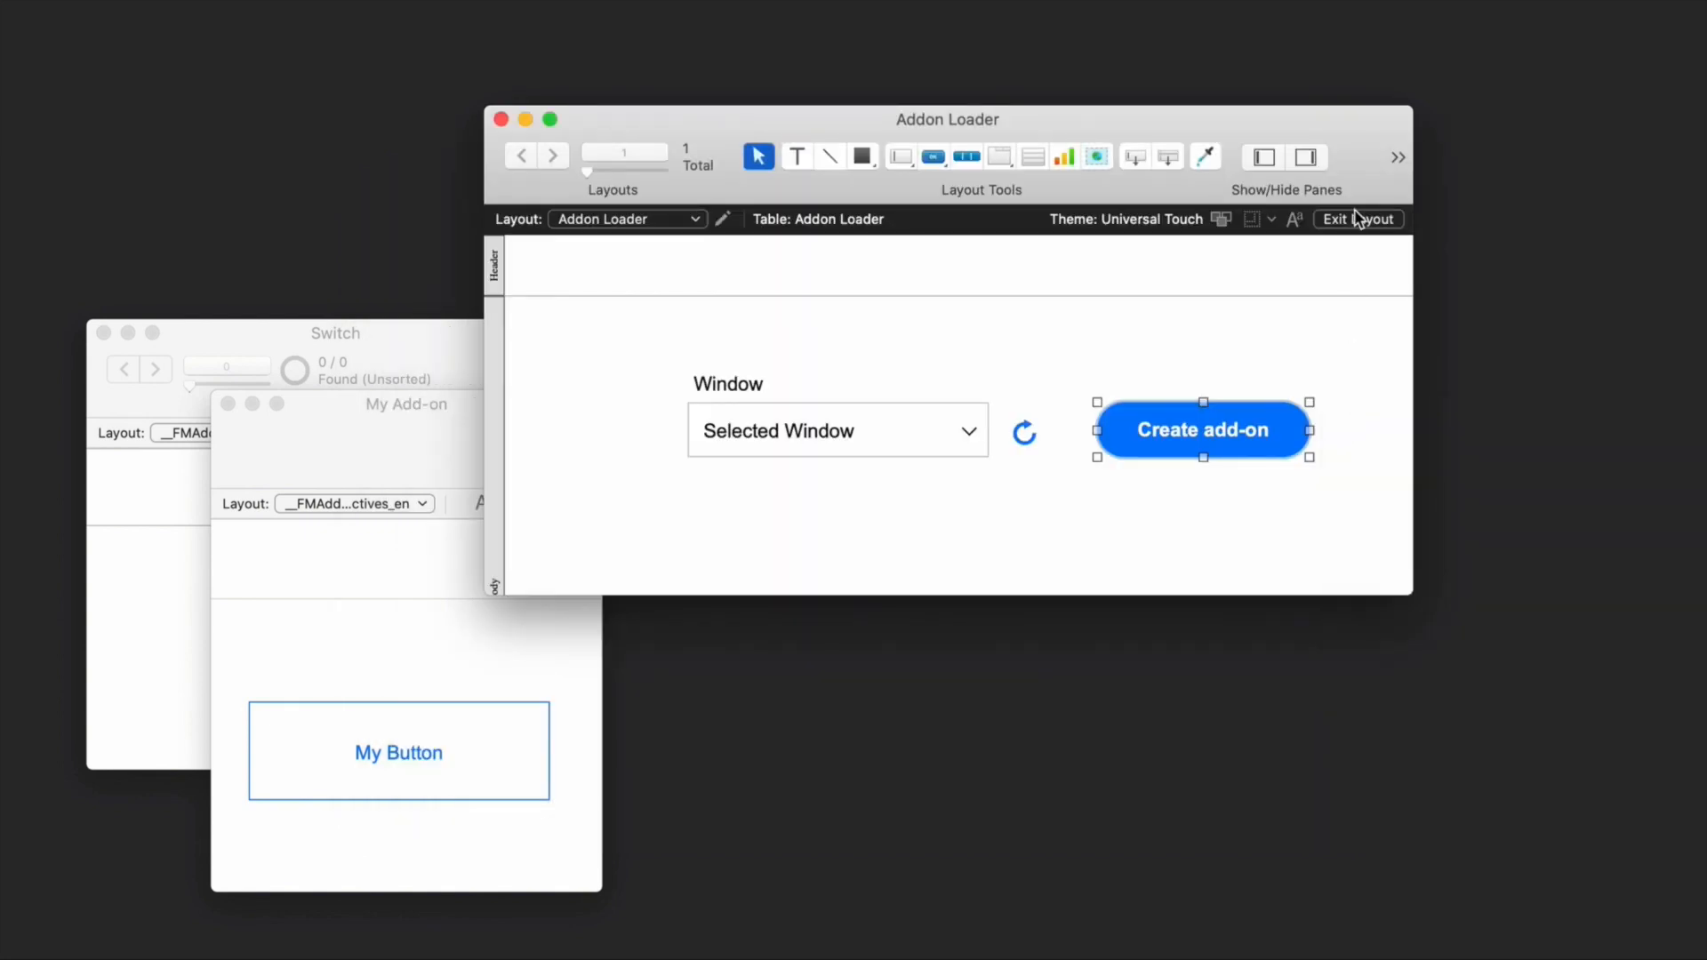
pyautogui.click(1356, 219)
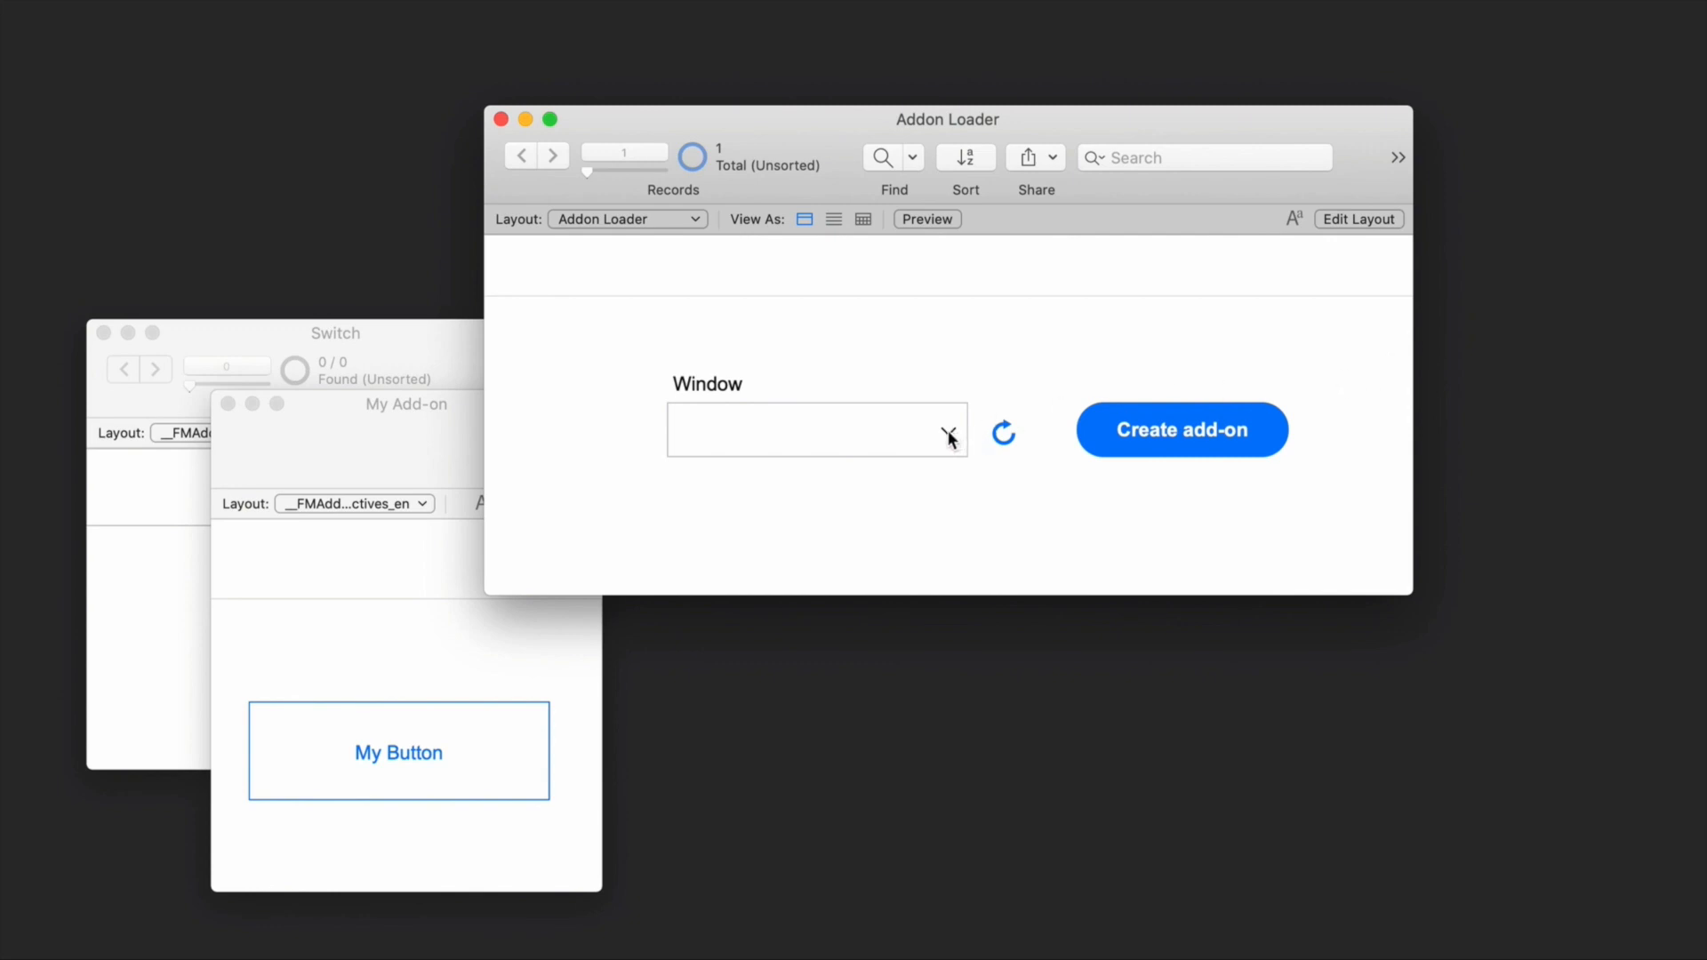
# - Choose the My Add-on window in the loader and generate its add-on package
pyautogui.click(950, 435)
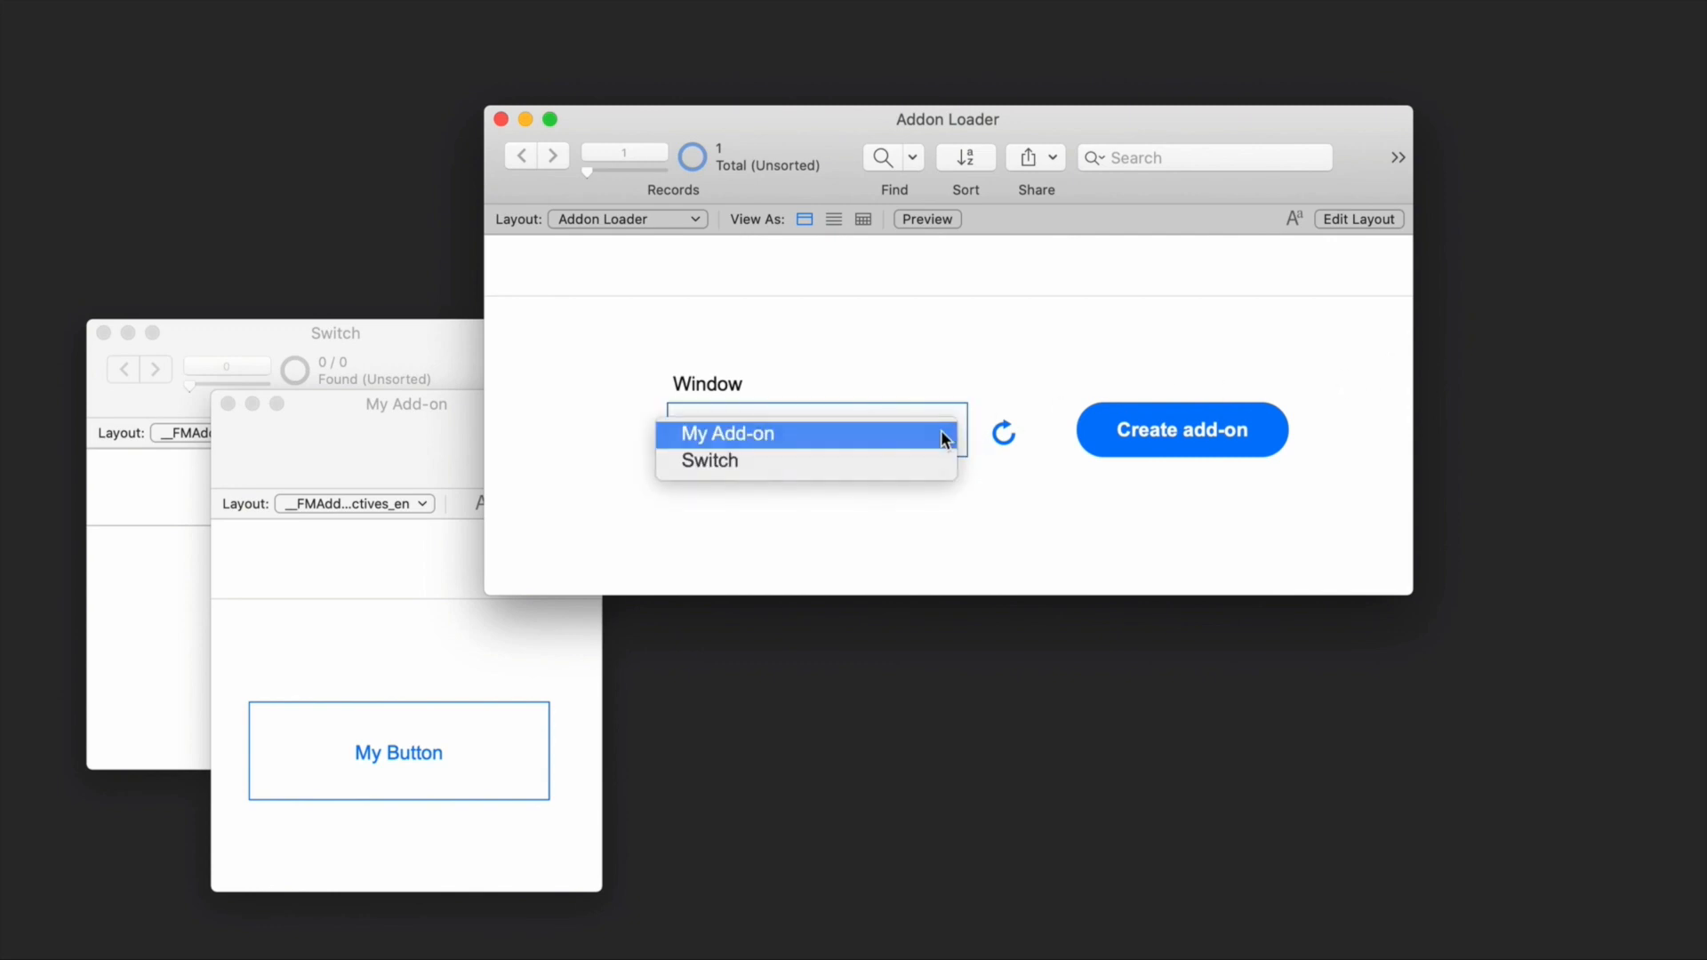
pyautogui.click(725, 434)
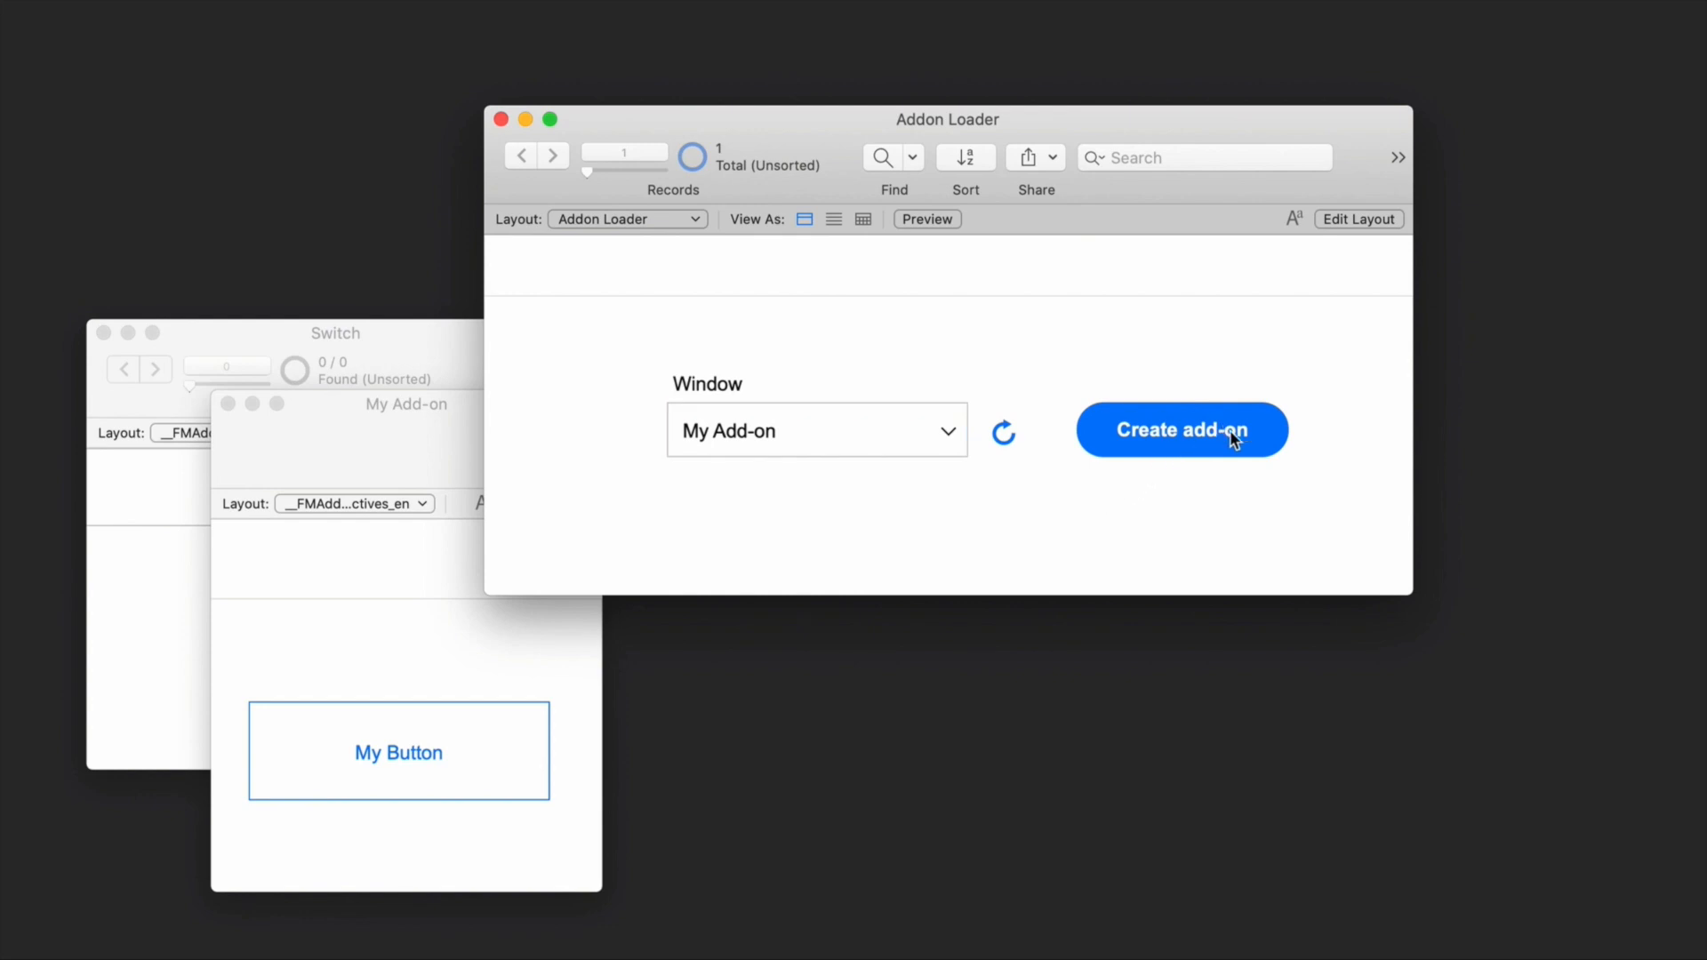
pyautogui.click(1181, 429)
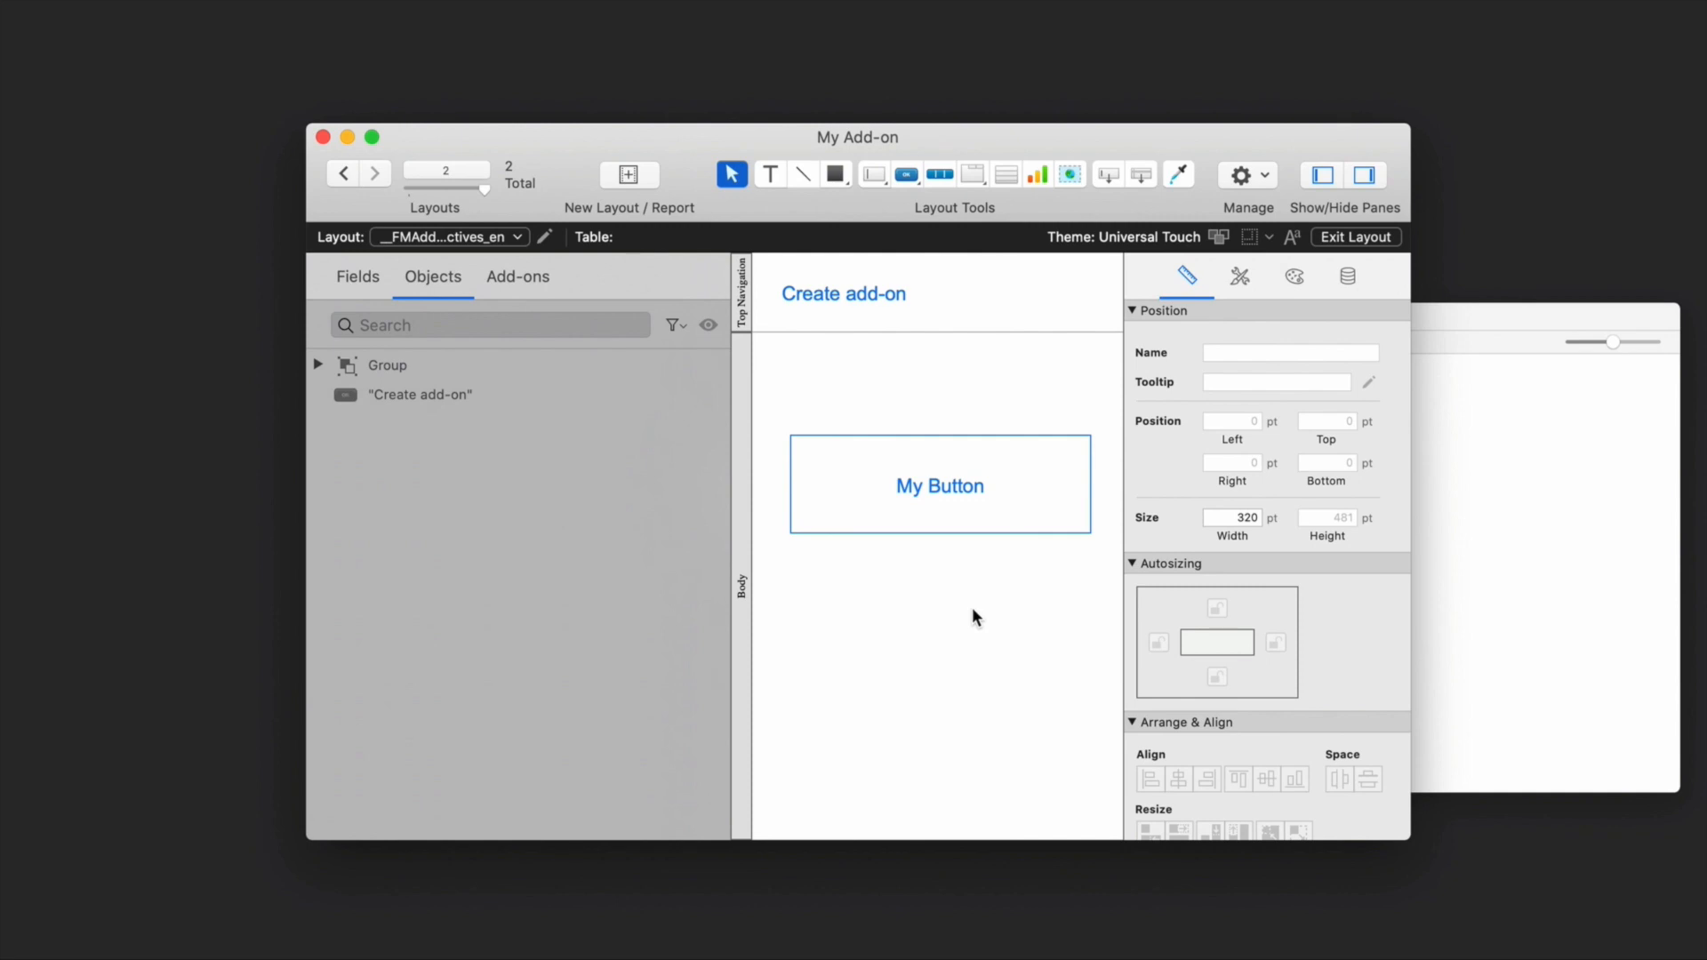
pyautogui.moveTo(886, 274)
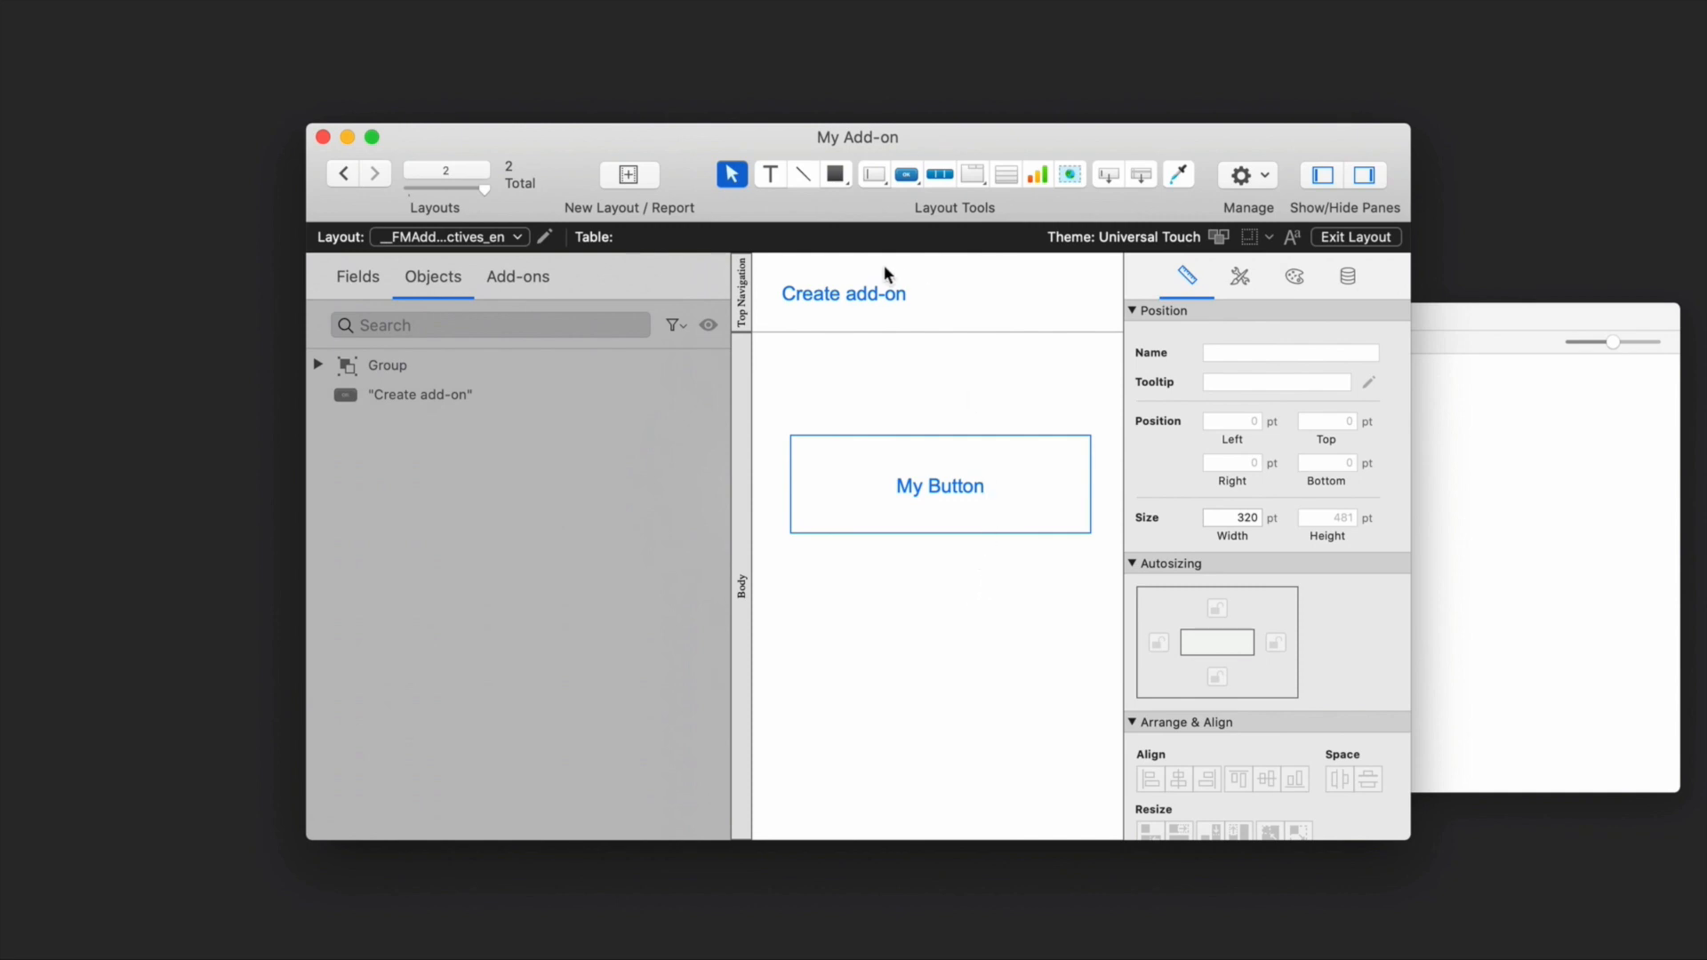
# - Inspect My Add-on's own Create add-on button's package-saving step and exit layout editing
pyautogui.click(843, 293)
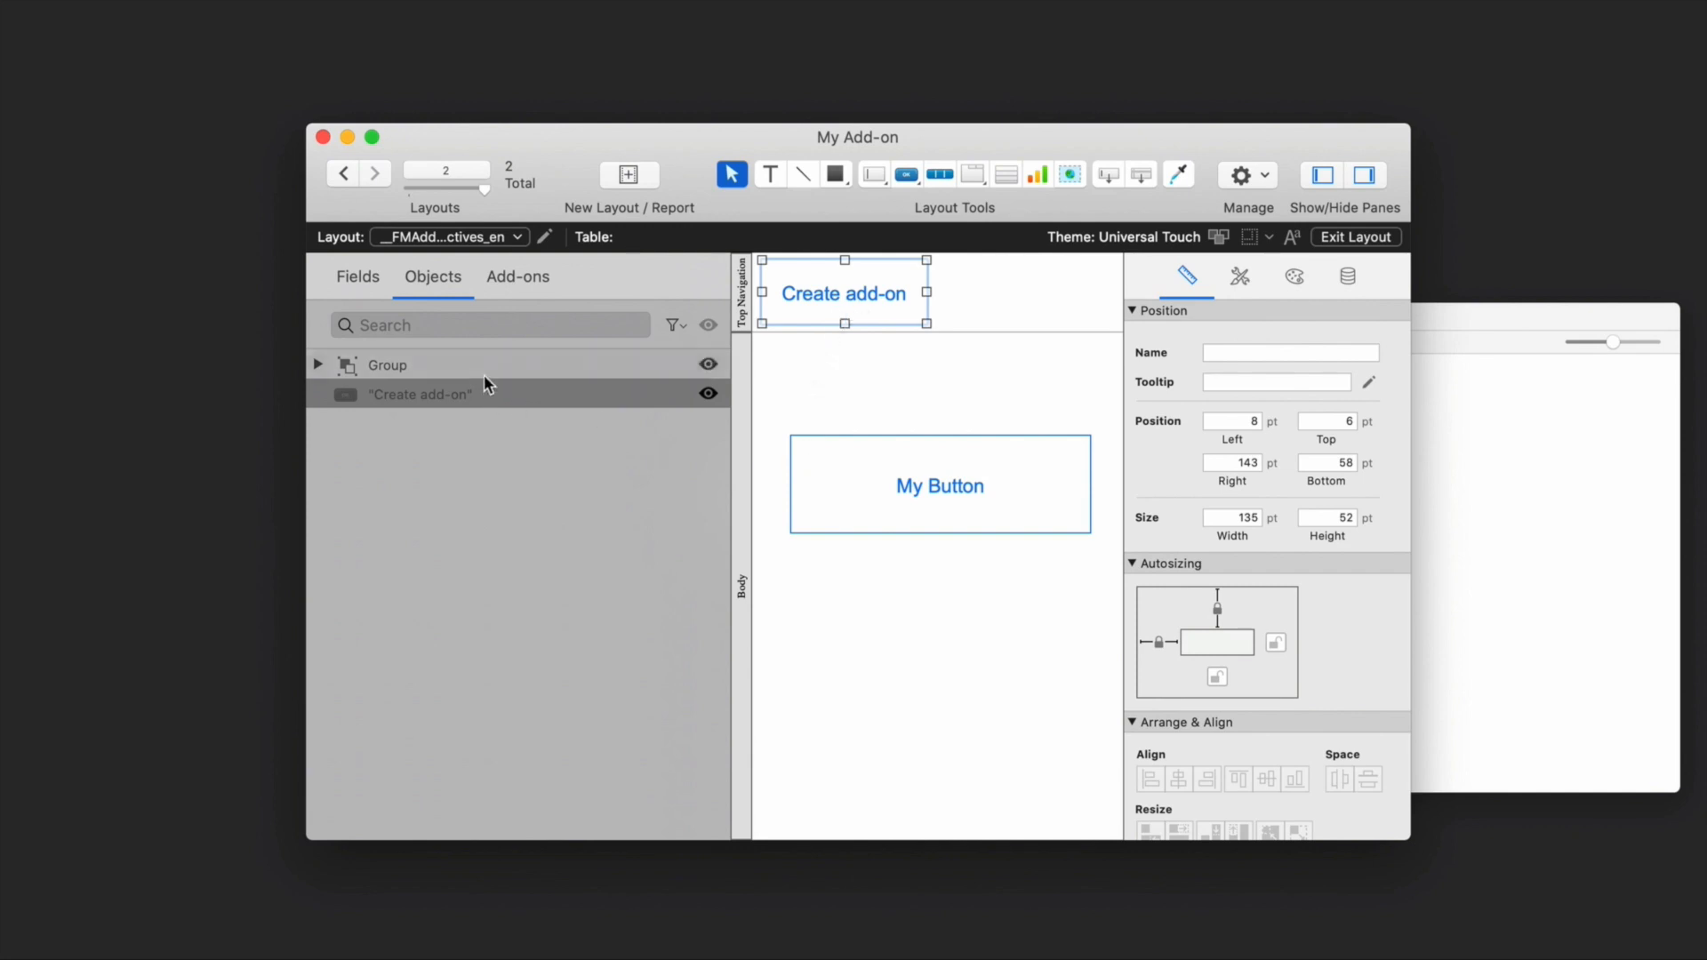
pyautogui.moveTo(846, 290)
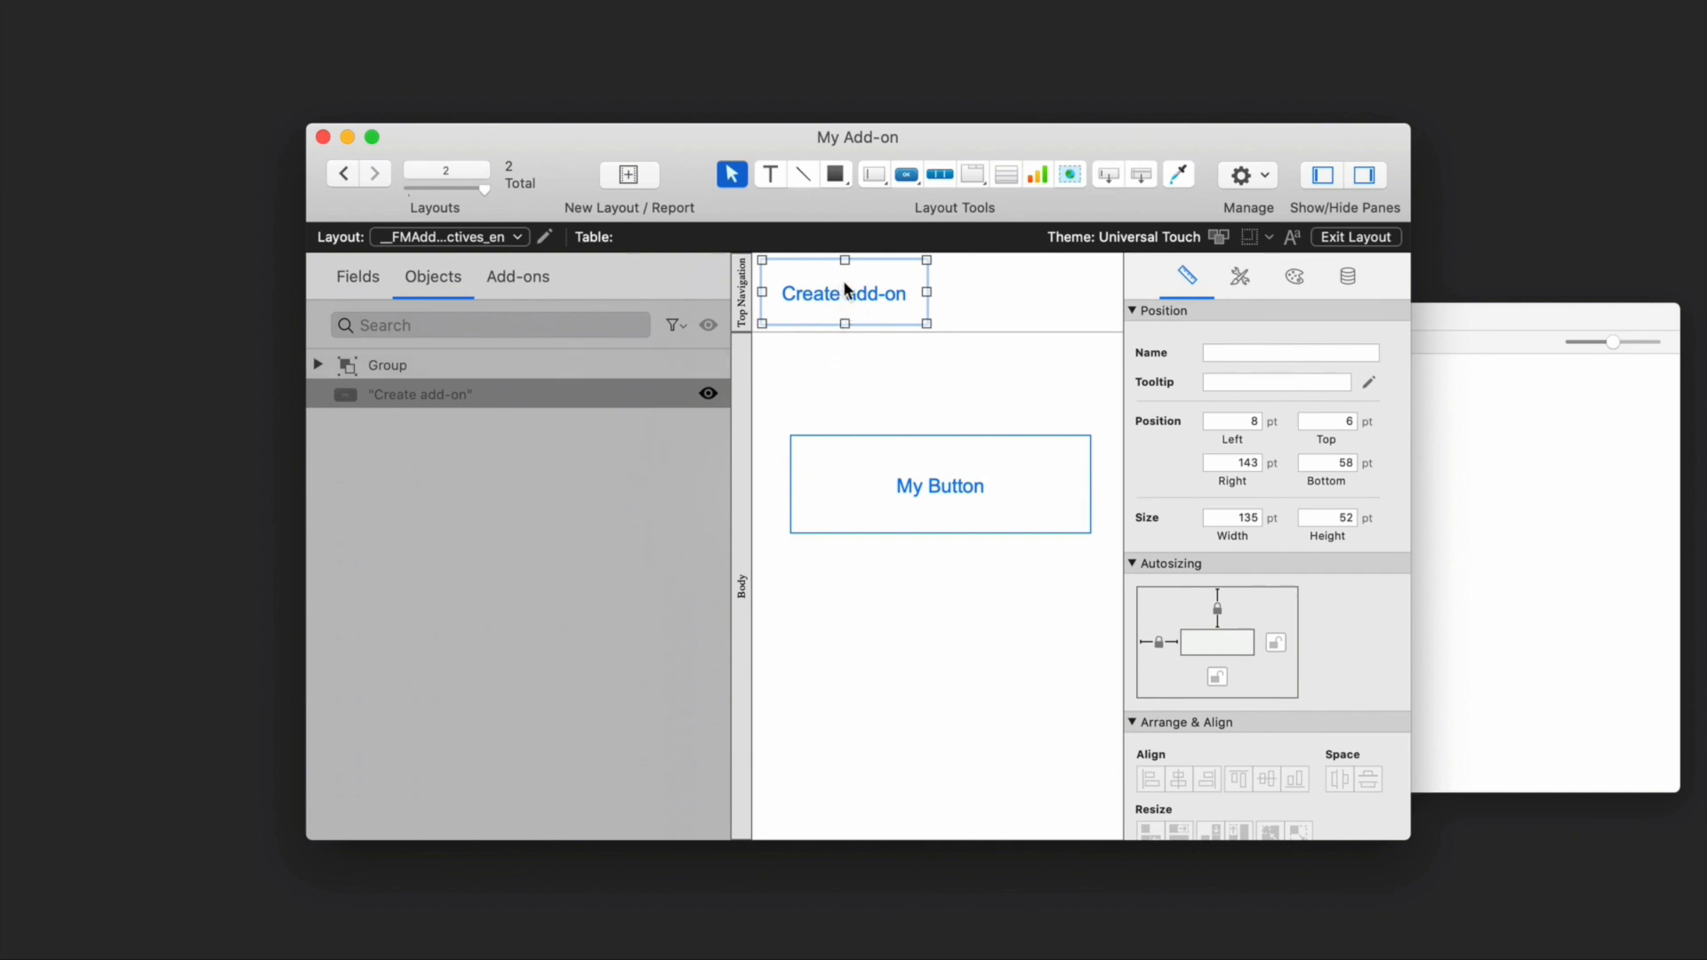
pyautogui.doubleClick(841, 294)
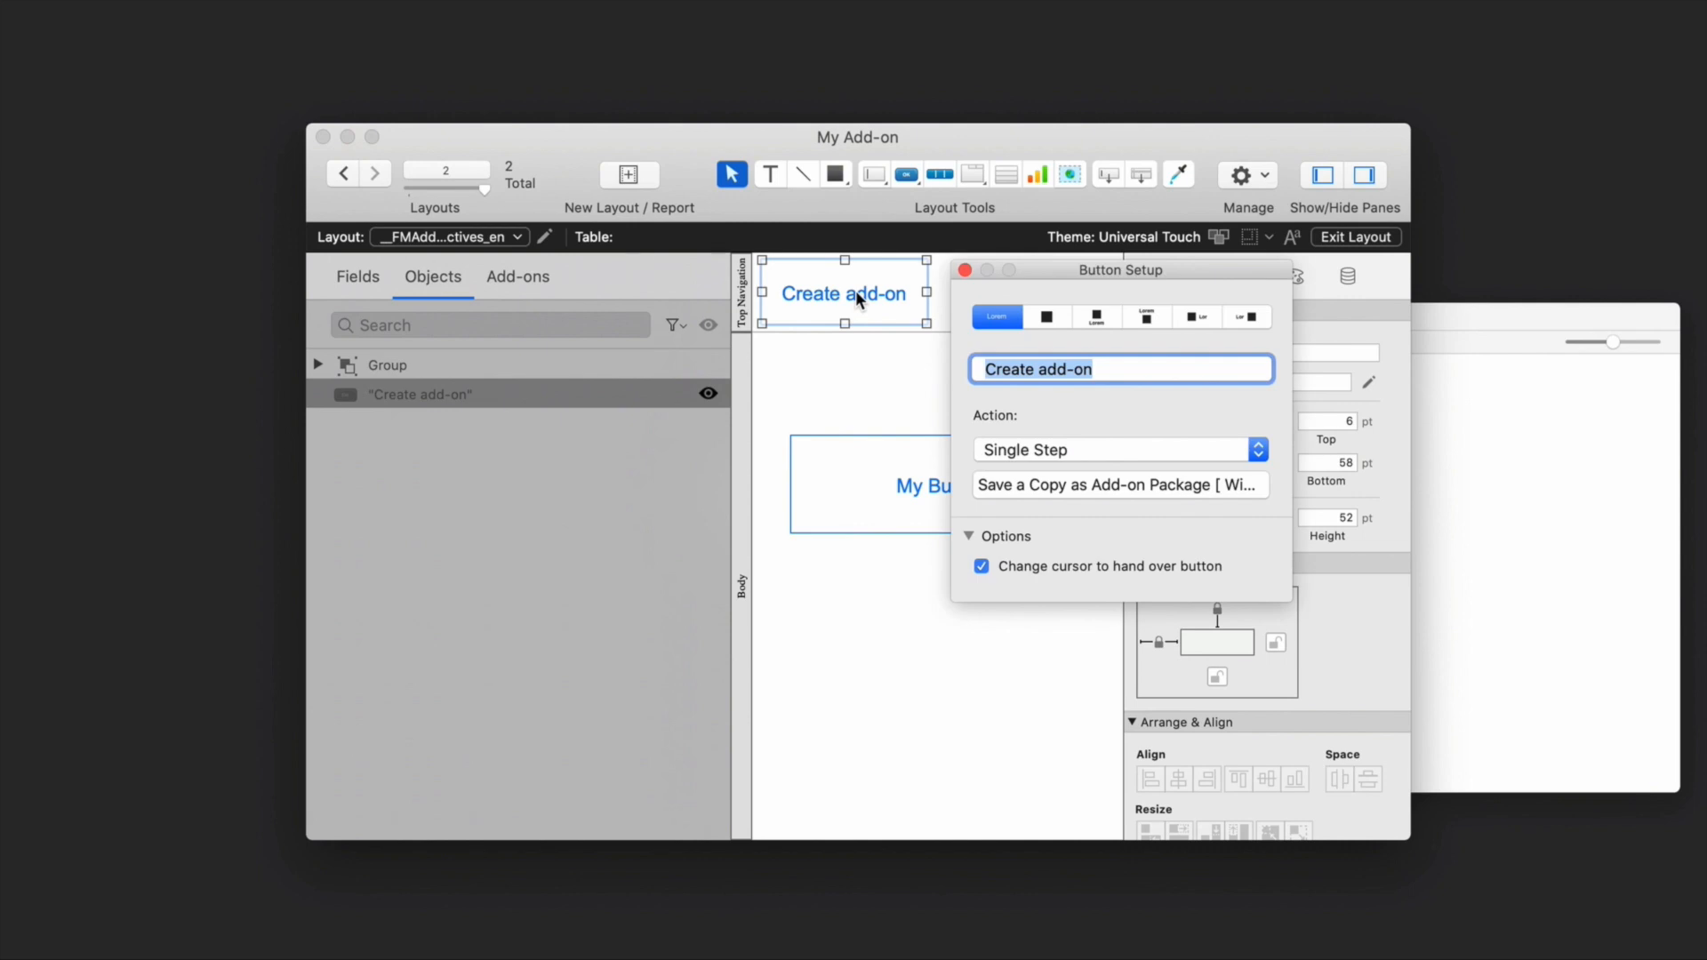
pyautogui.moveTo(1179, 498)
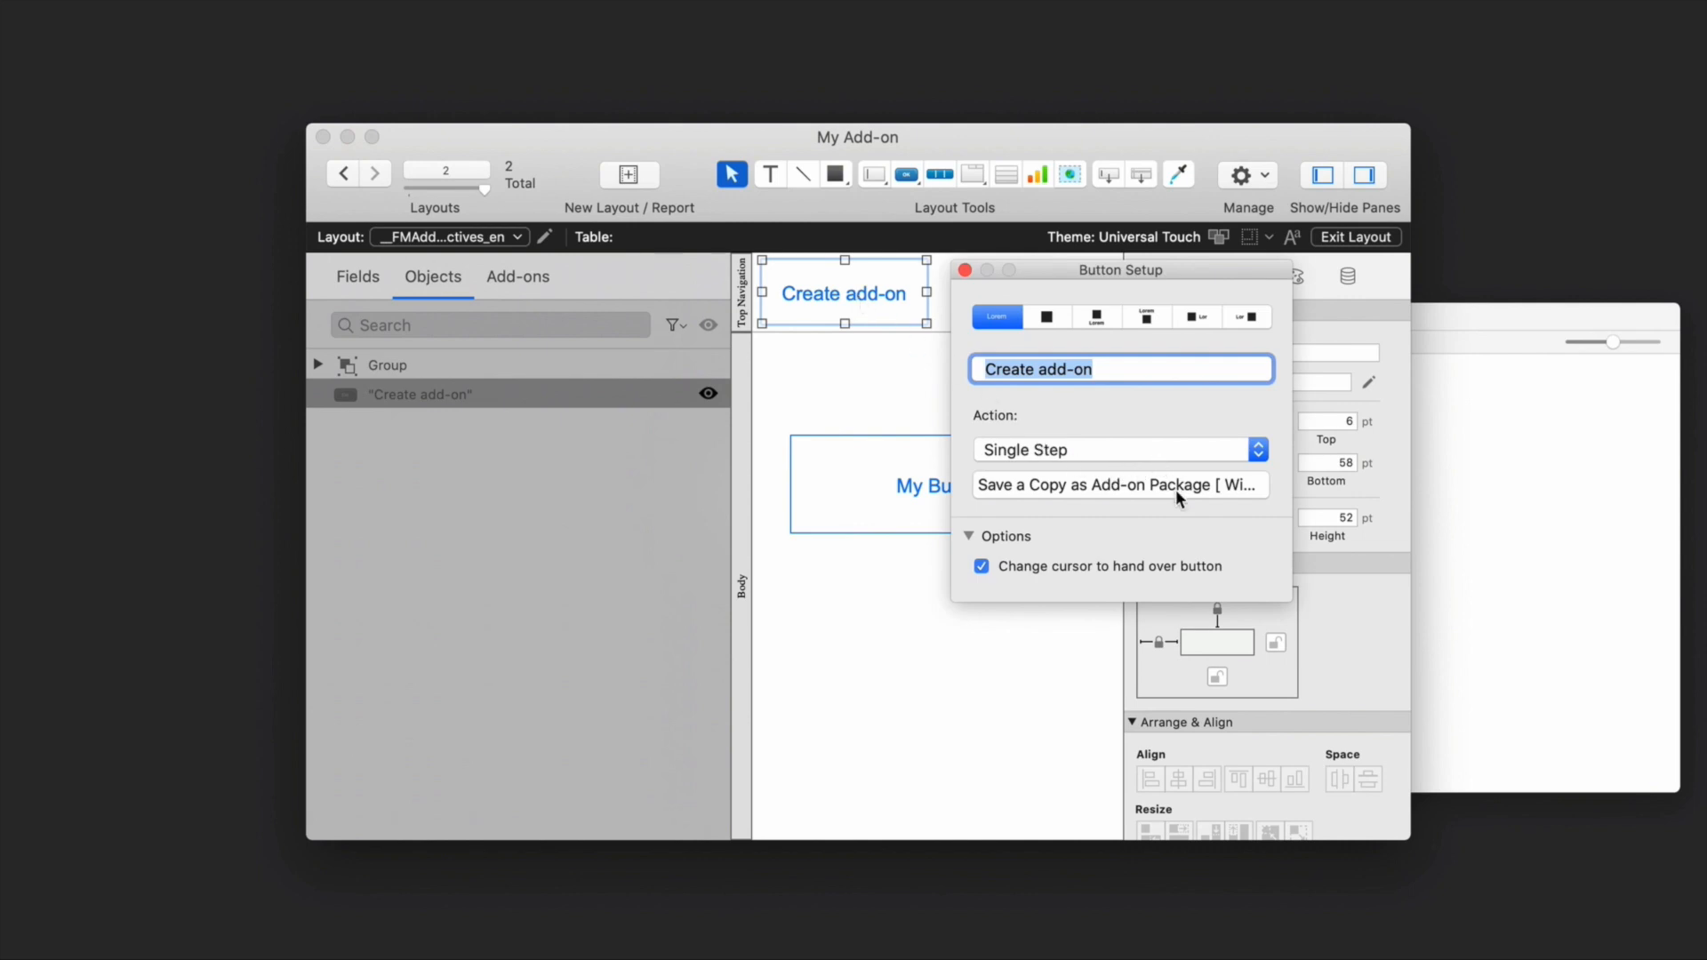
pyautogui.click(1119, 484)
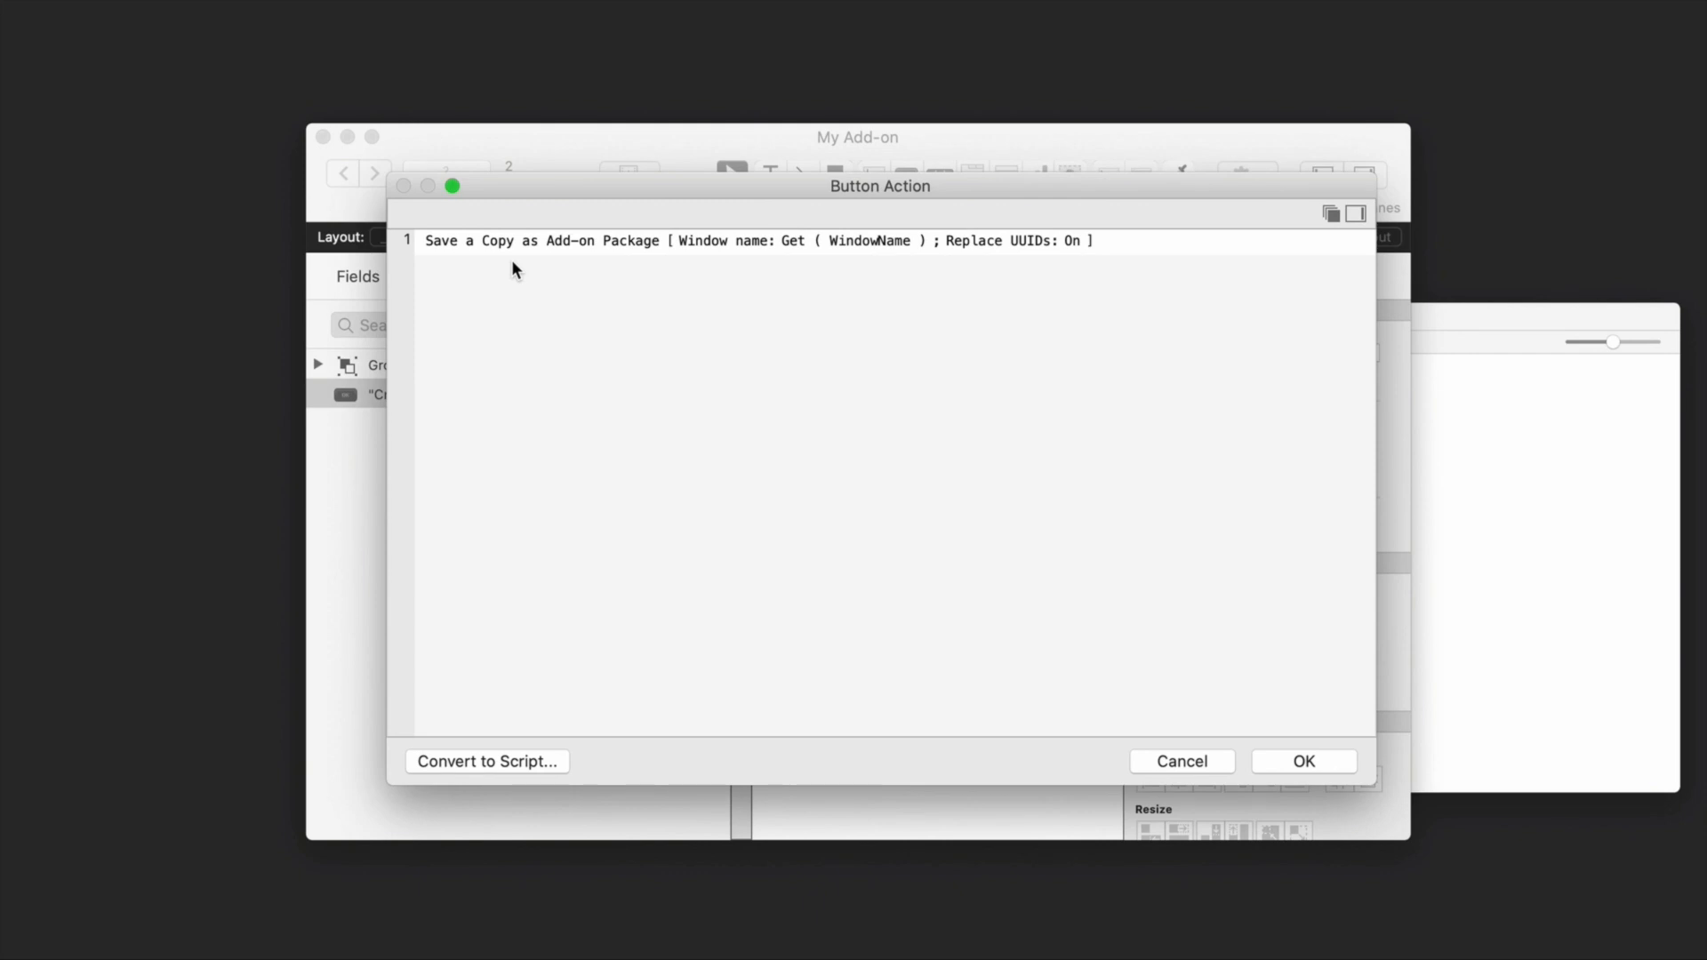
pyautogui.click(1304, 760)
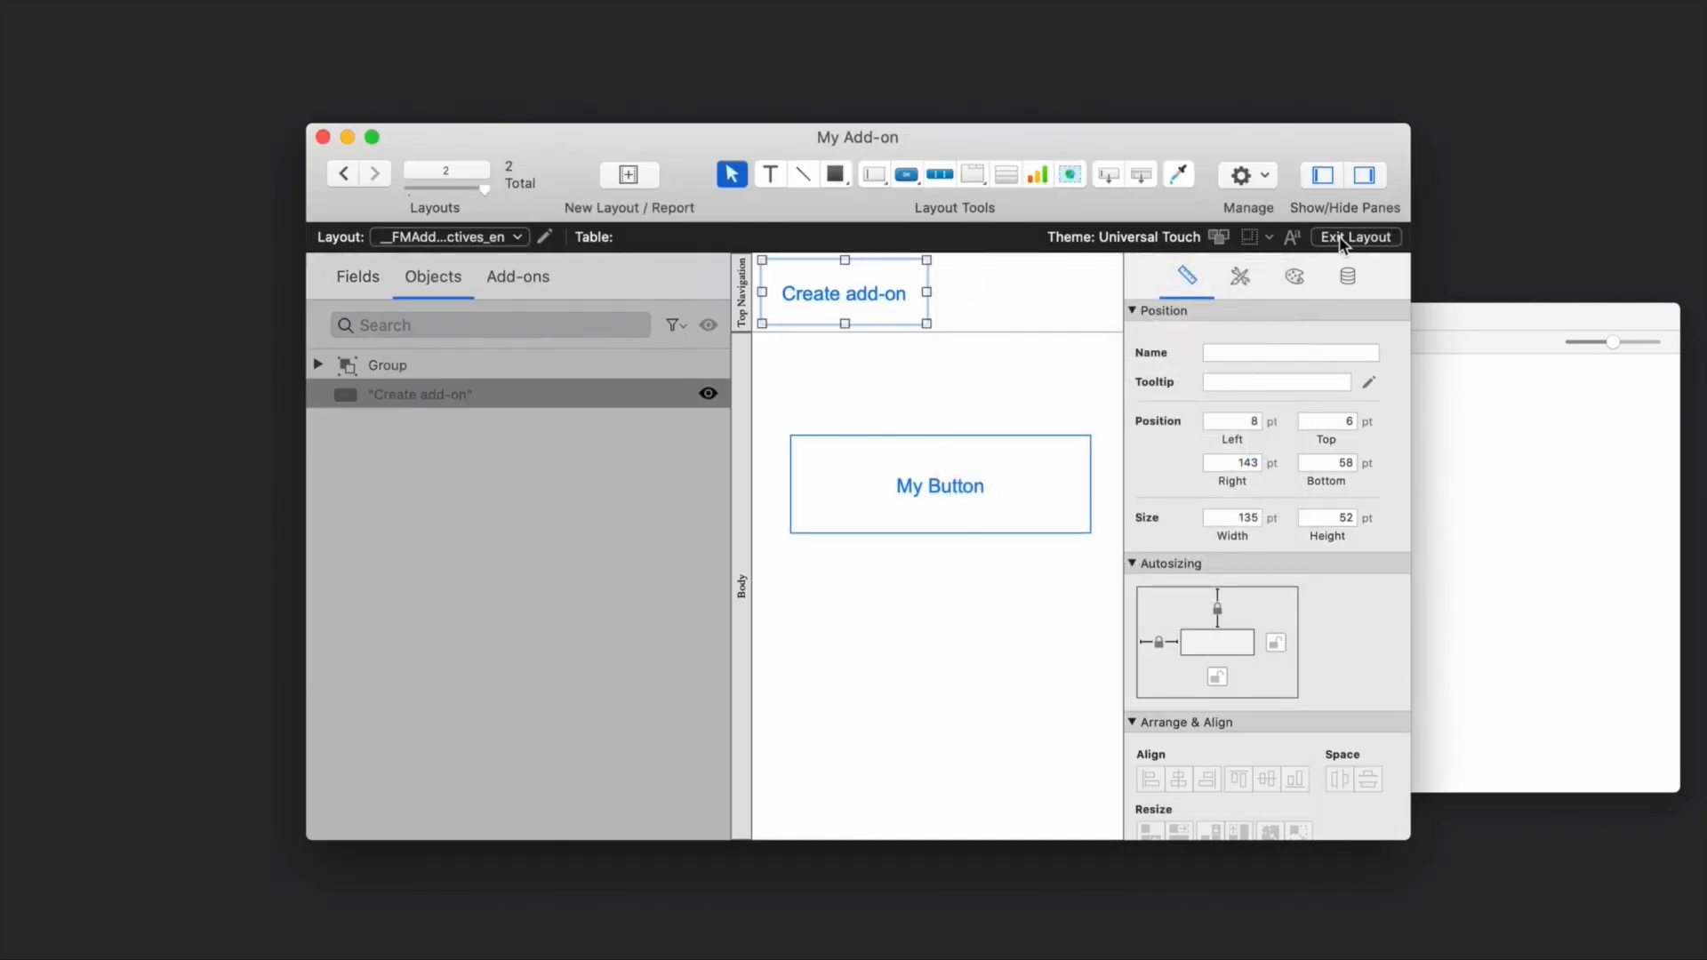
pyautogui.click(1355, 236)
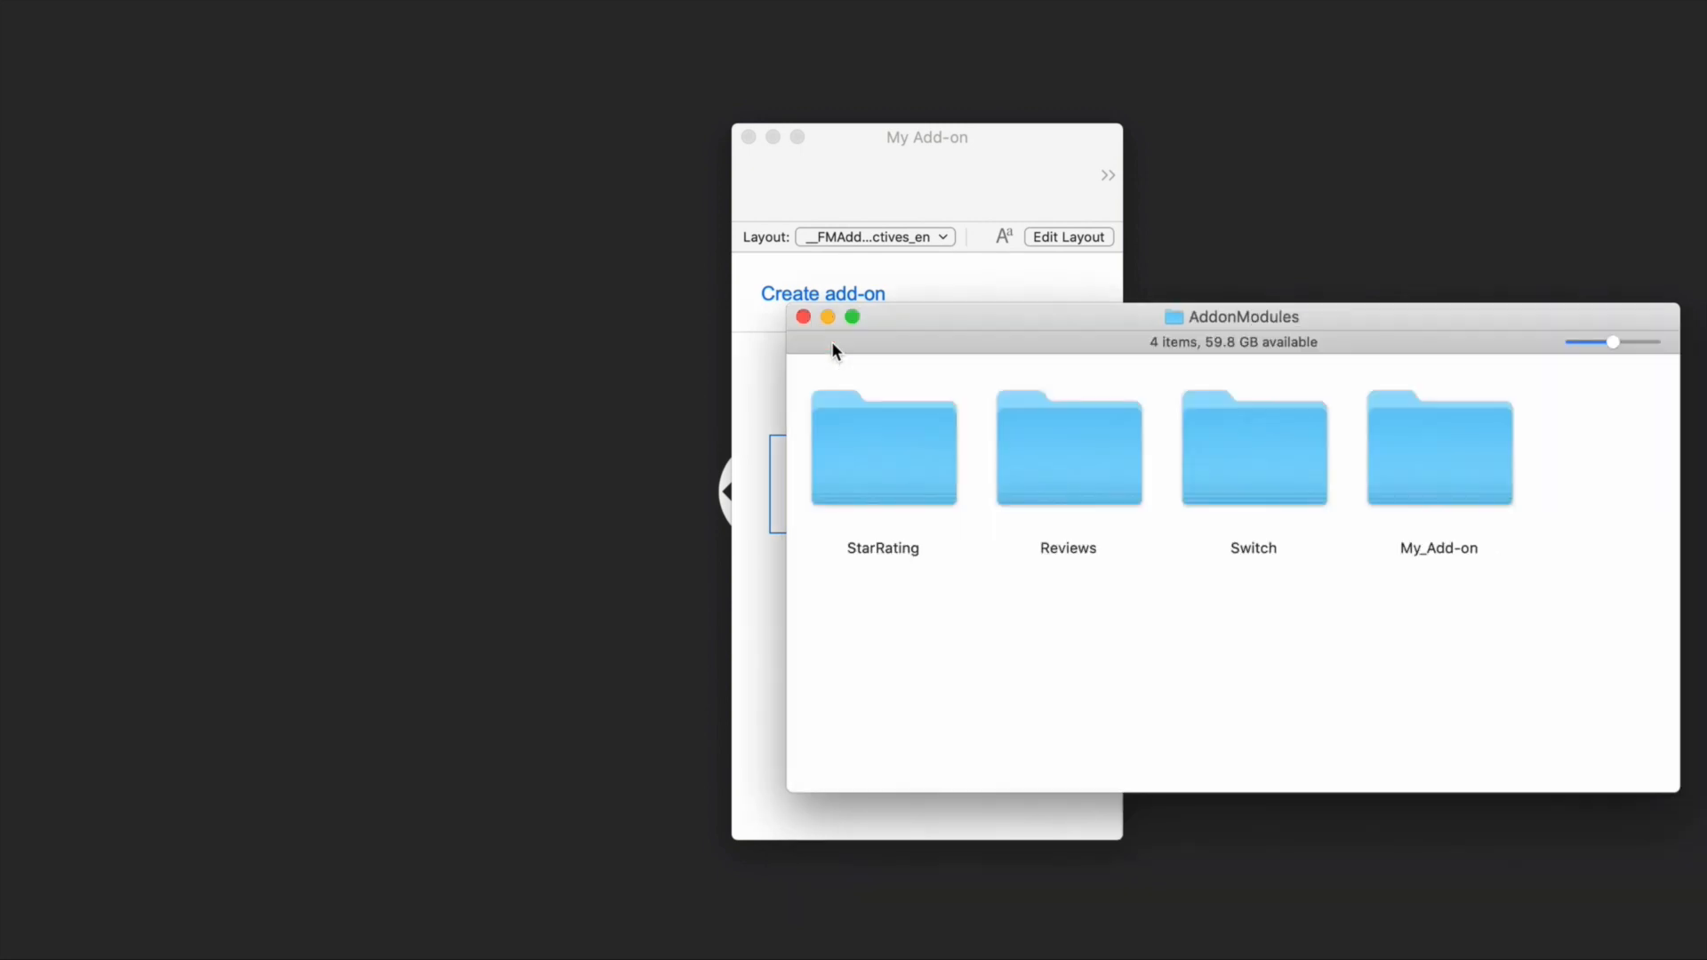
pyautogui.moveTo(1464, 448)
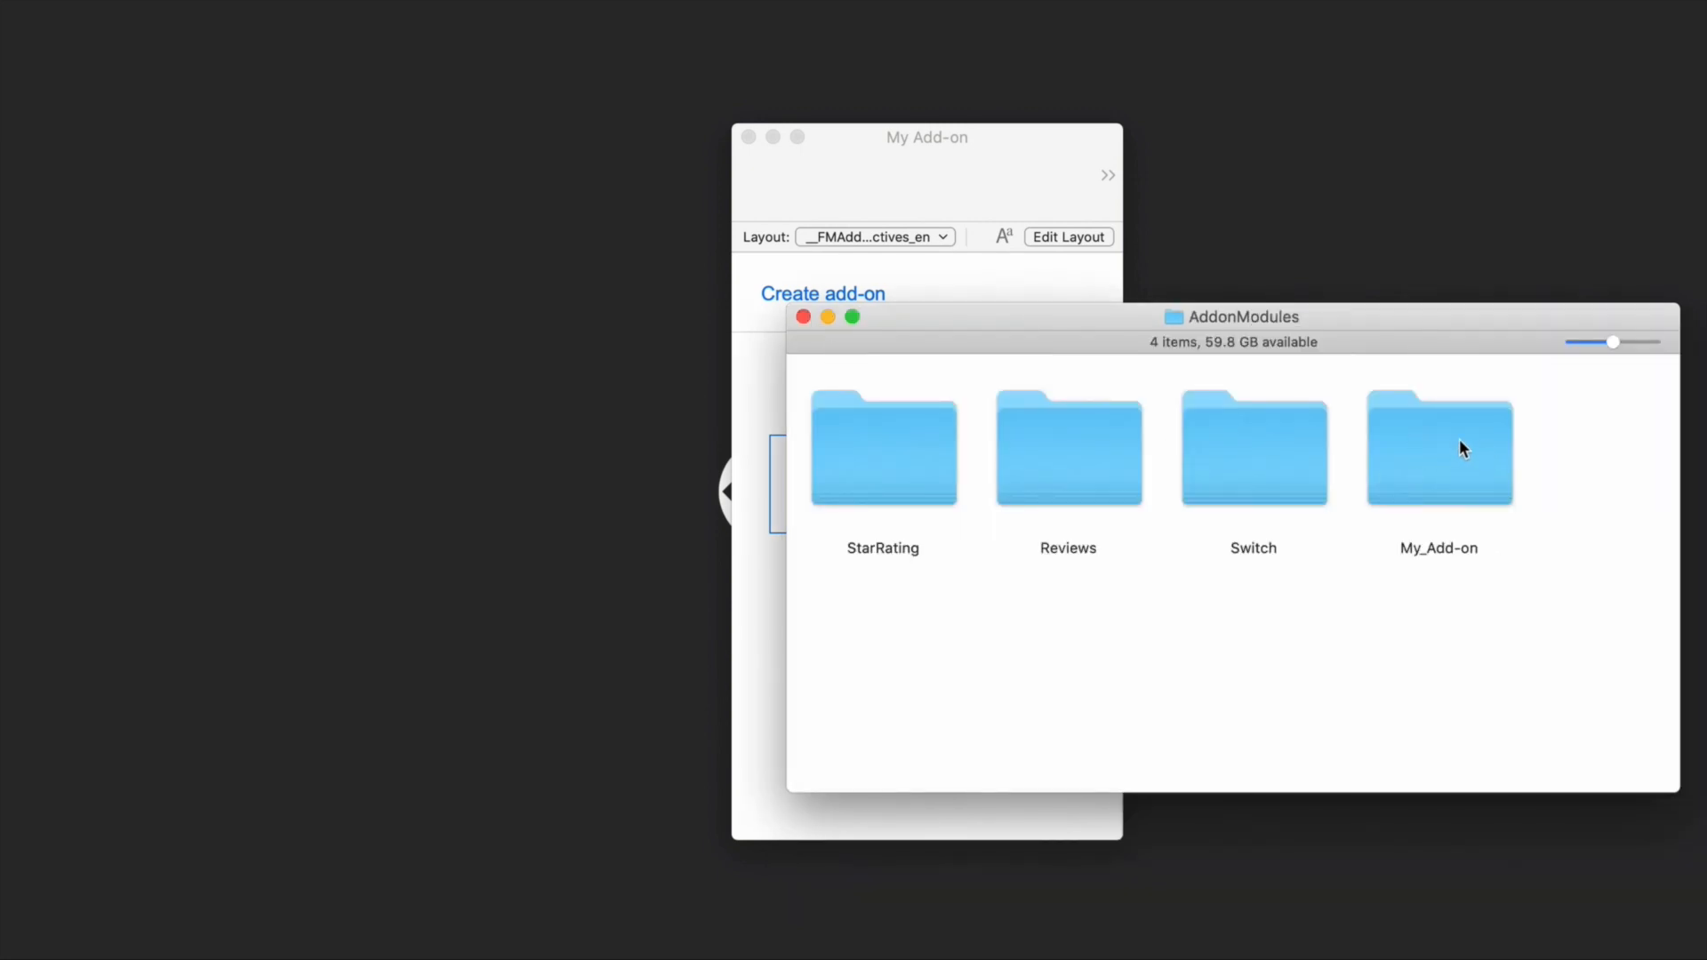
pyautogui.moveTo(1590, 527)
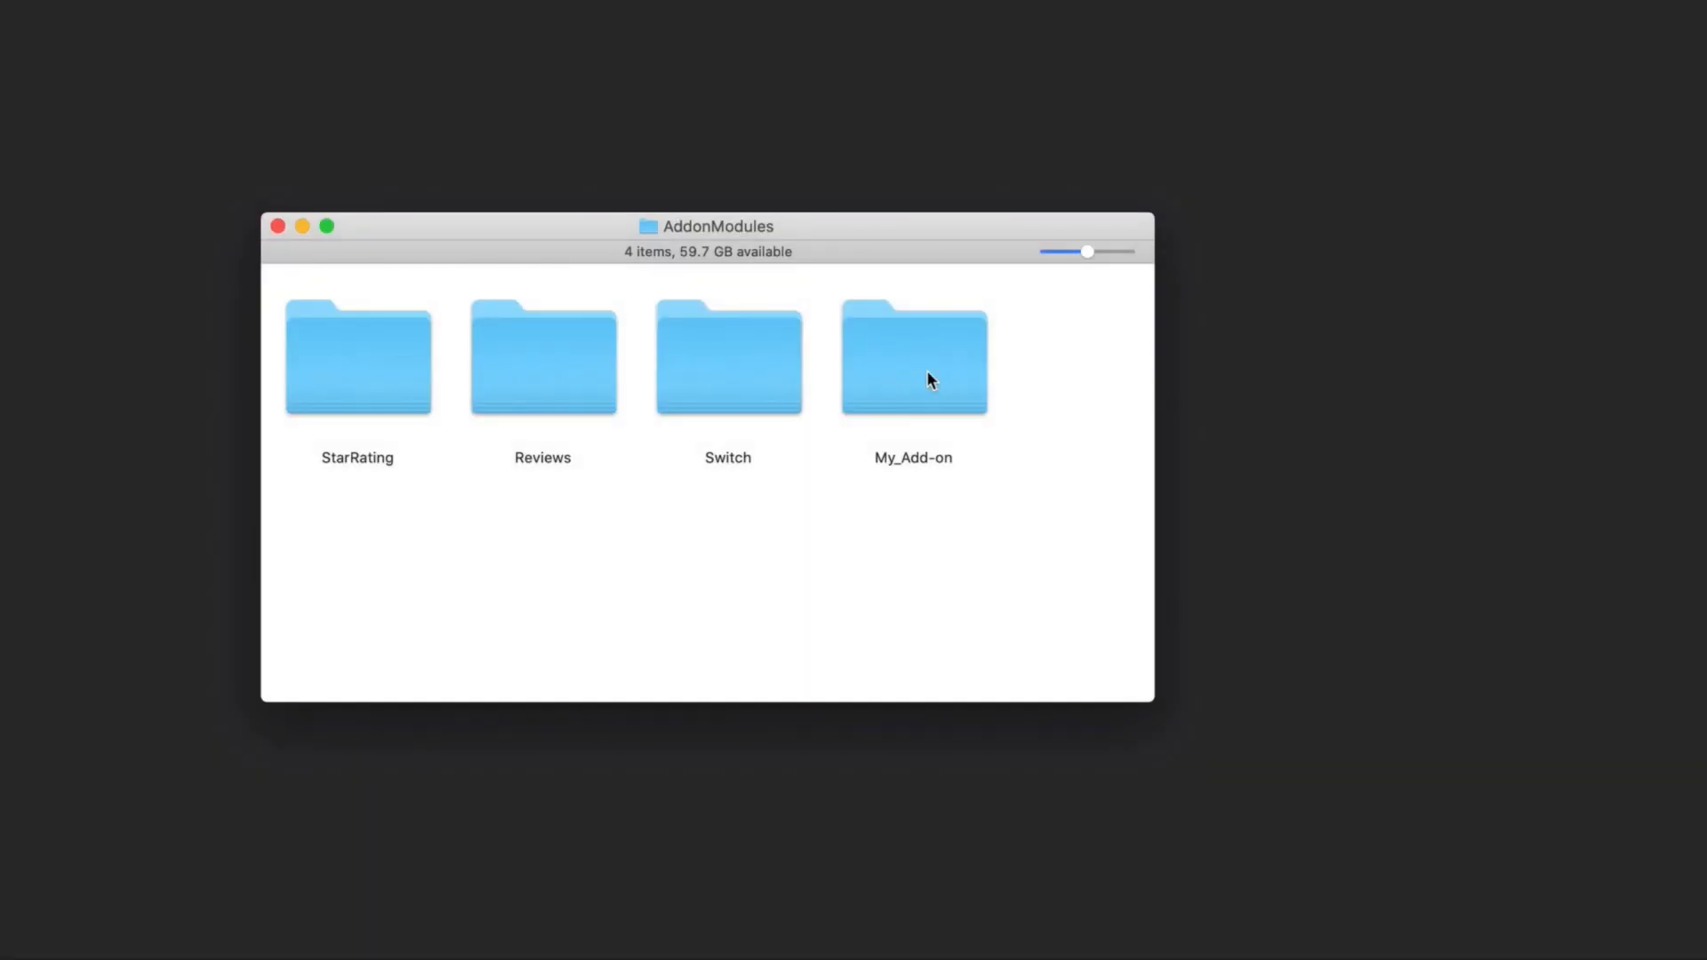
pyautogui.moveTo(1063, 394)
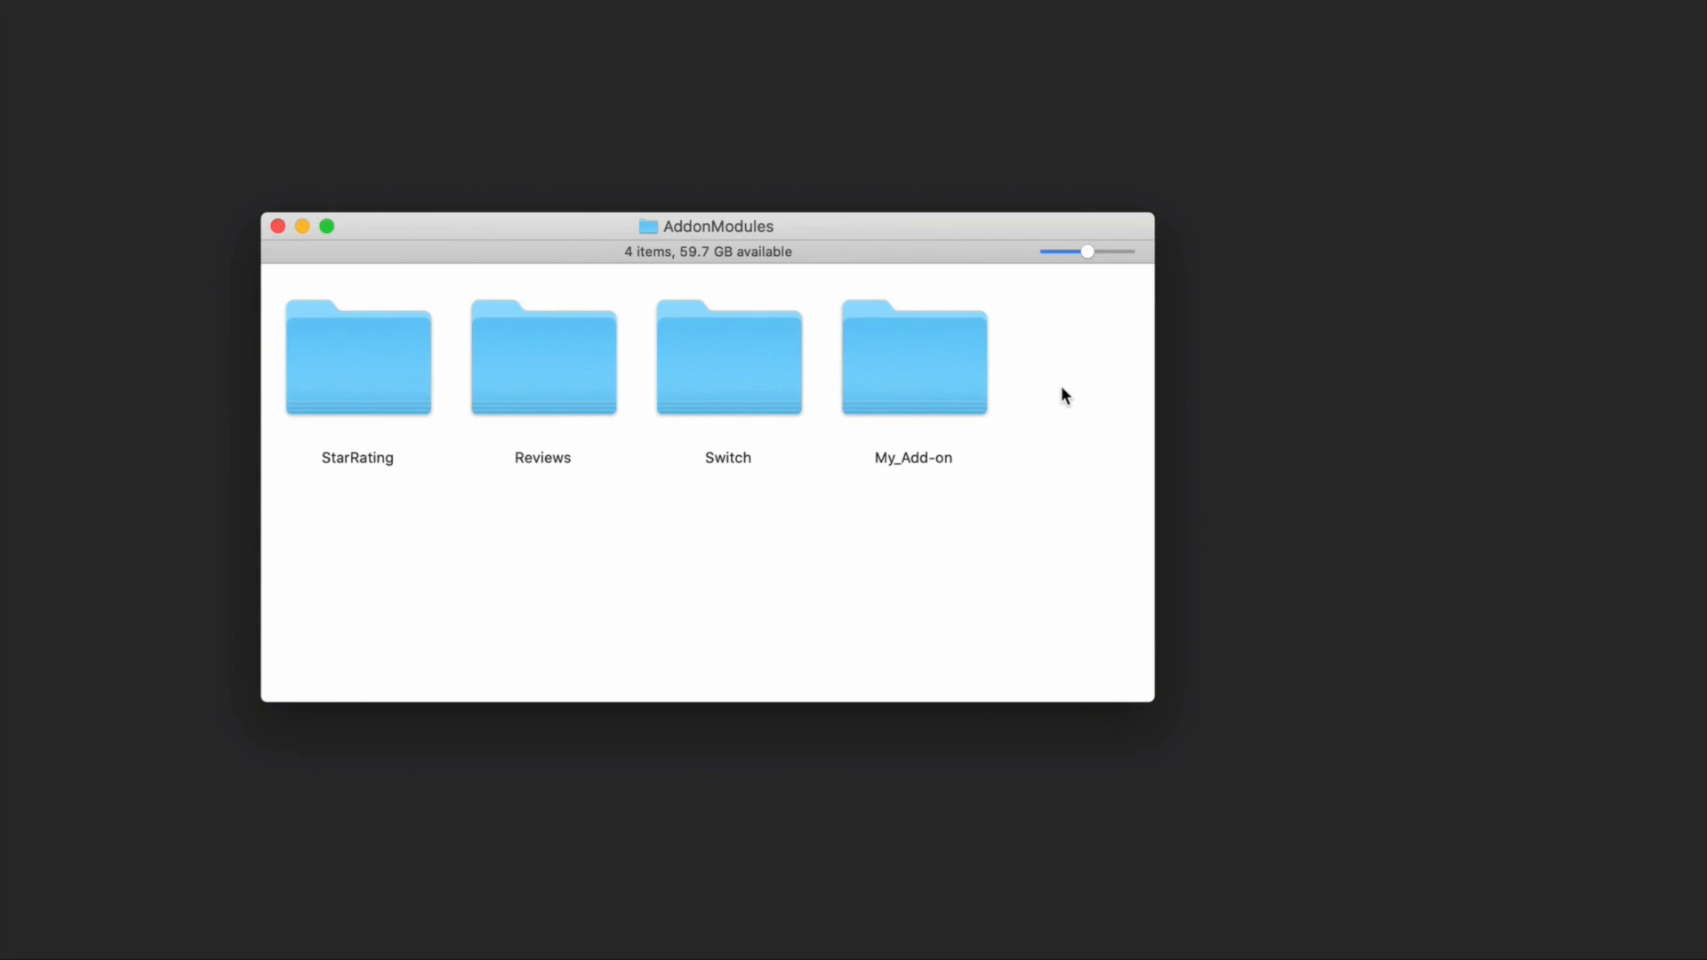
# - Compress My_Add-on into My_Add-on.zip, then decompress the archive back into a folder
pyautogui.rightClick(912, 358)
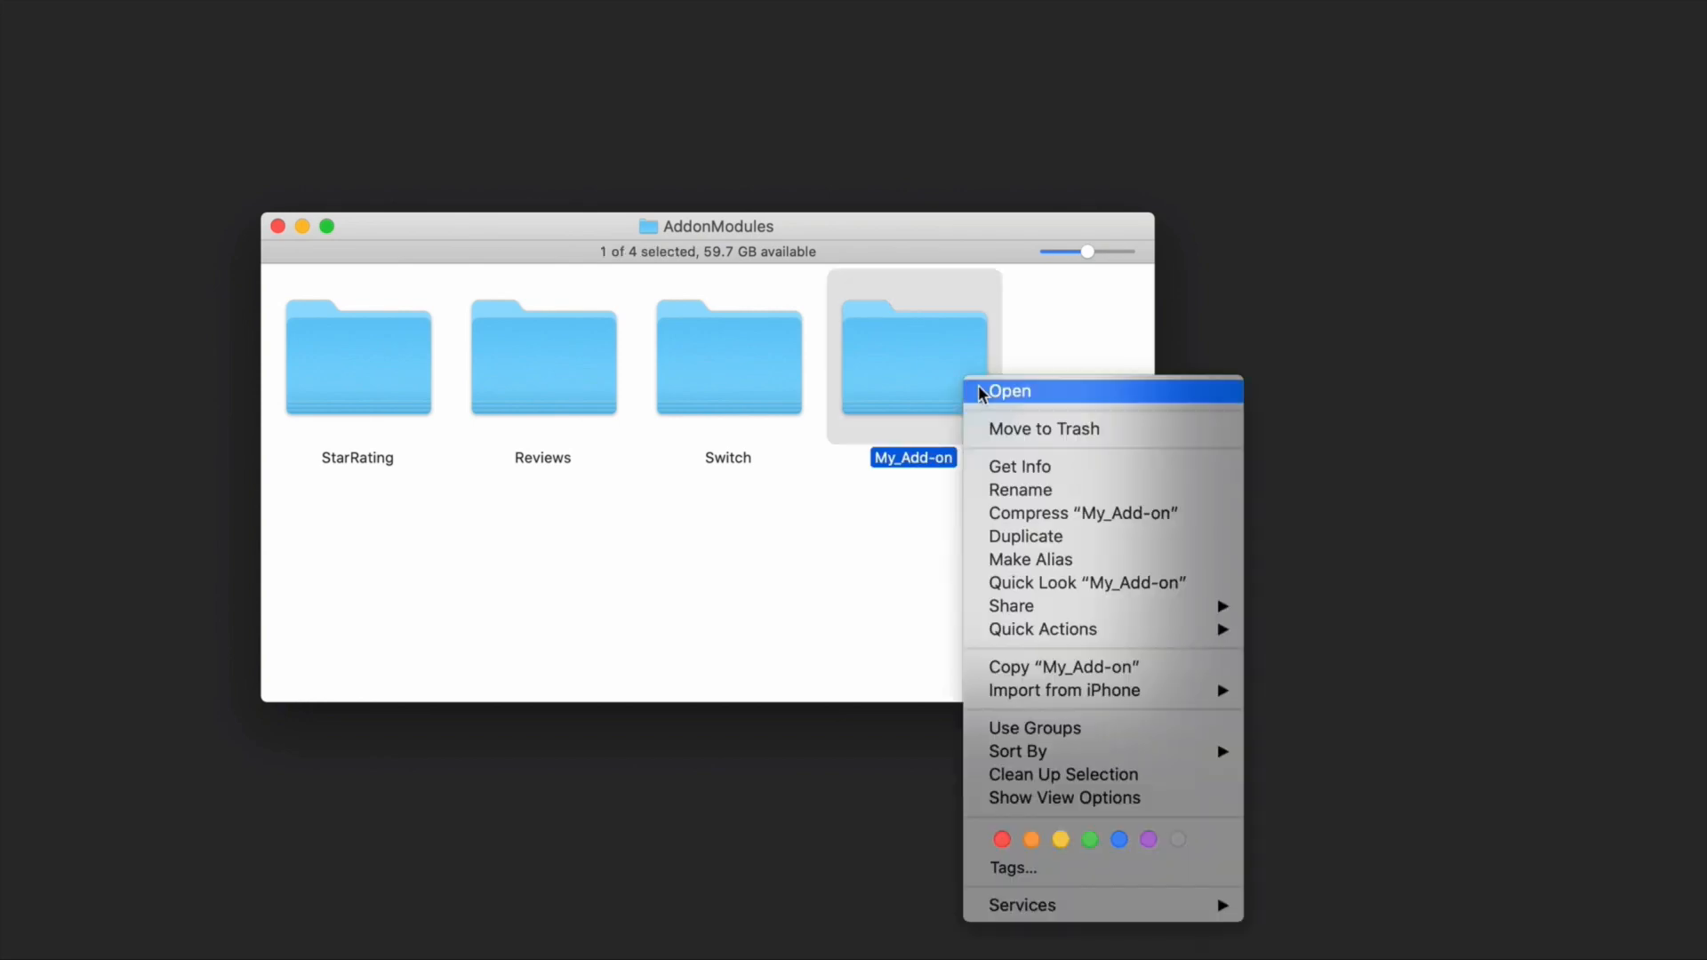
pyautogui.click(1082, 512)
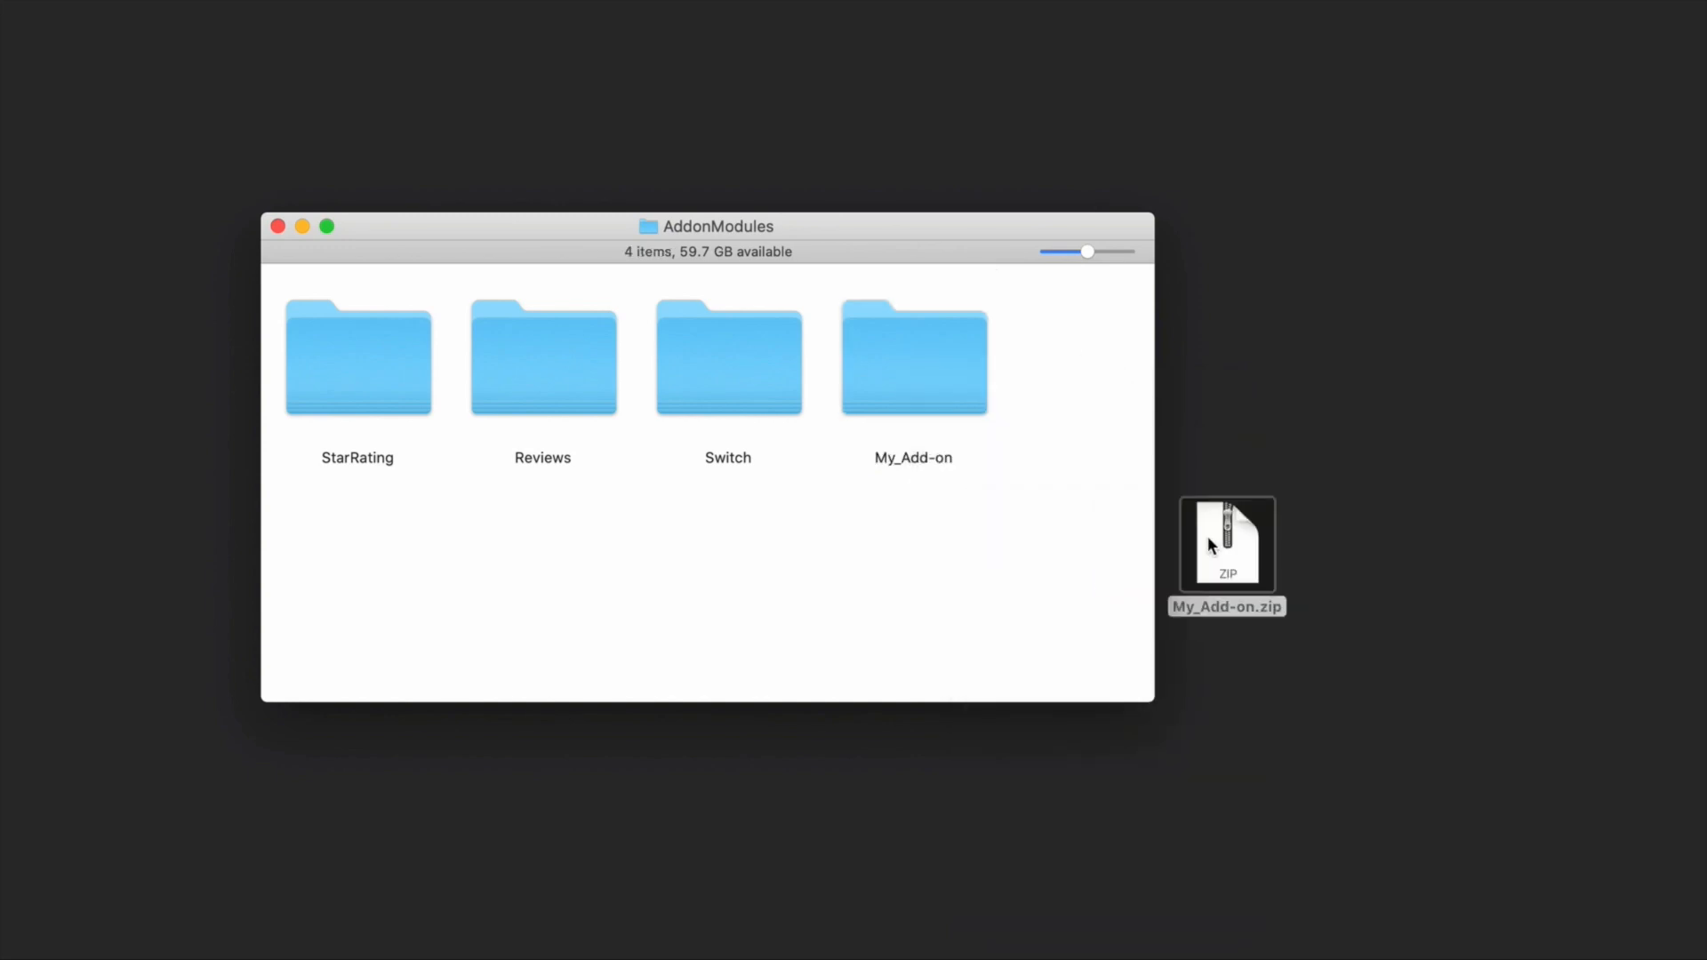
pyautogui.rightClick(1227, 544)
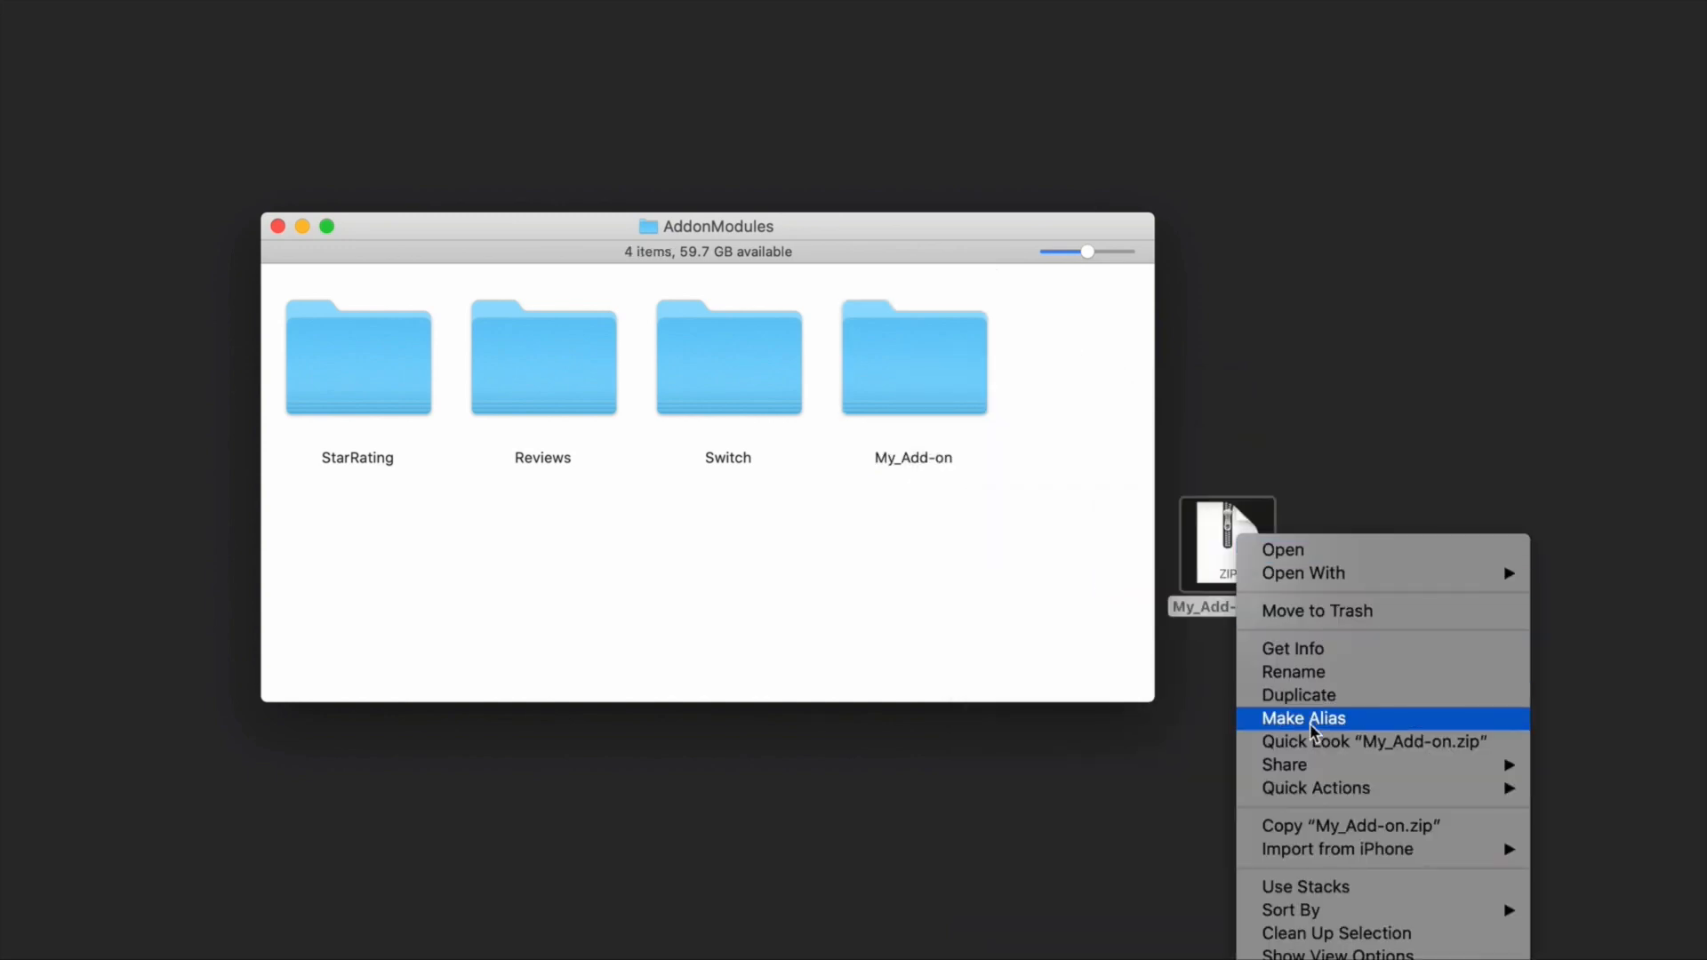
pyautogui.moveTo(1283, 765)
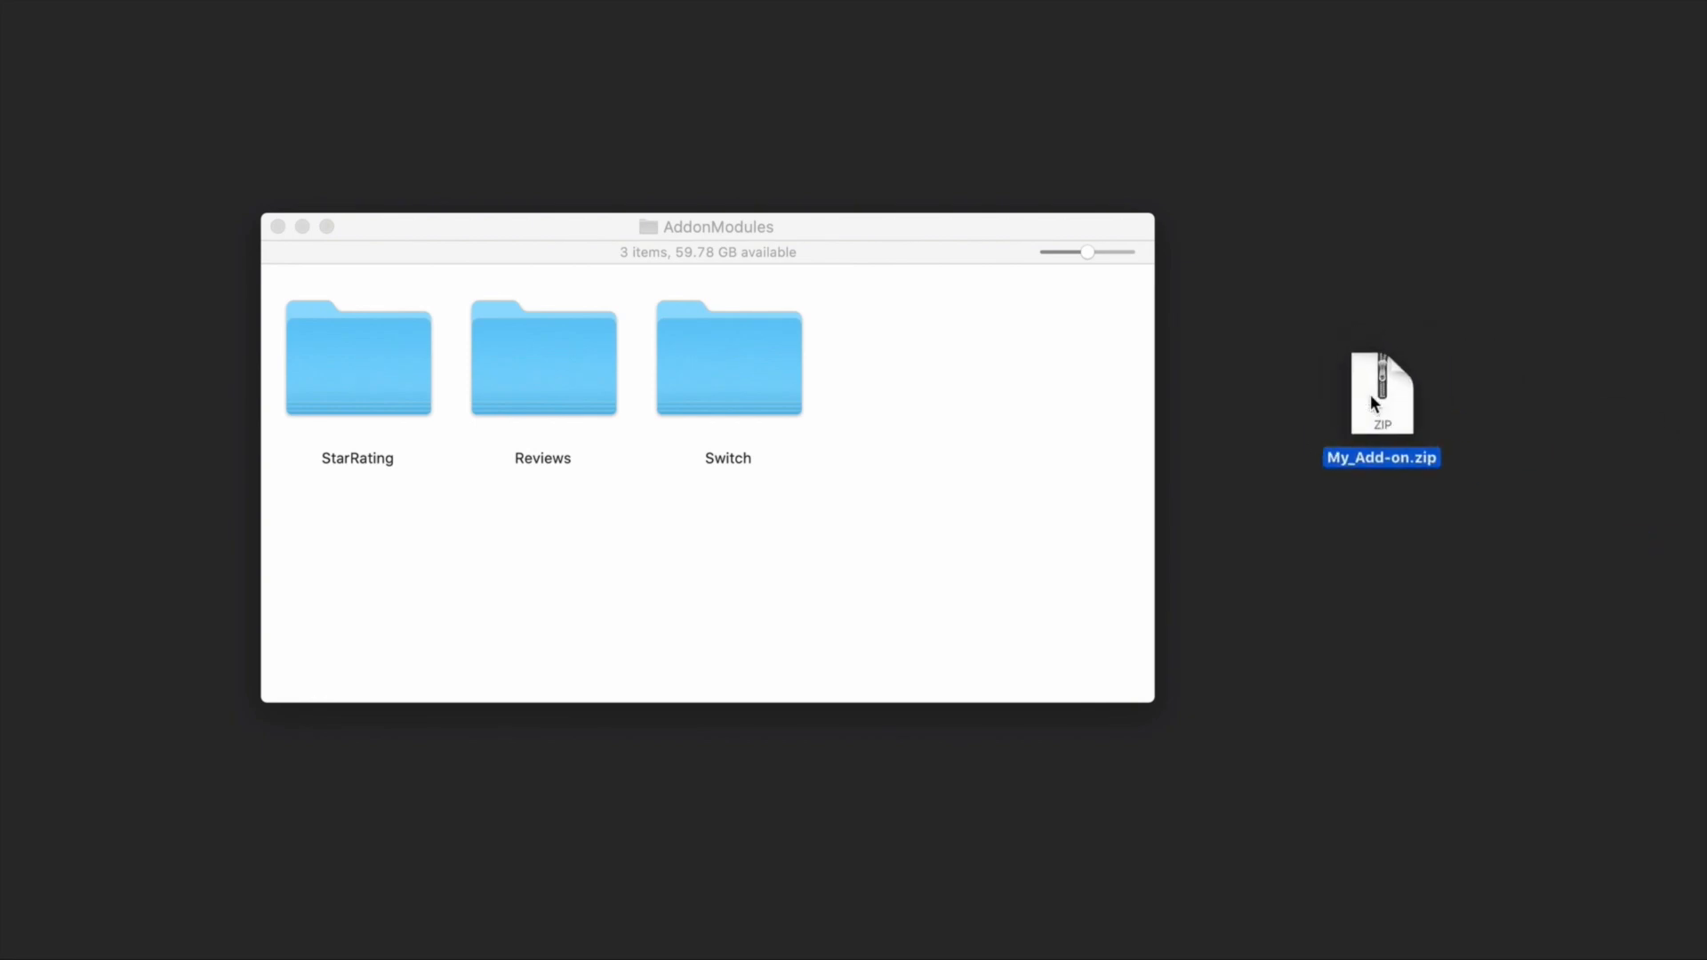
pyautogui.doubleClick(1379, 392)
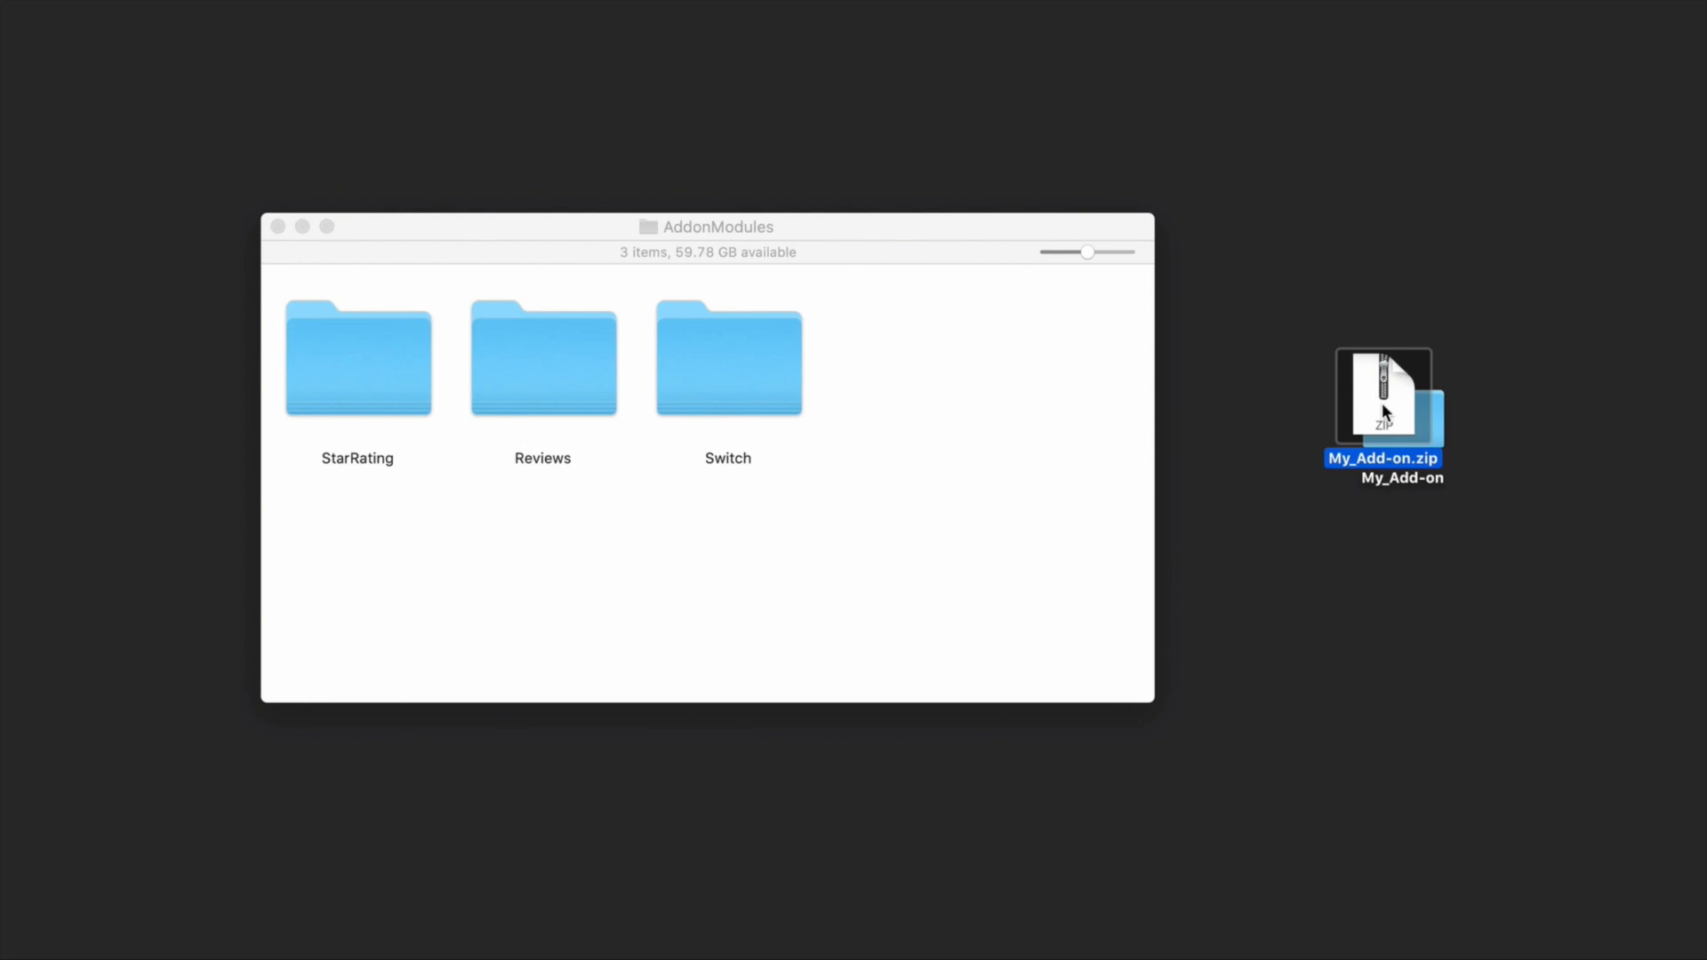